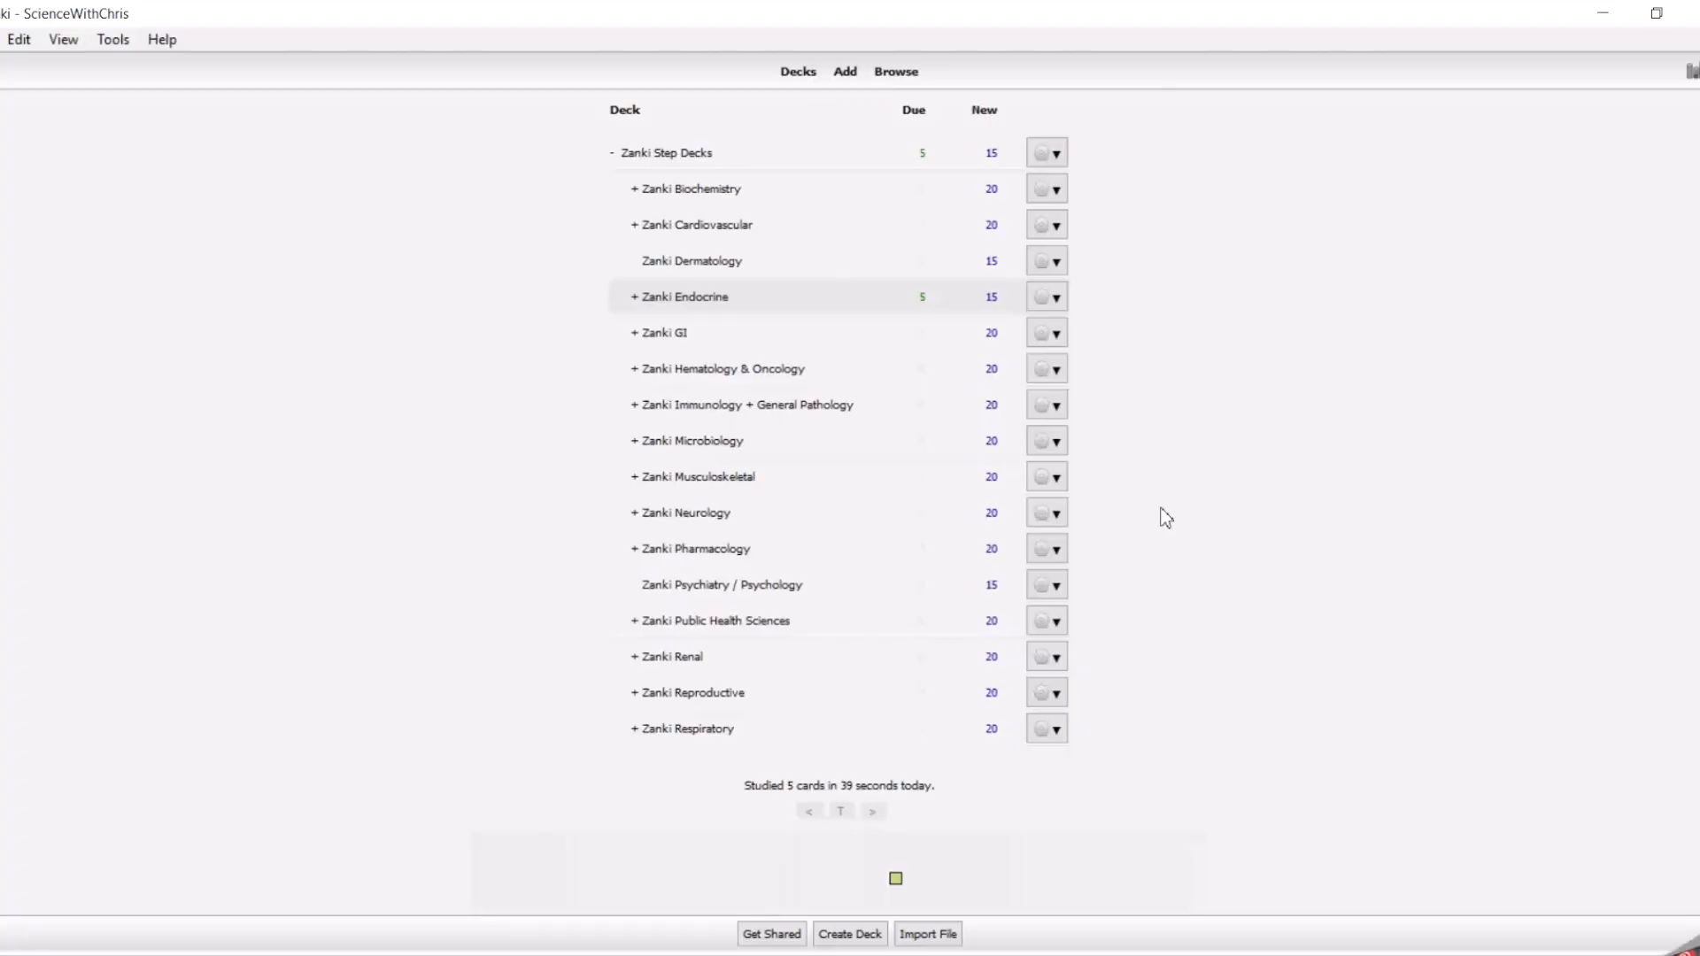
pyautogui.moveTo(1429, 412)
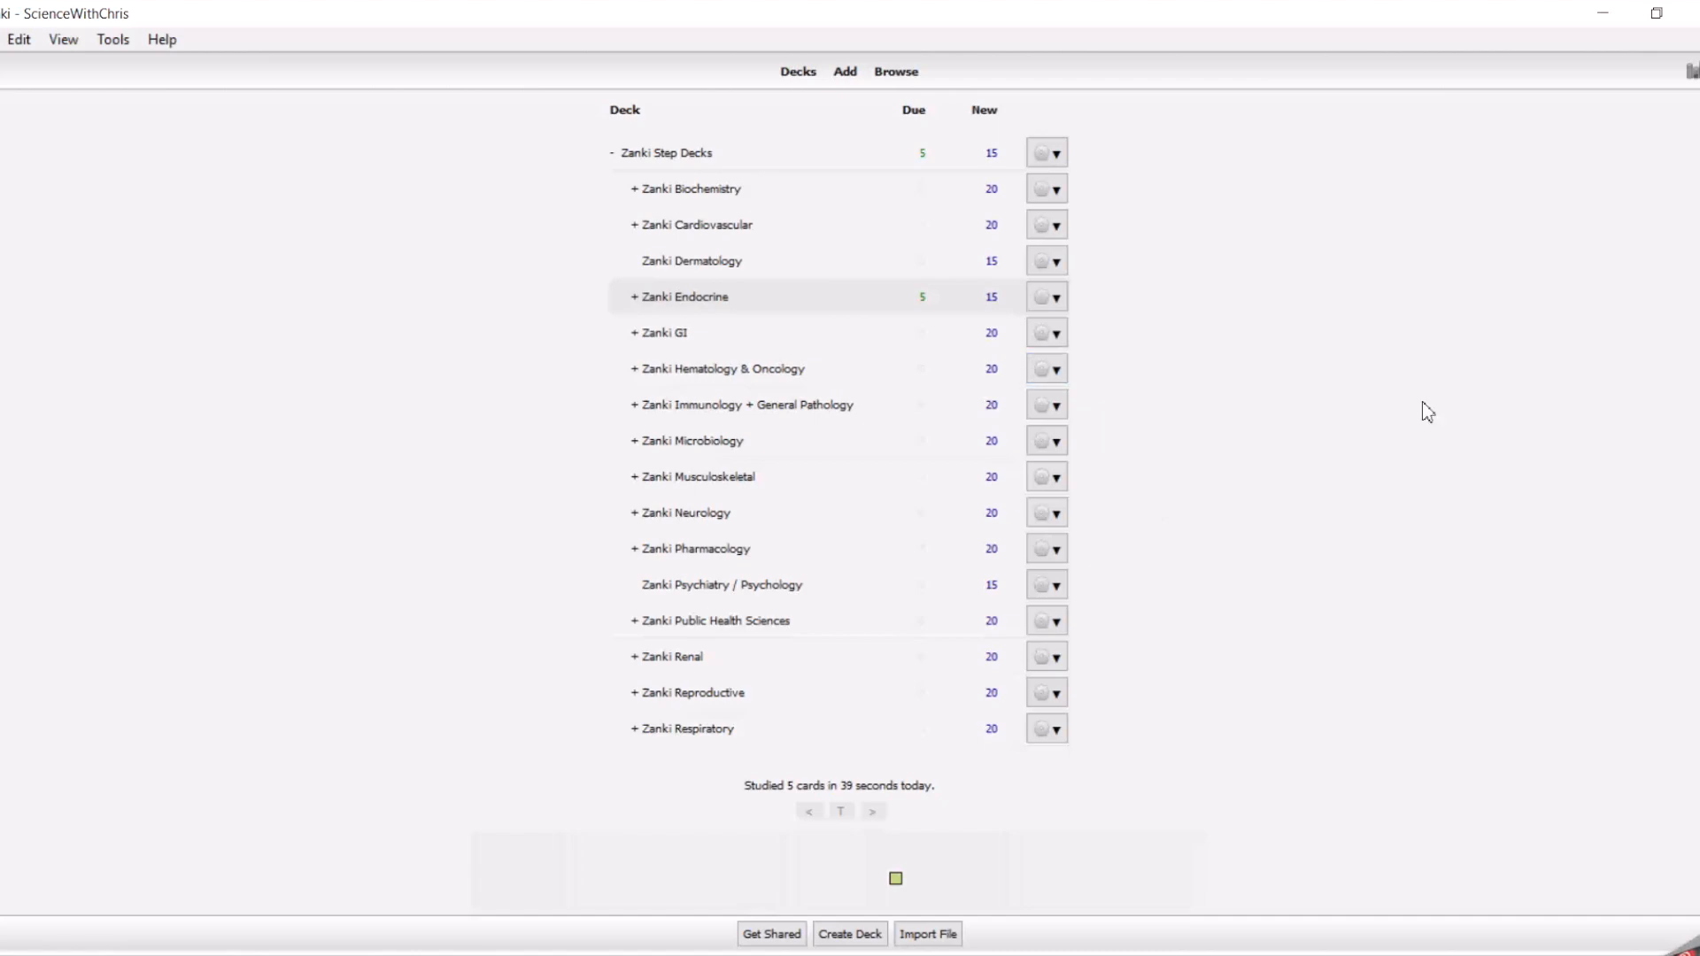
pyautogui.moveTo(1350, 275)
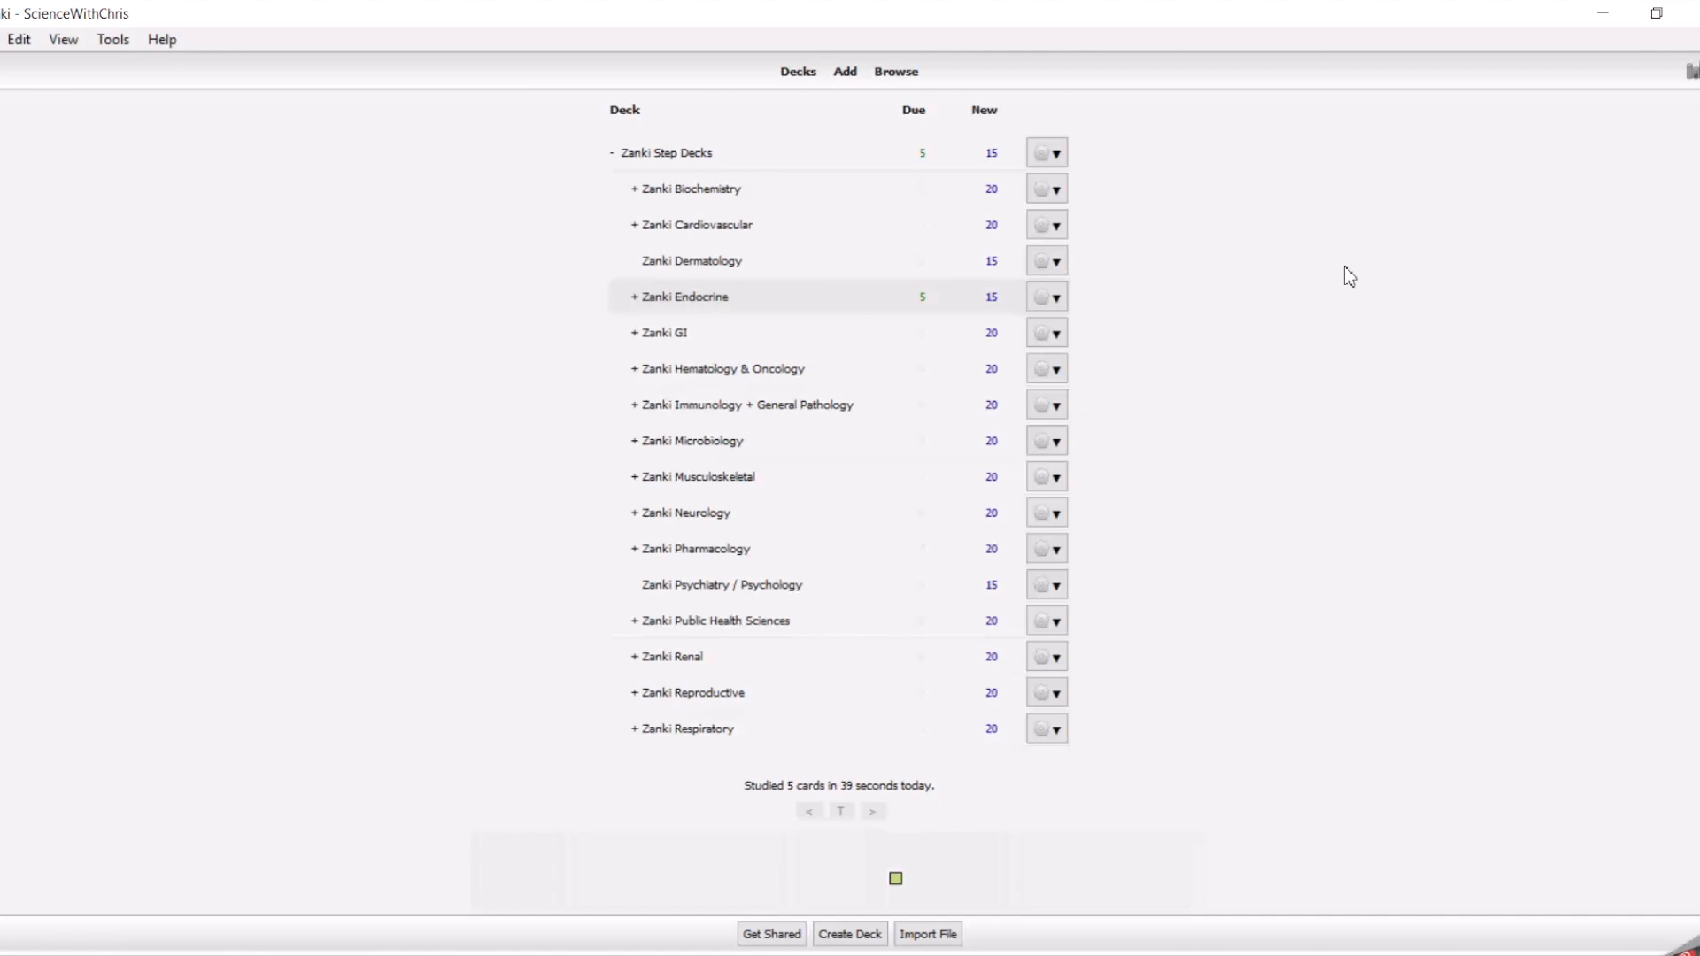
pyautogui.moveTo(1241, 178)
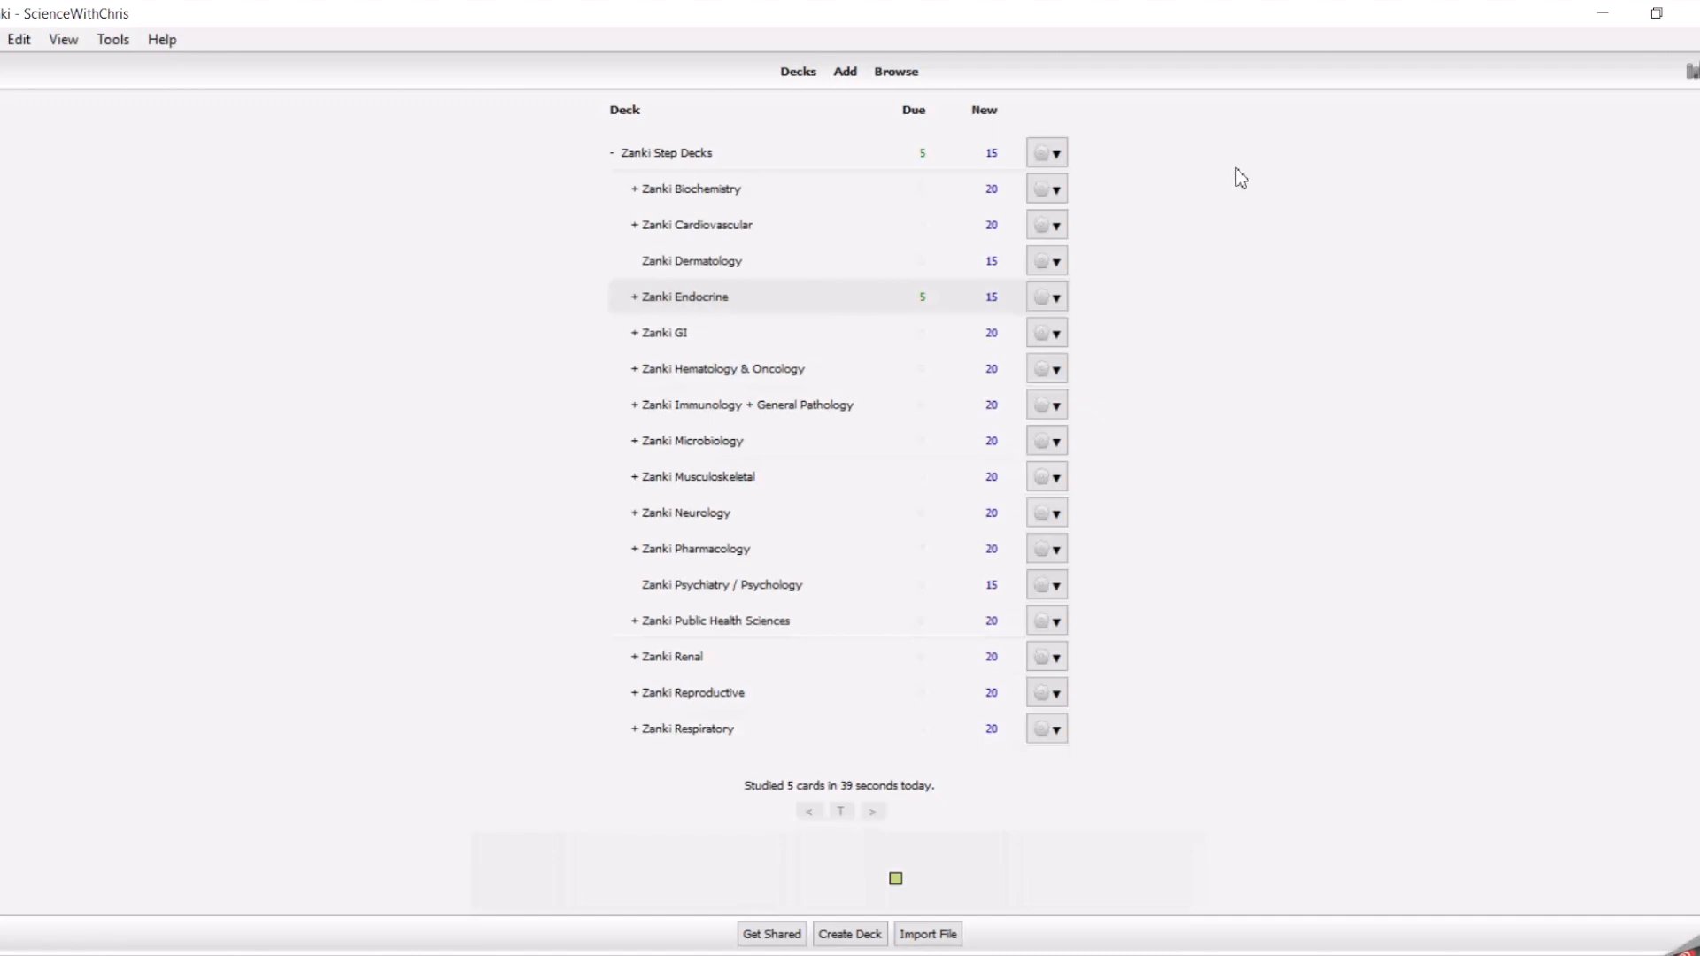
pyautogui.moveTo(998, 180)
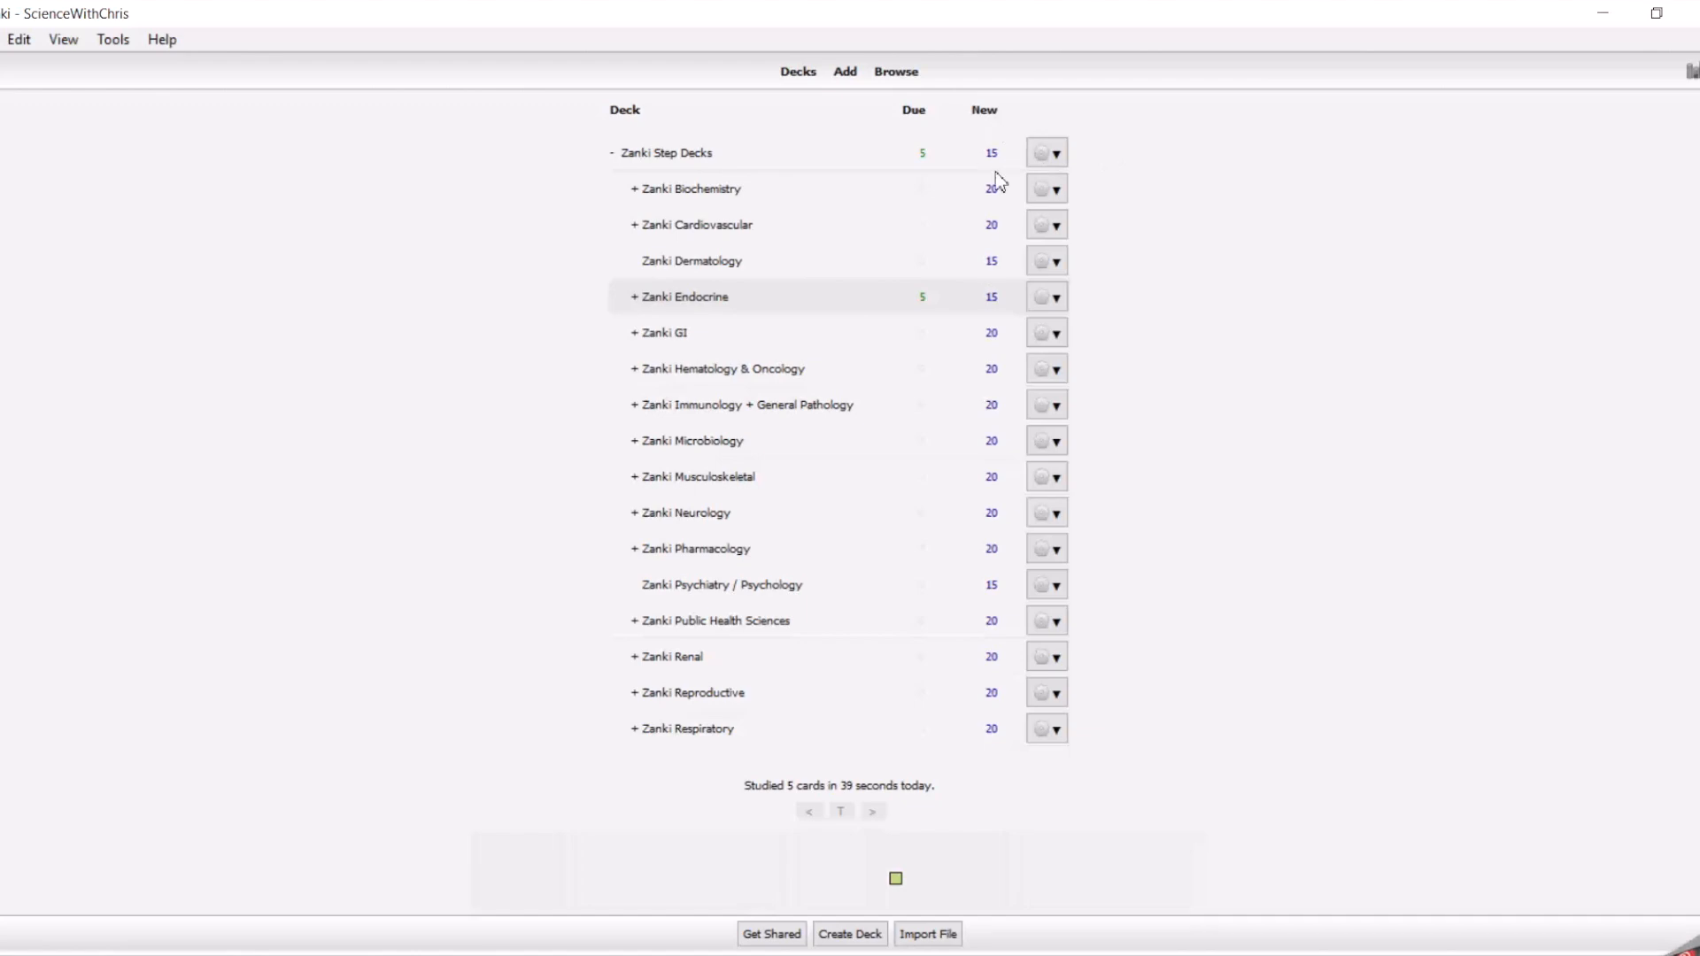
pyautogui.moveTo(1028, 312)
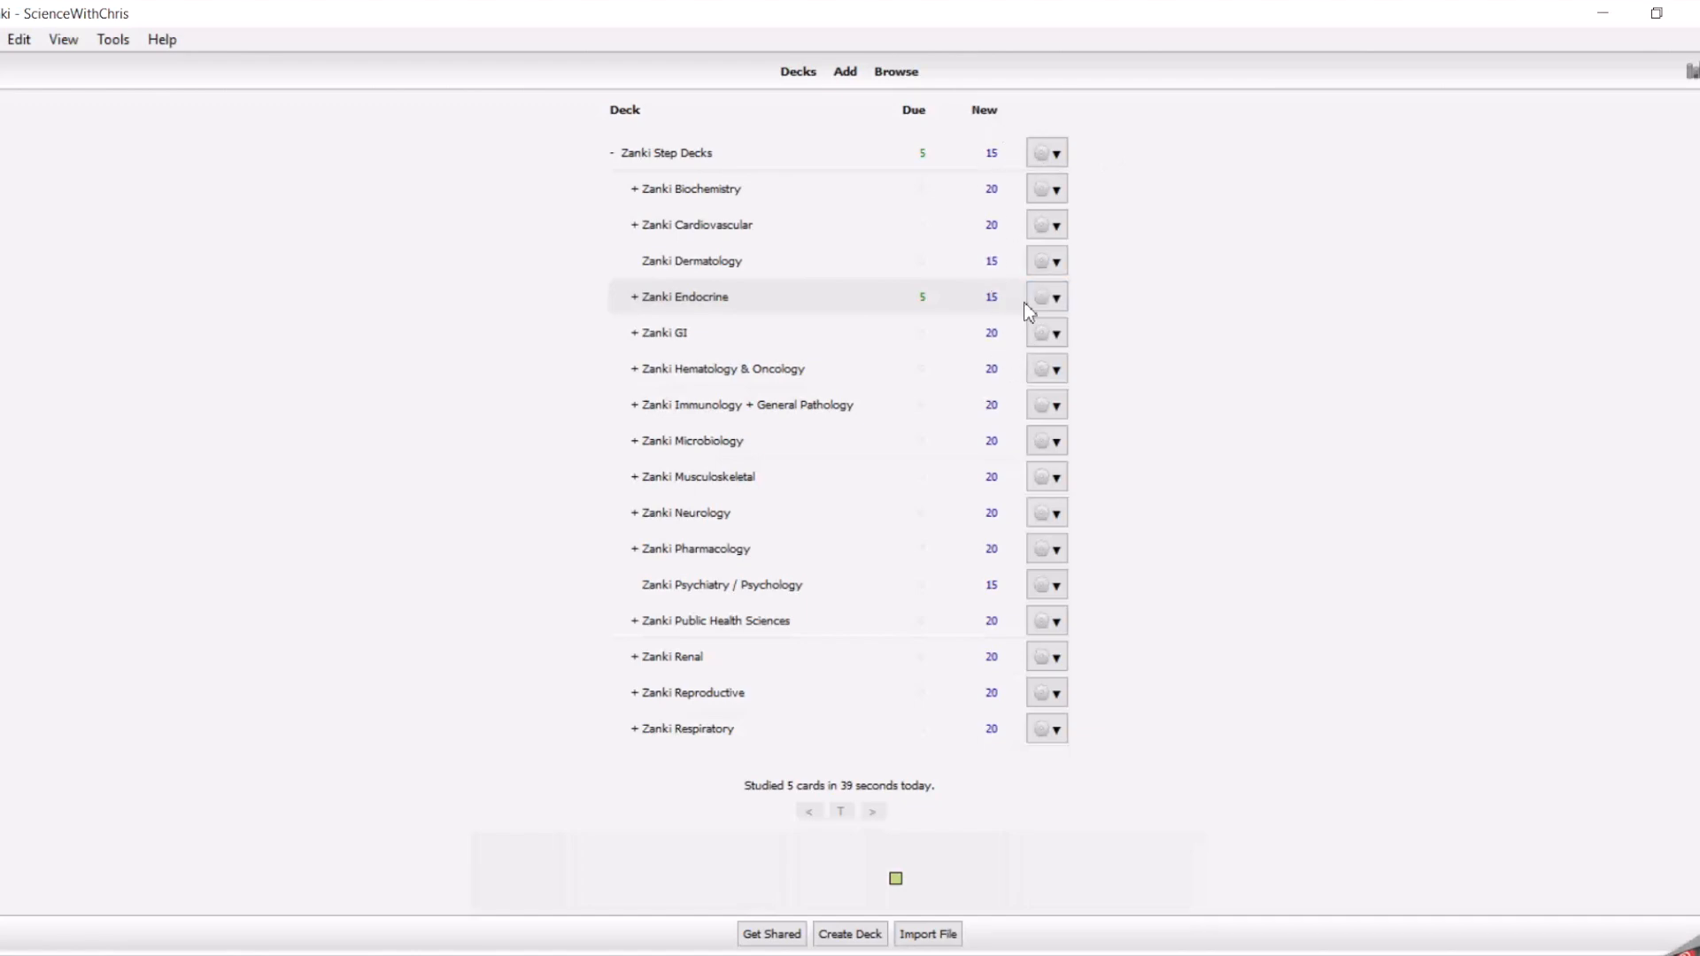
pyautogui.moveTo(995, 323)
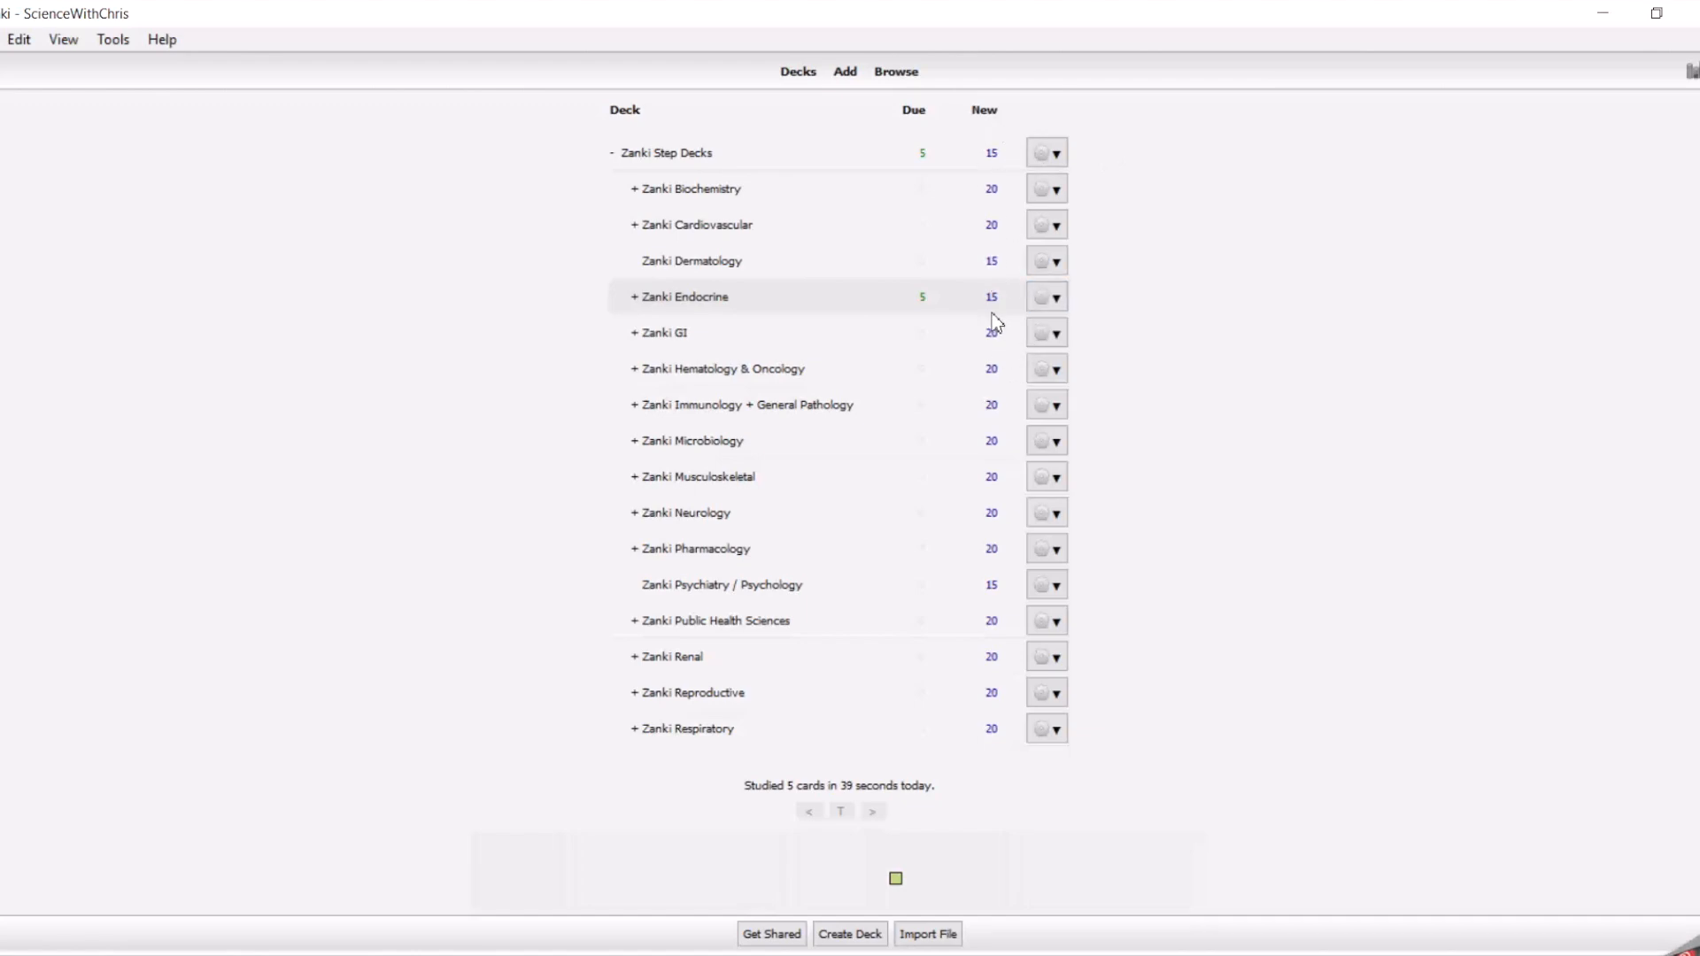
pyautogui.moveTo(1017, 314)
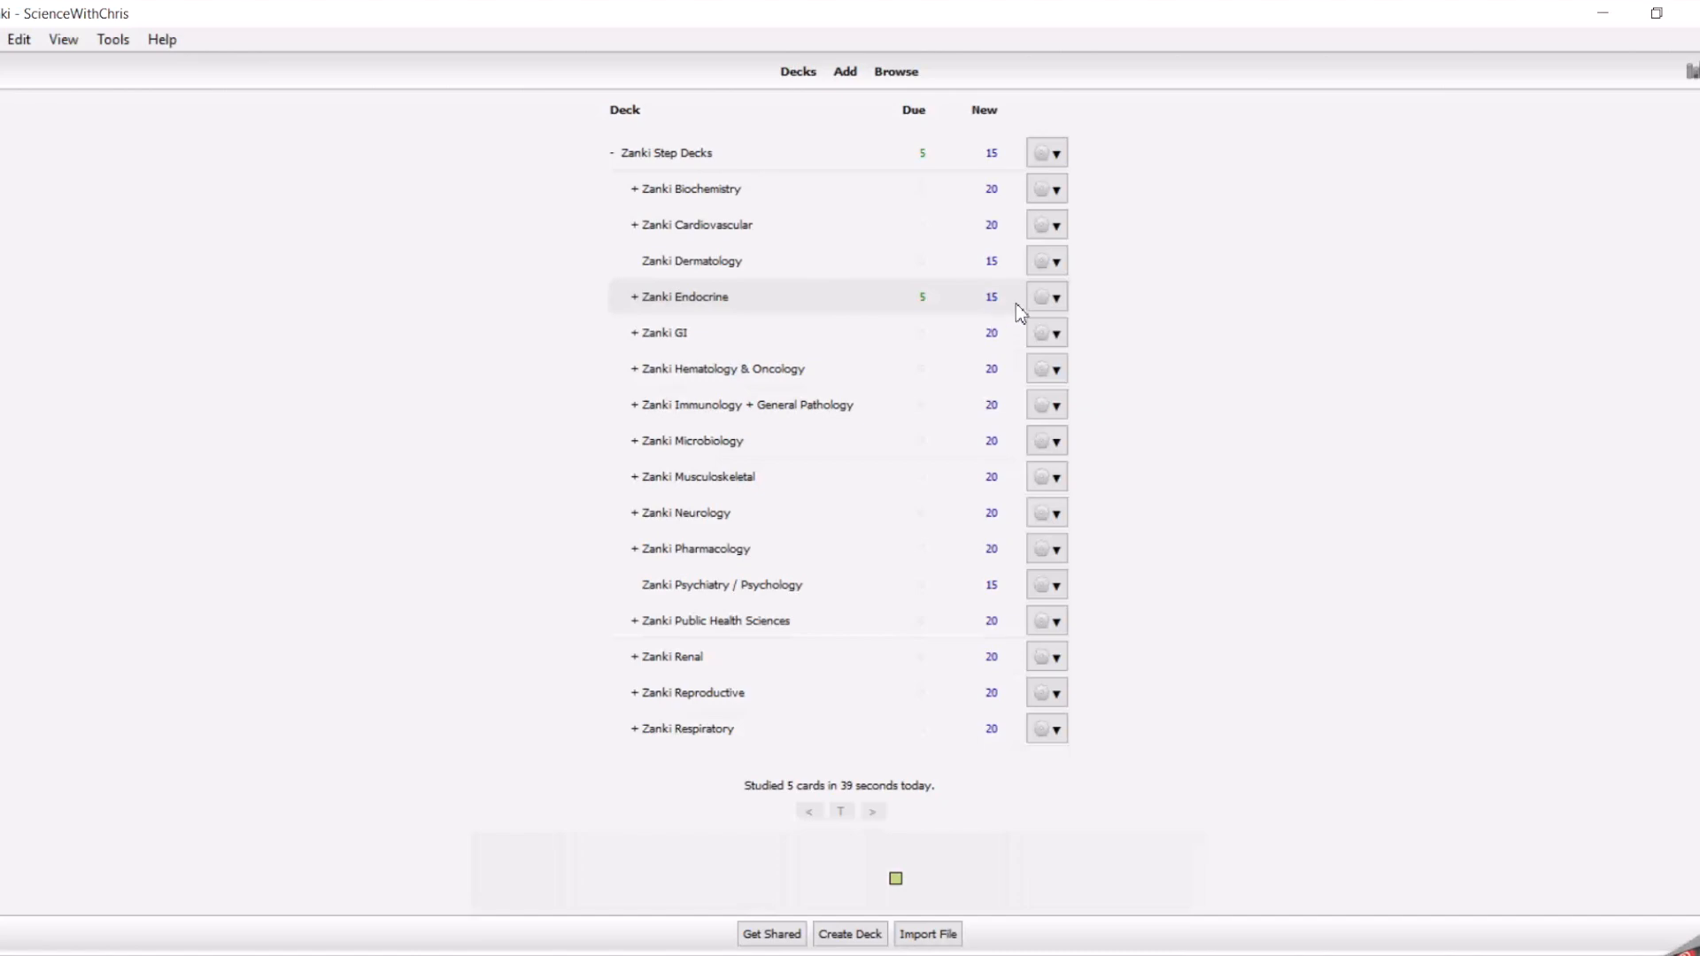
# - Open the Zanki Endocrine deck's Options from its gear menu, showing new-card settings
pyautogui.click(1057, 296)
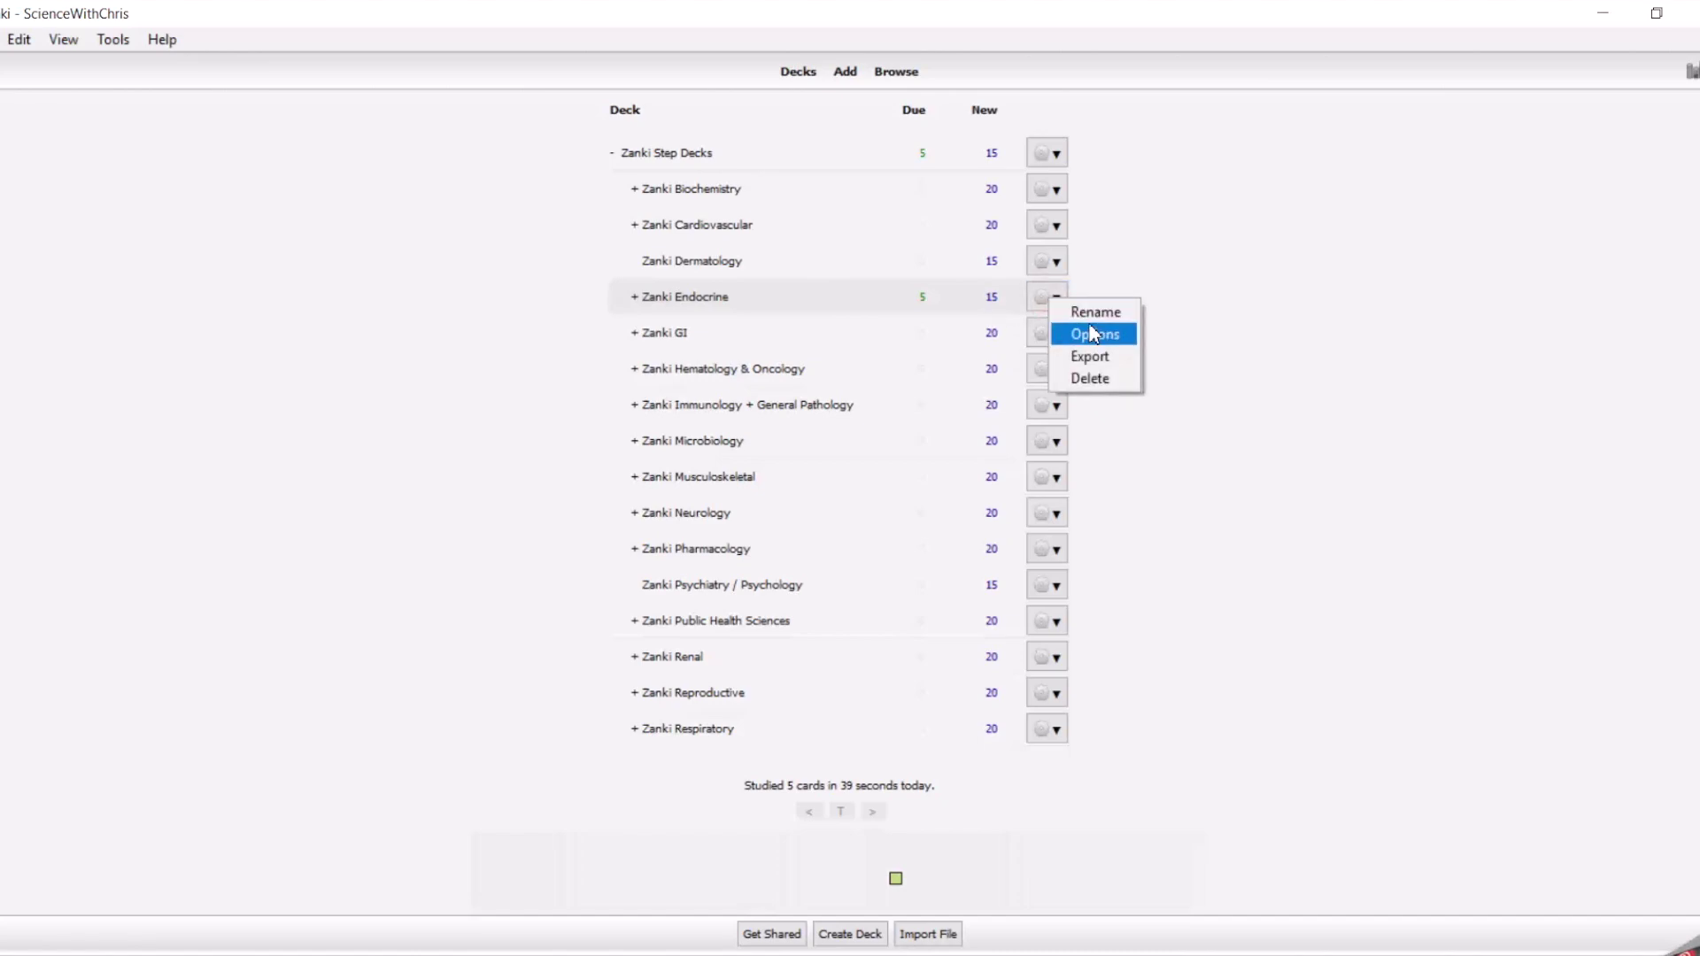
pyautogui.click(1093, 333)
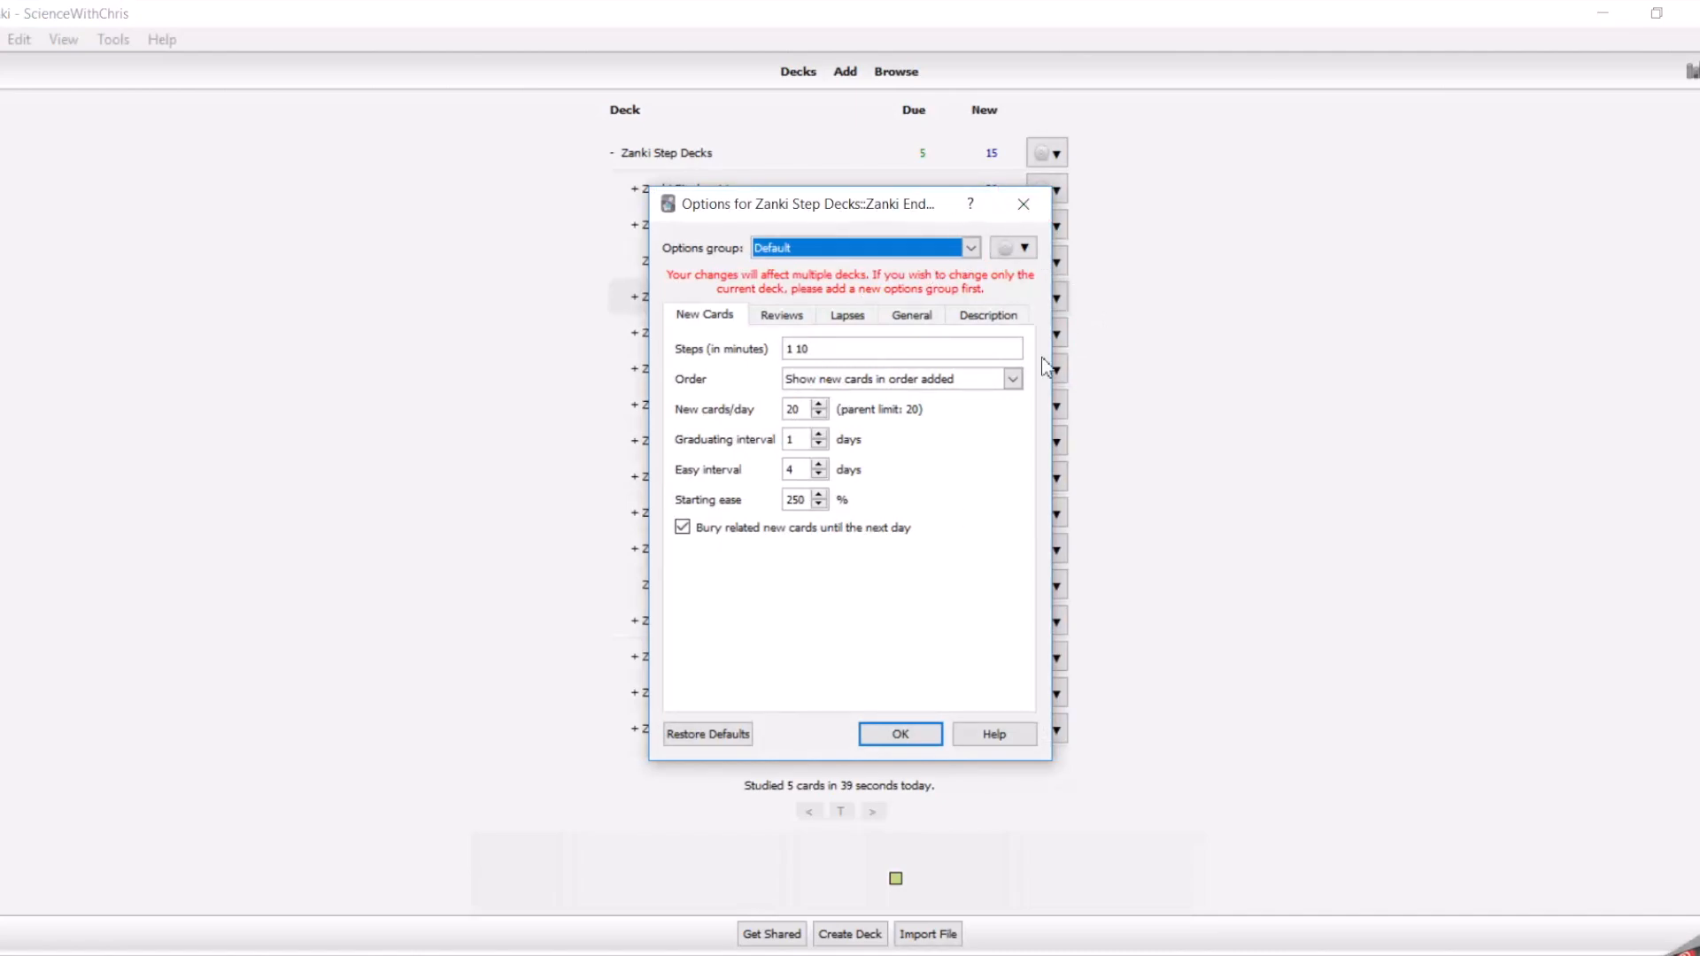
pyautogui.moveTo(867, 392)
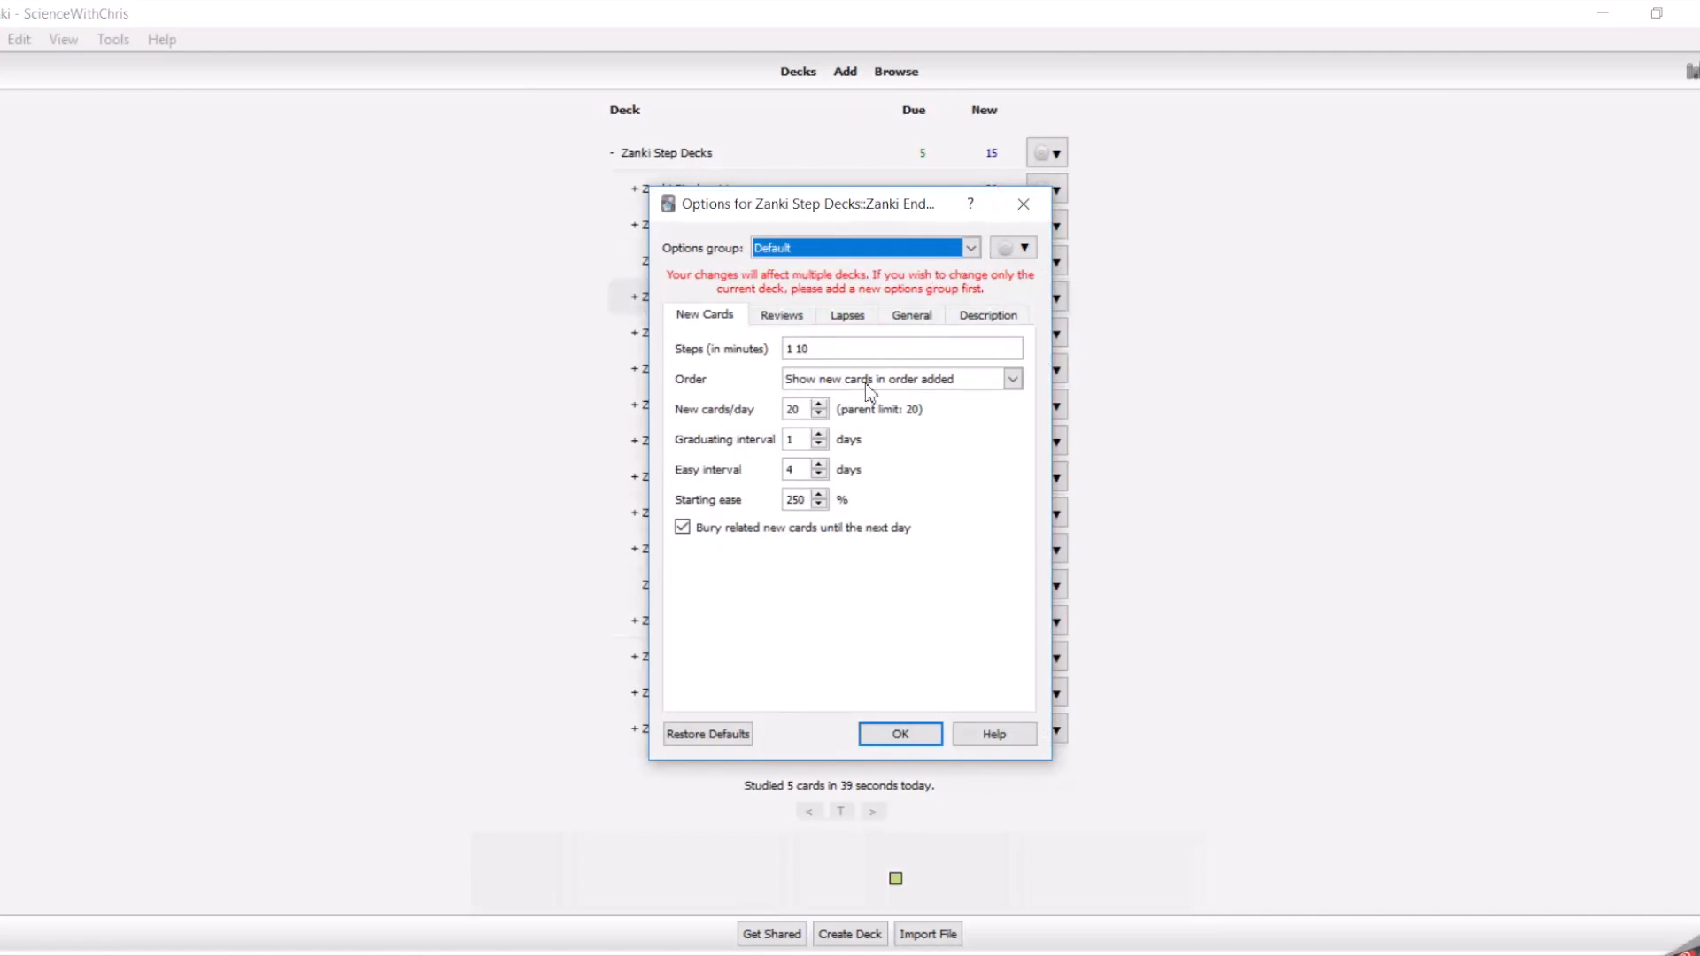
pyautogui.moveTo(770, 405)
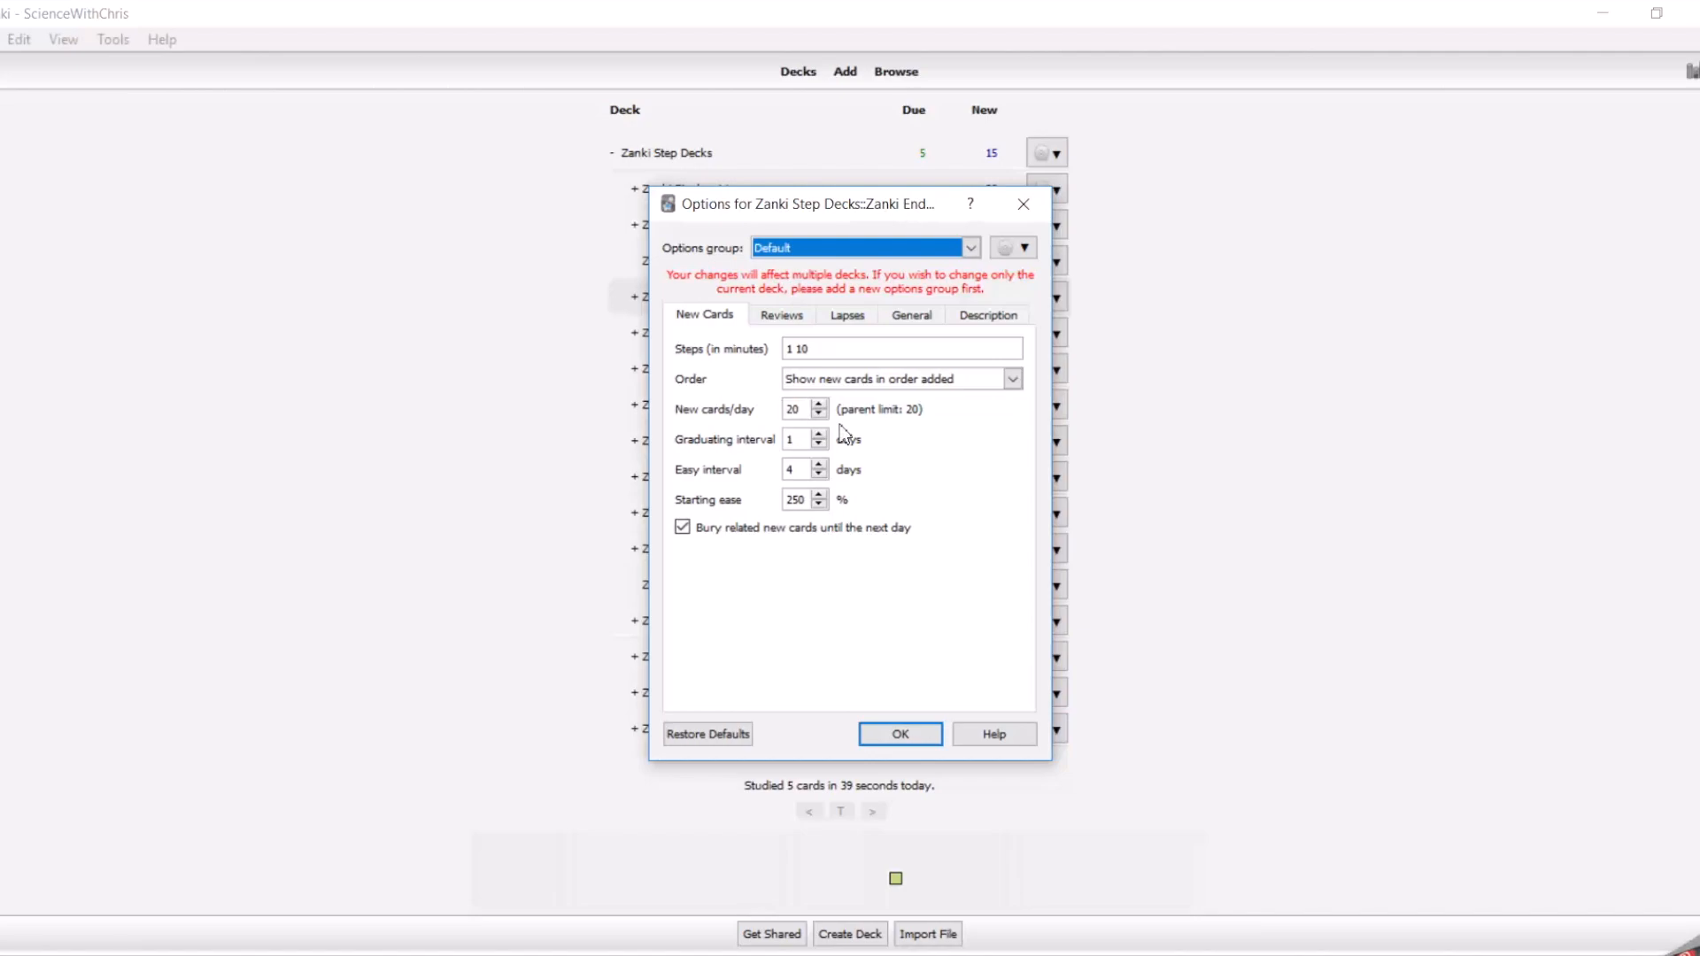
pyautogui.moveTo(903, 450)
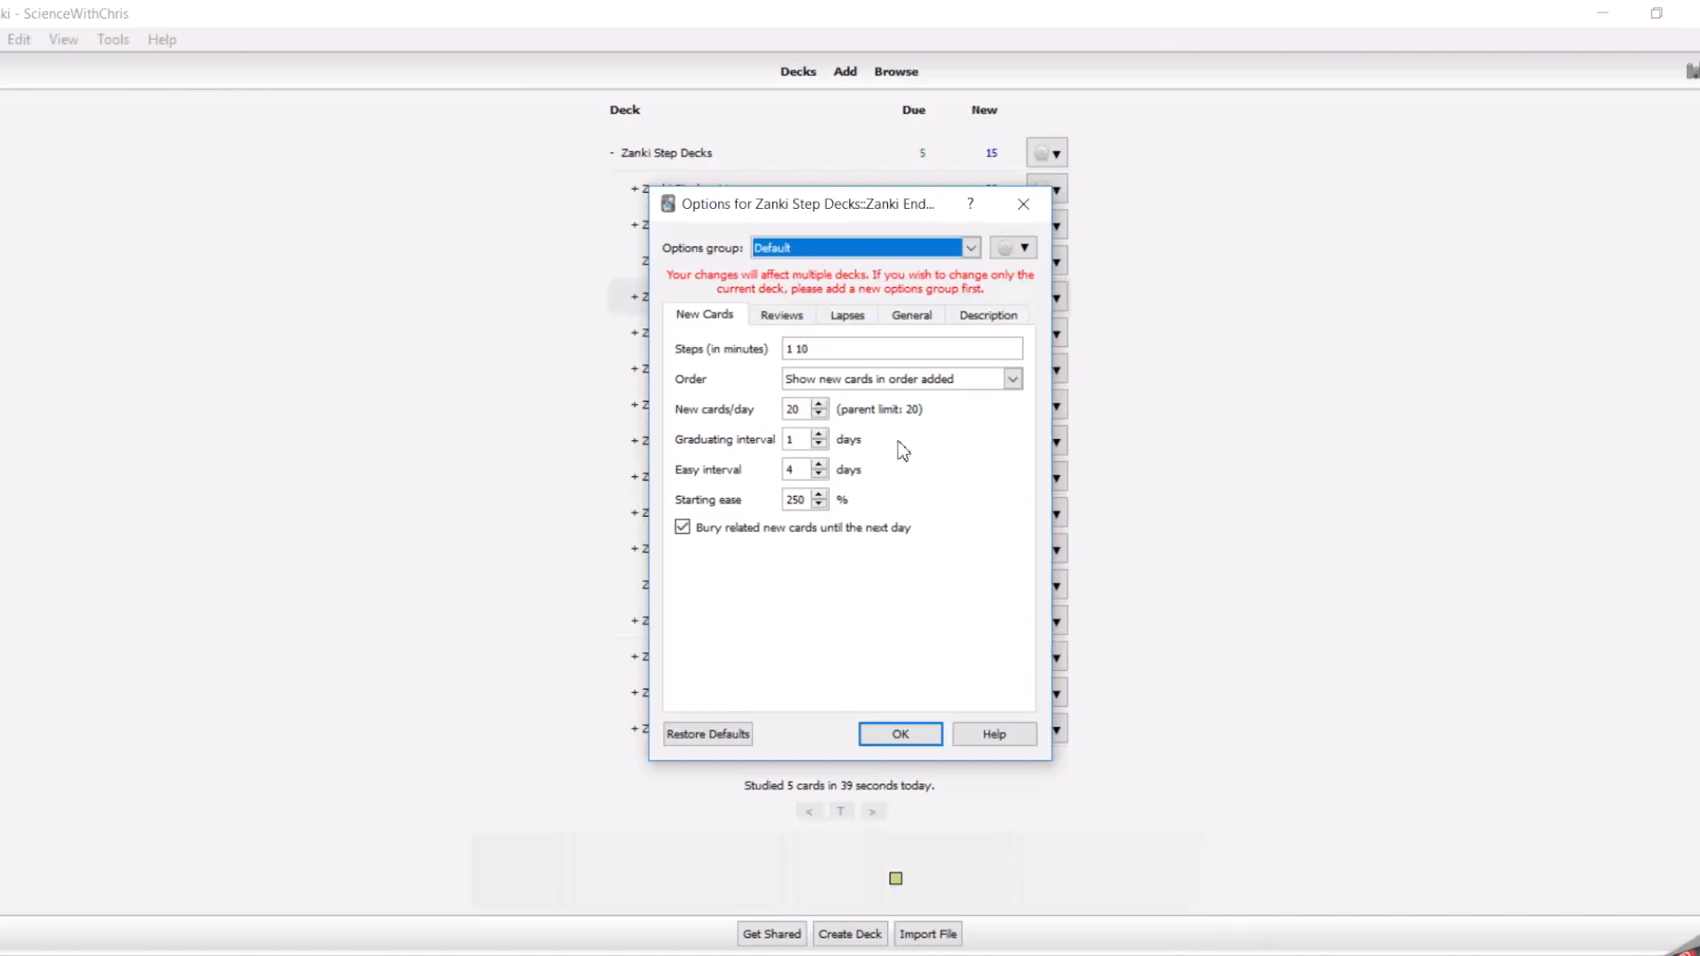
pyautogui.moveTo(923, 586)
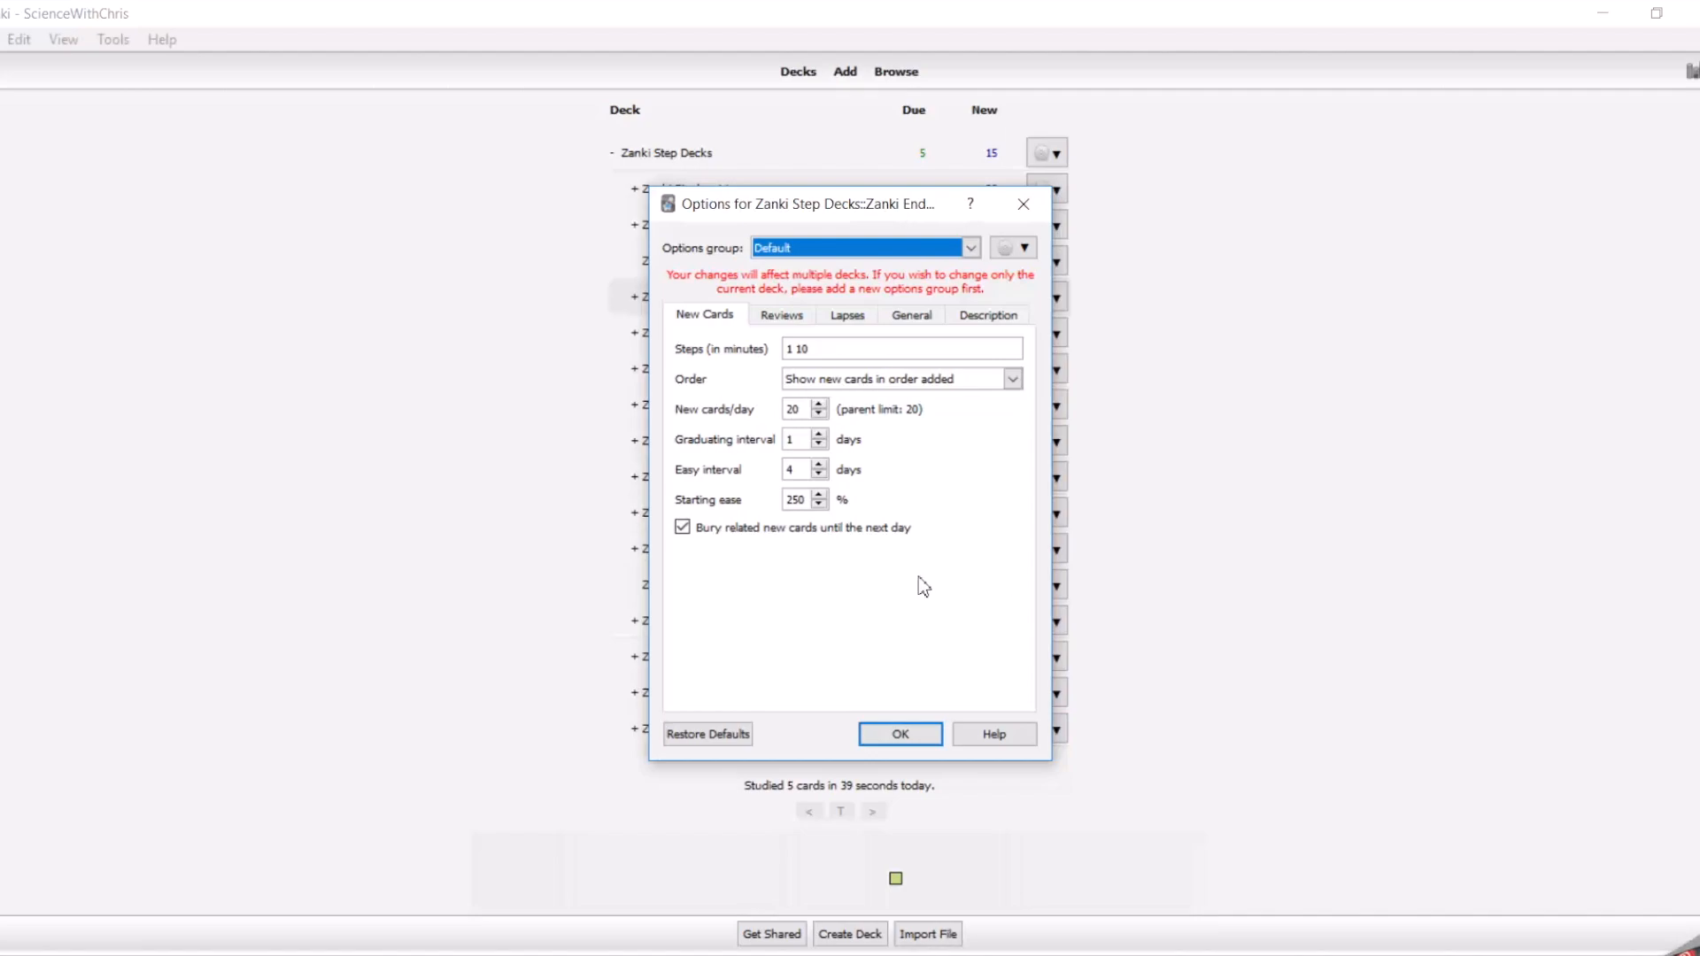
pyautogui.moveTo(756, 416)
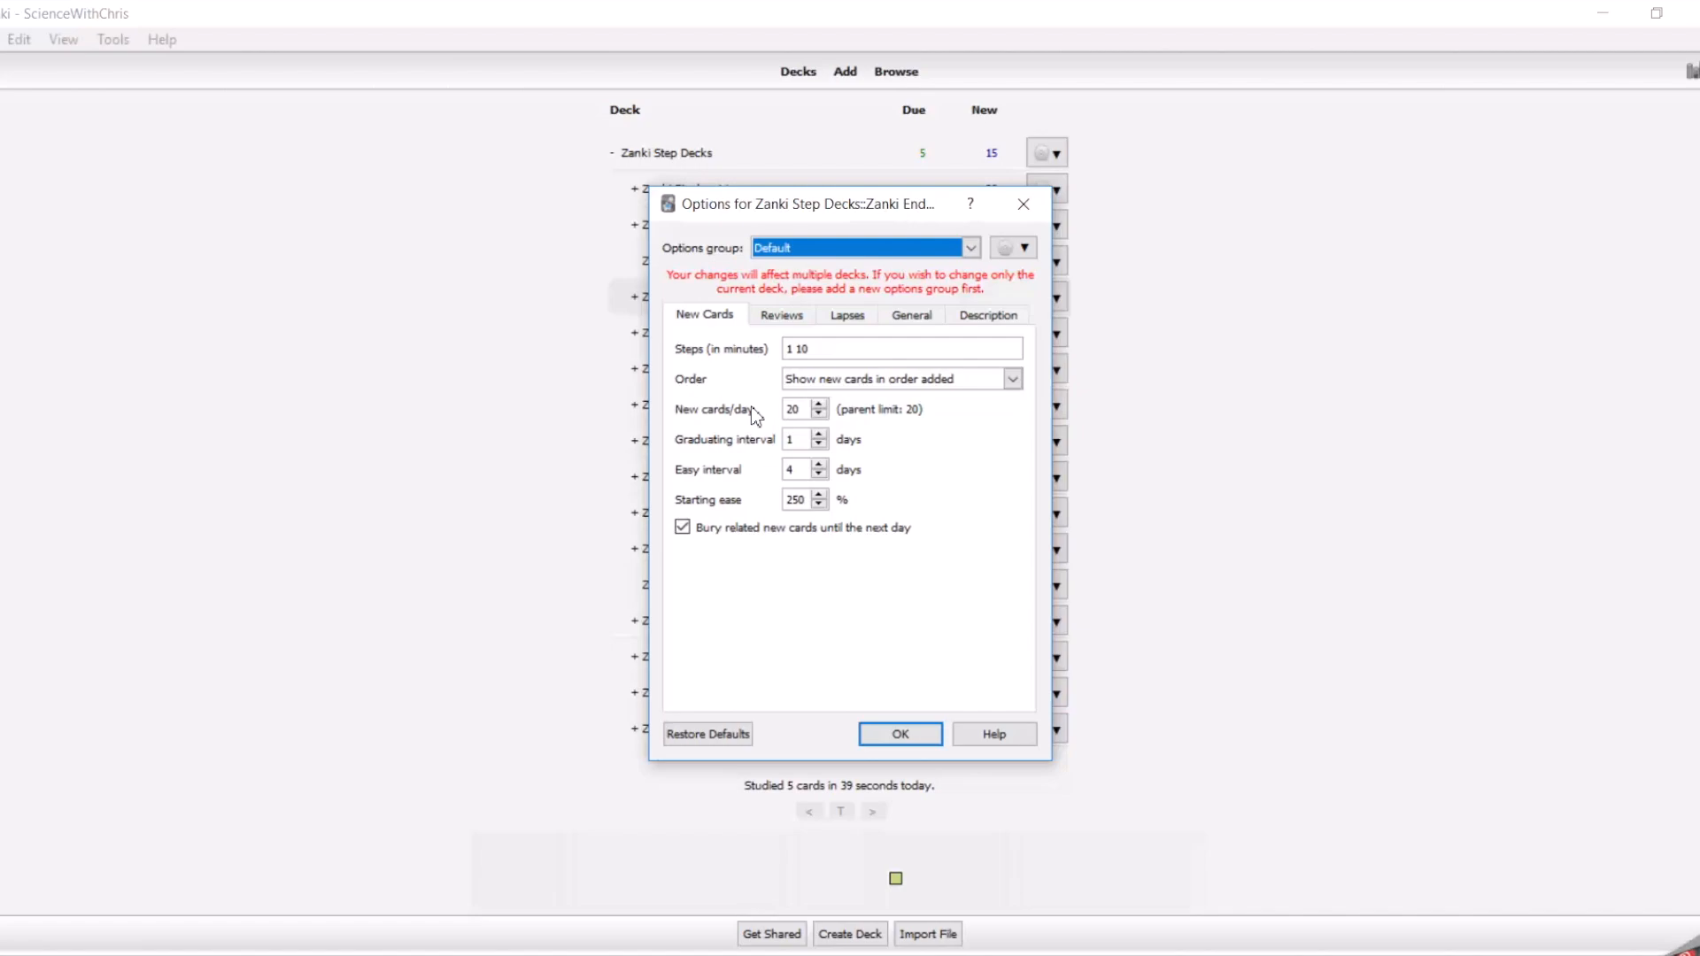
pyautogui.moveTo(768, 376)
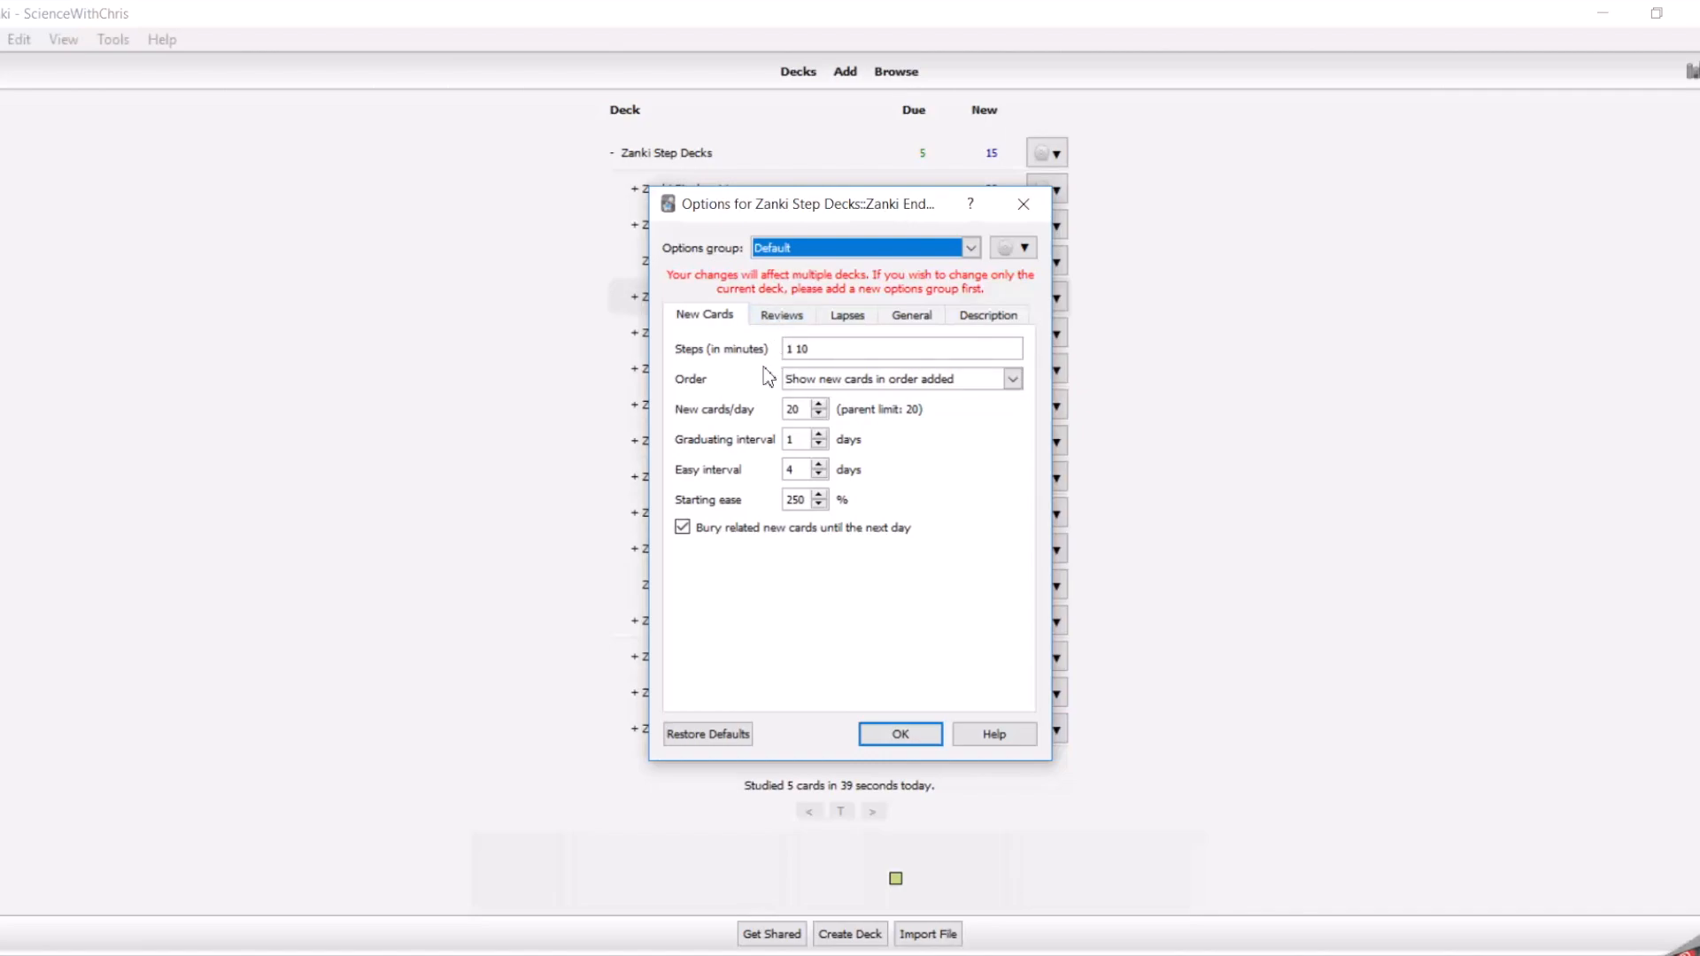
pyautogui.moveTo(779, 332)
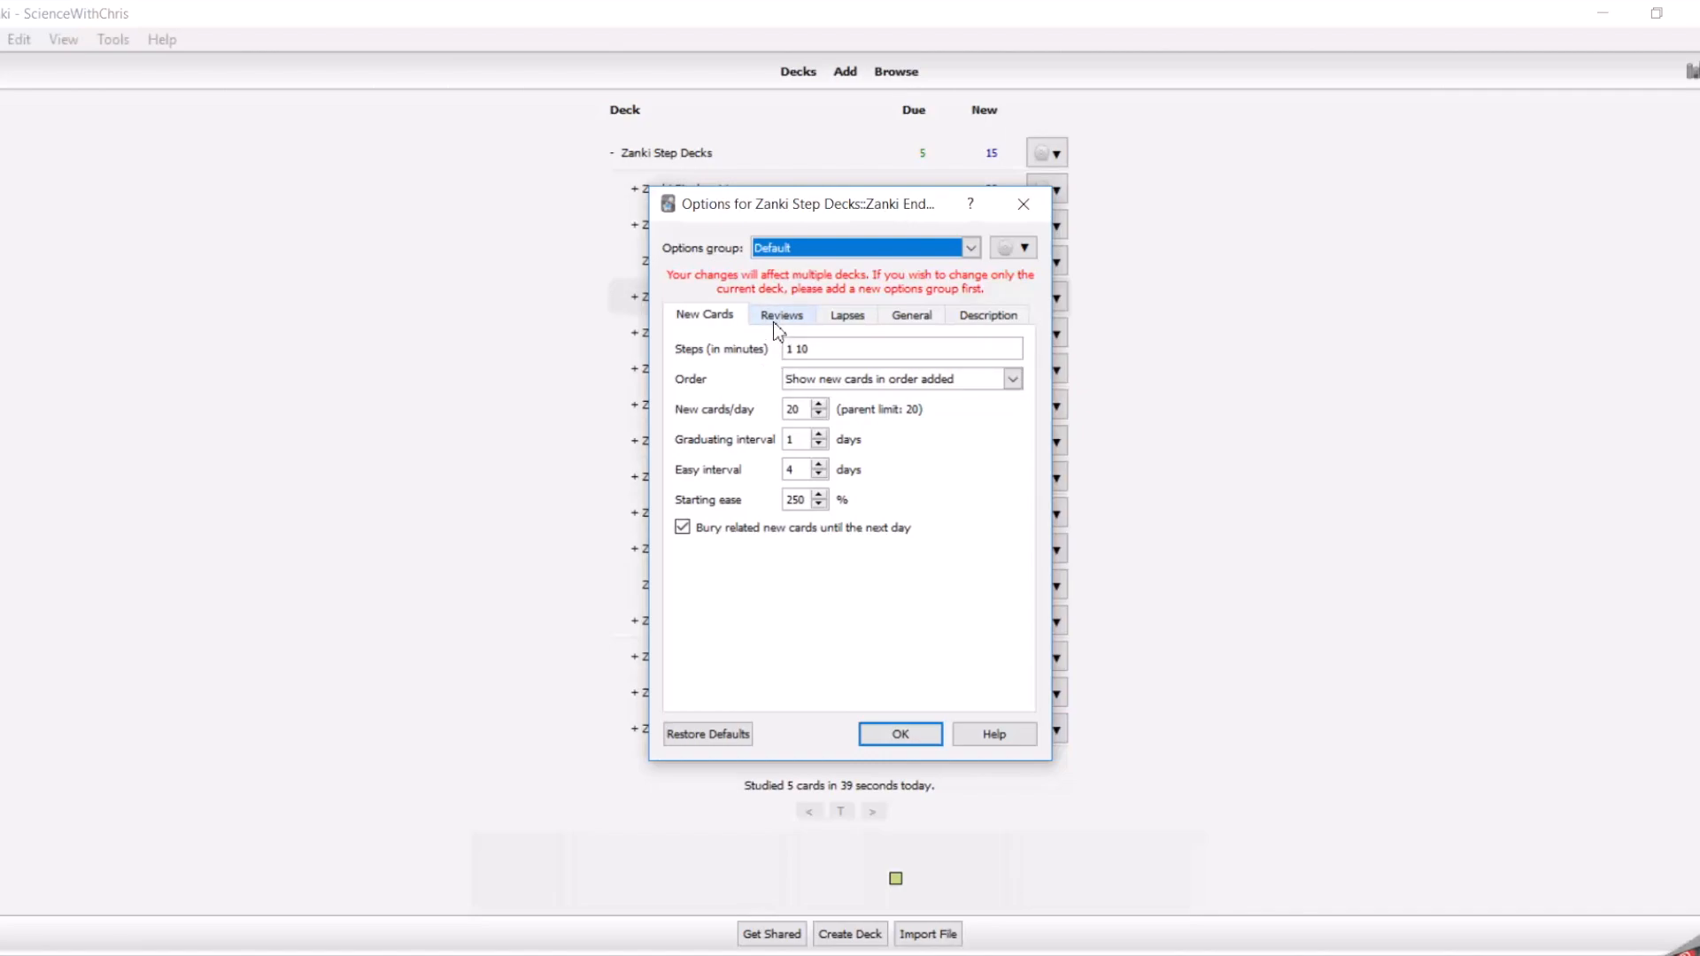
# - Change Maximum reviews/day in the Reviews settings from 100 to 2000
pyautogui.click(781, 314)
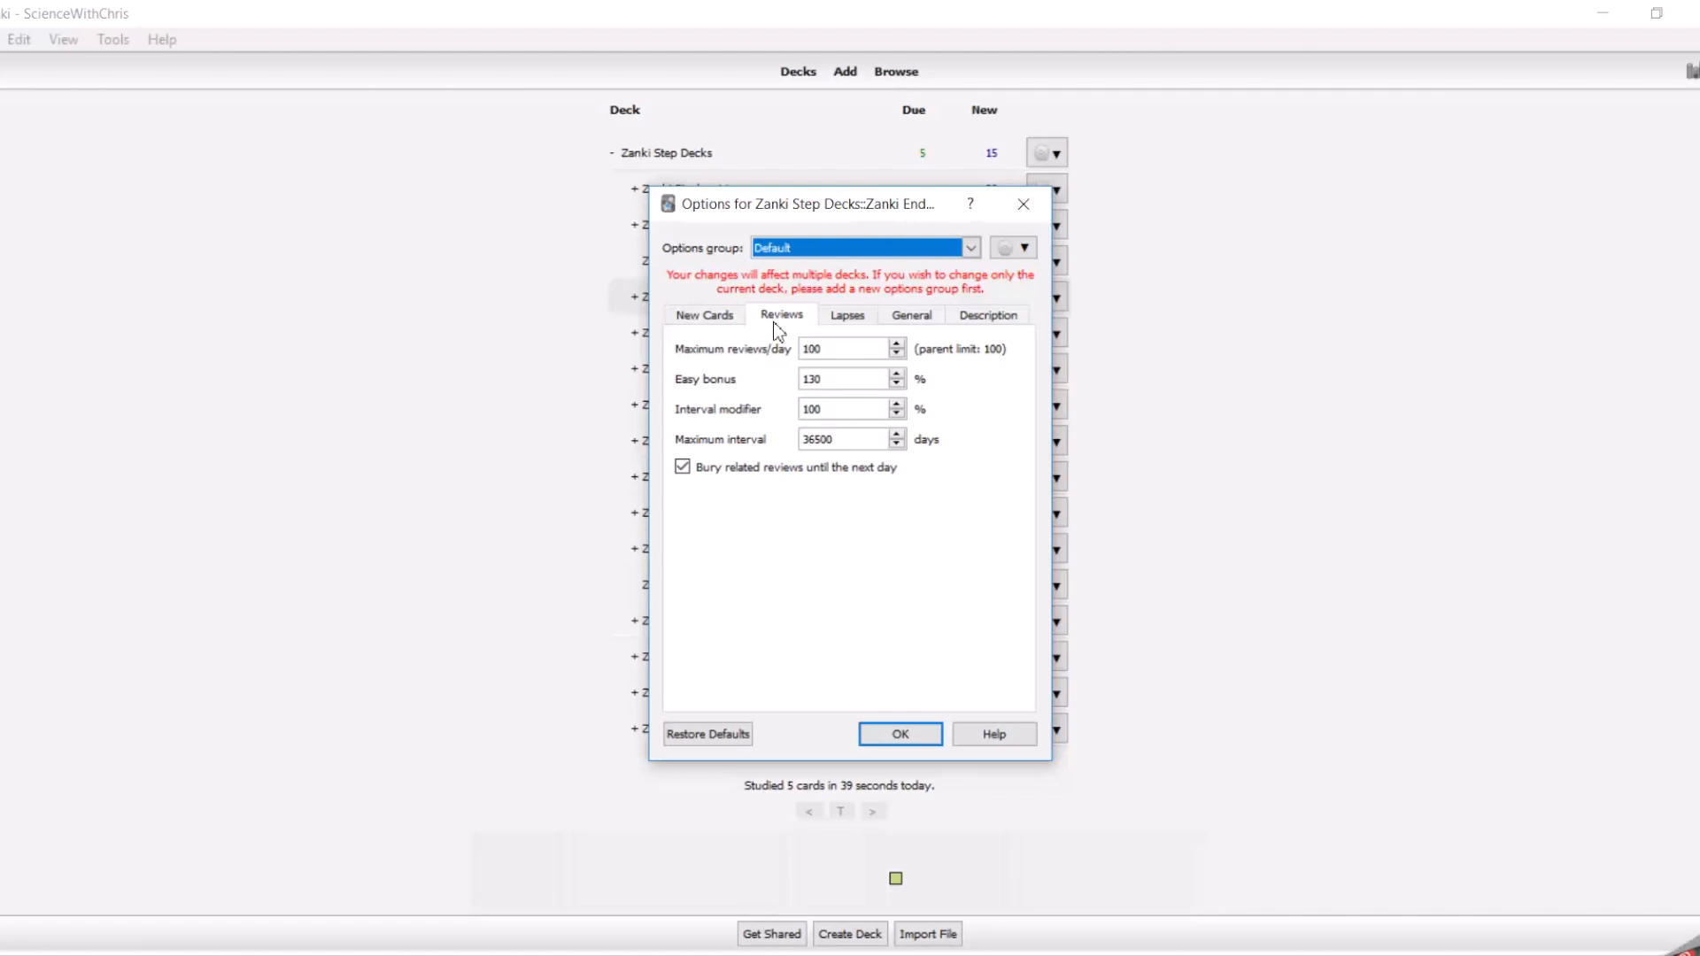
pyautogui.moveTo(799, 354)
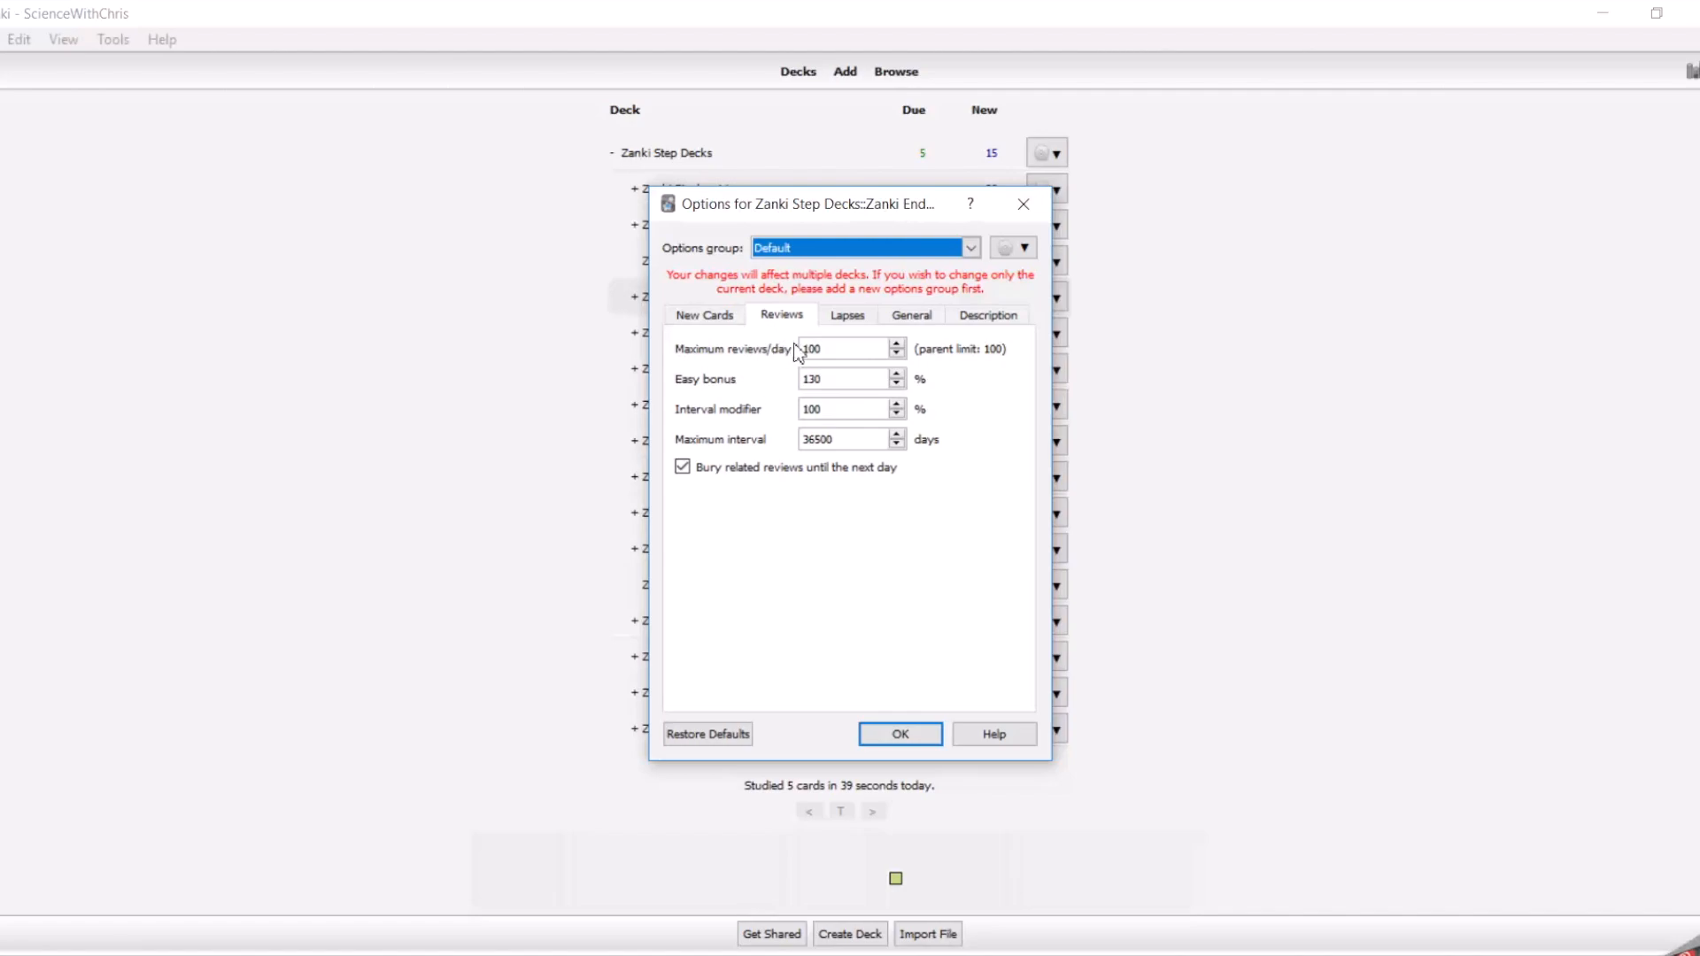
pyautogui.tripleClick(835, 348)
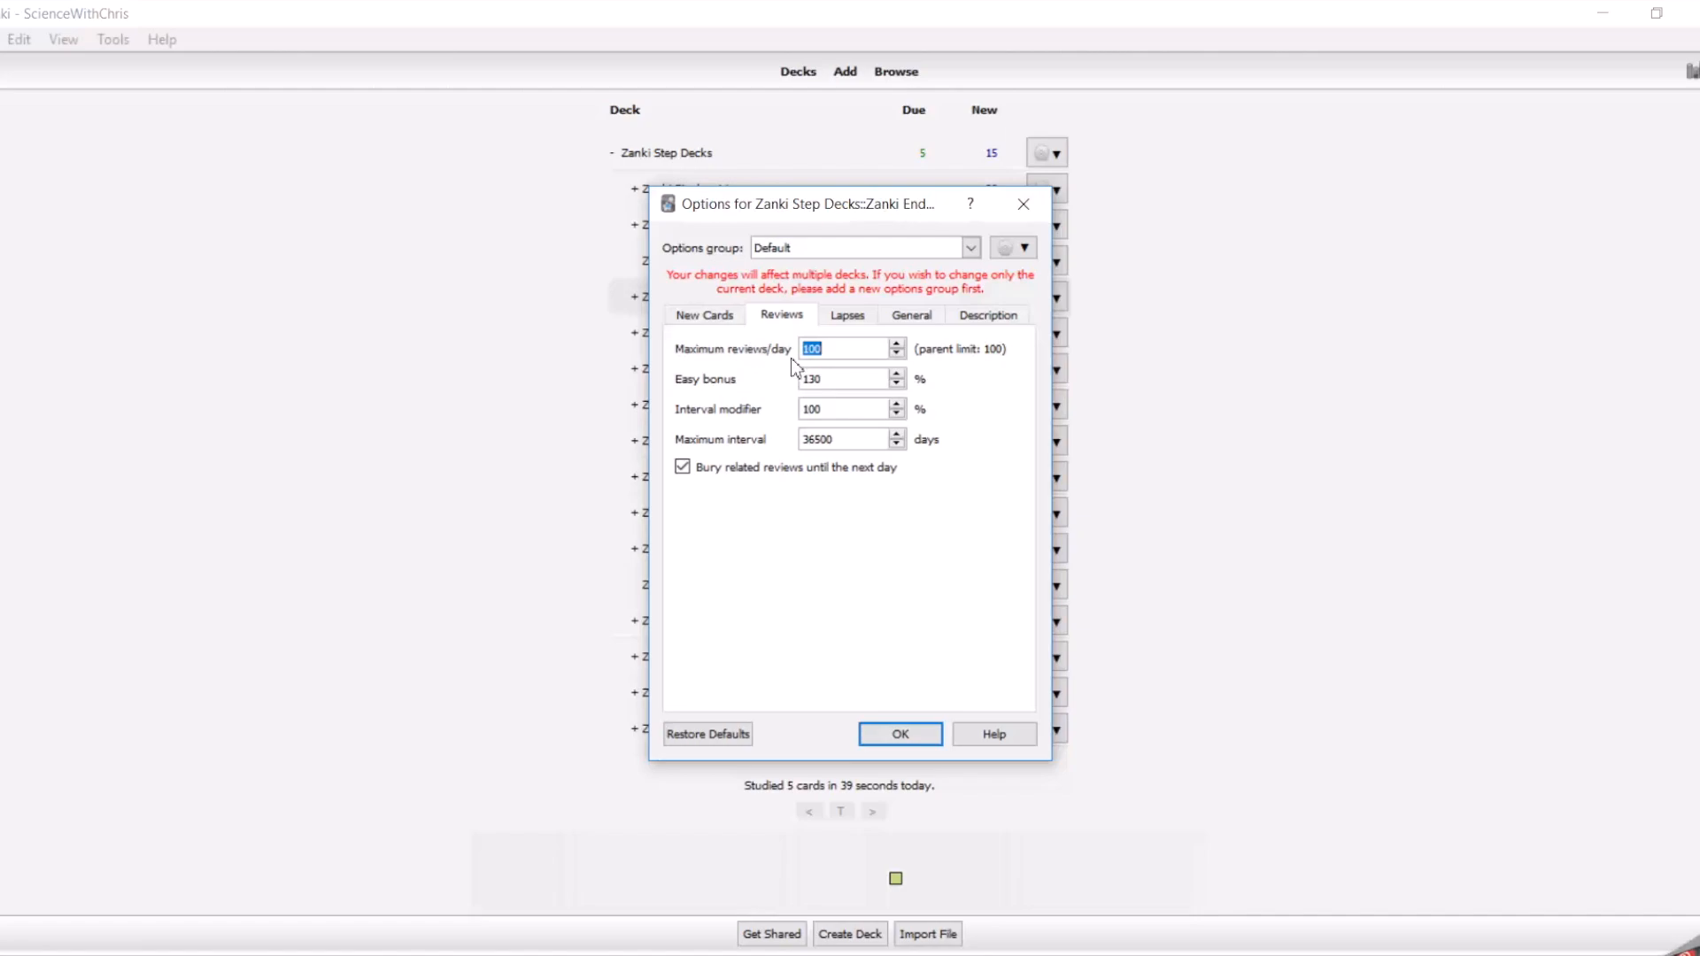
pyautogui.moveTo(996, 422)
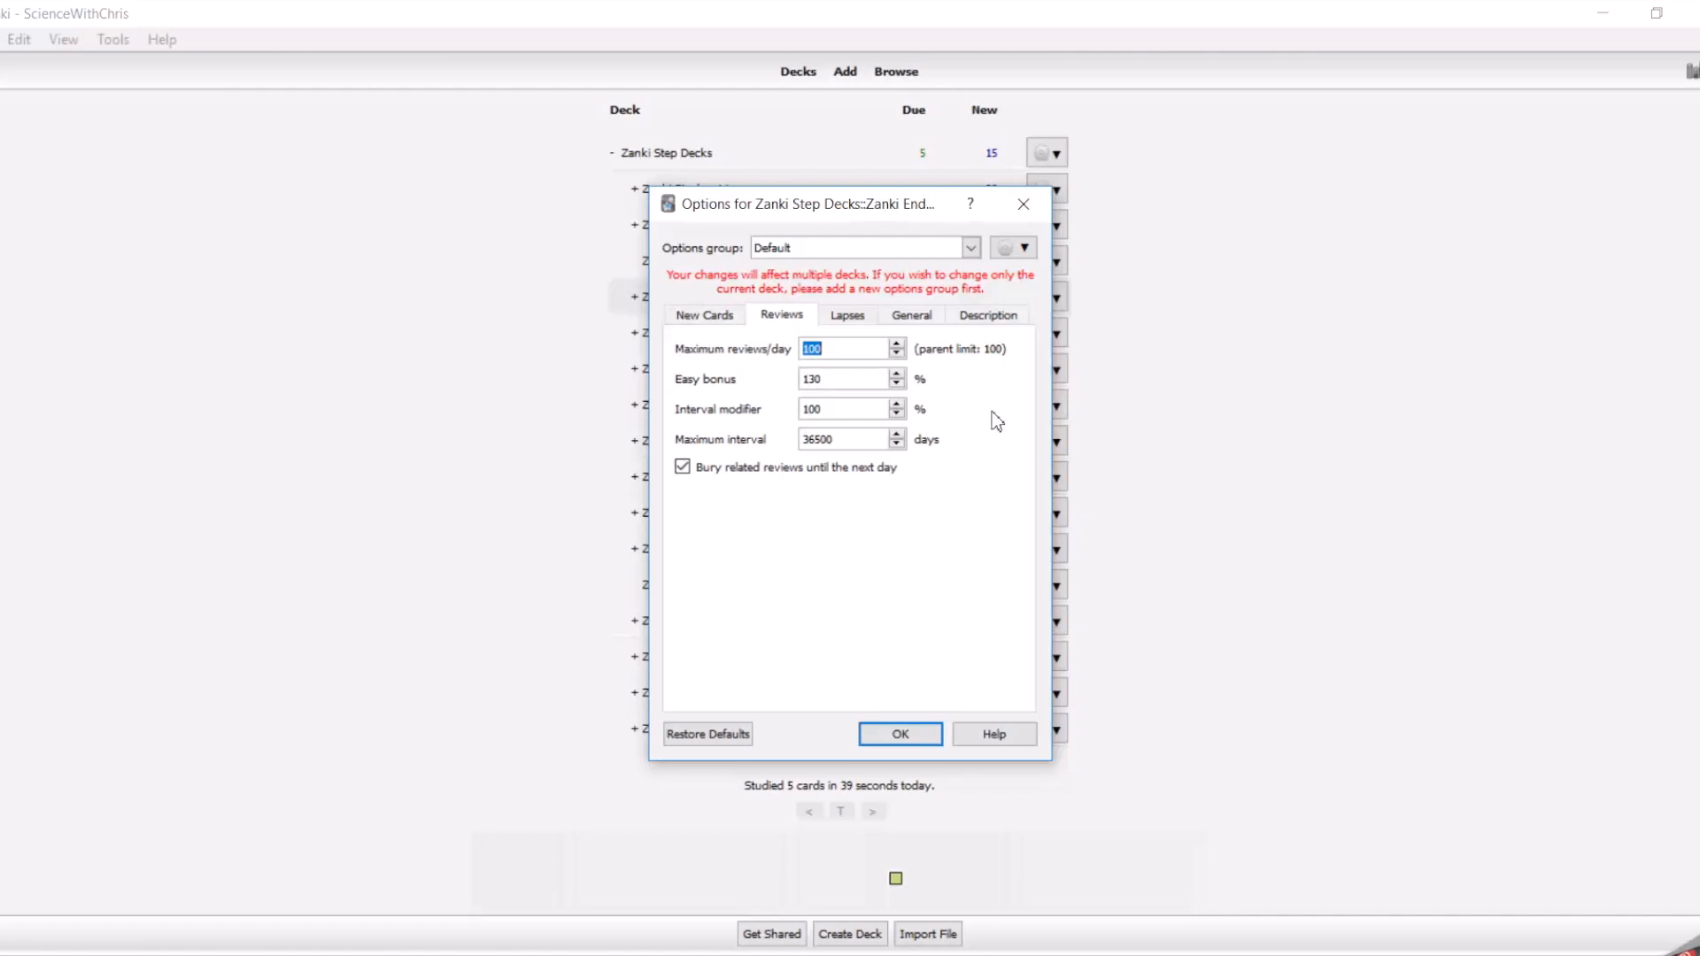
pyautogui.write('2')
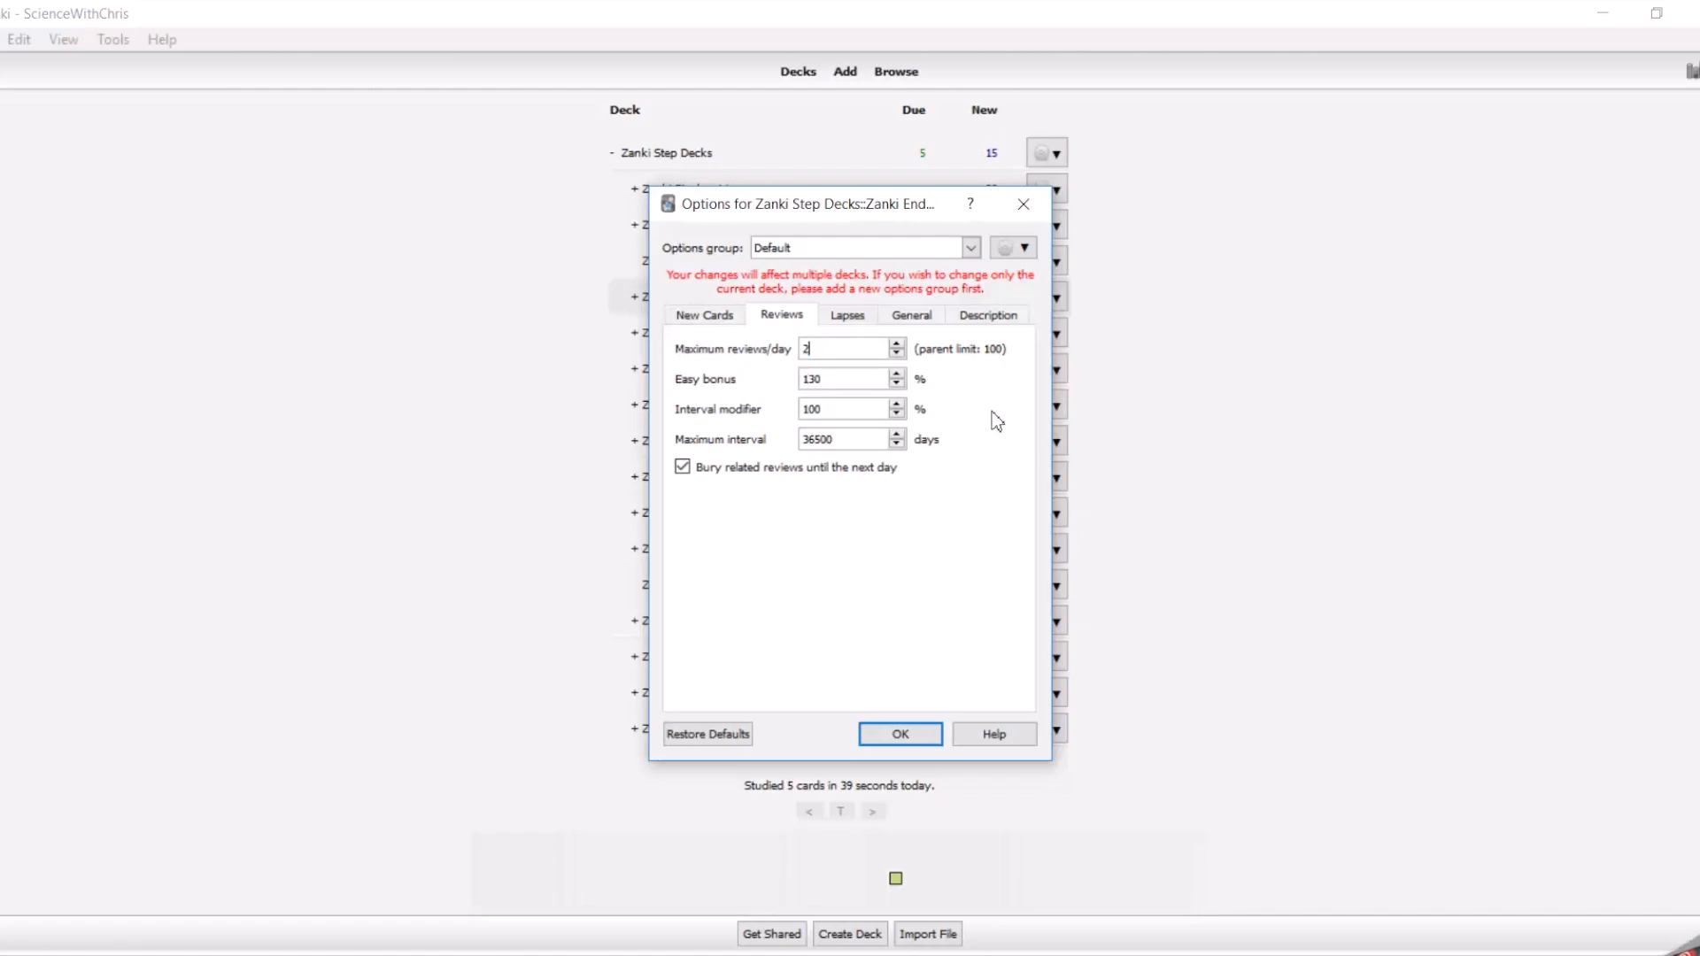
pyautogui.write('000')
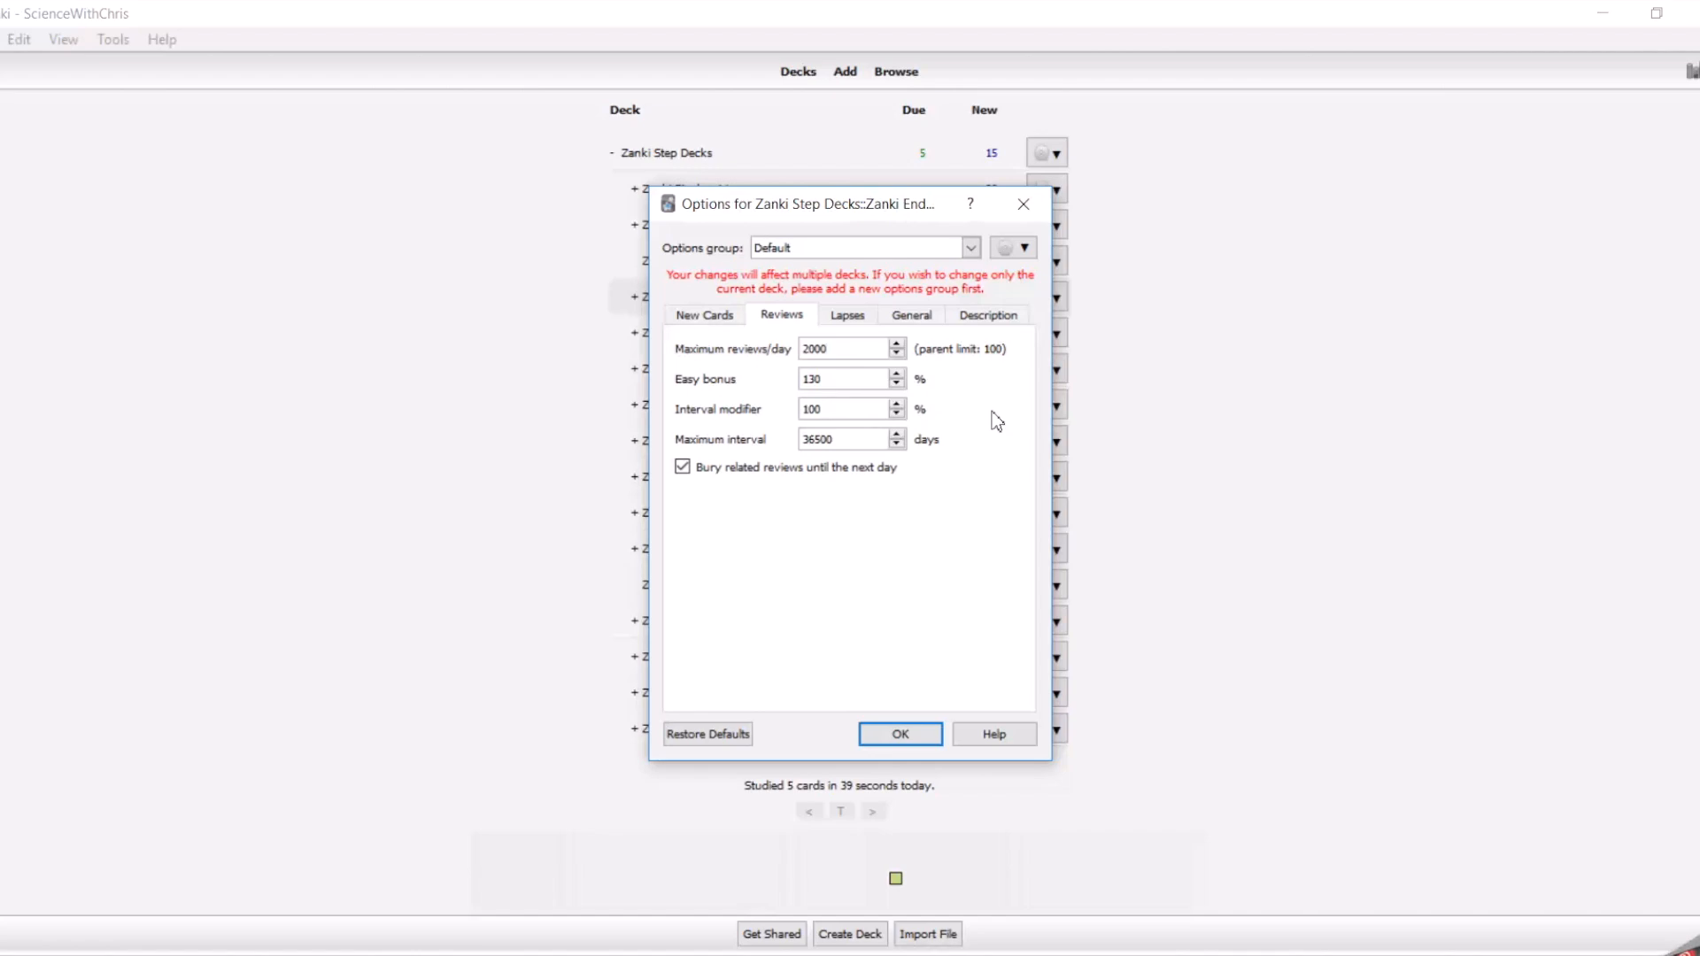
pyautogui.click(851, 348)
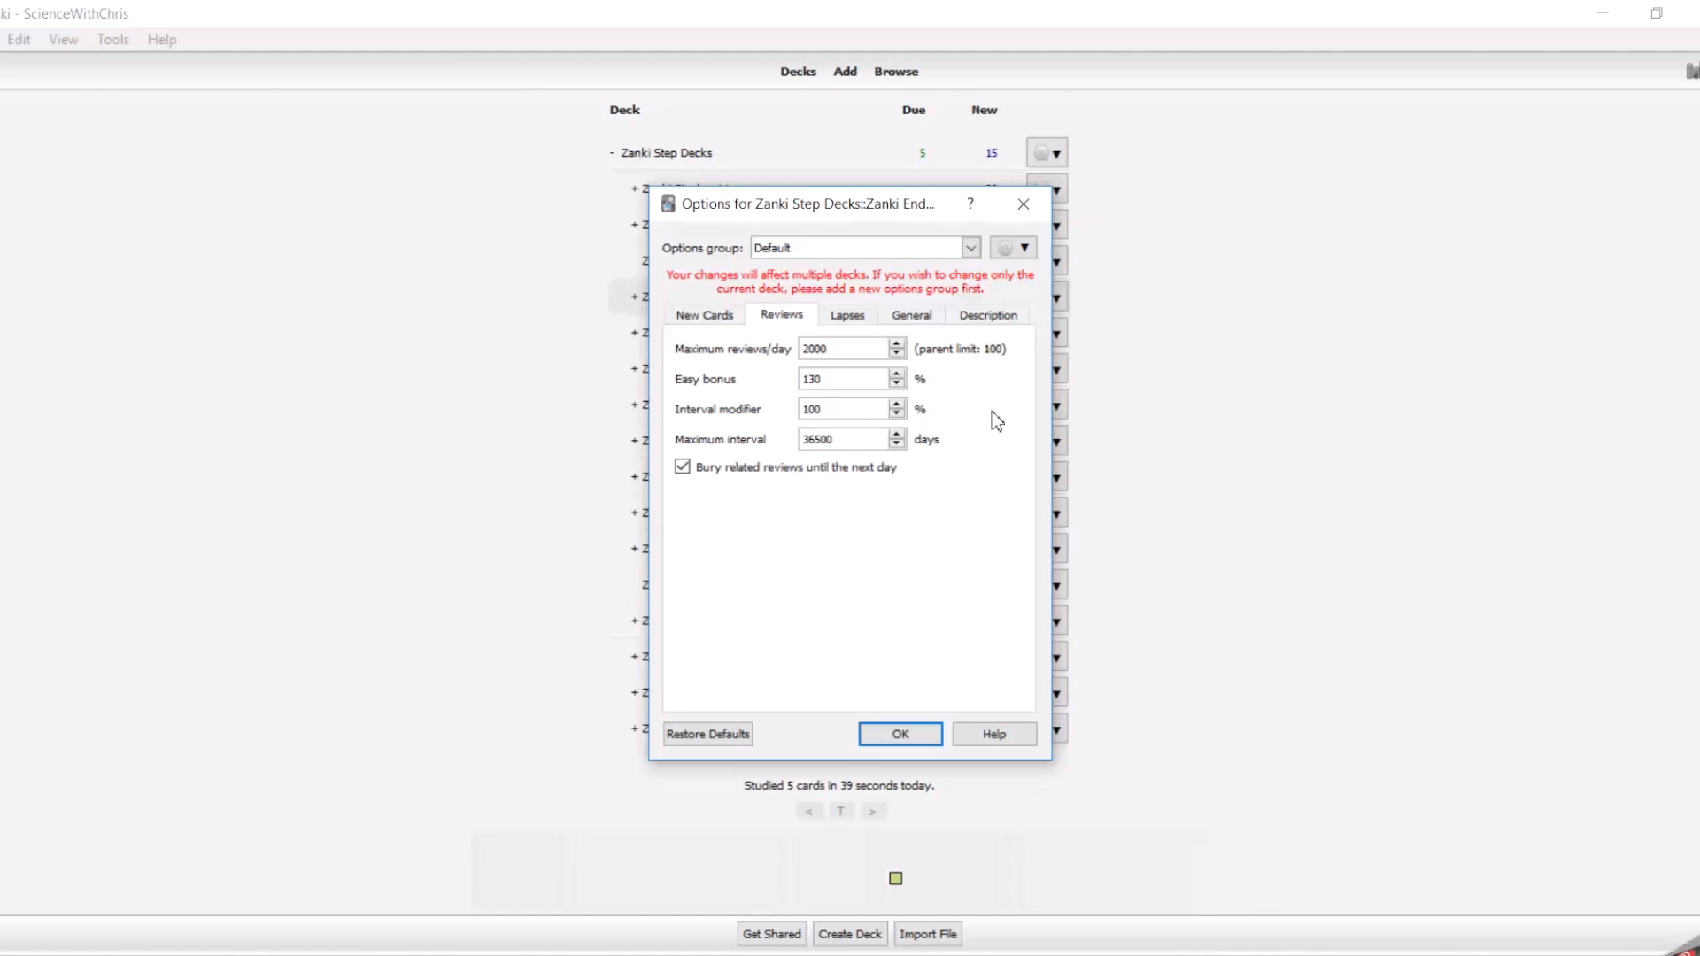
pyautogui.click(851, 348)
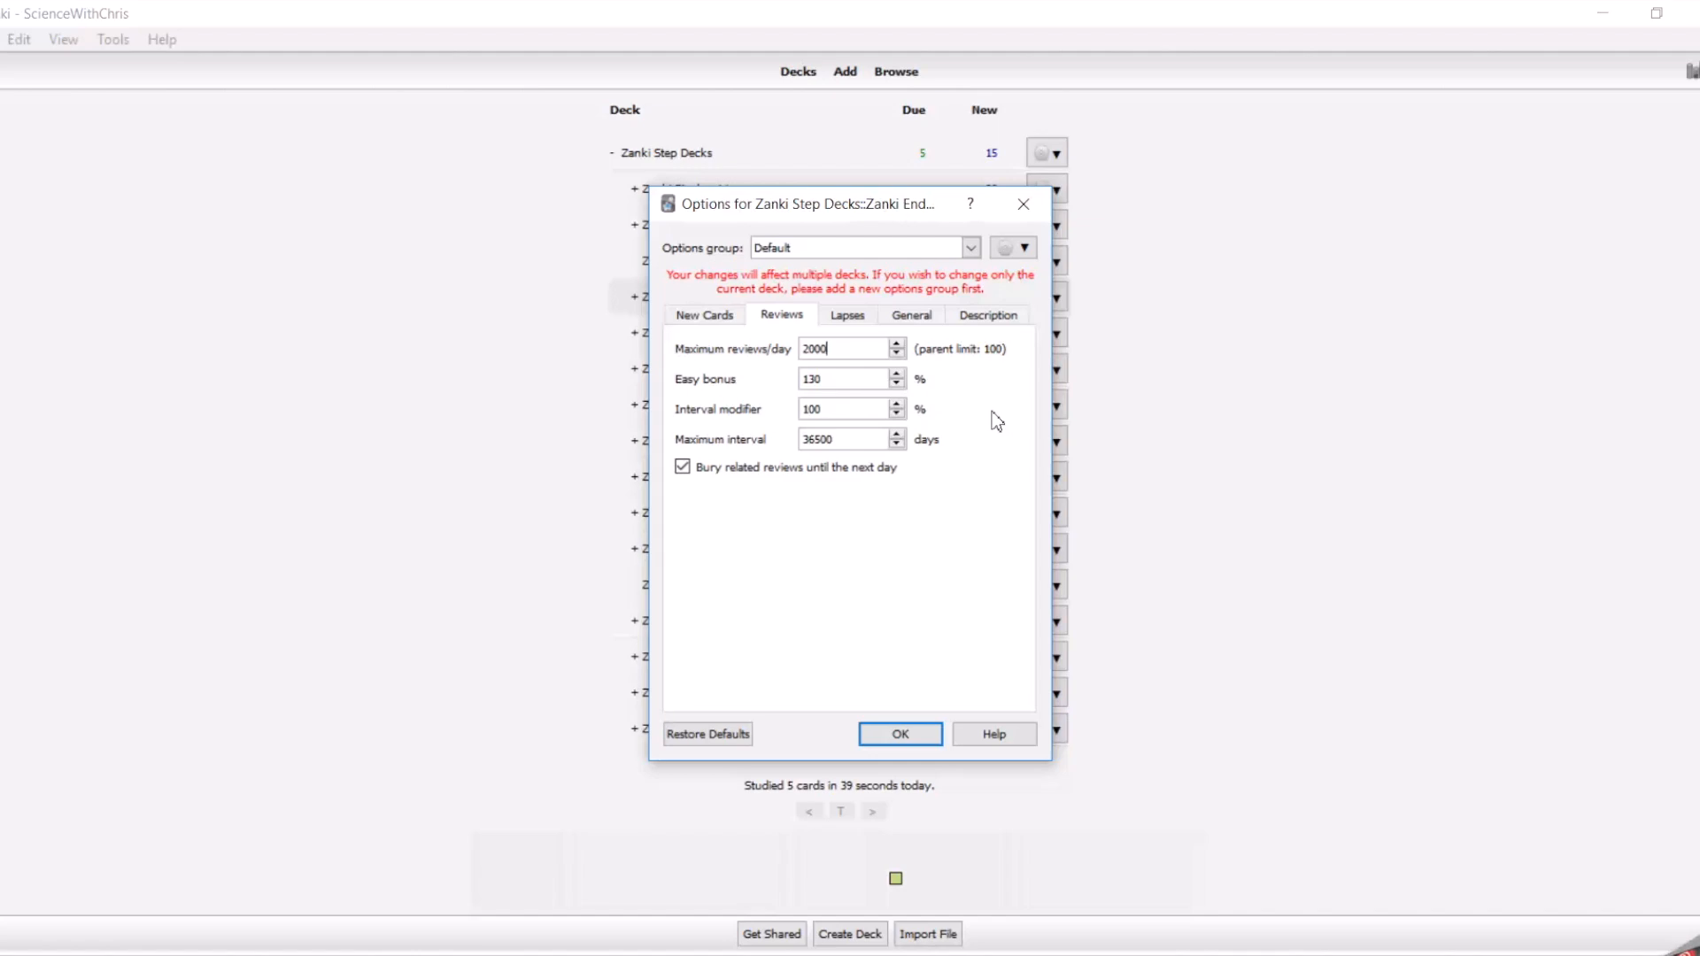
pyautogui.moveTo(850, 764)
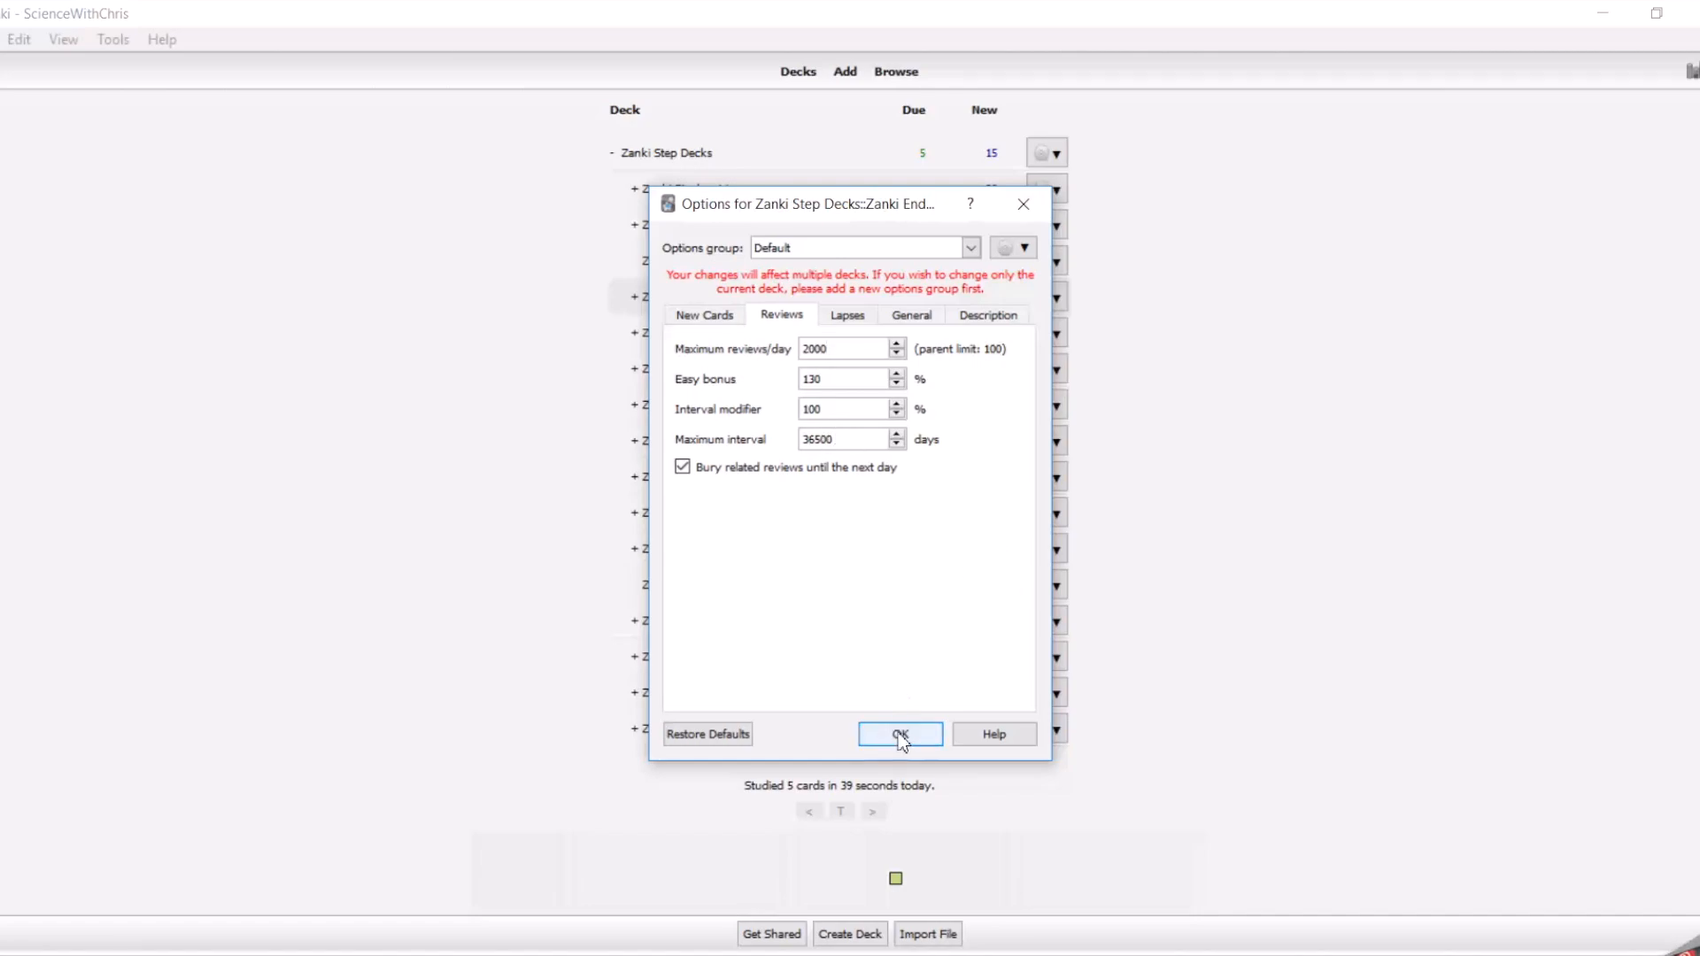
# - Save the 2000 reviews-per-day limit and return to the Zanki Step Decks list
pyautogui.click(899, 734)
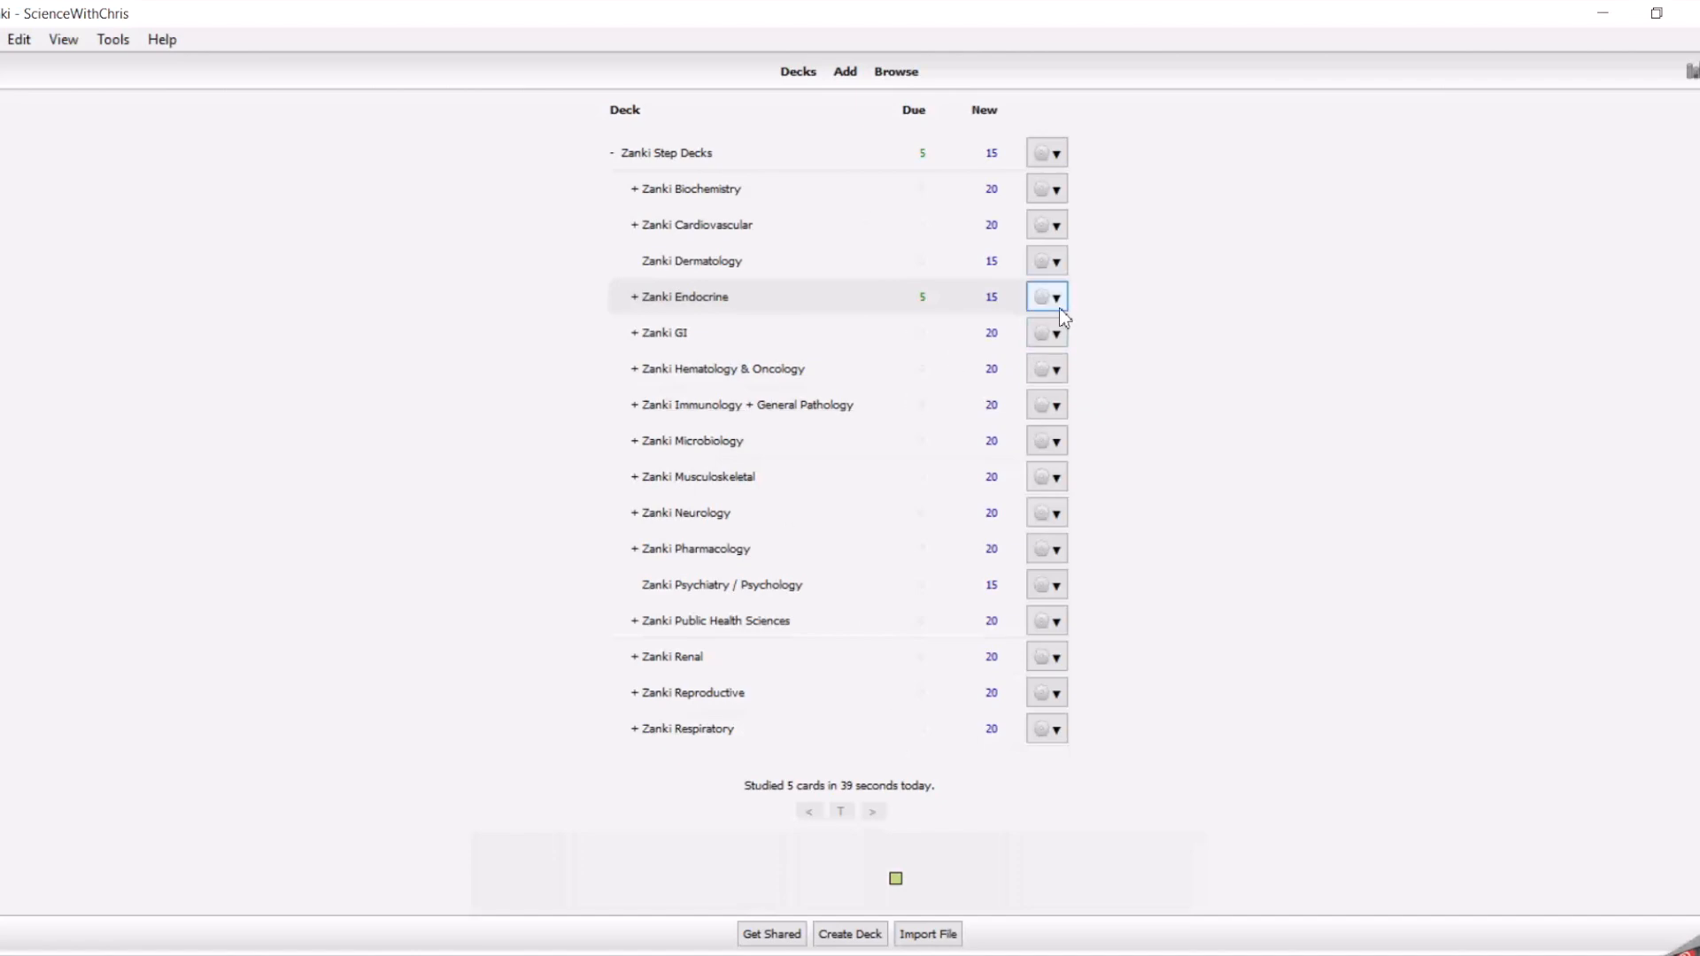
# - Set the Default group's maximum review interval to 120 days and save it
pyautogui.click(1044, 296)
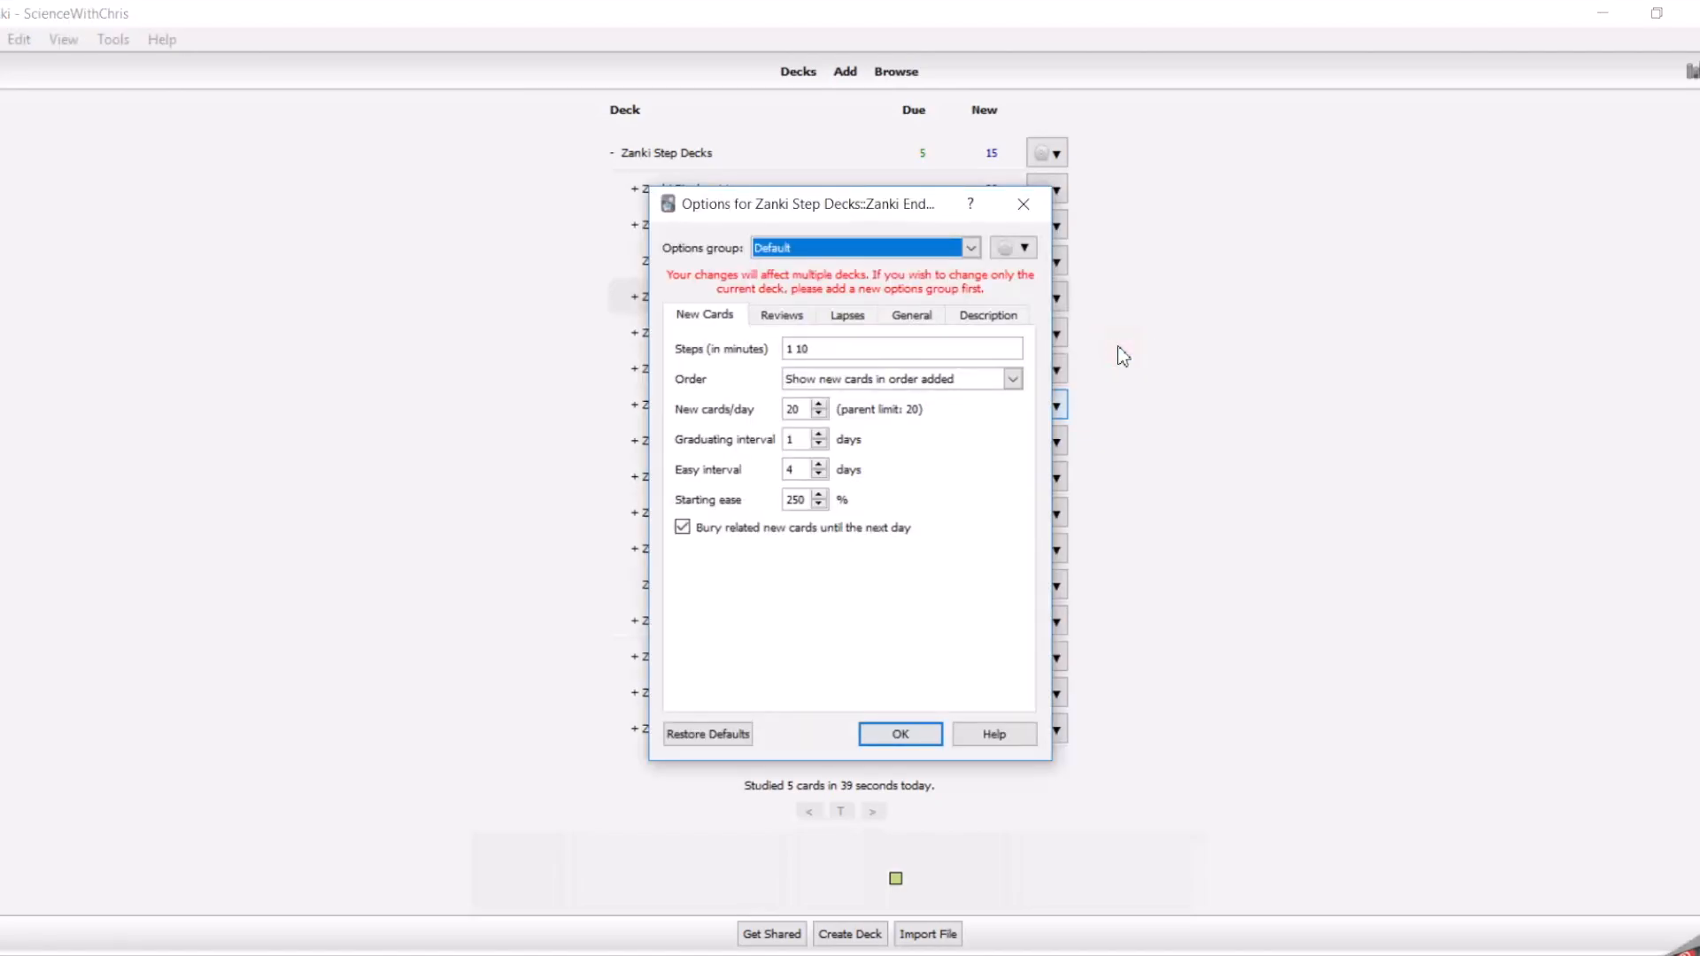
pyautogui.click(781, 315)
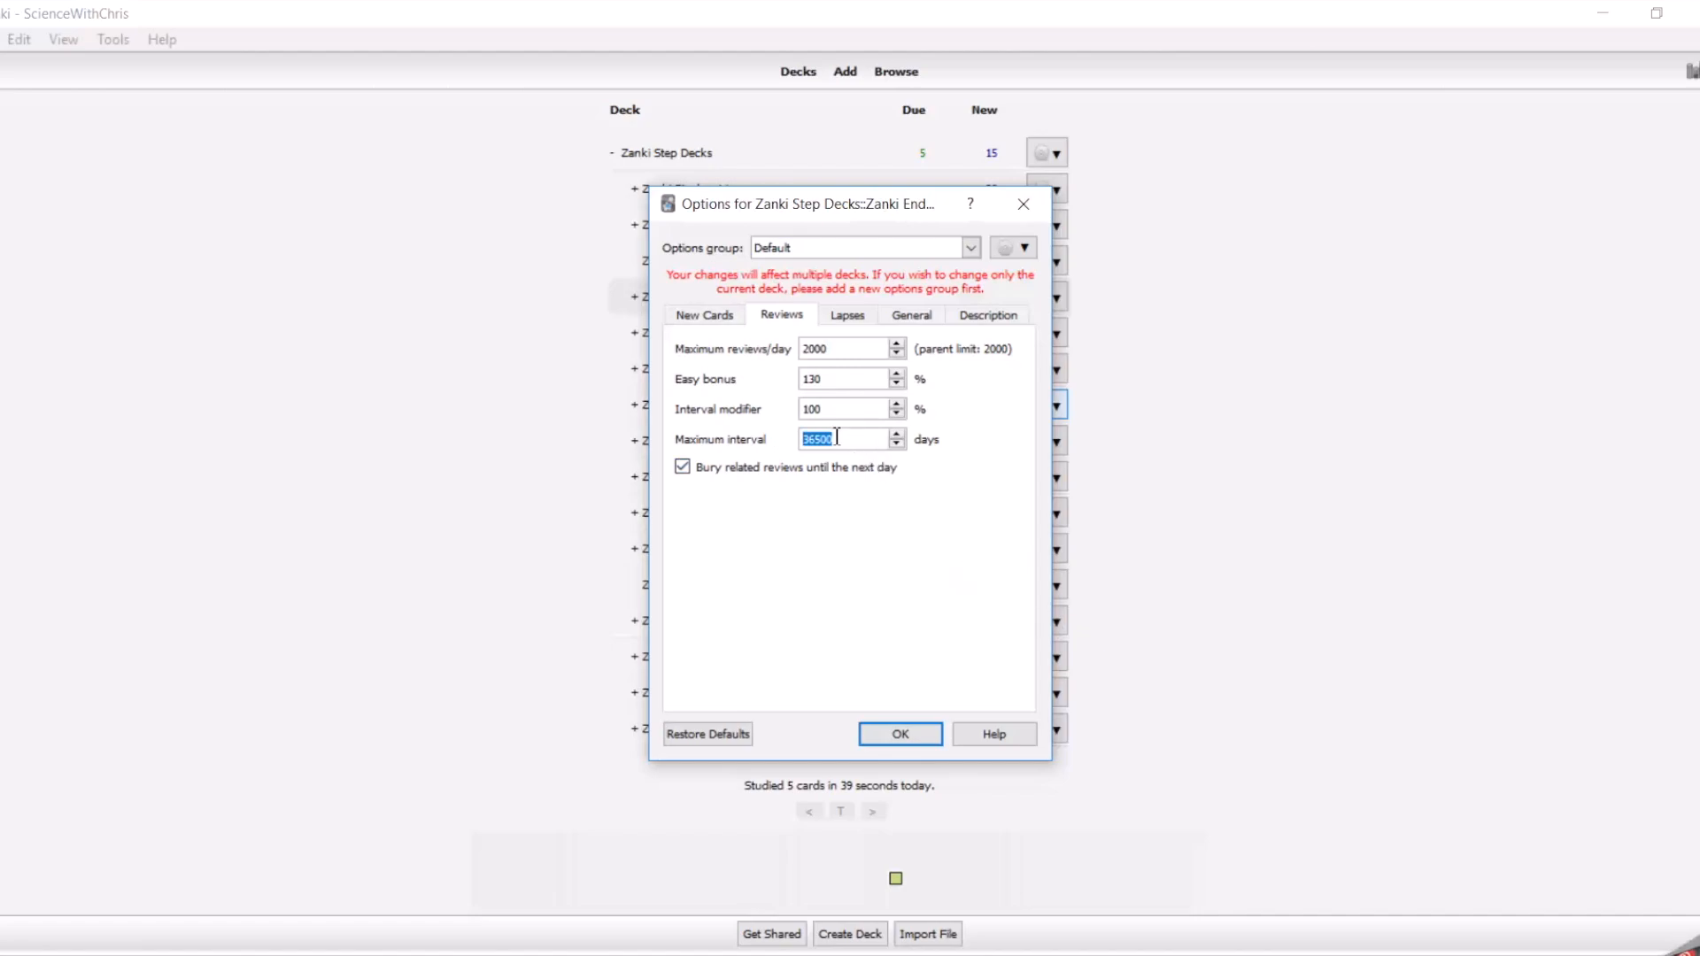
pyautogui.write('12')
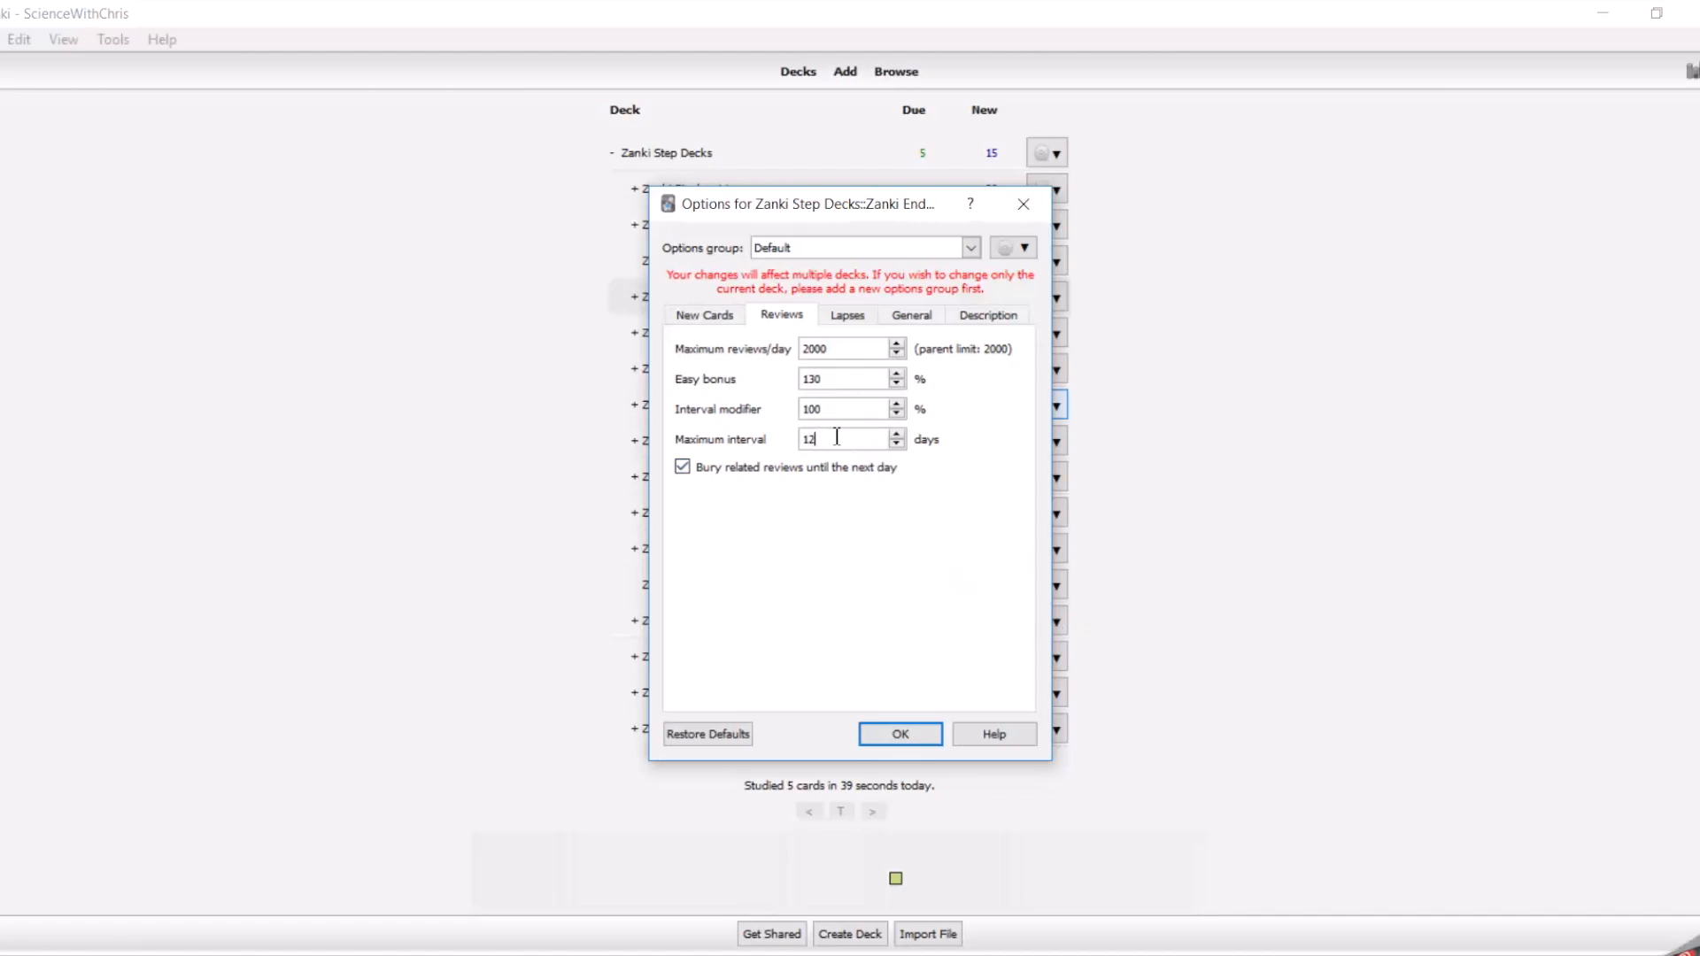
pyautogui.write('0')
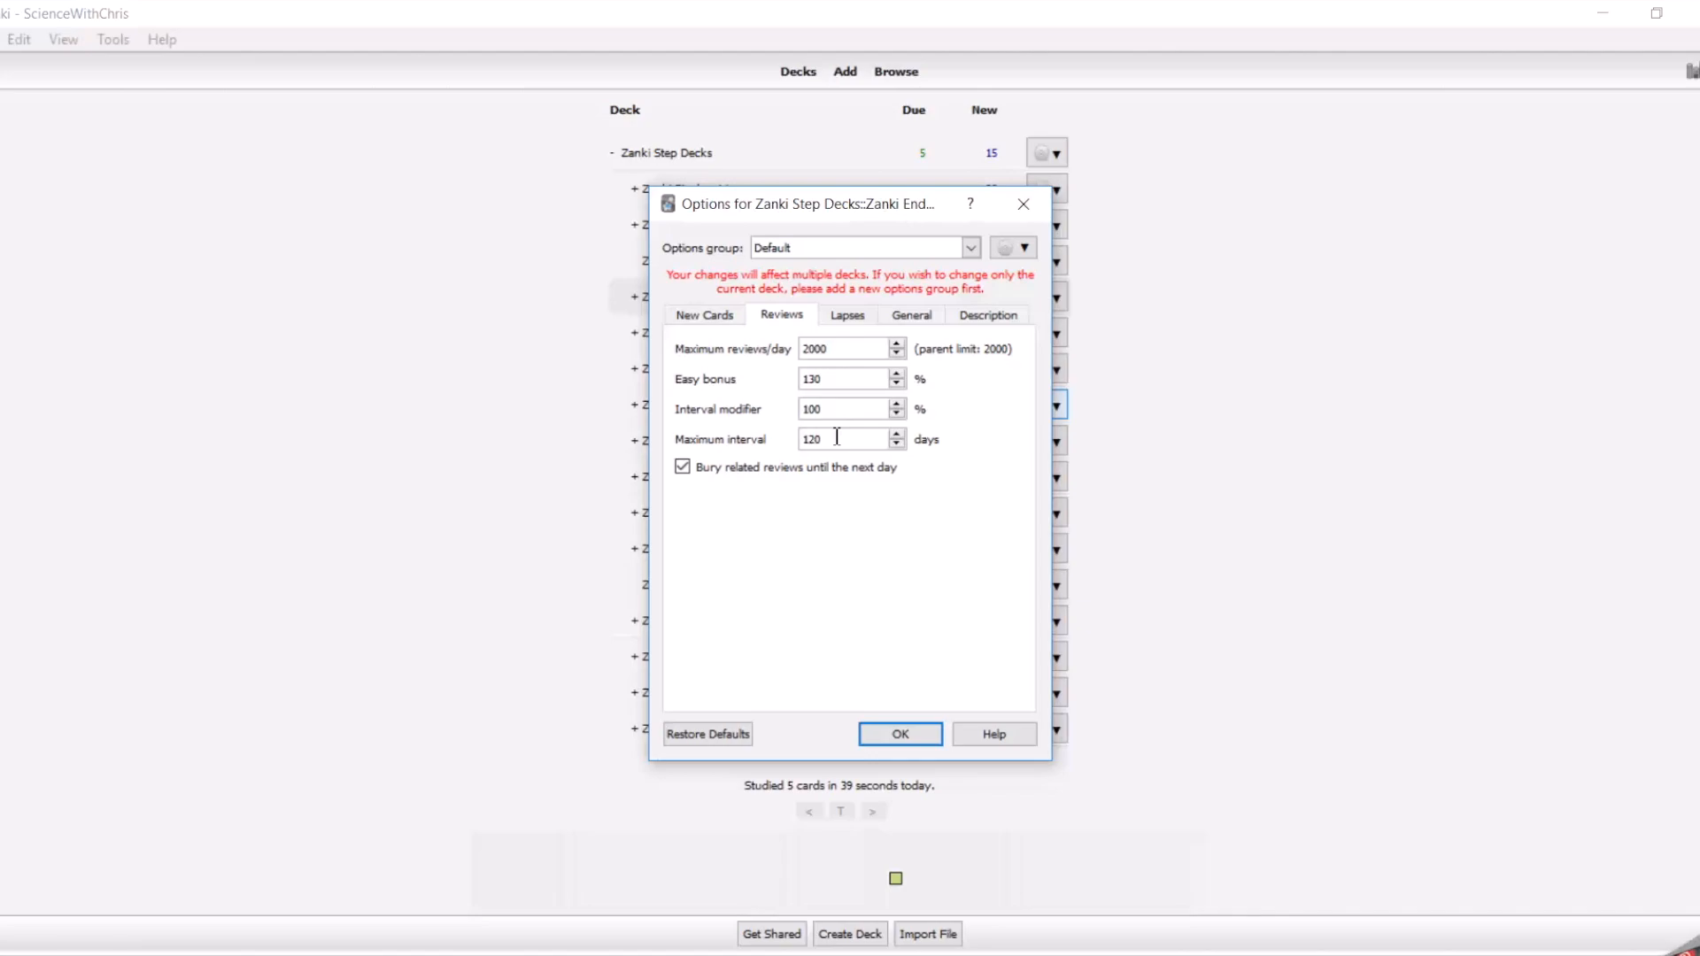
pyautogui.moveTo(966, 531)
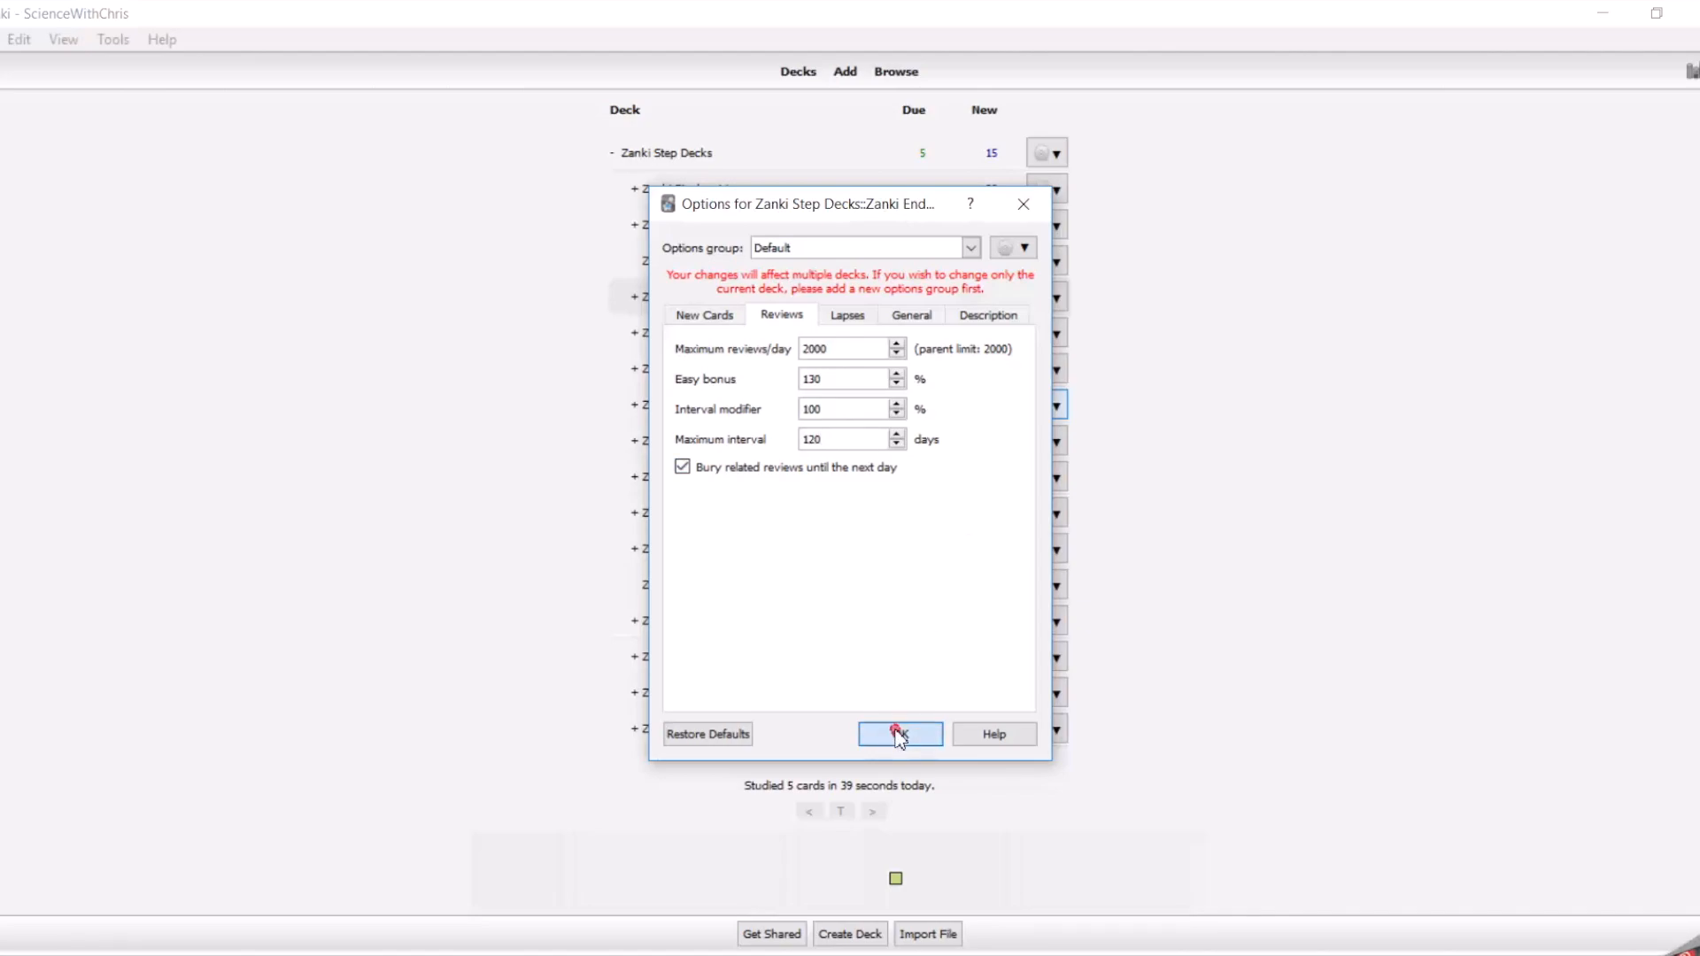
pyautogui.click(899, 734)
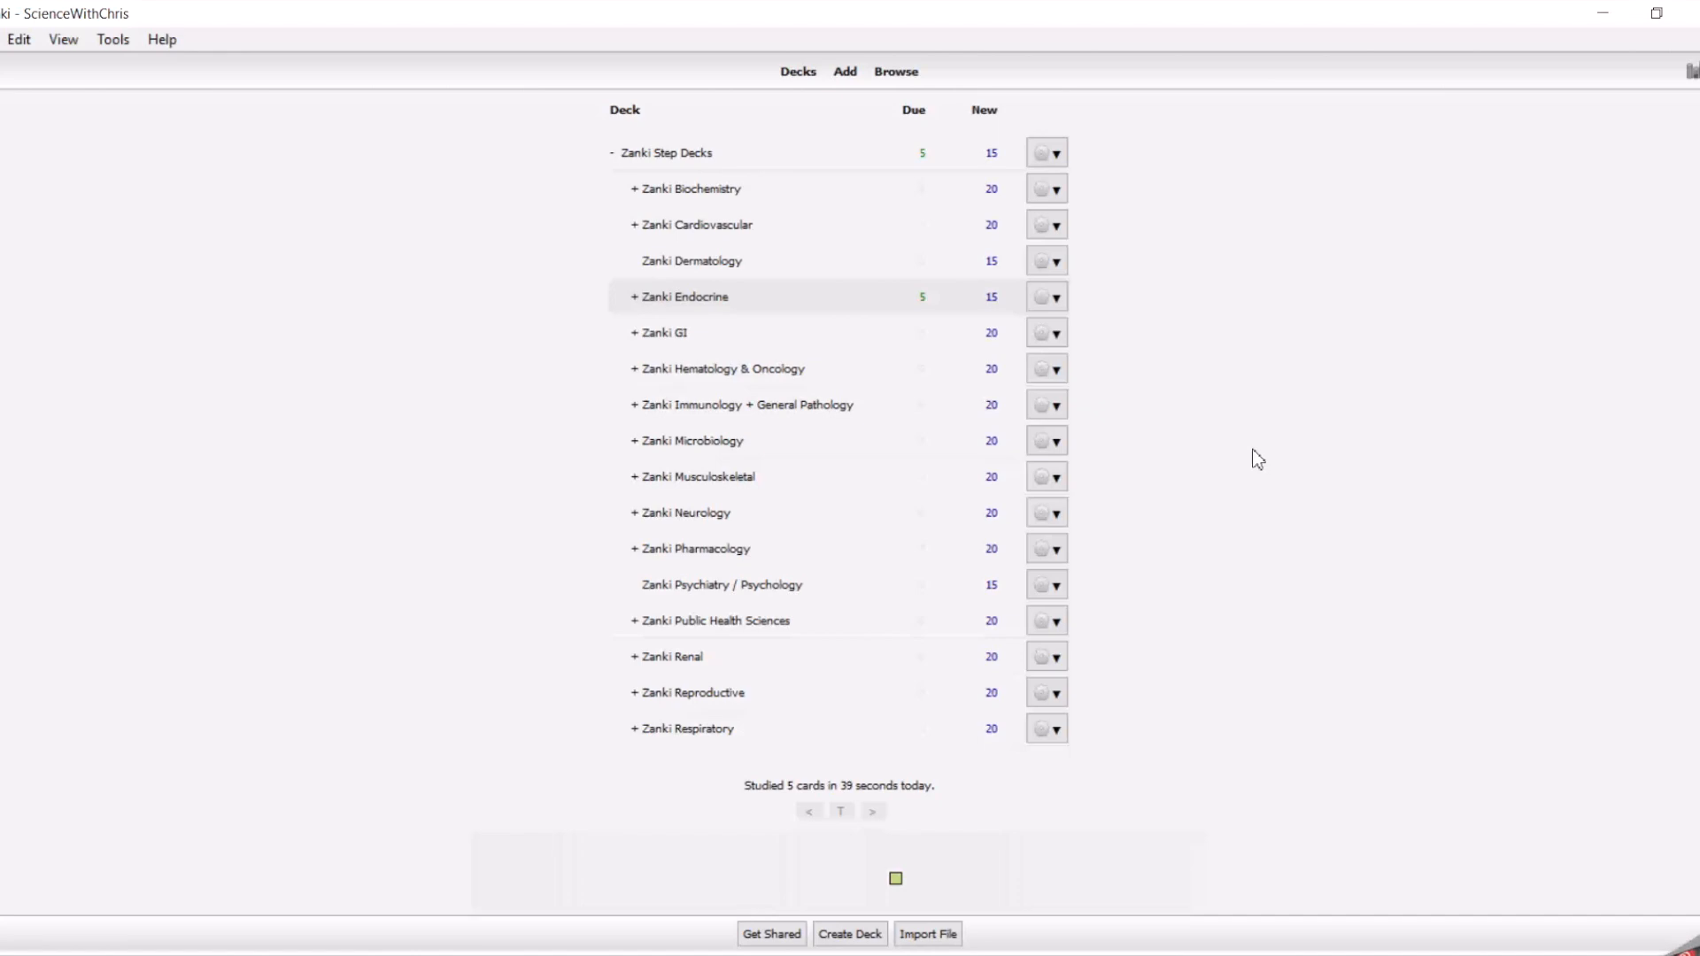
pyautogui.moveTo(1180, 337)
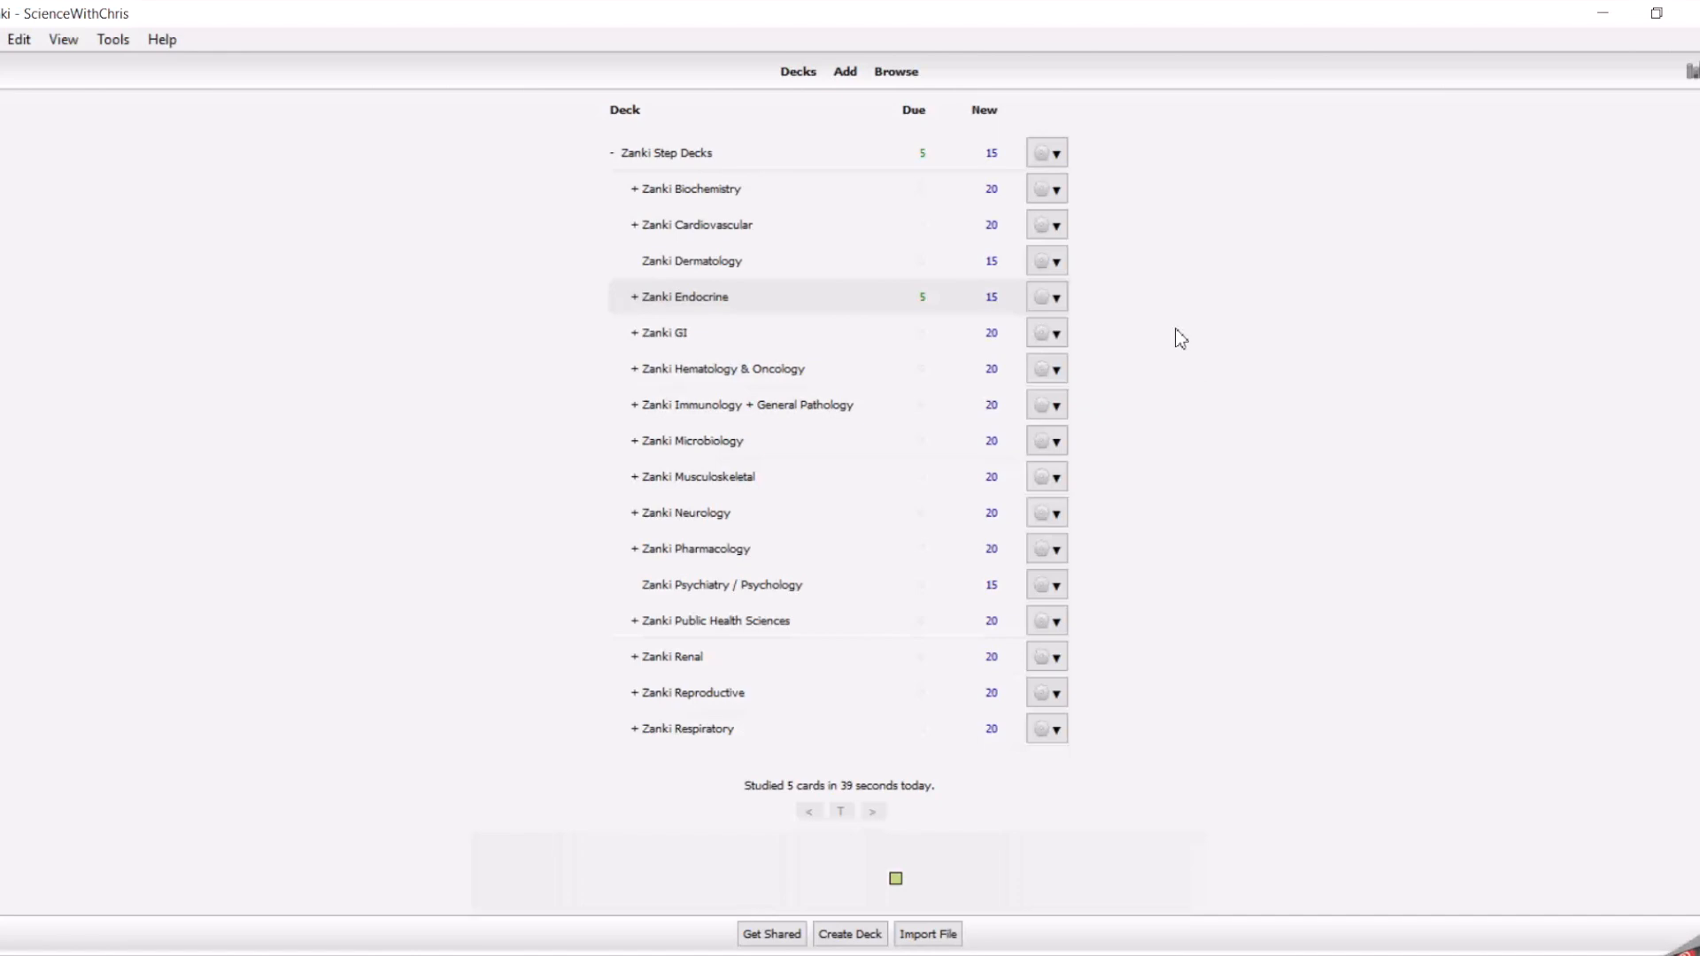
# - Open the Browser full-screen and select Zanki Step Decks in the sidebar
pyautogui.click(895, 71)
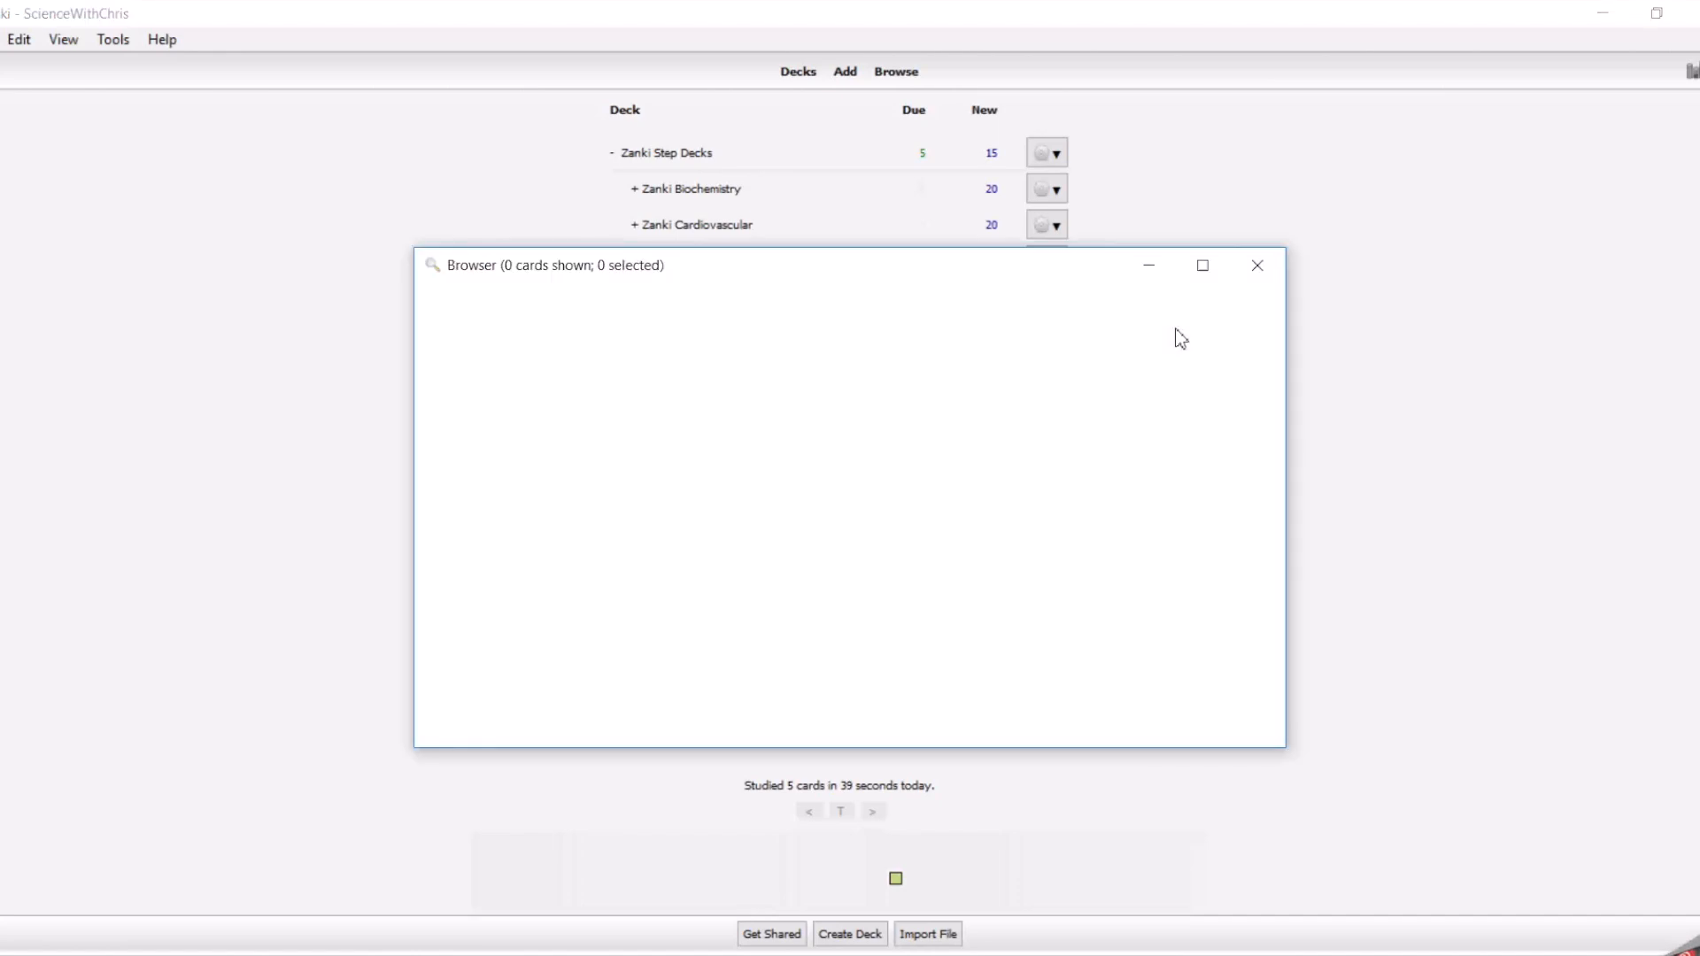
pyautogui.click(1203, 265)
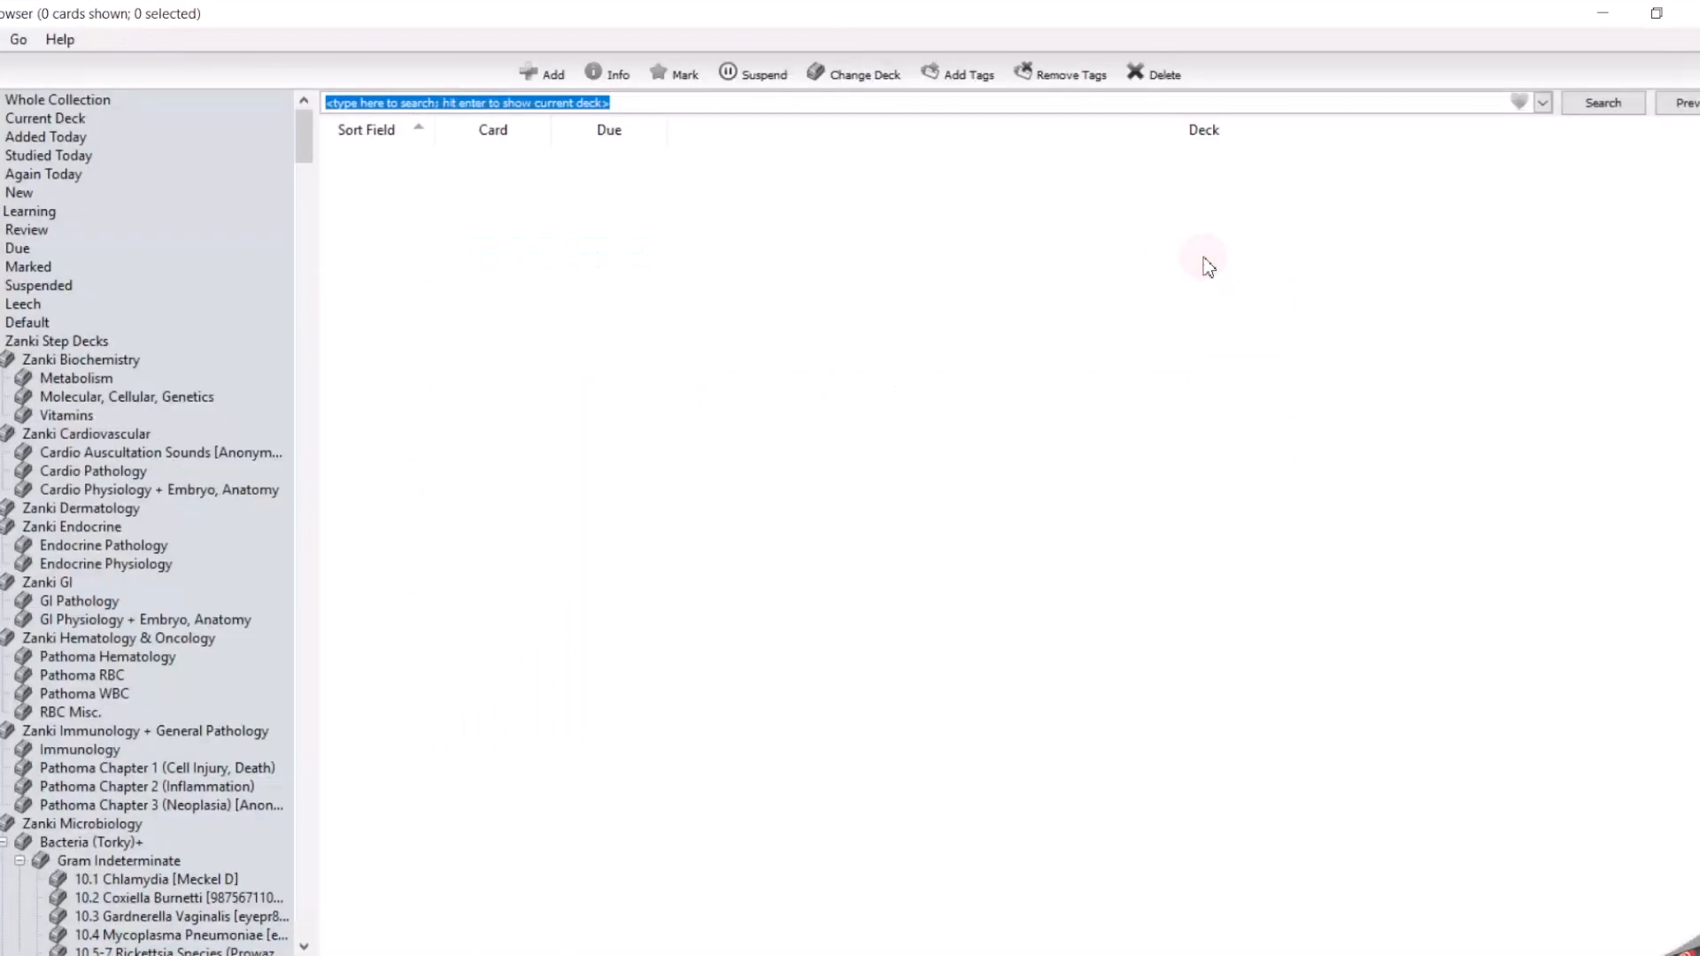
pyautogui.moveTo(518, 445)
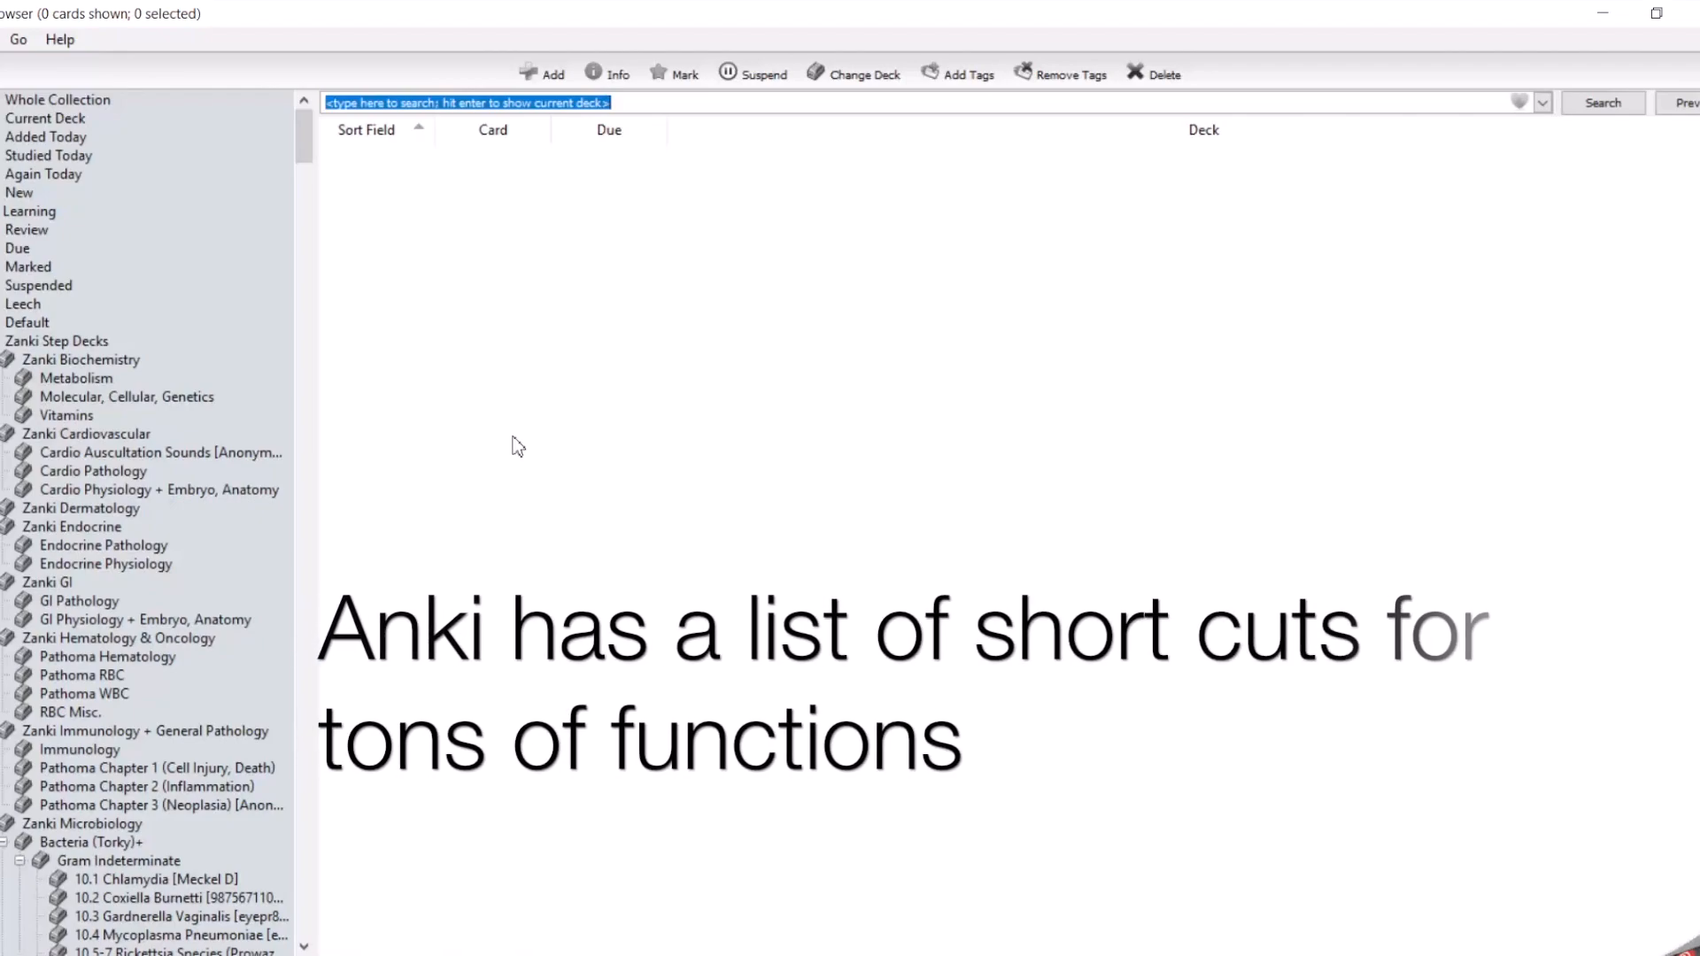
pyautogui.click(56, 340)
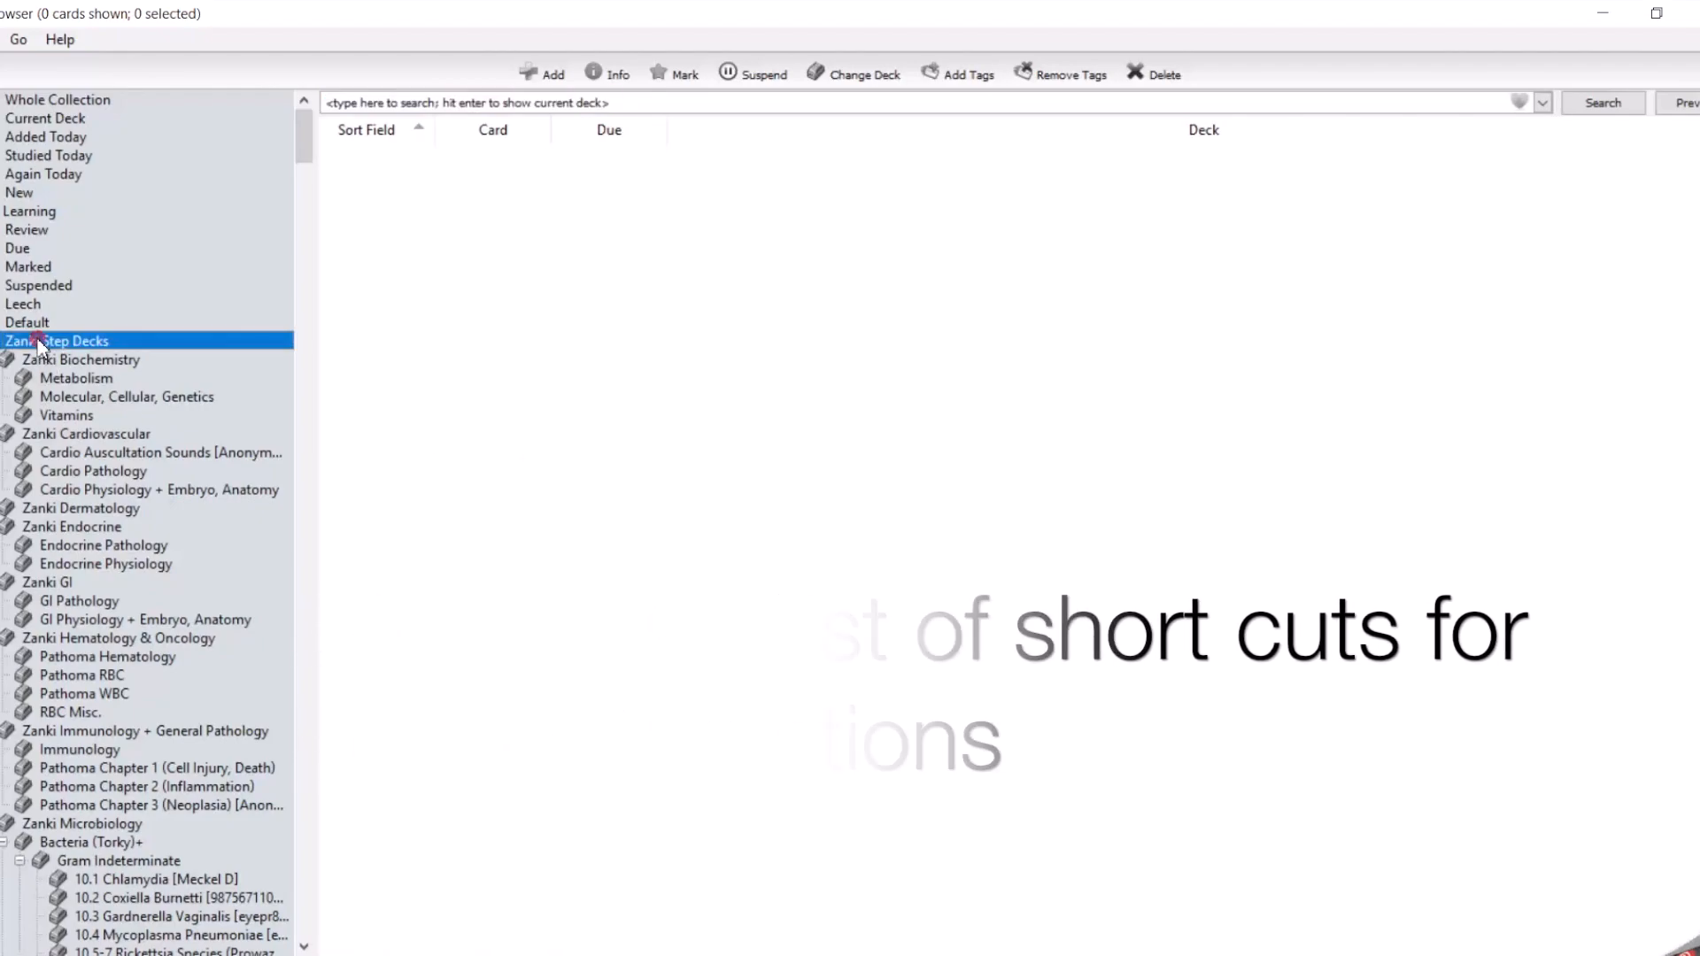
# - Select every card in Zanki Step Decks and suspend them
pyautogui.click(56, 340)
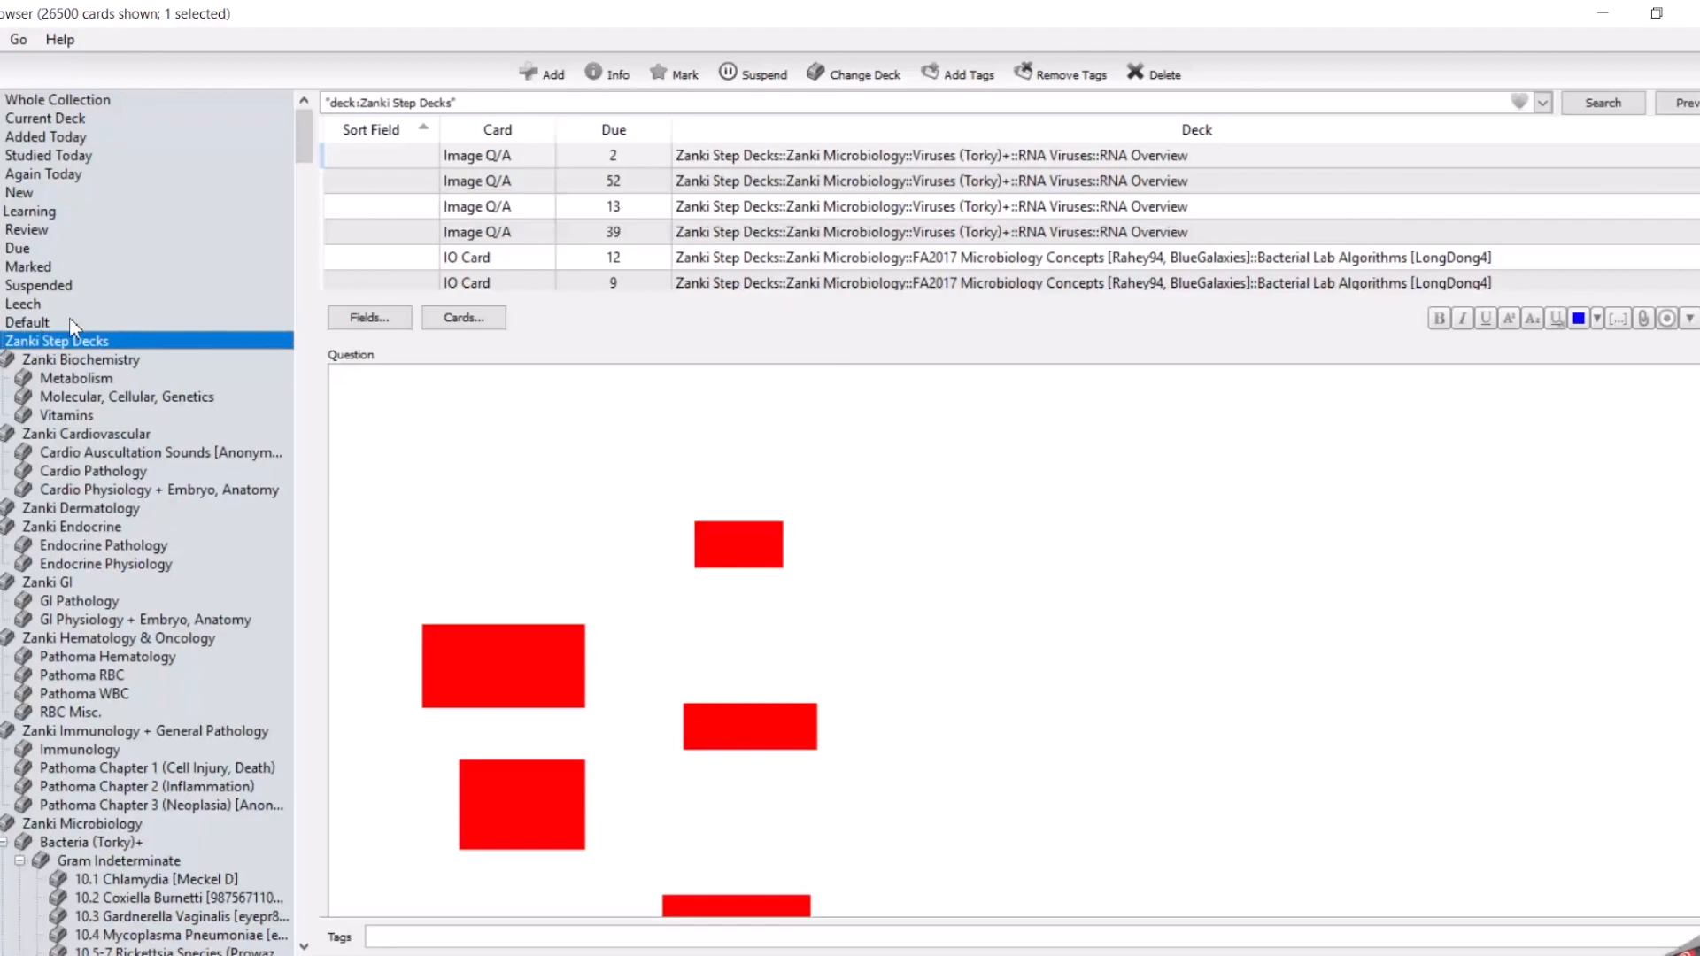
pyautogui.moveTo(76, 315)
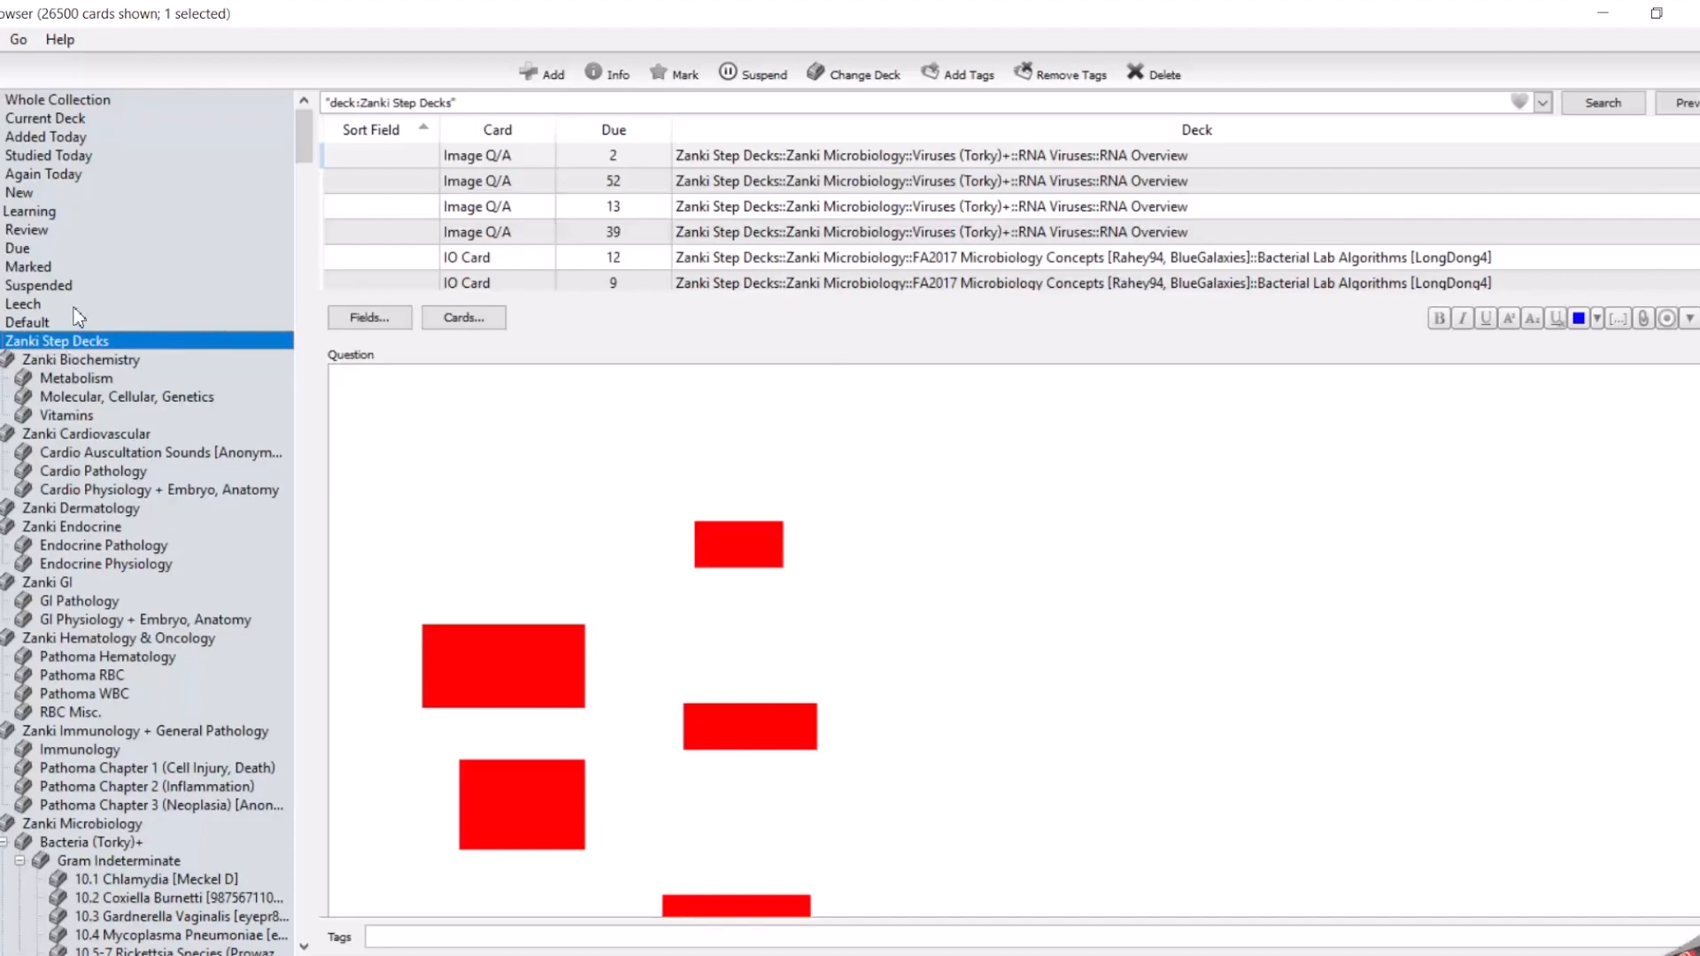
pyautogui.moveTo(387, 264)
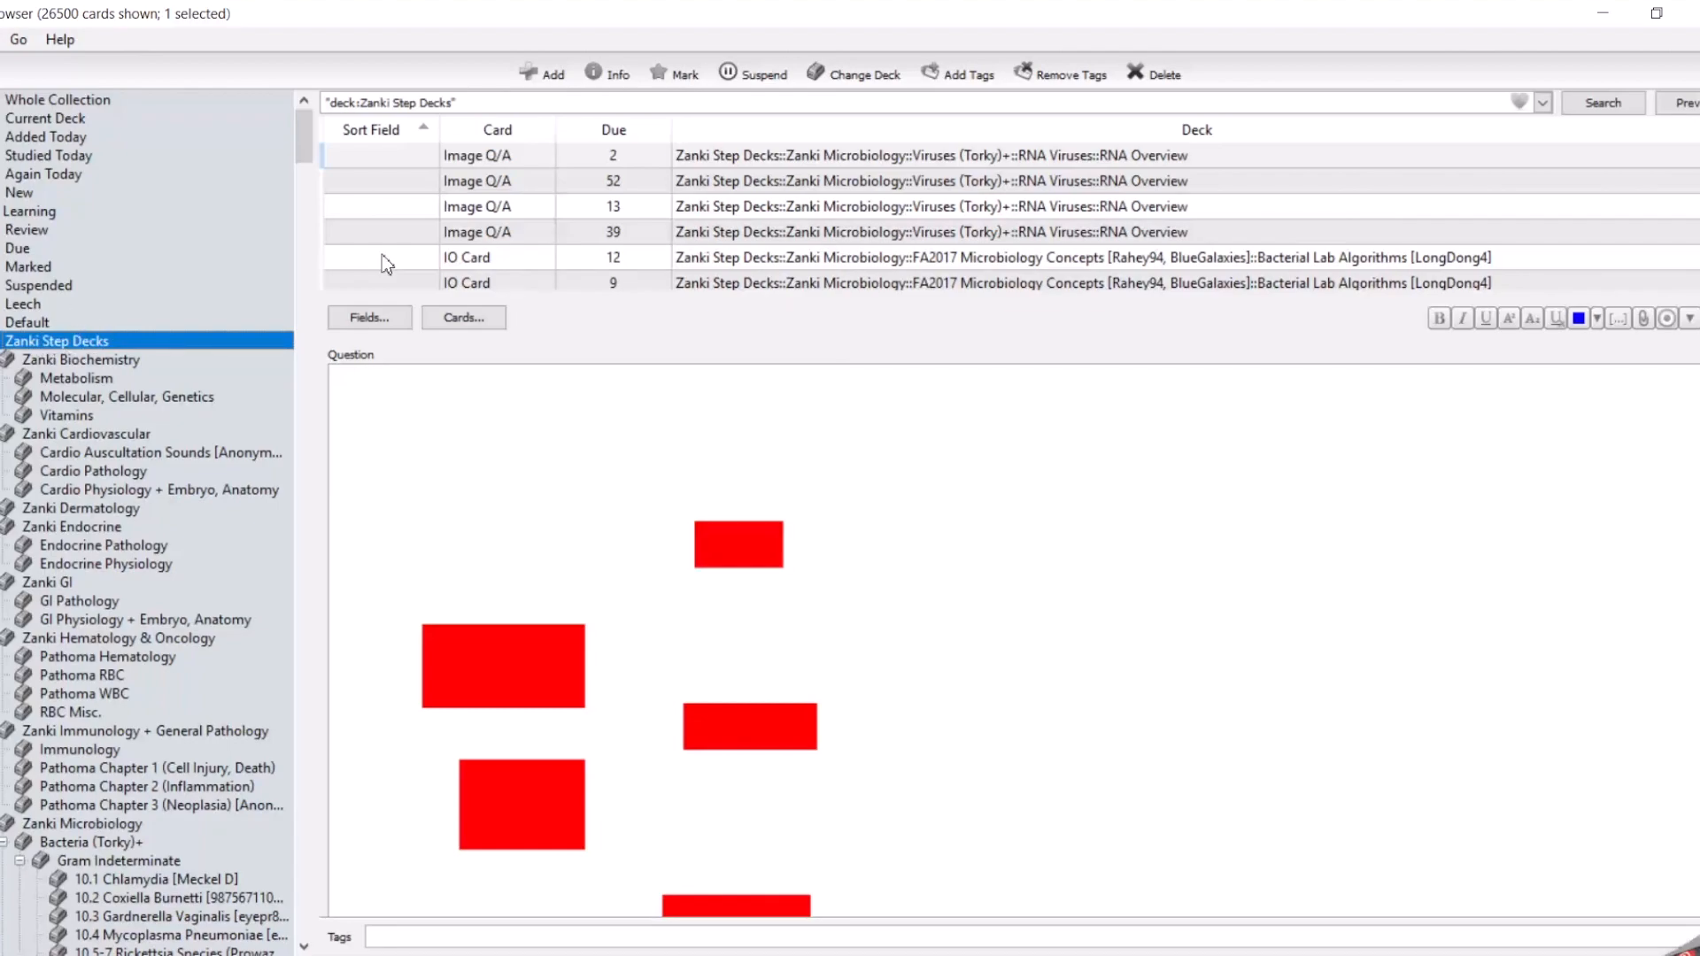
pyautogui.moveTo(816, 165)
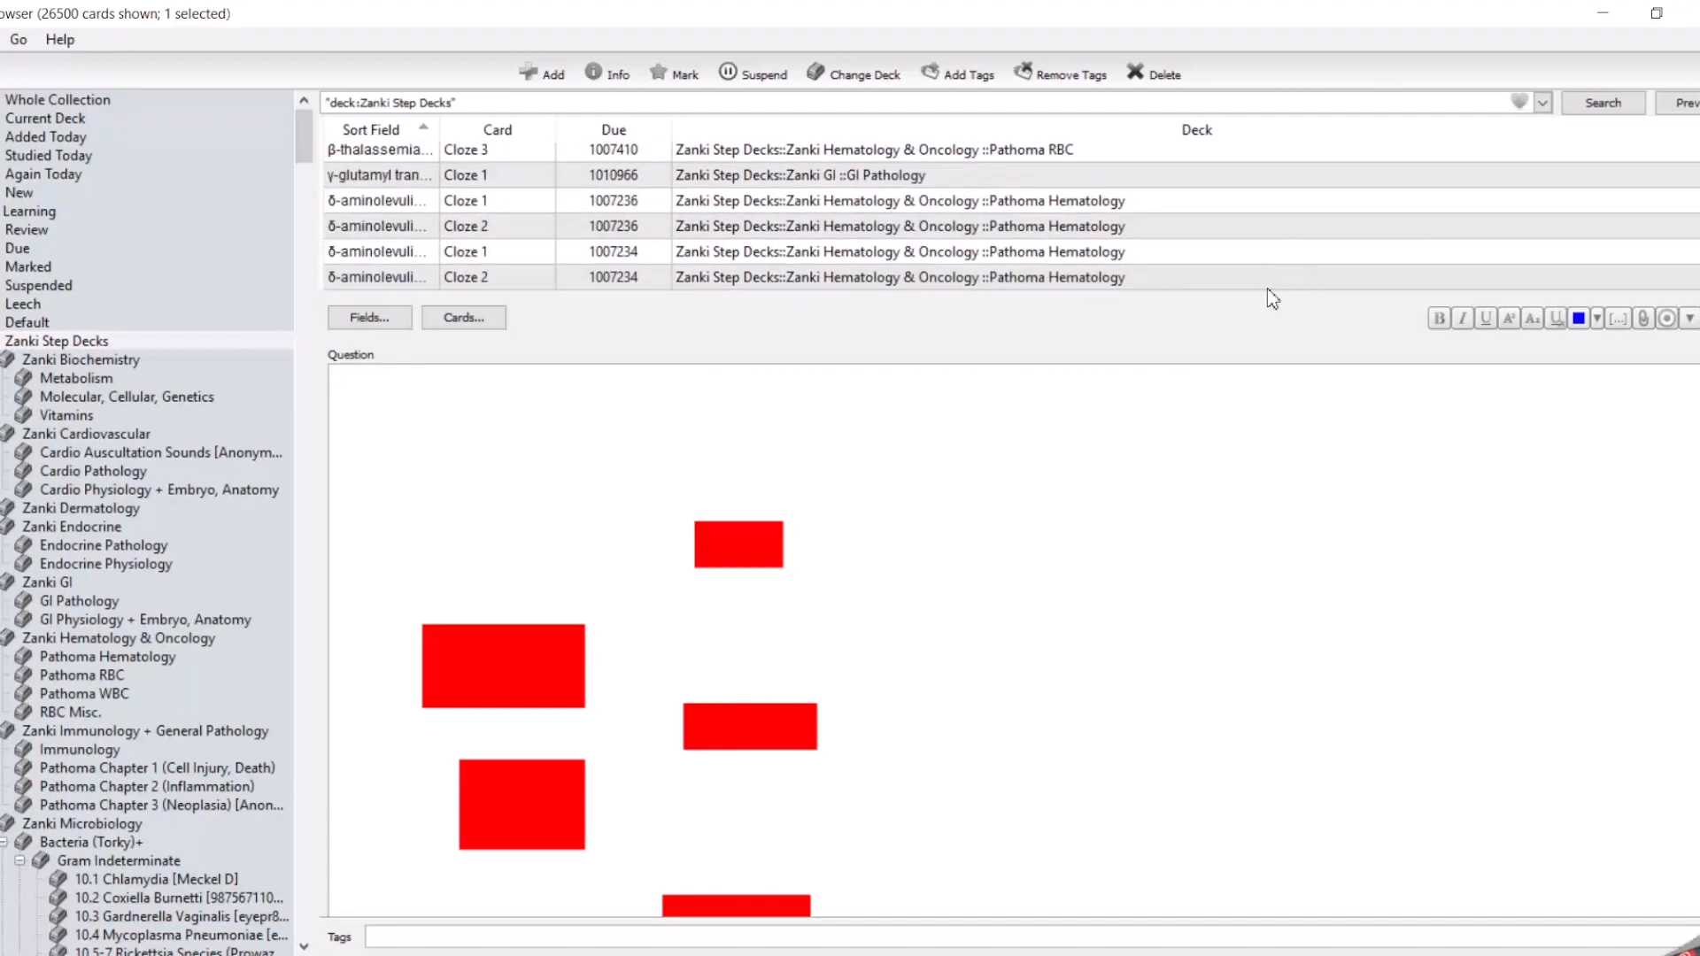
pyautogui.moveTo(1251, 294)
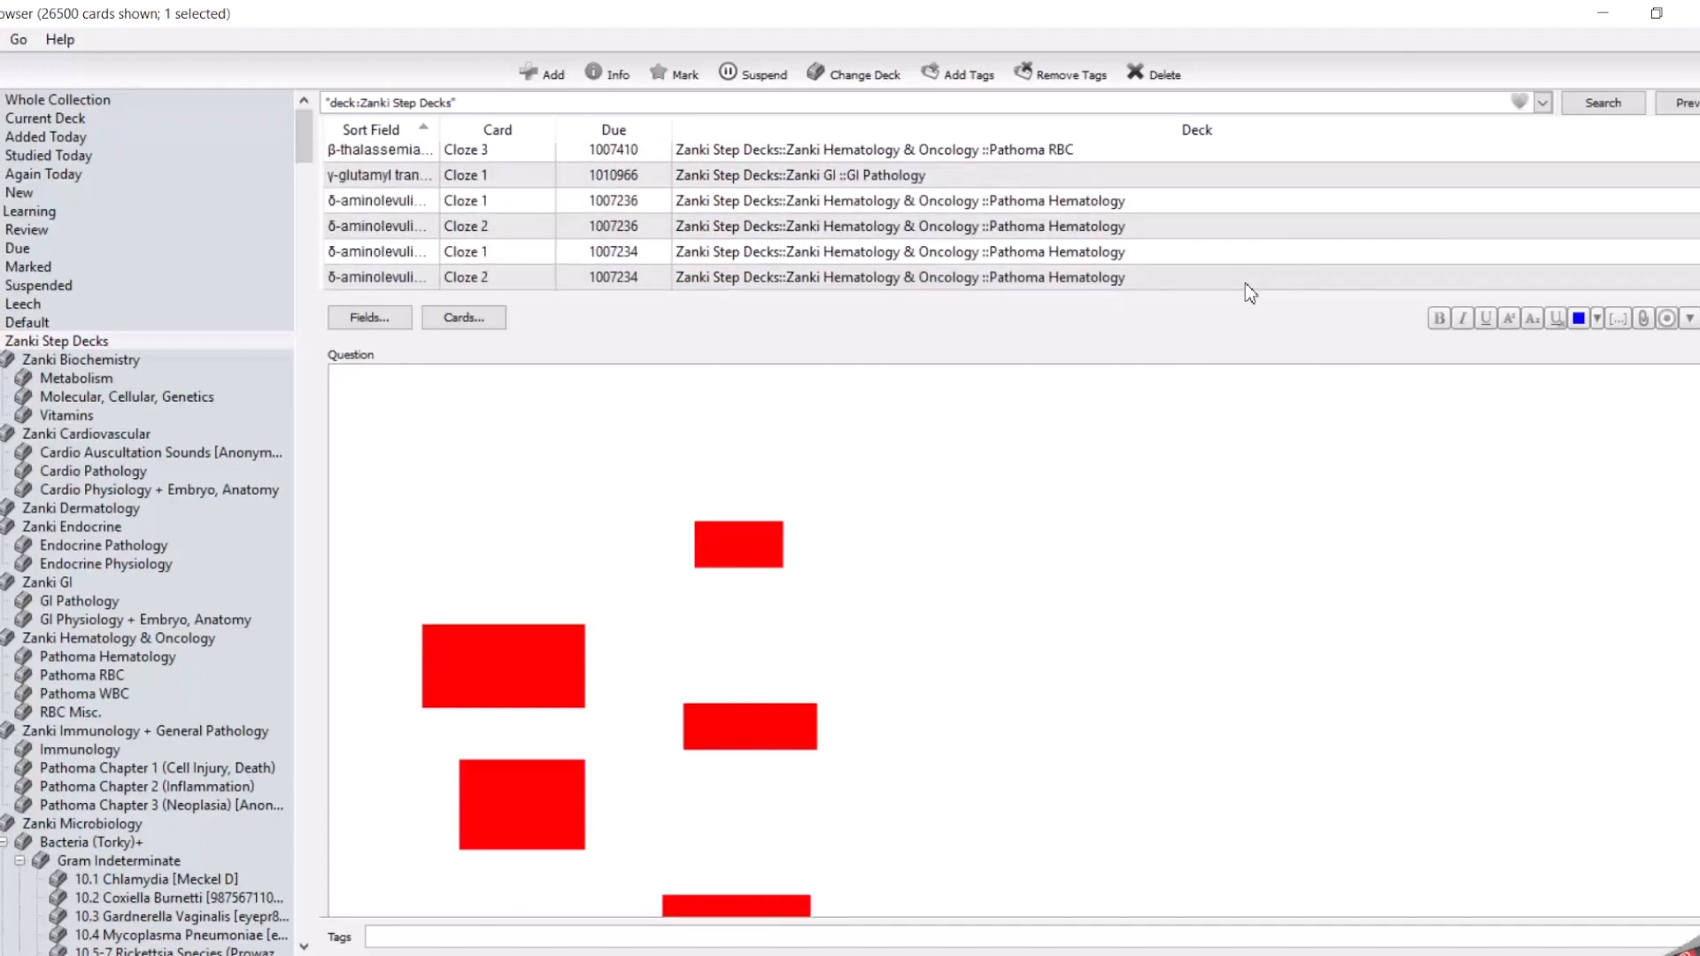
pyautogui.press('ctrl+a')
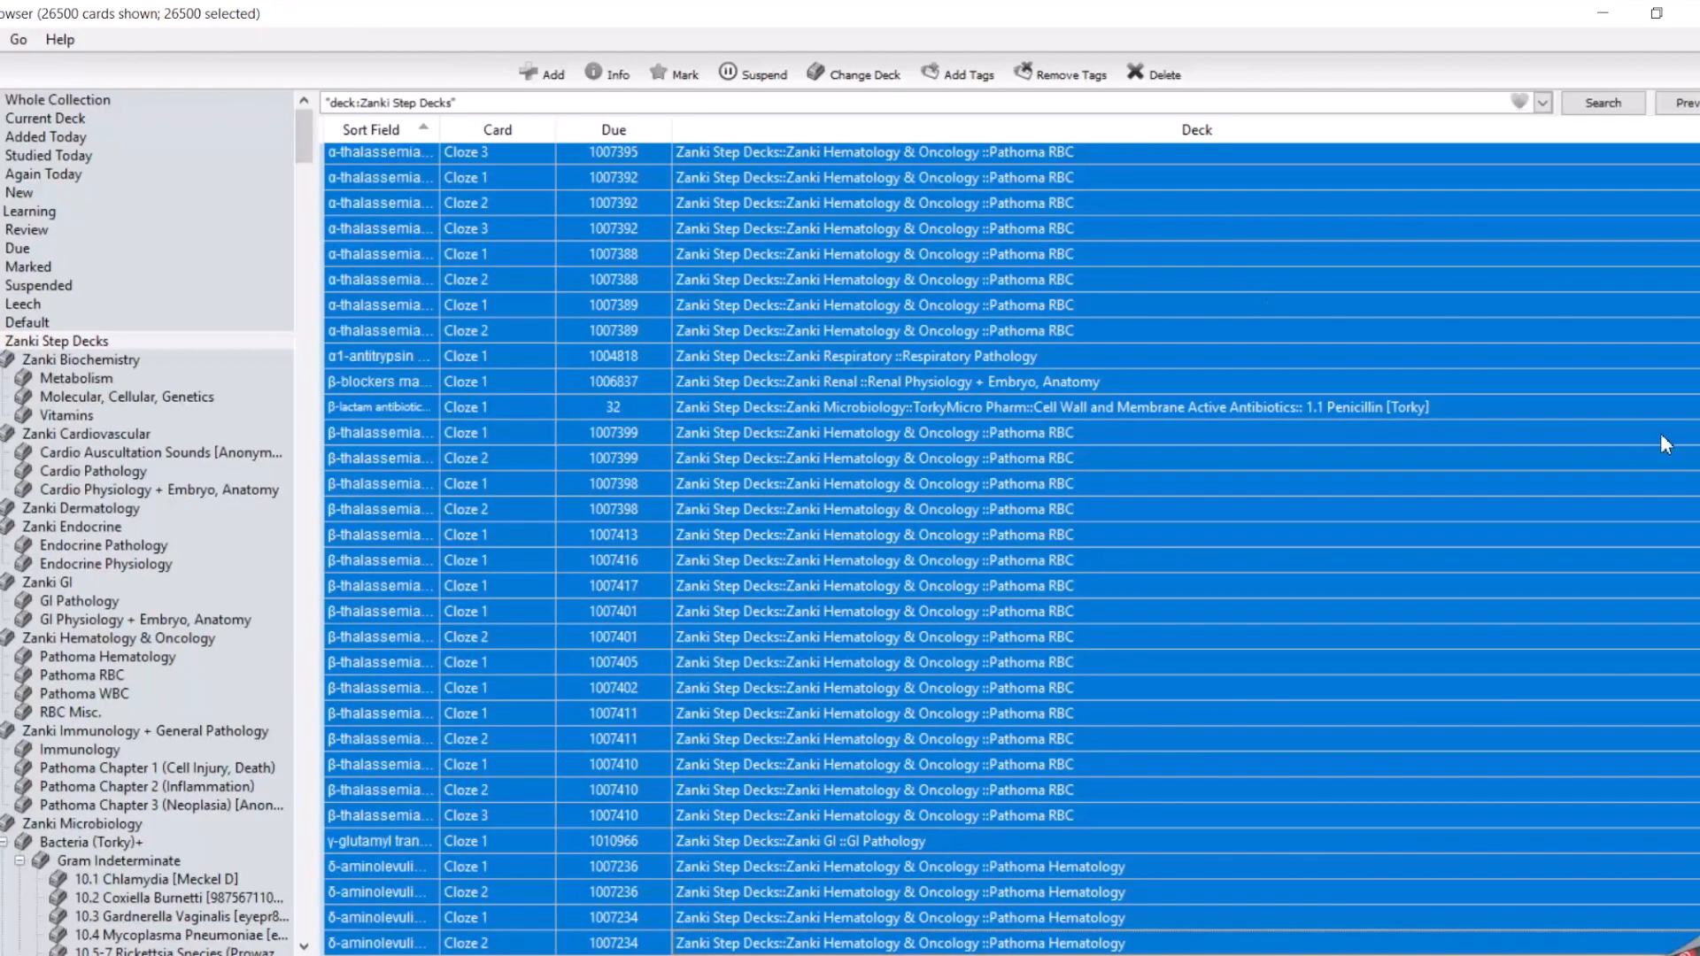
pyautogui.scroll(-3)
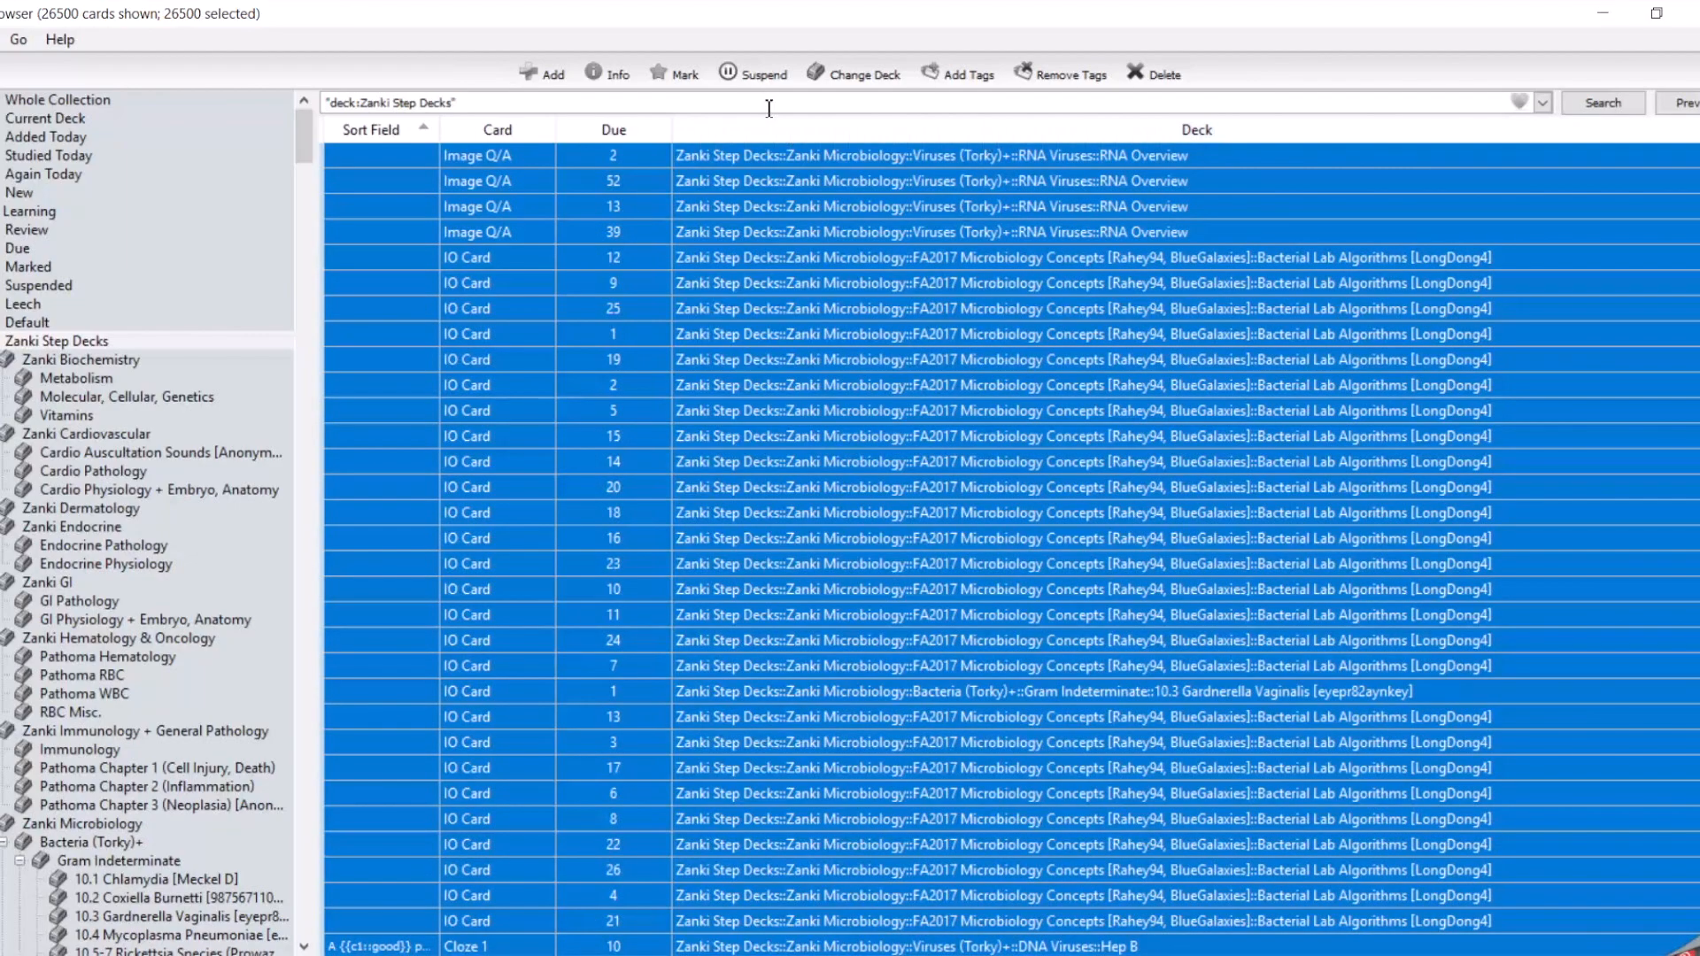
pyautogui.click(763, 74)
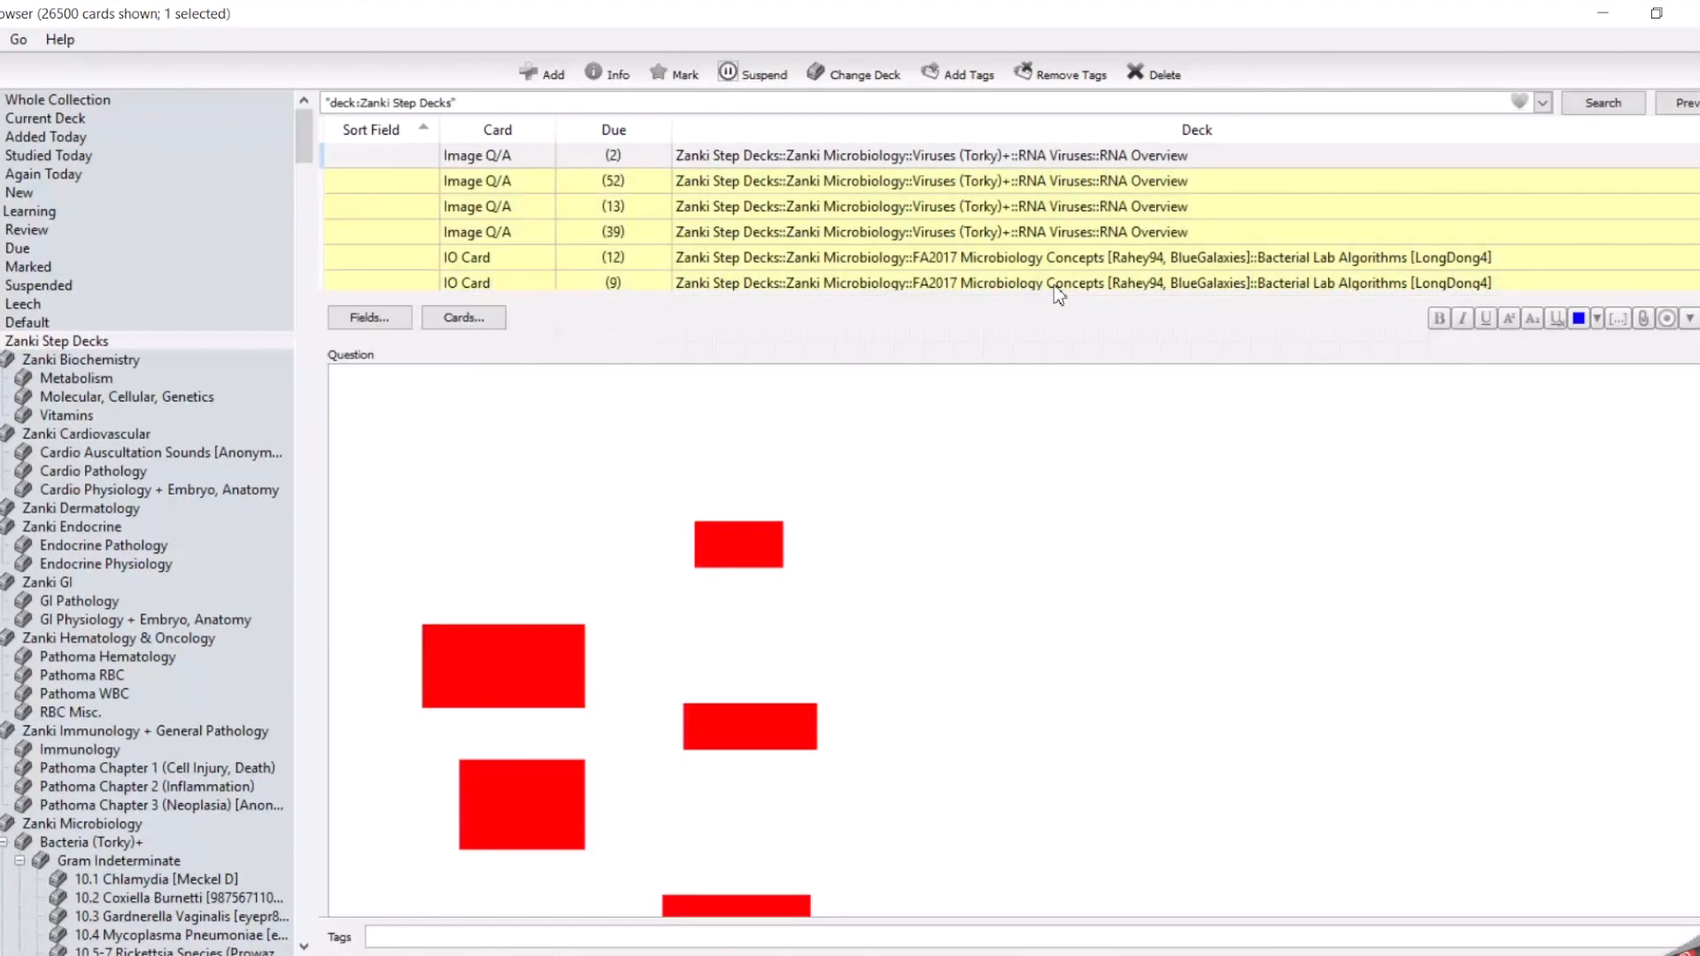
pyautogui.moveTo(976, 208)
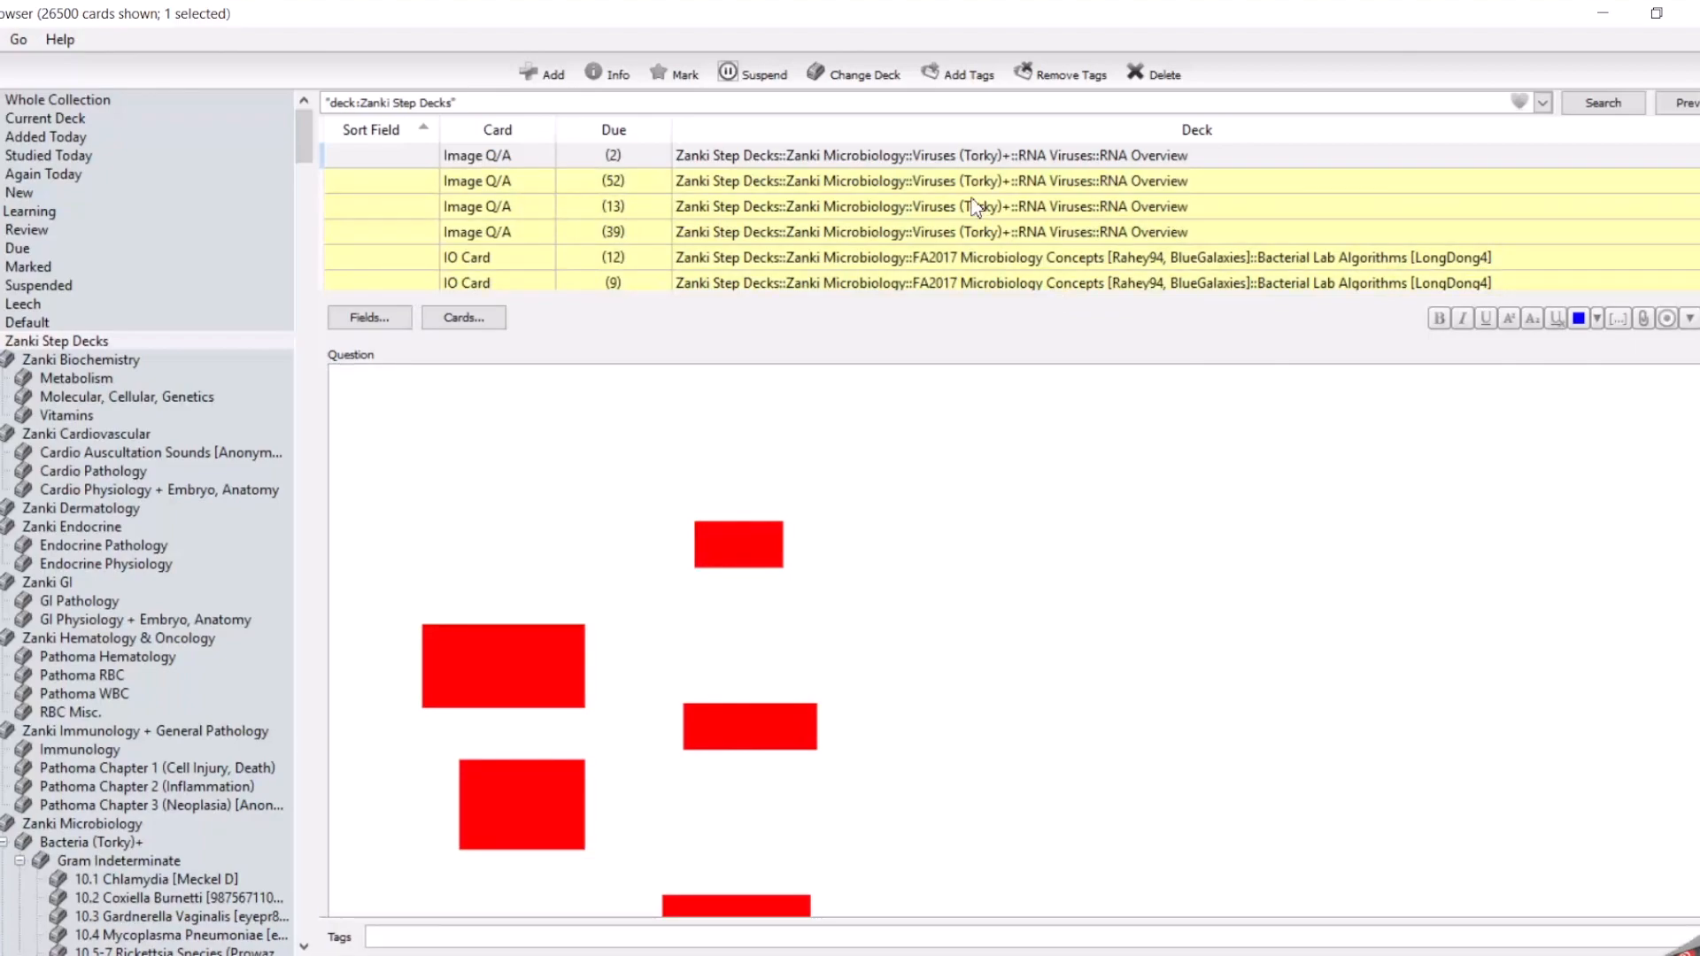
pyautogui.moveTo(849, 193)
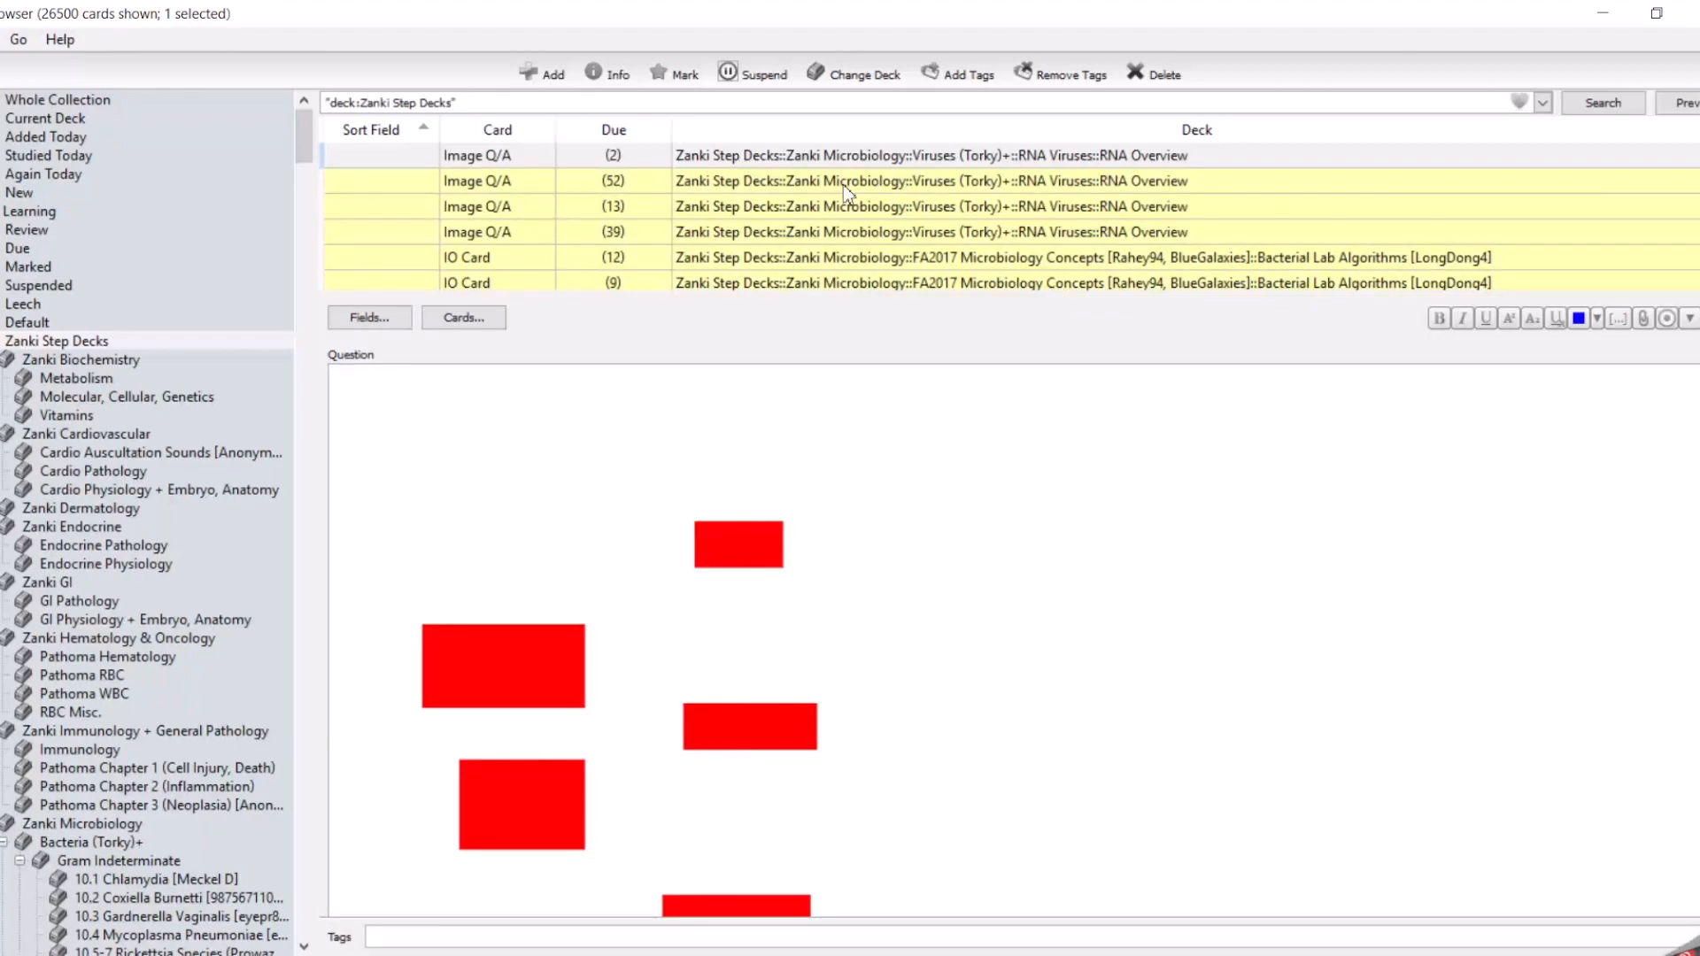
# - Unsuspend the Zanki Microbiology RNA Overview card and close the Browser
pyautogui.click(868, 155)
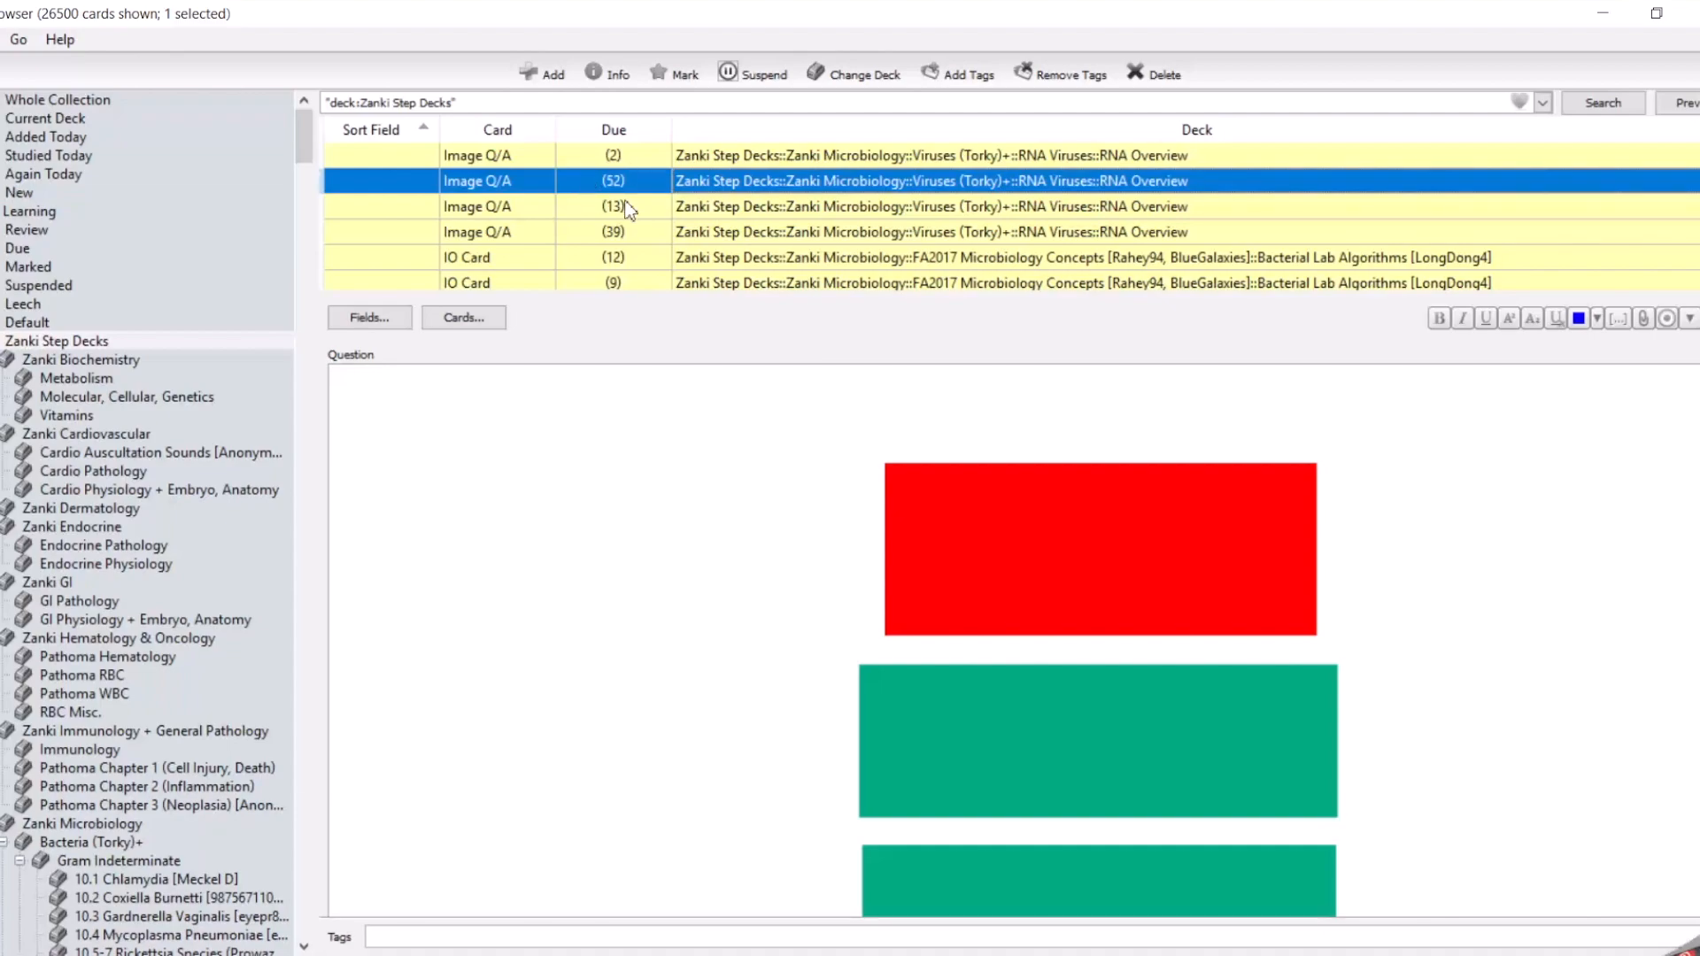
pyautogui.moveTo(724, 180)
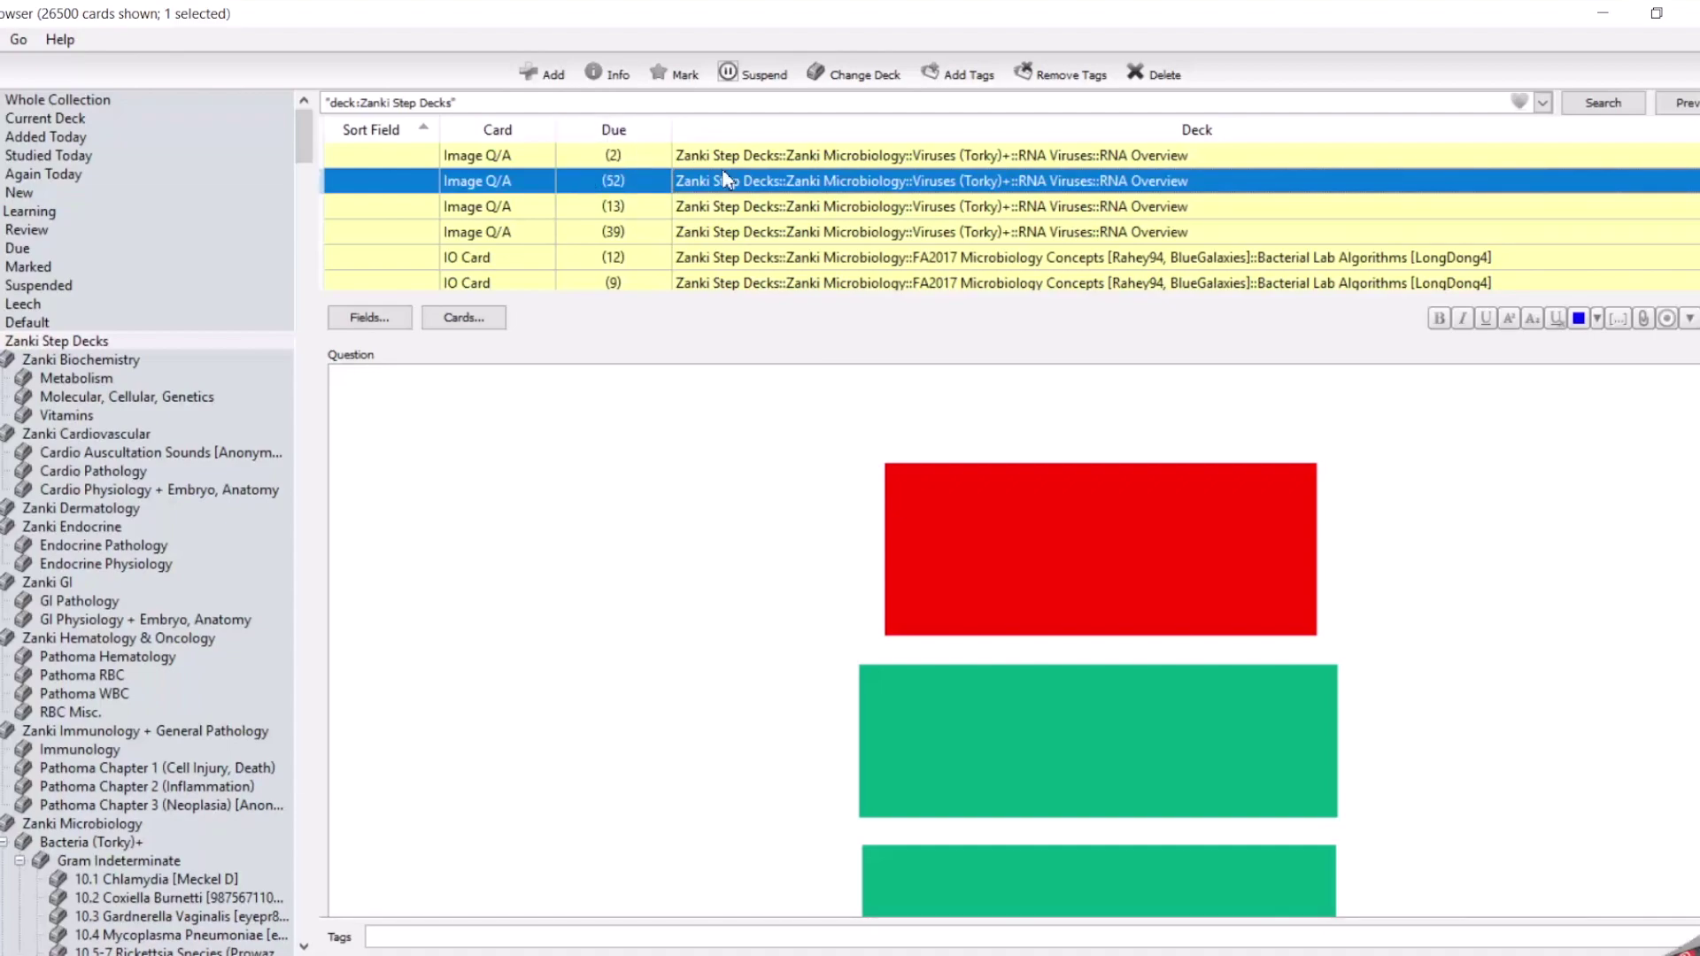
pyautogui.click(763, 74)
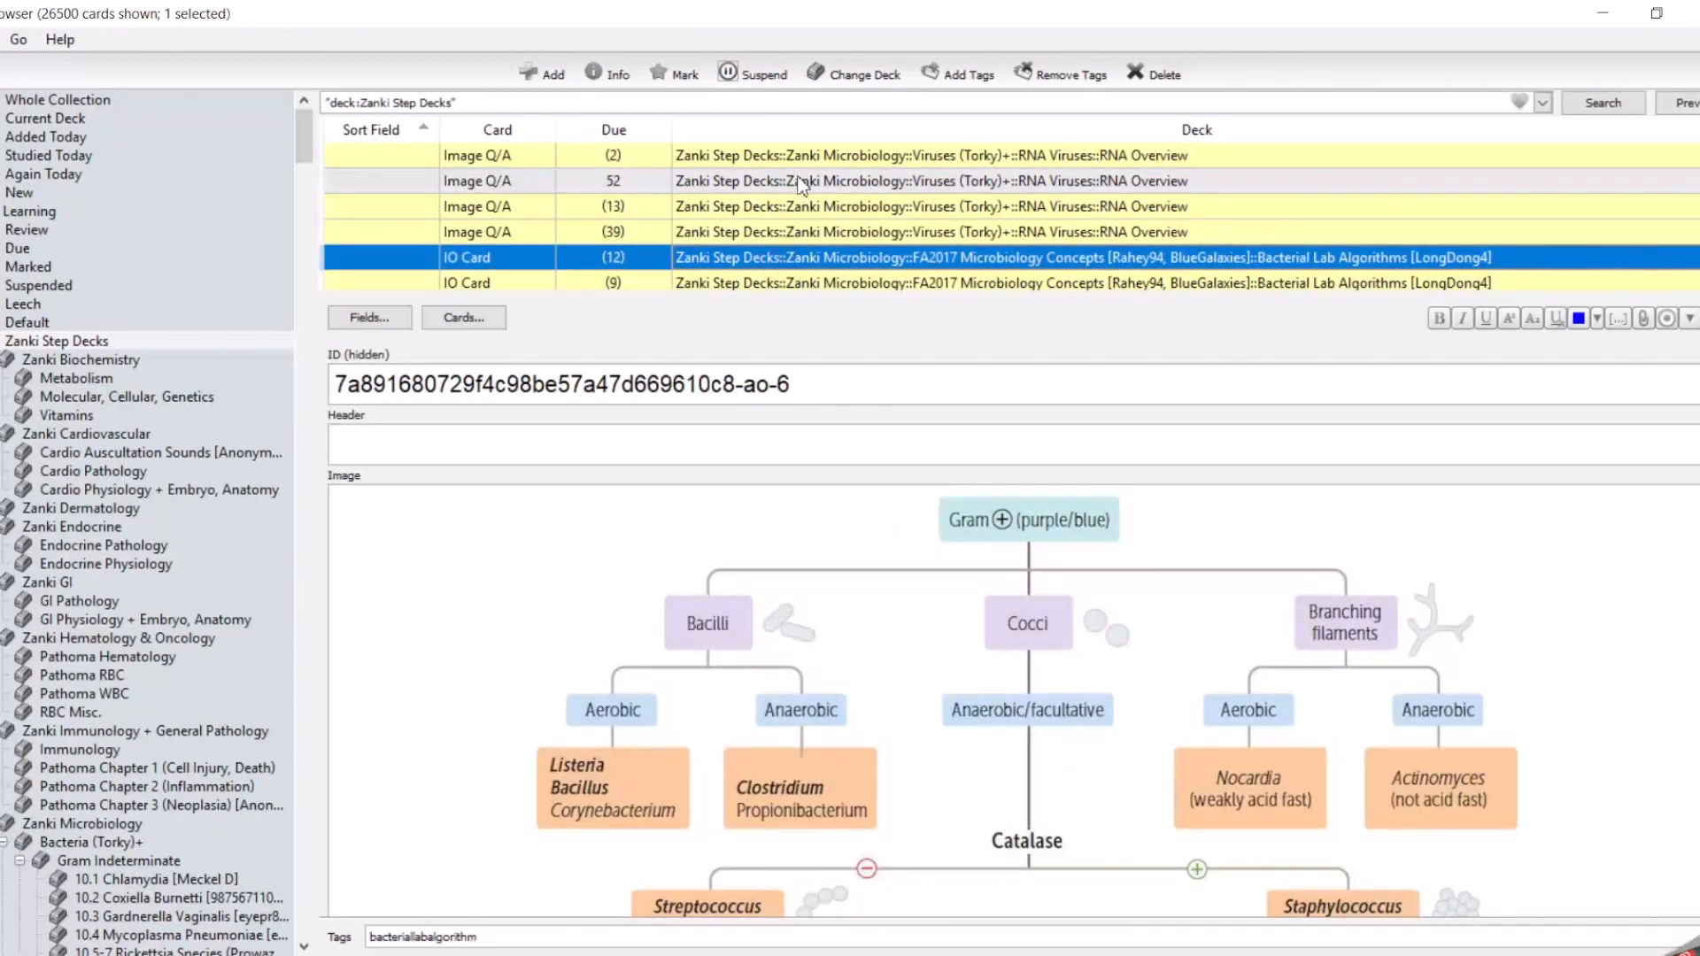
pyautogui.moveTo(783, 182)
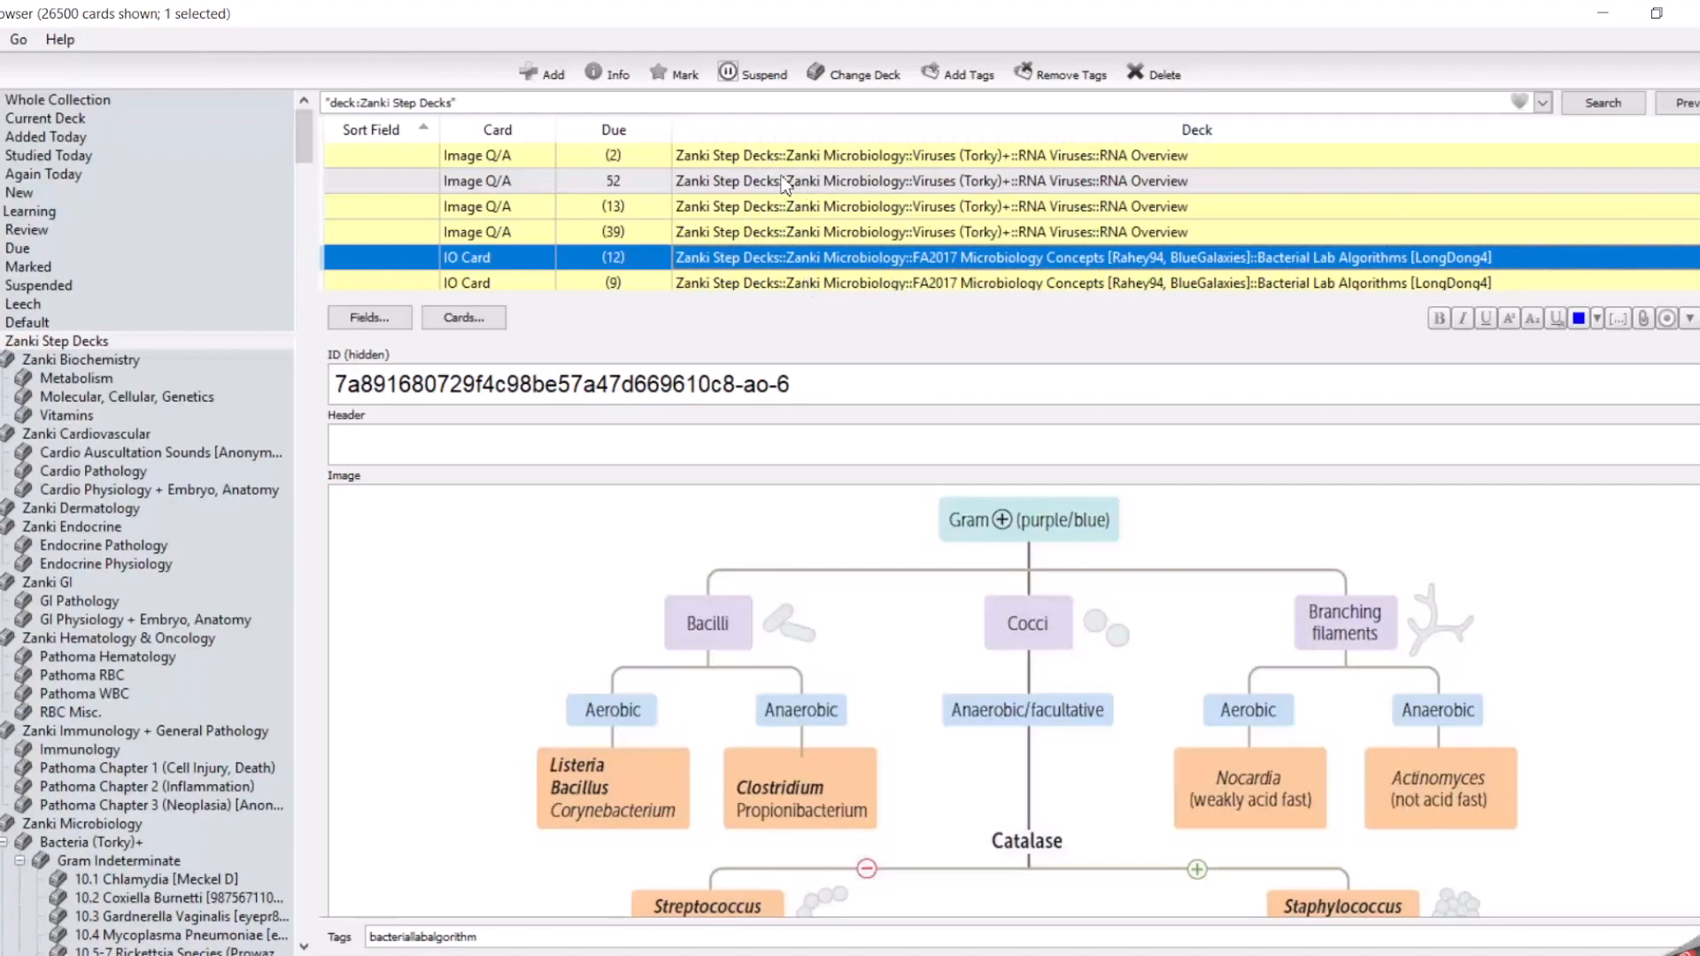
pyautogui.click(754, 74)
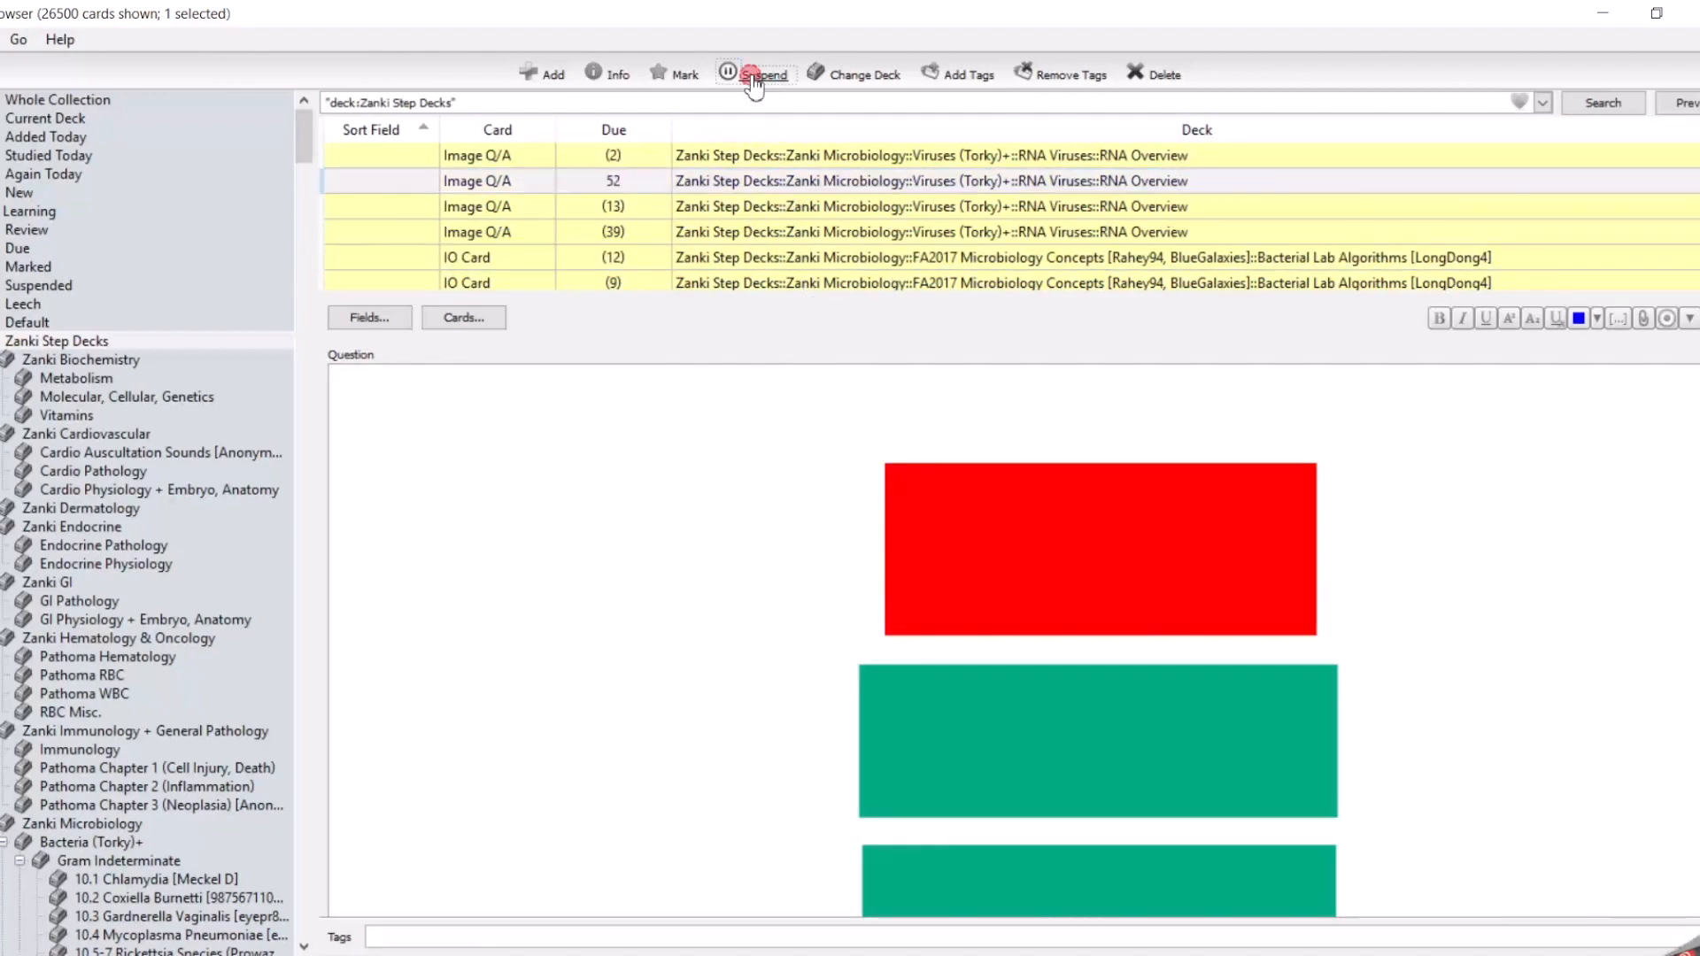
pyautogui.click(753, 74)
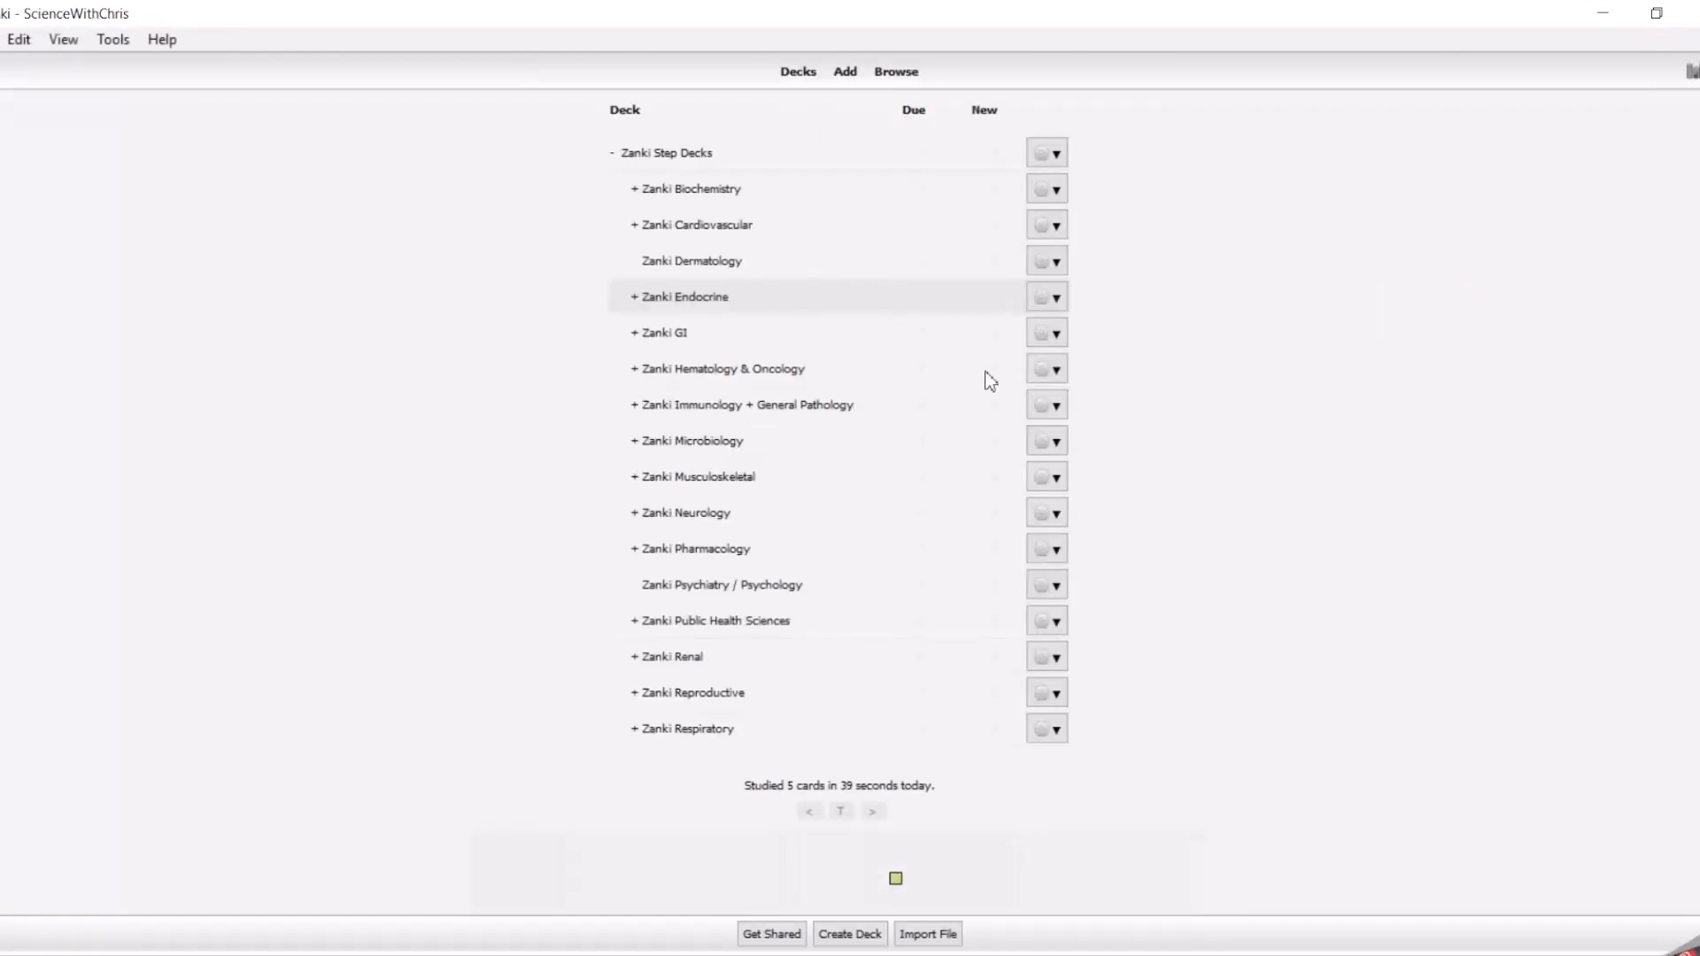
pyautogui.moveTo(887, 318)
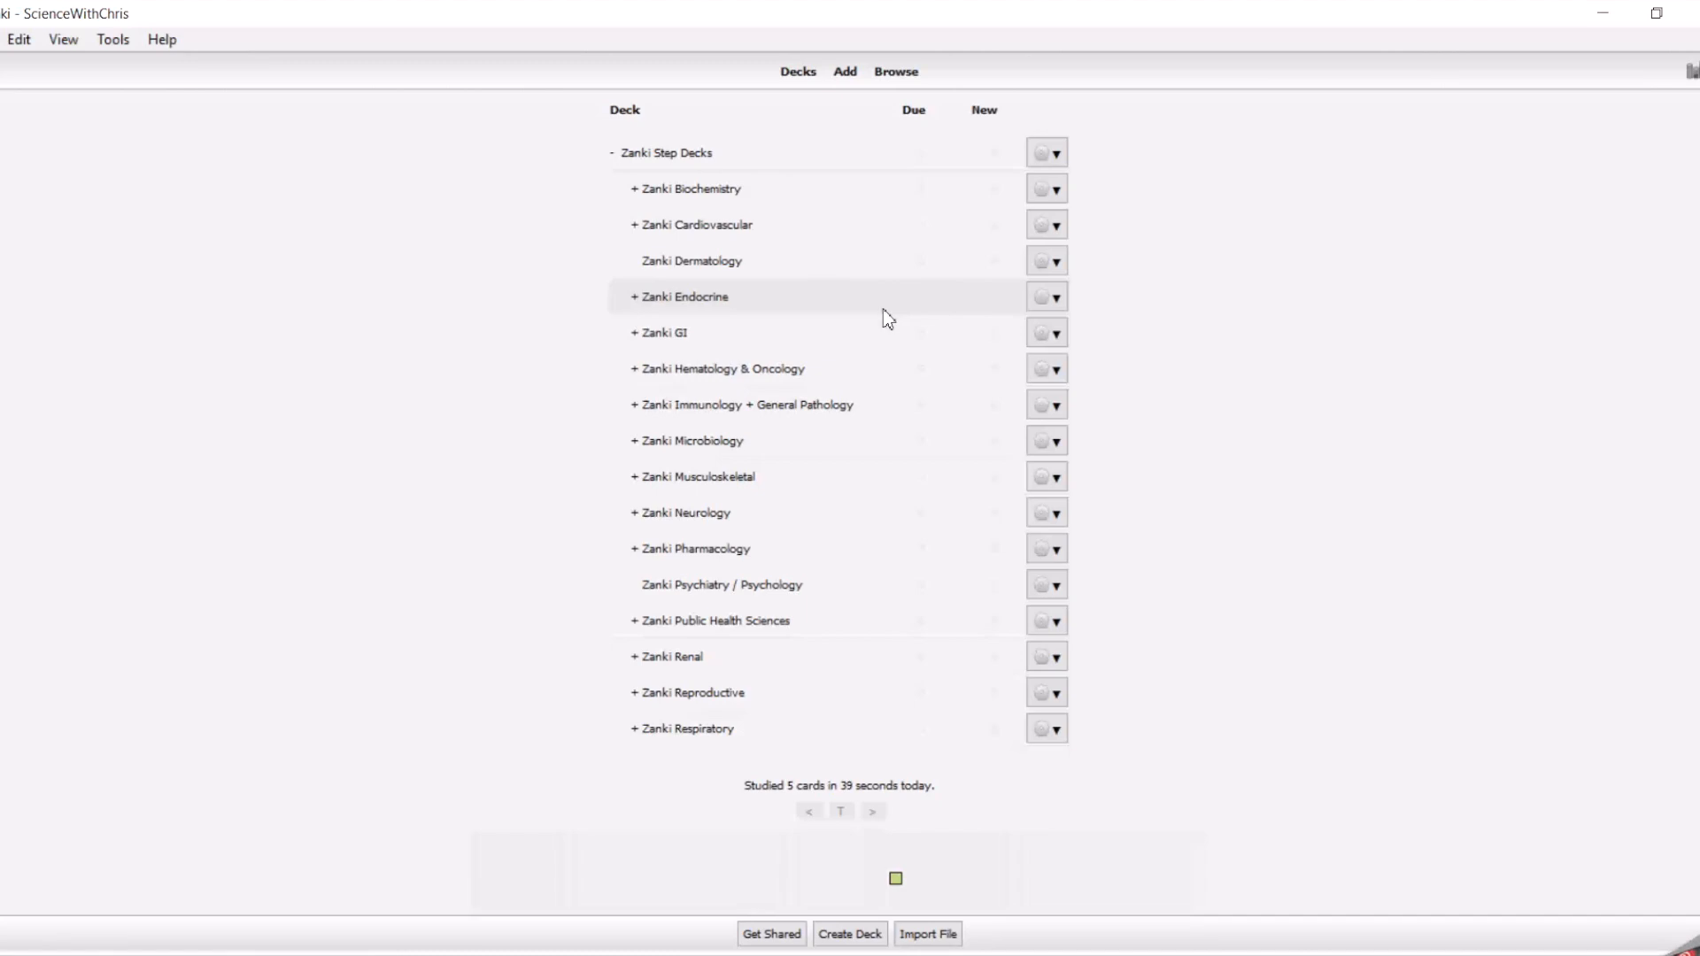
pyautogui.moveTo(705, 299)
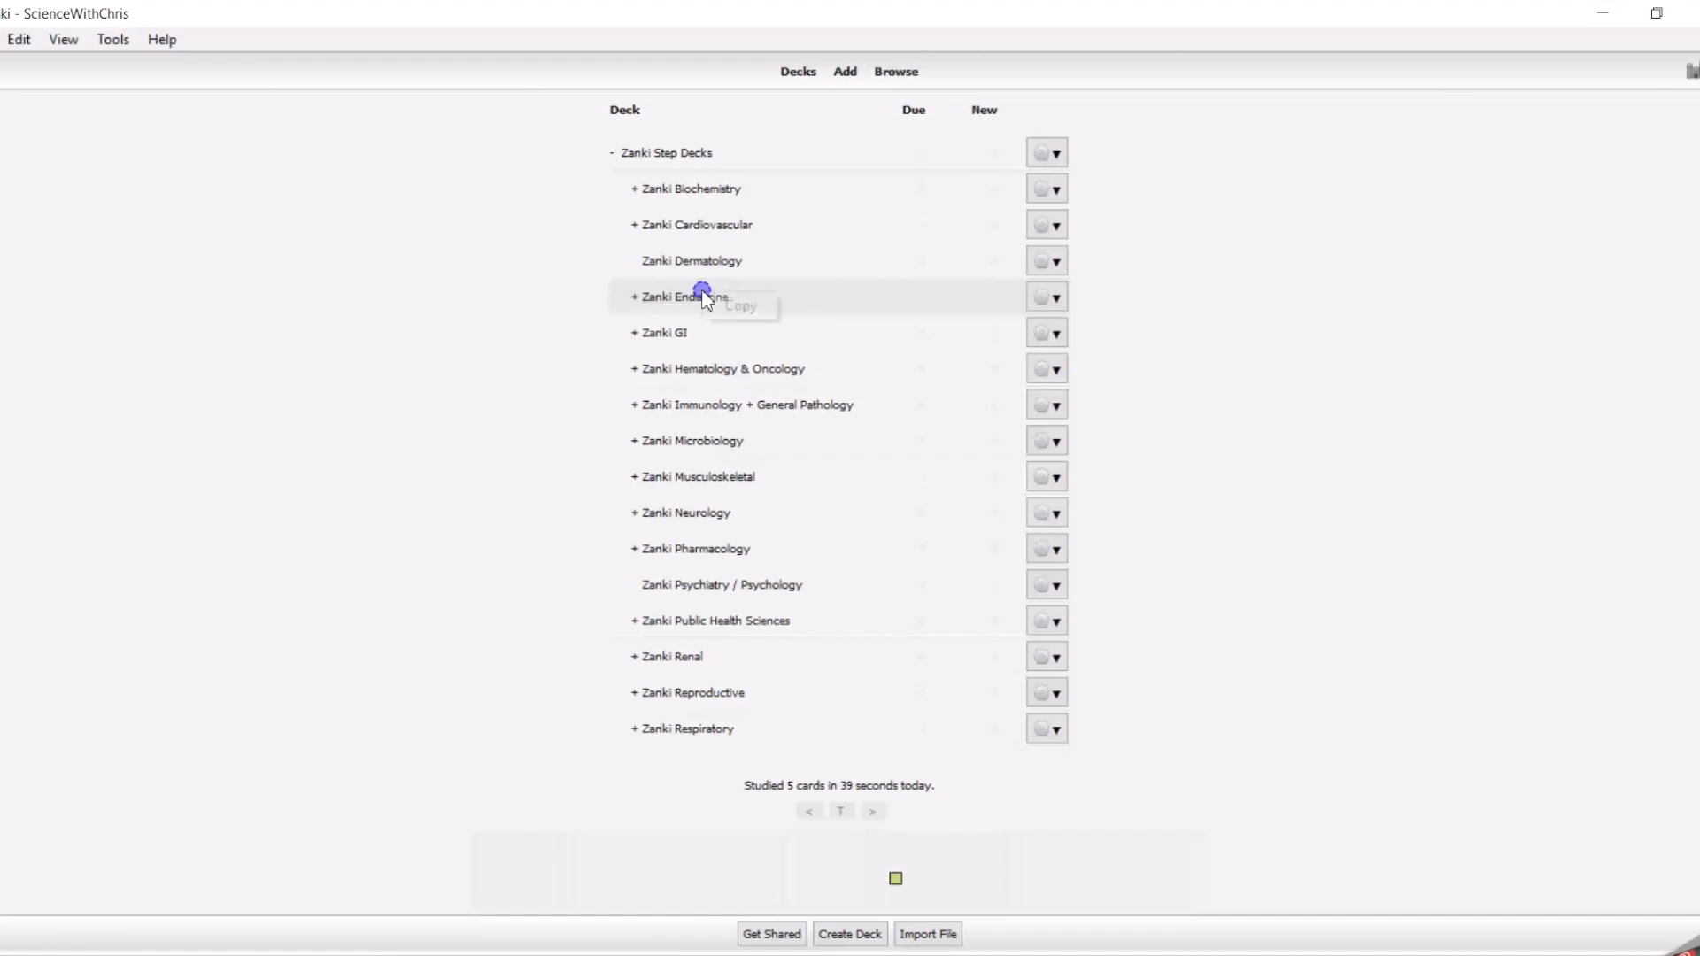
pyautogui.click(684, 296)
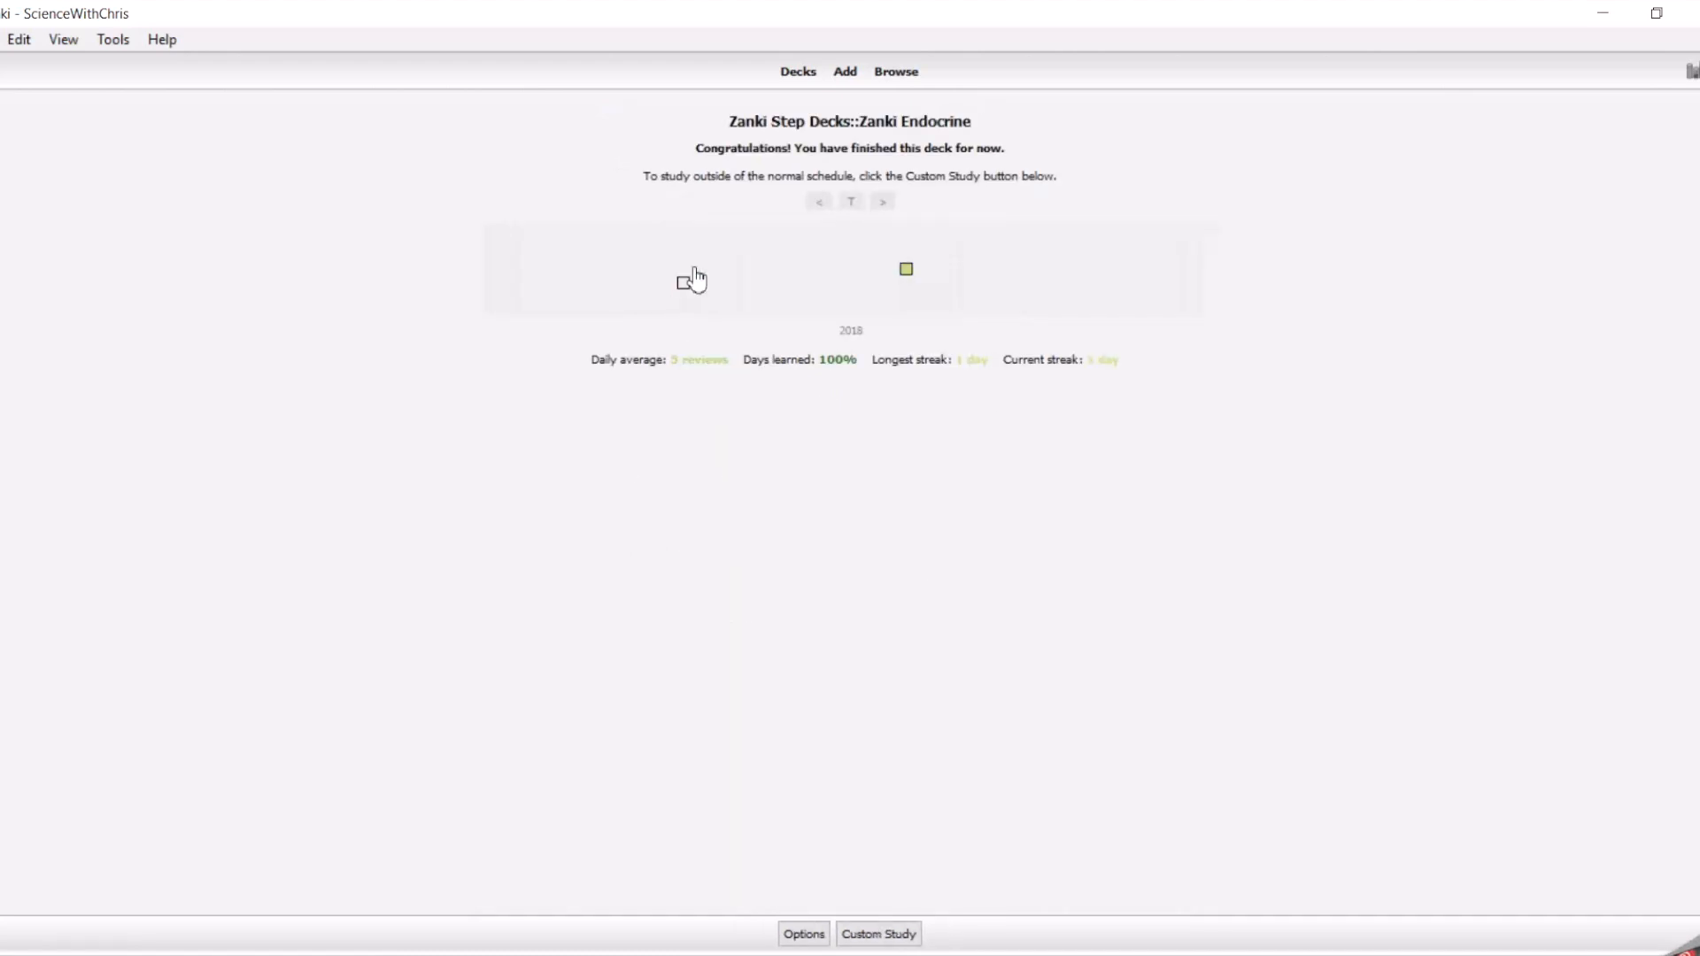
pyautogui.moveTo(987, 220)
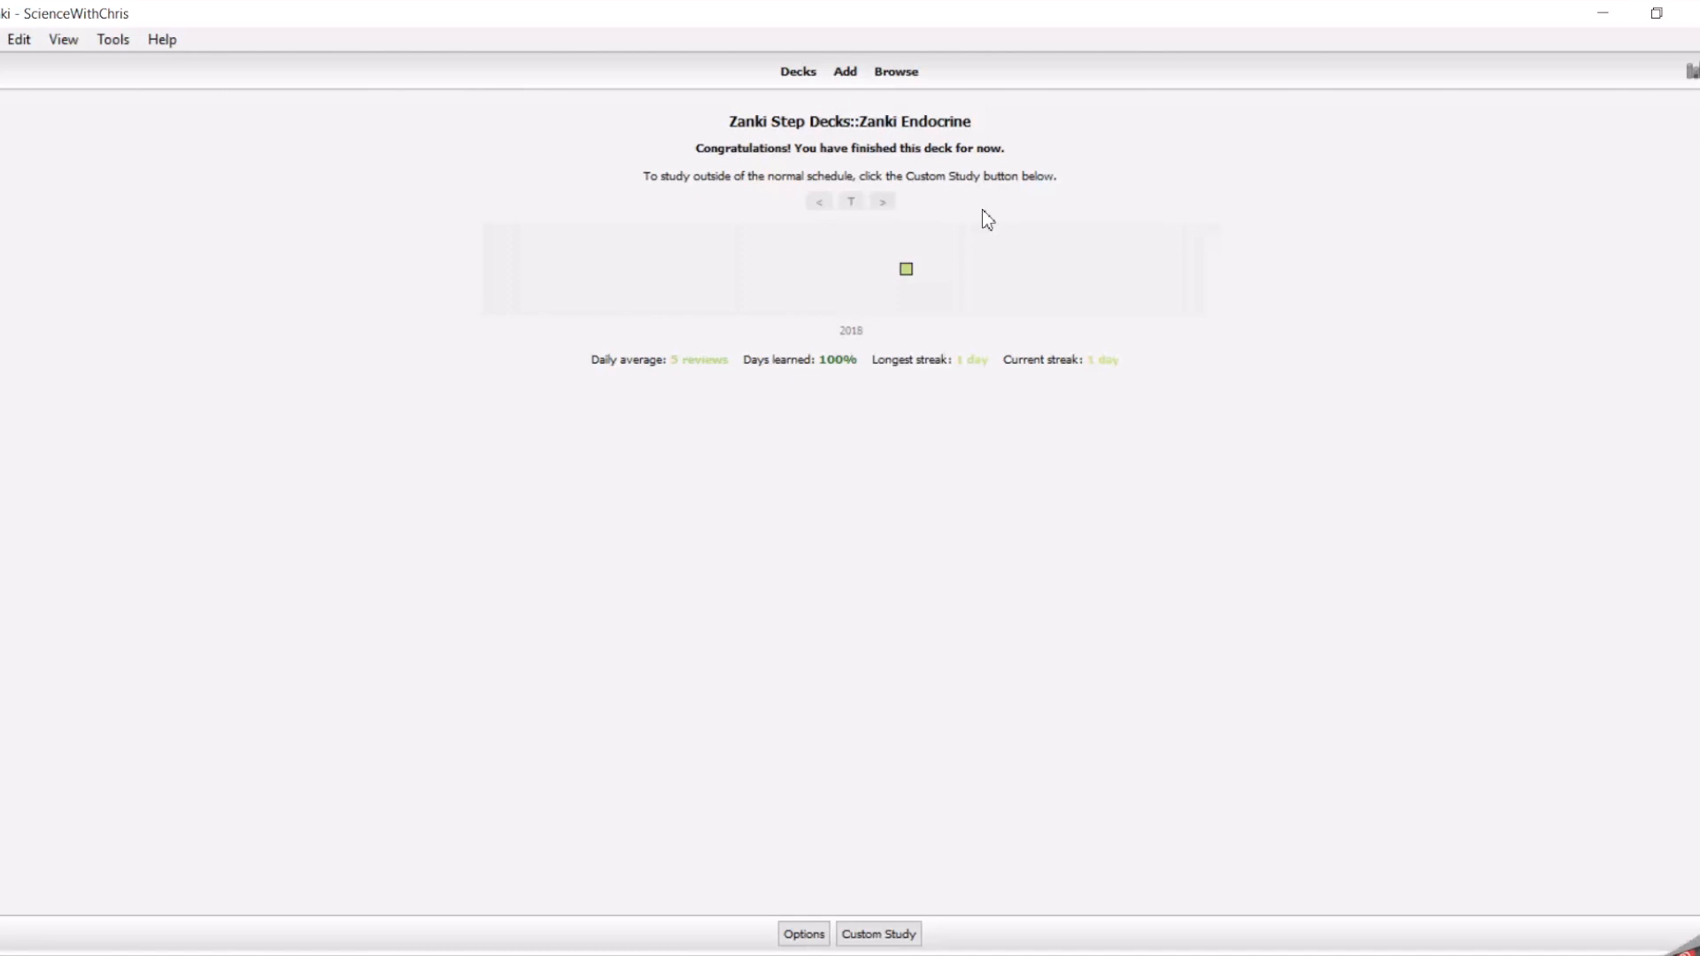
pyautogui.click(797, 71)
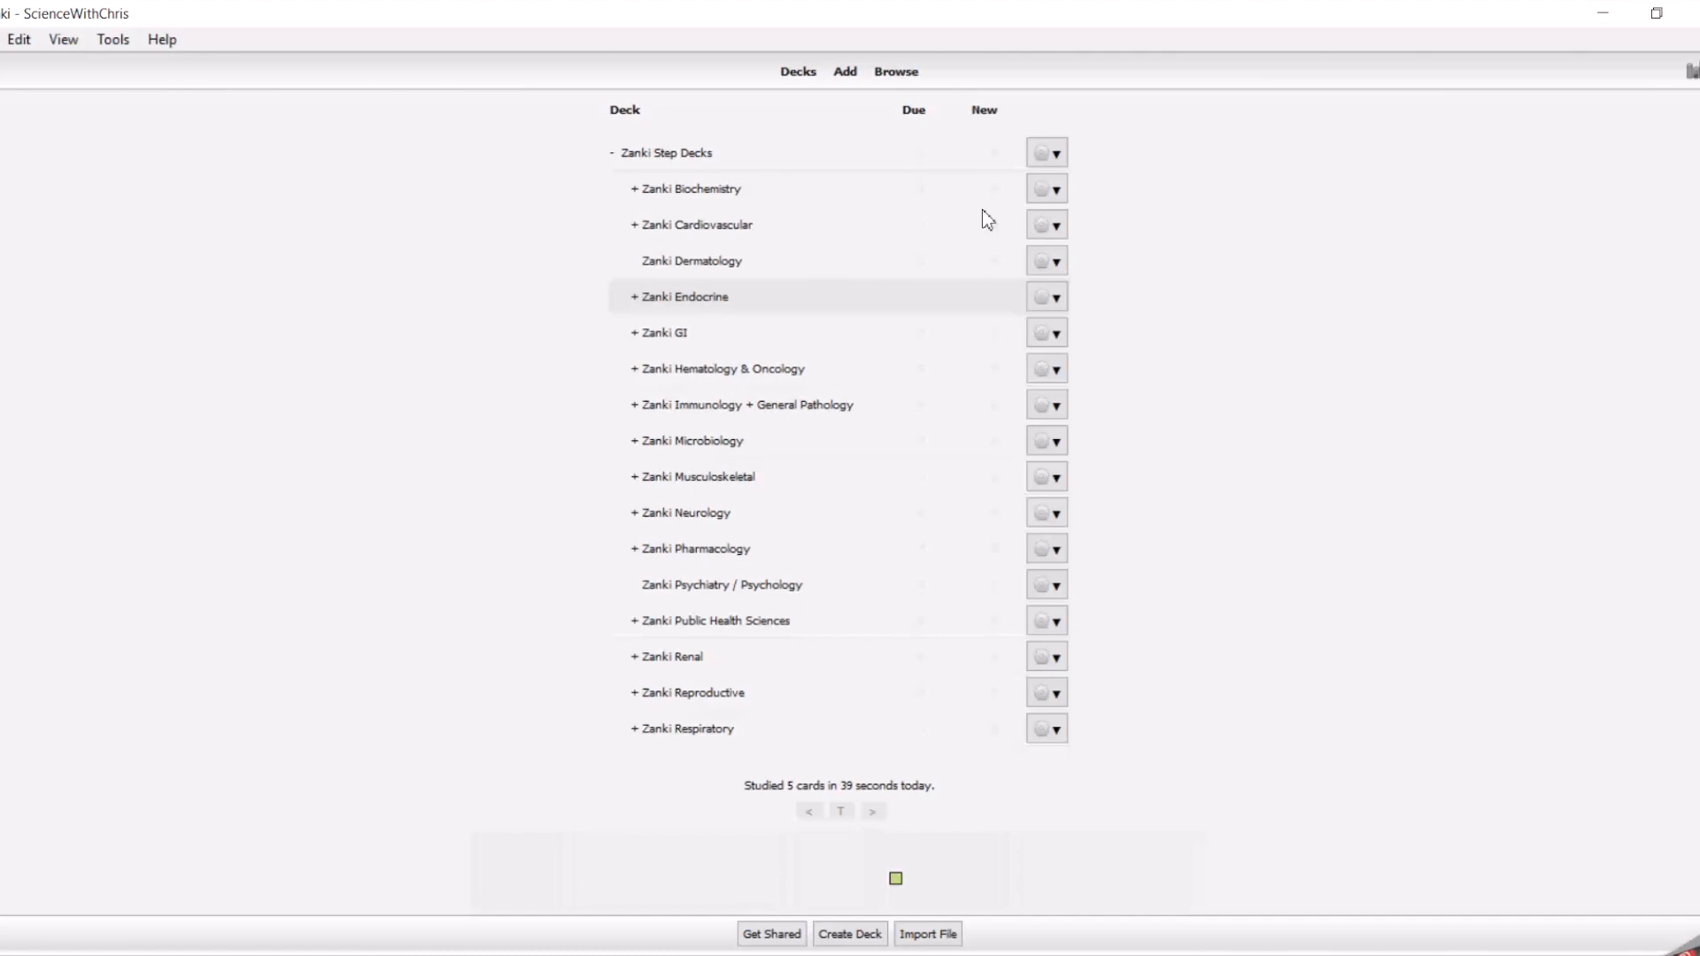
# - Browse the Zanki GI Pathology cards and select the earliest-due card
pyautogui.click(896, 71)
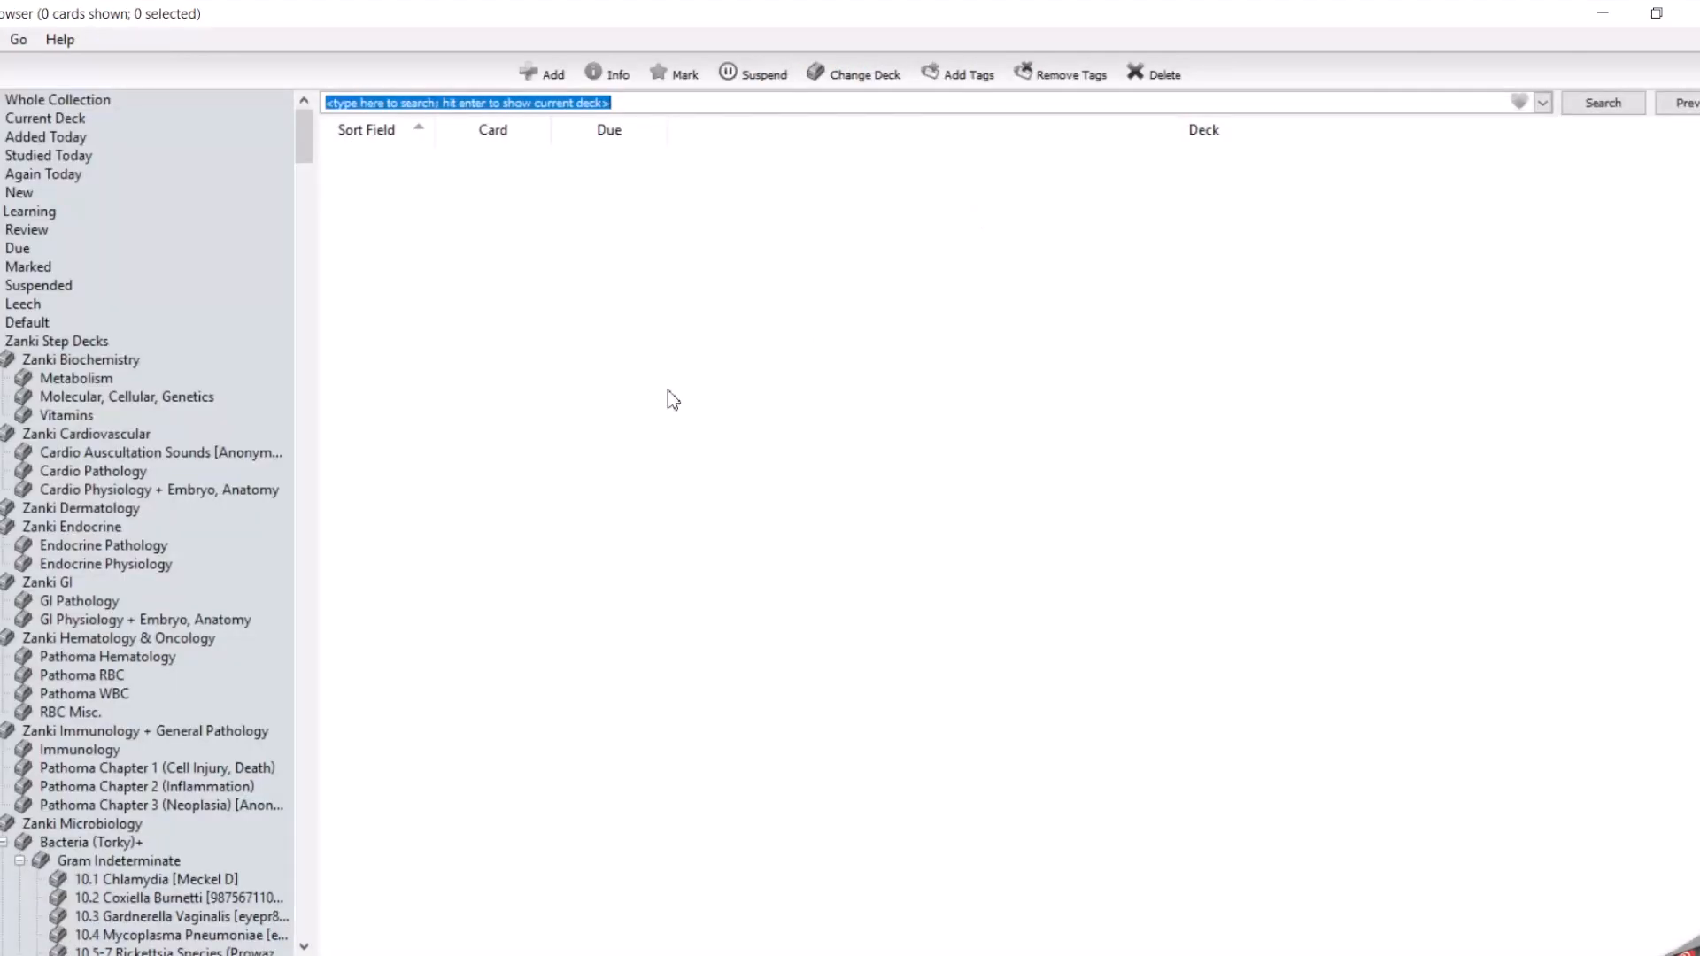
pyautogui.moveTo(314, 523)
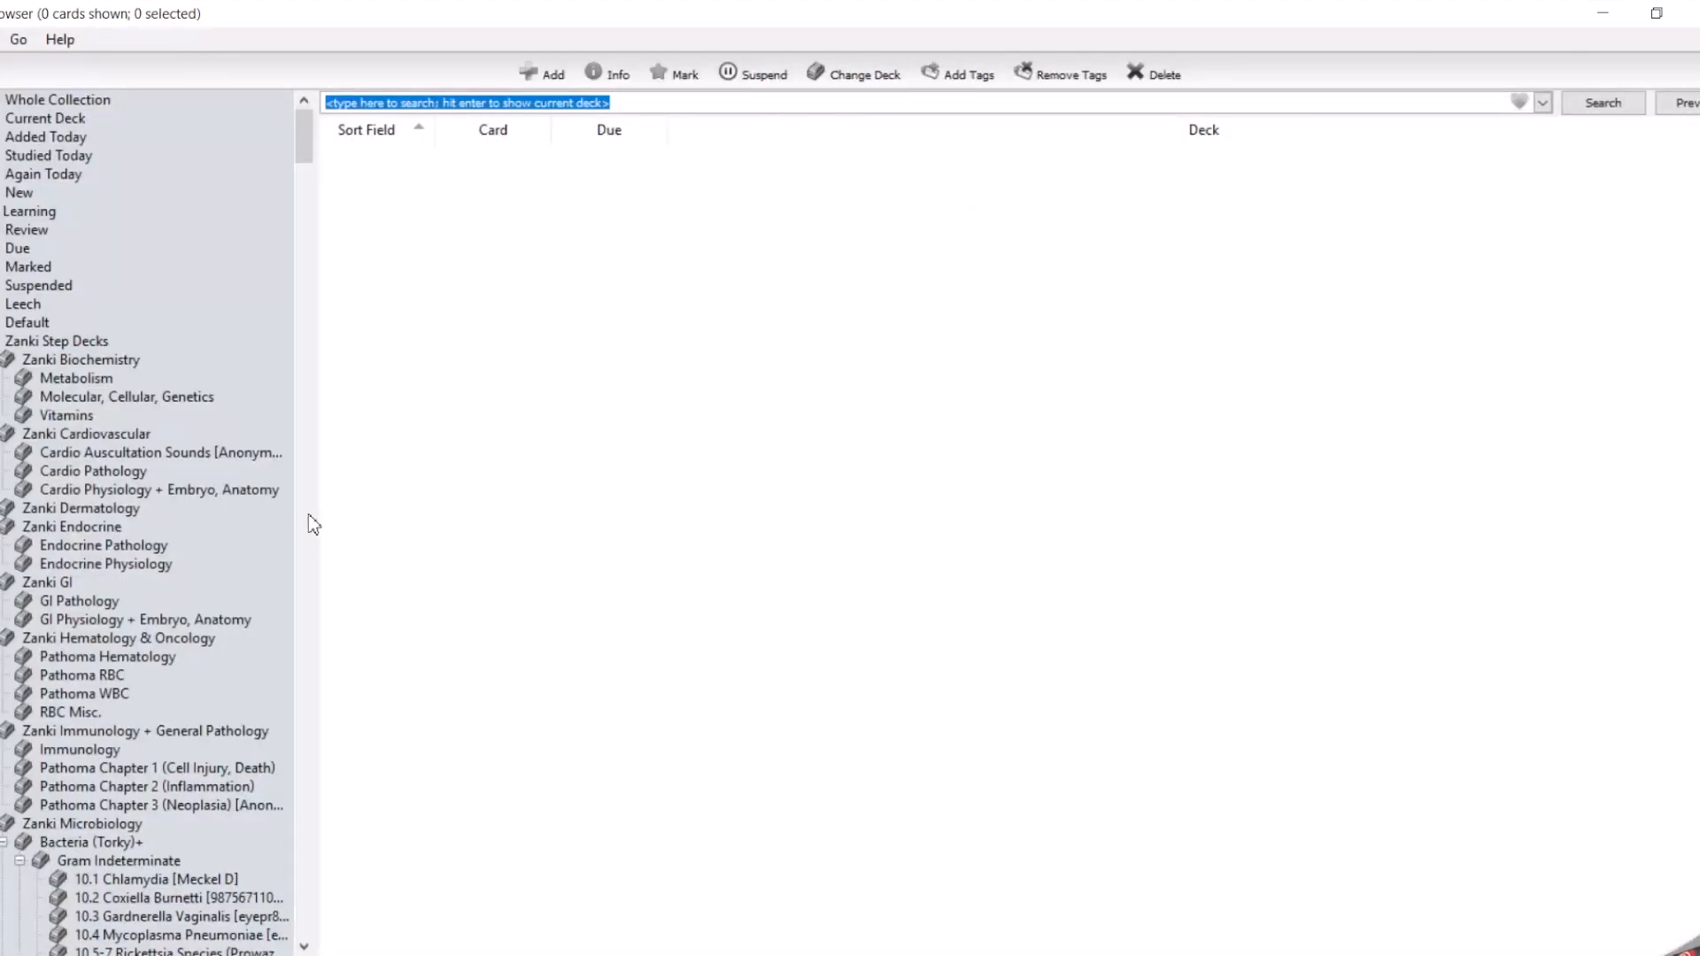
pyautogui.moveTo(396, 648)
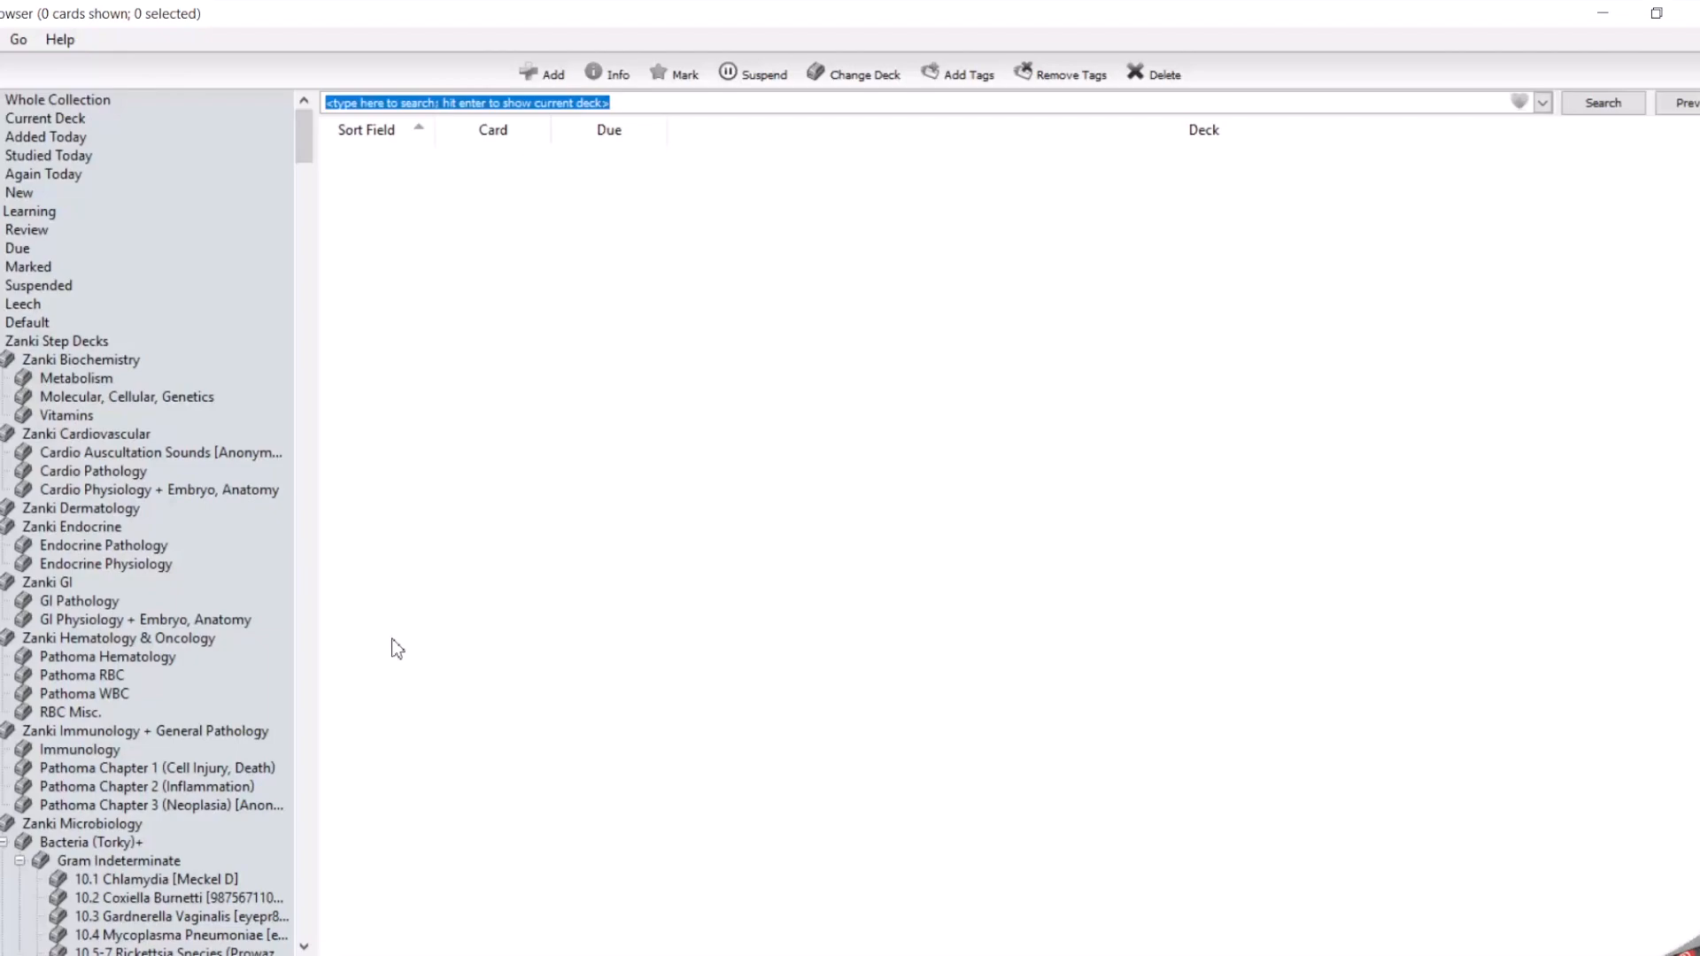
pyautogui.moveTo(280, 547)
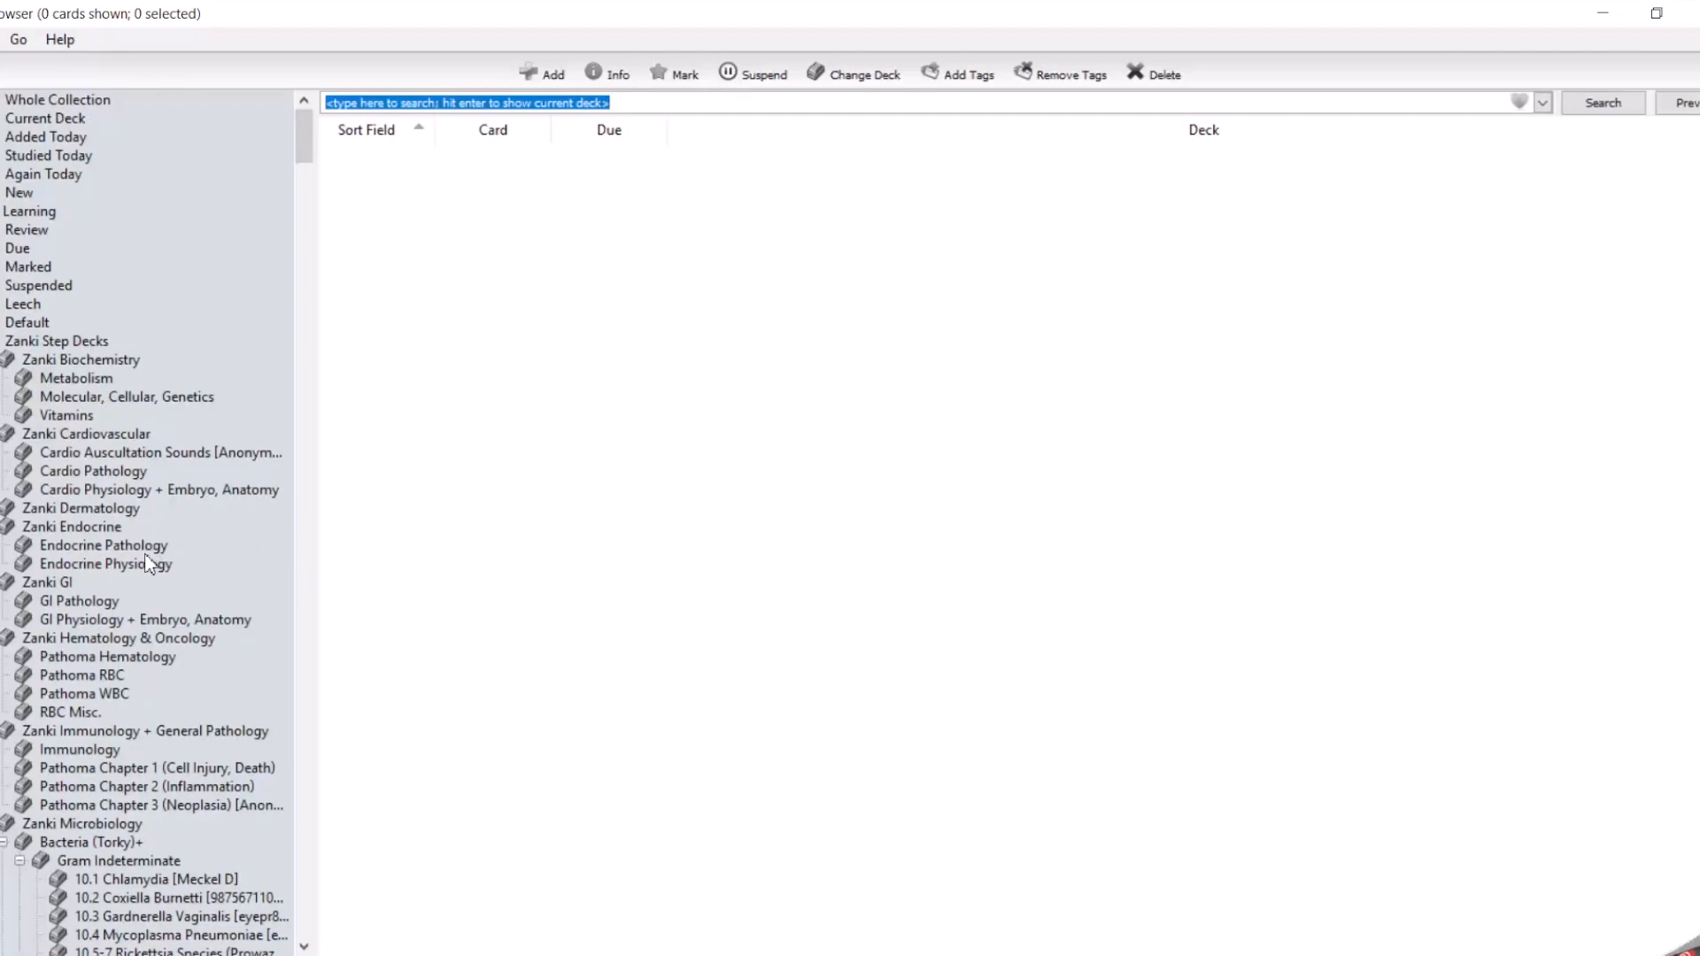
pyautogui.click(103, 544)
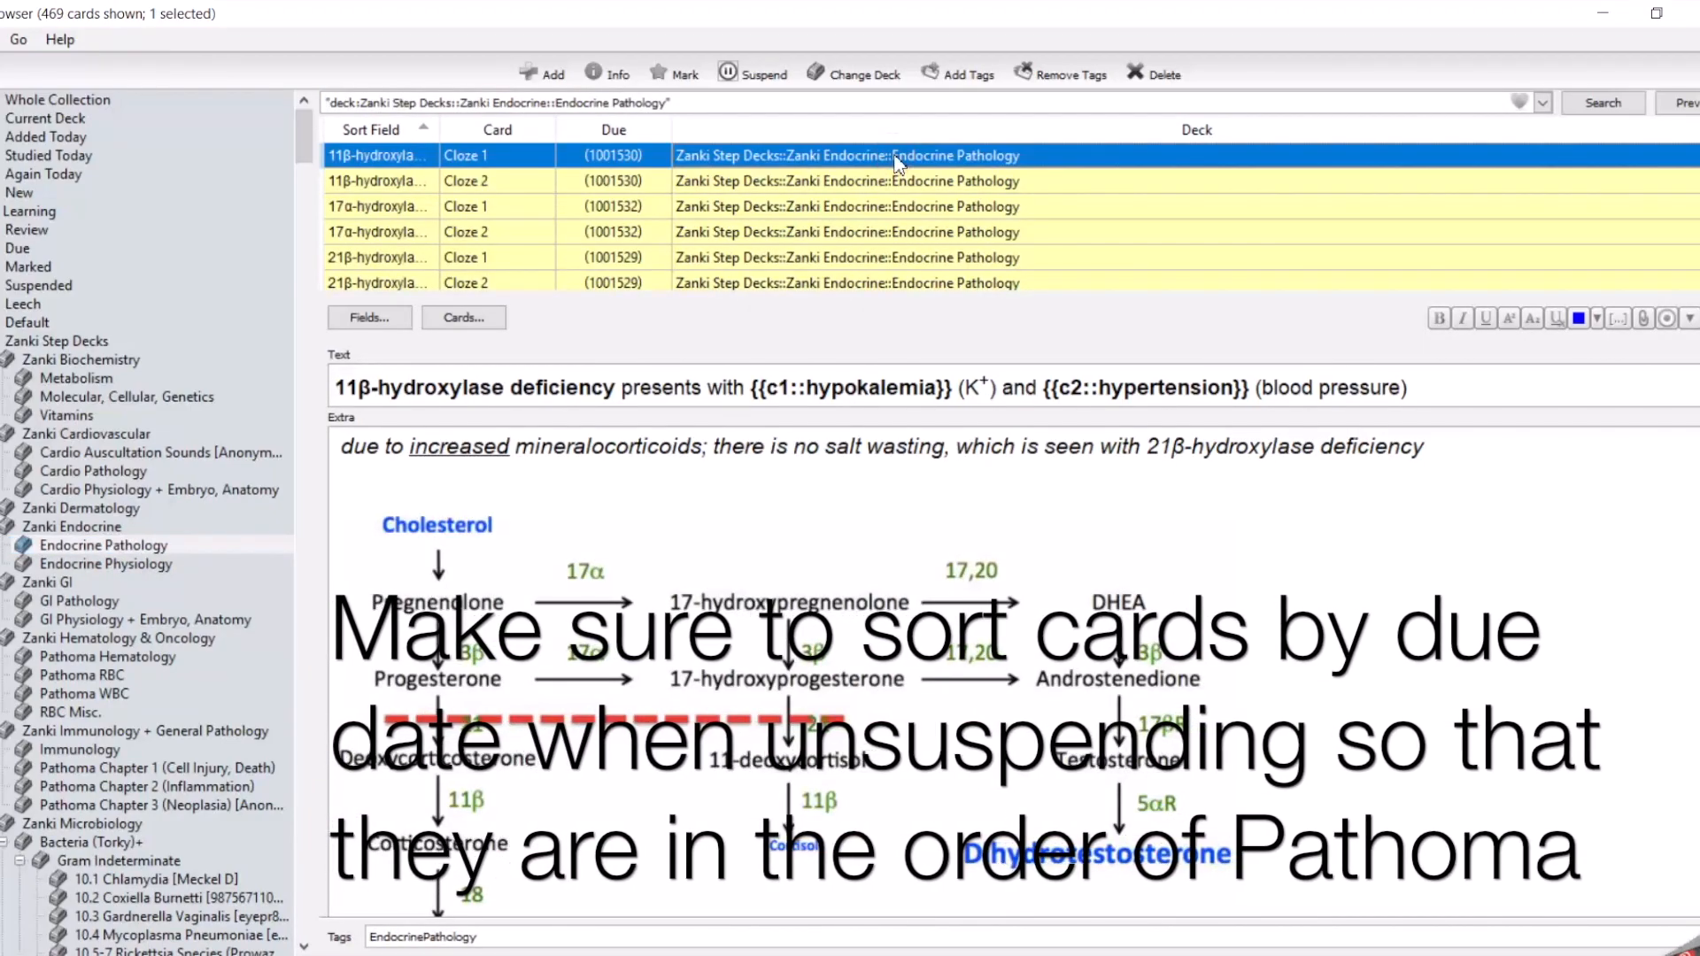
pyautogui.click(79, 601)
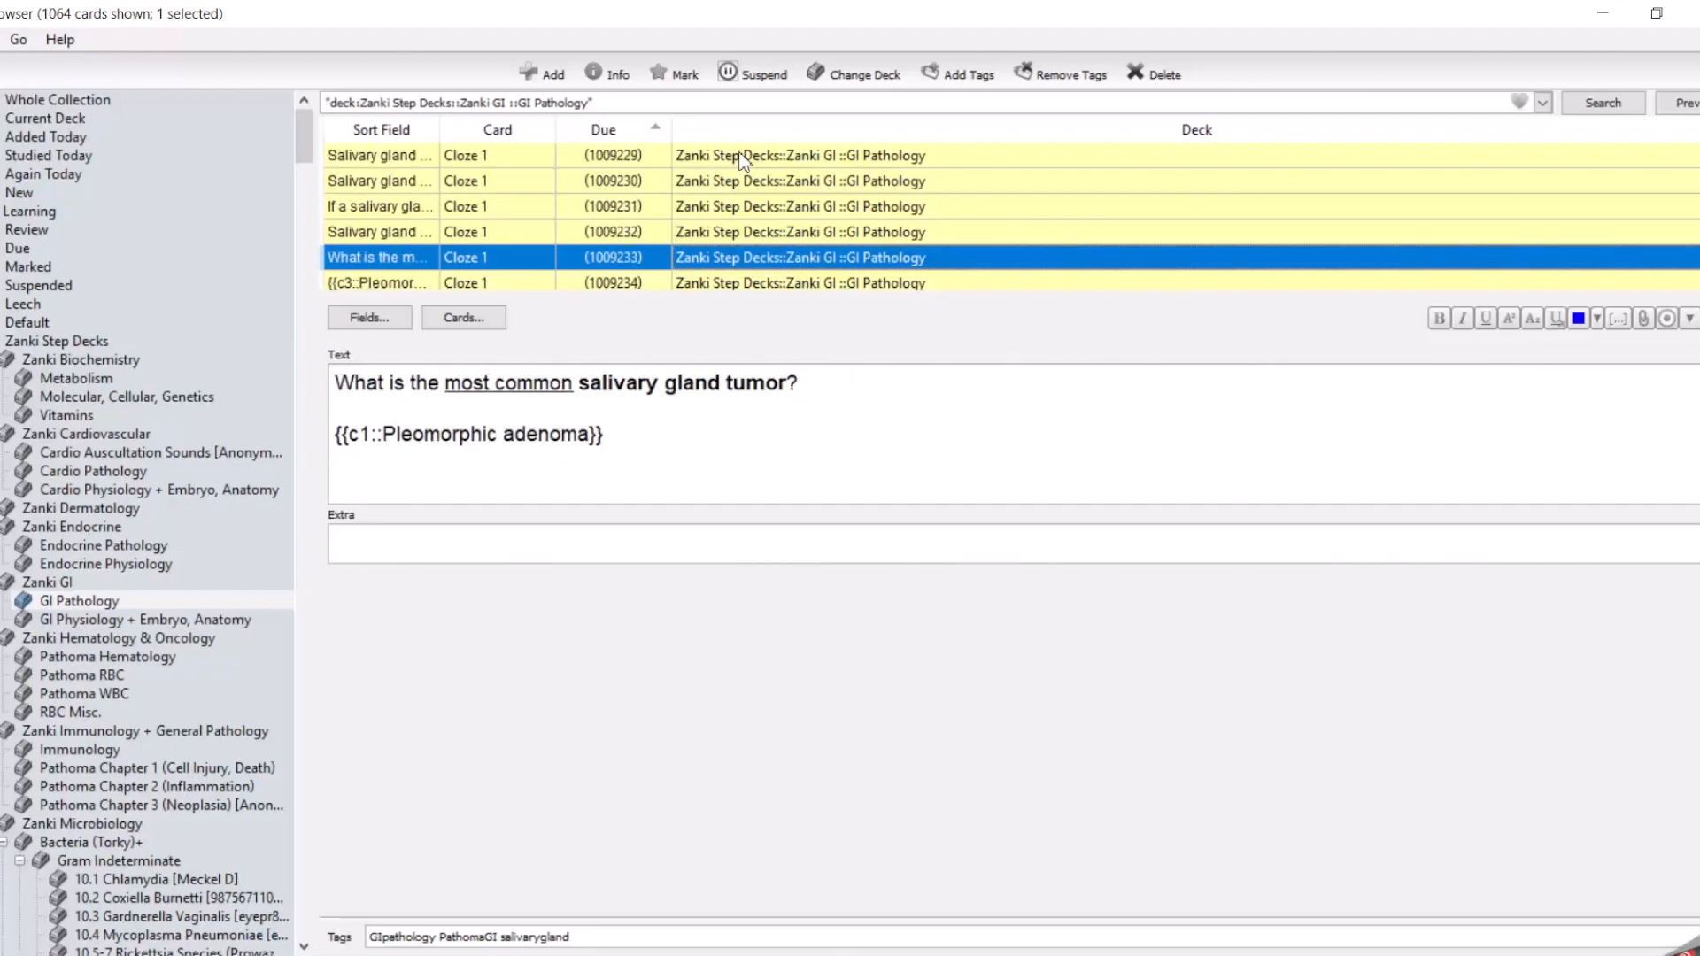
pyautogui.click(380, 257)
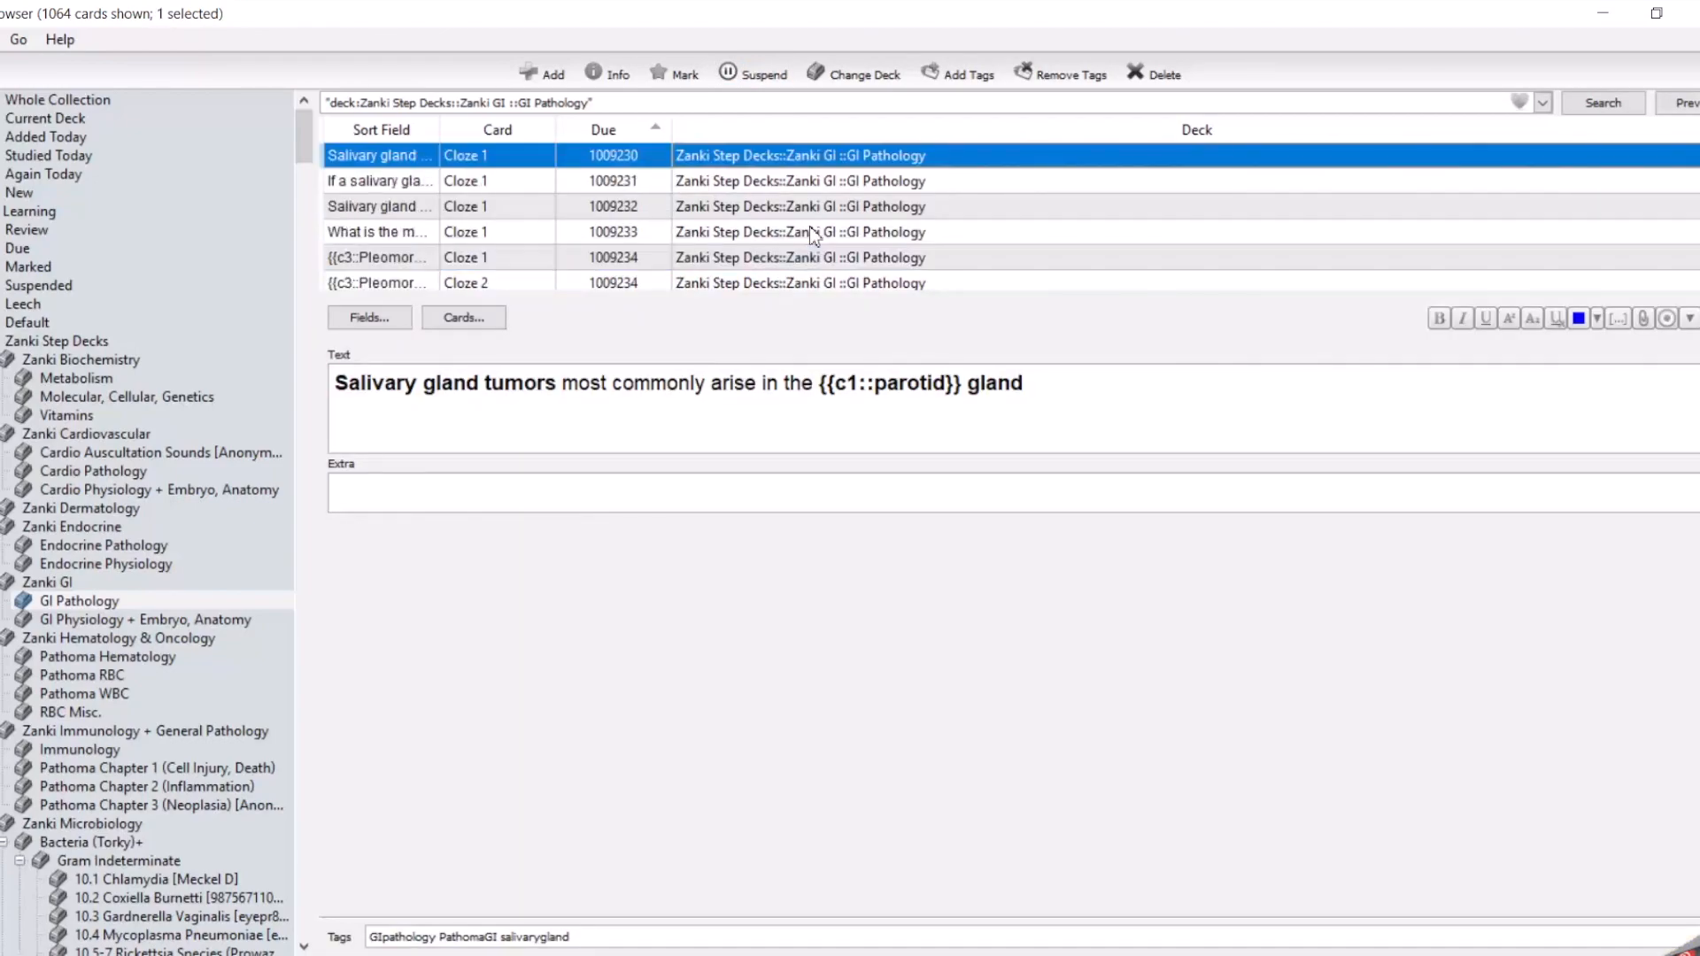
pyautogui.scroll(3)
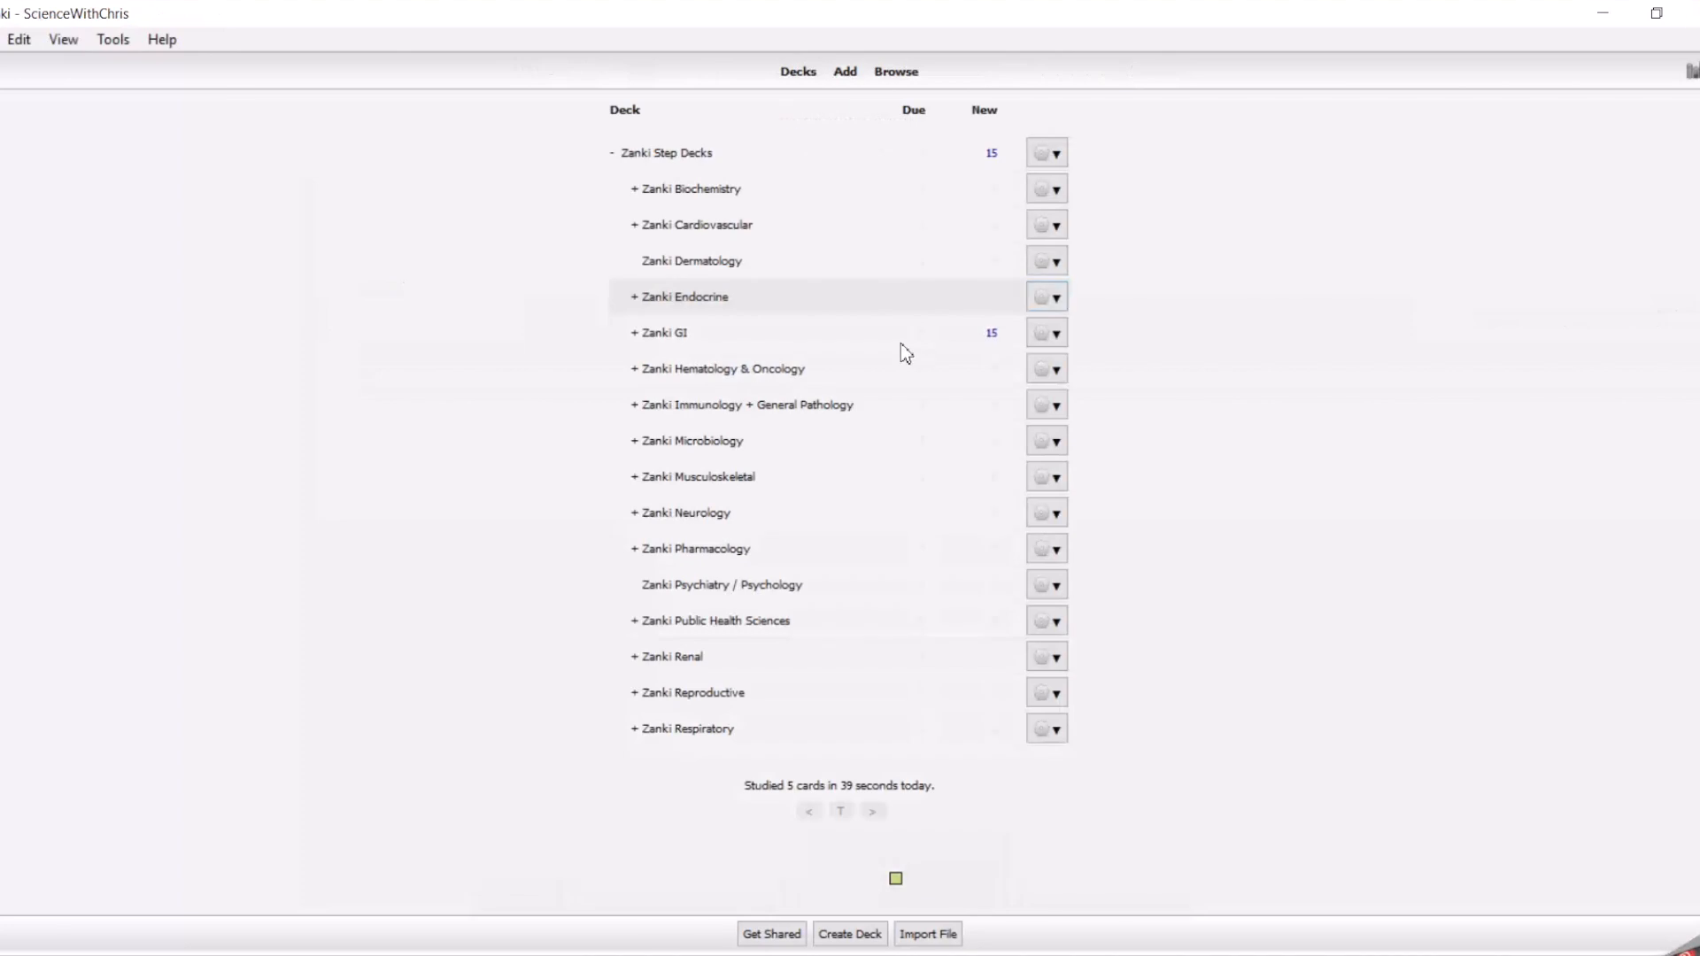
pyautogui.moveTo(971, 314)
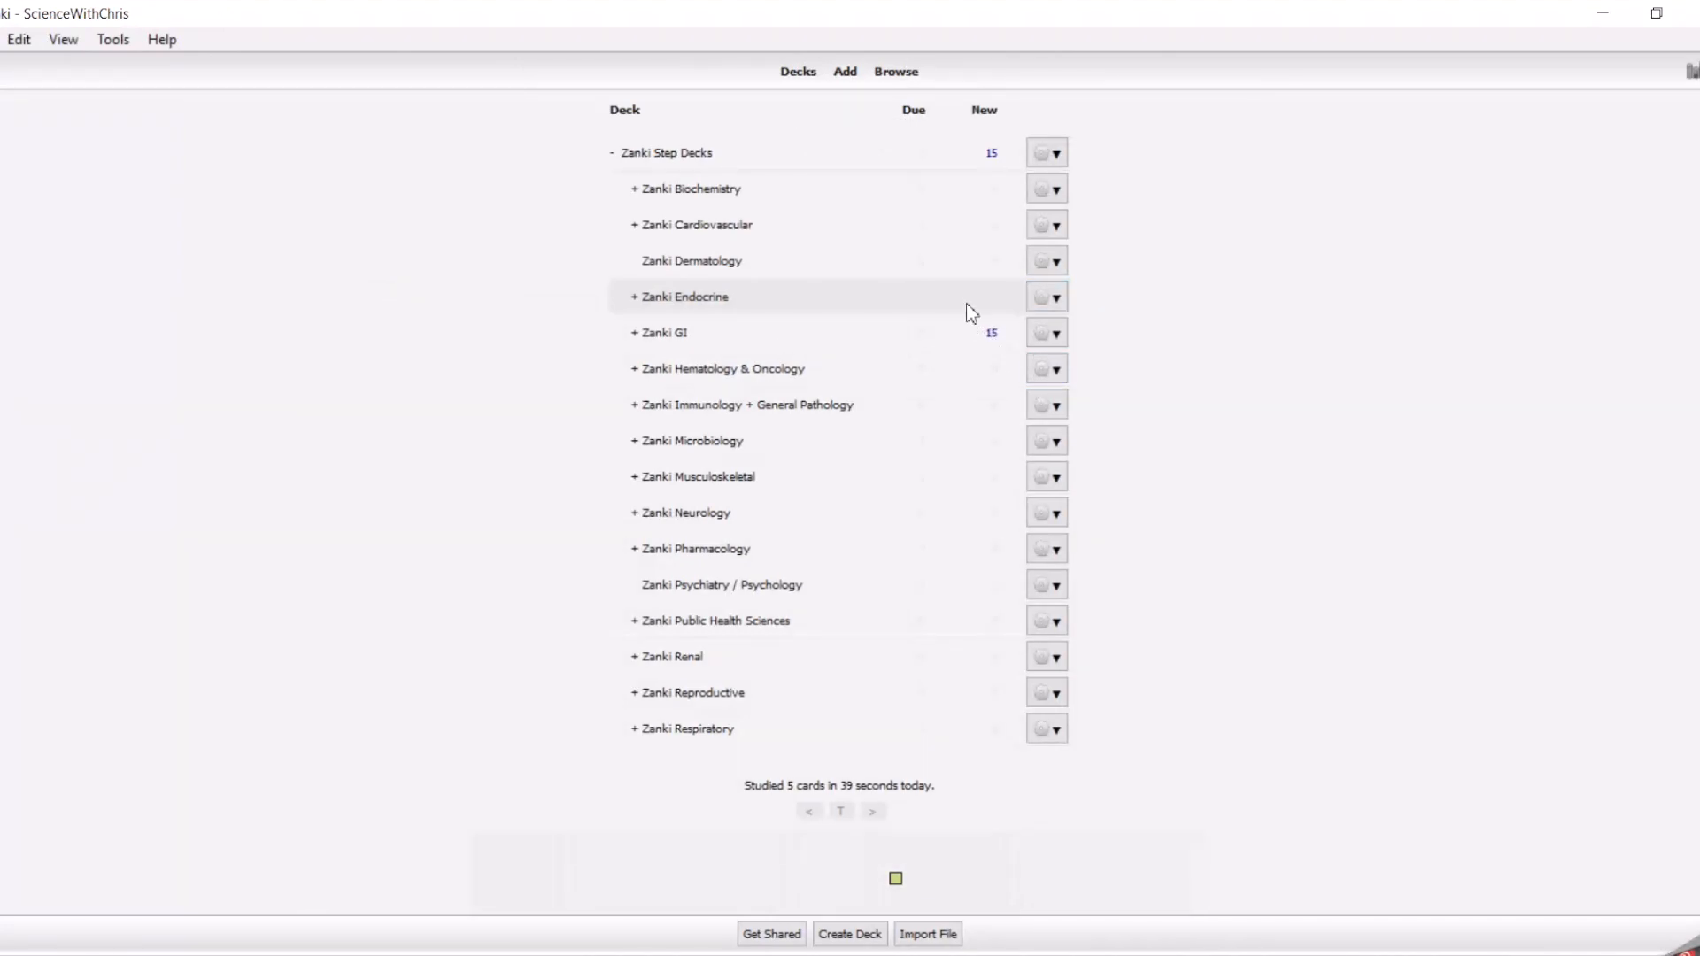
# - Raise Zanki GI's new cards per day so 50 are available, then open the deck
pyautogui.click(1058, 333)
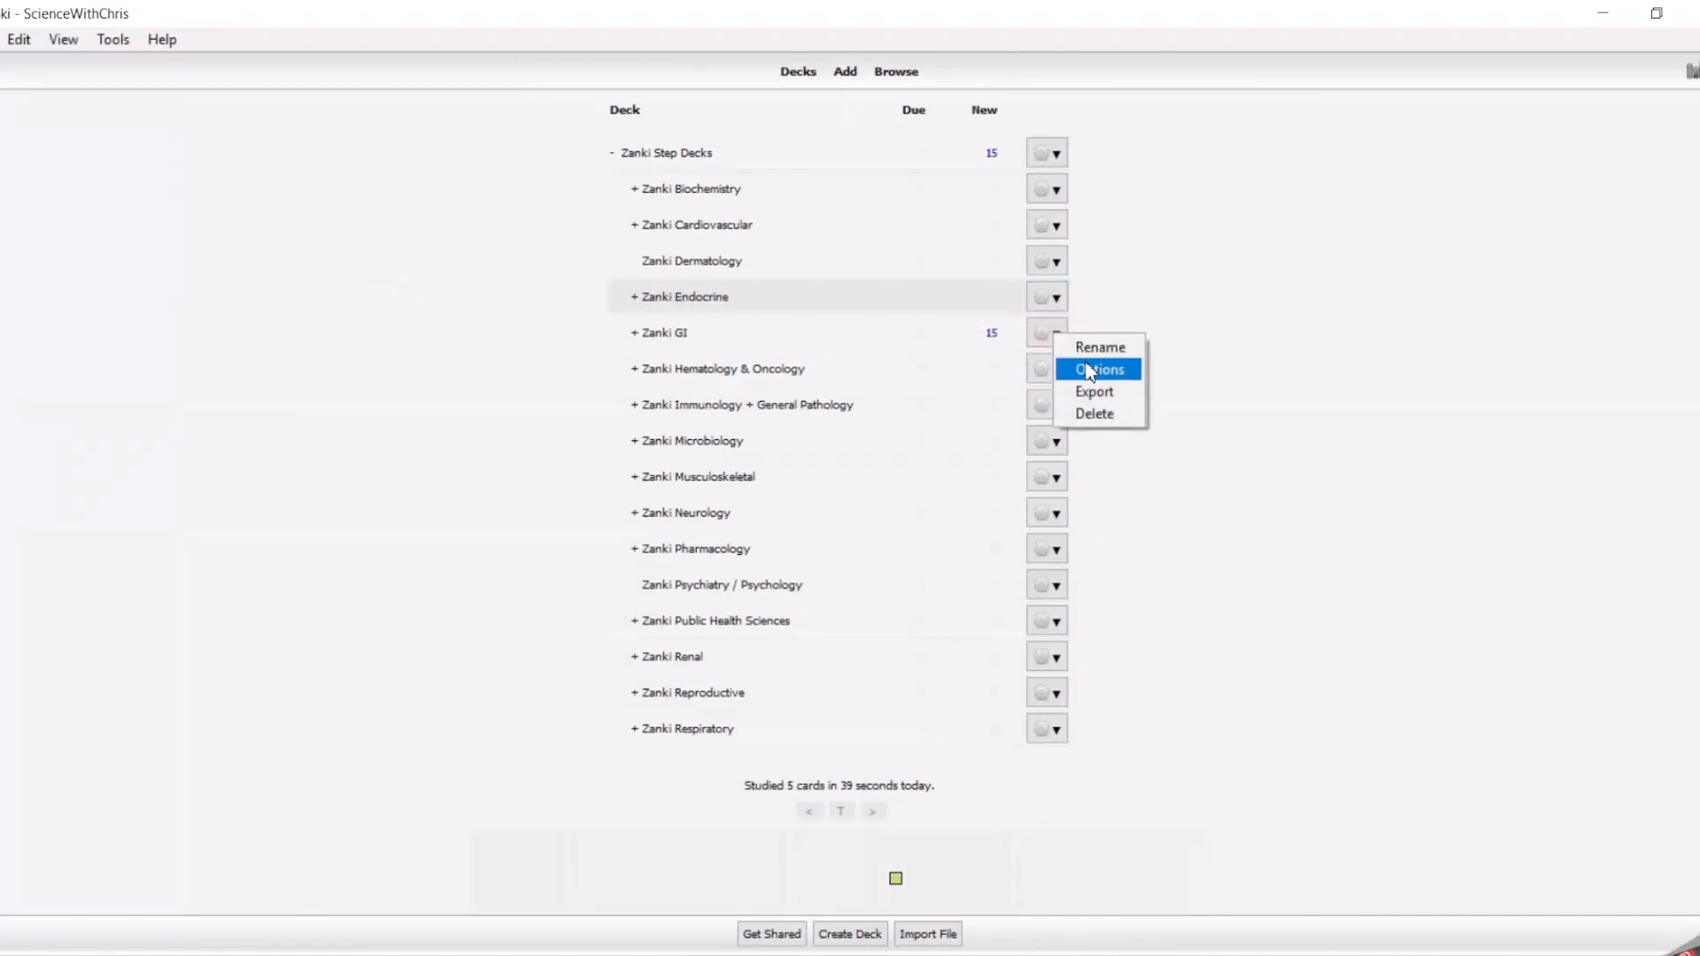
pyautogui.click(1098, 369)
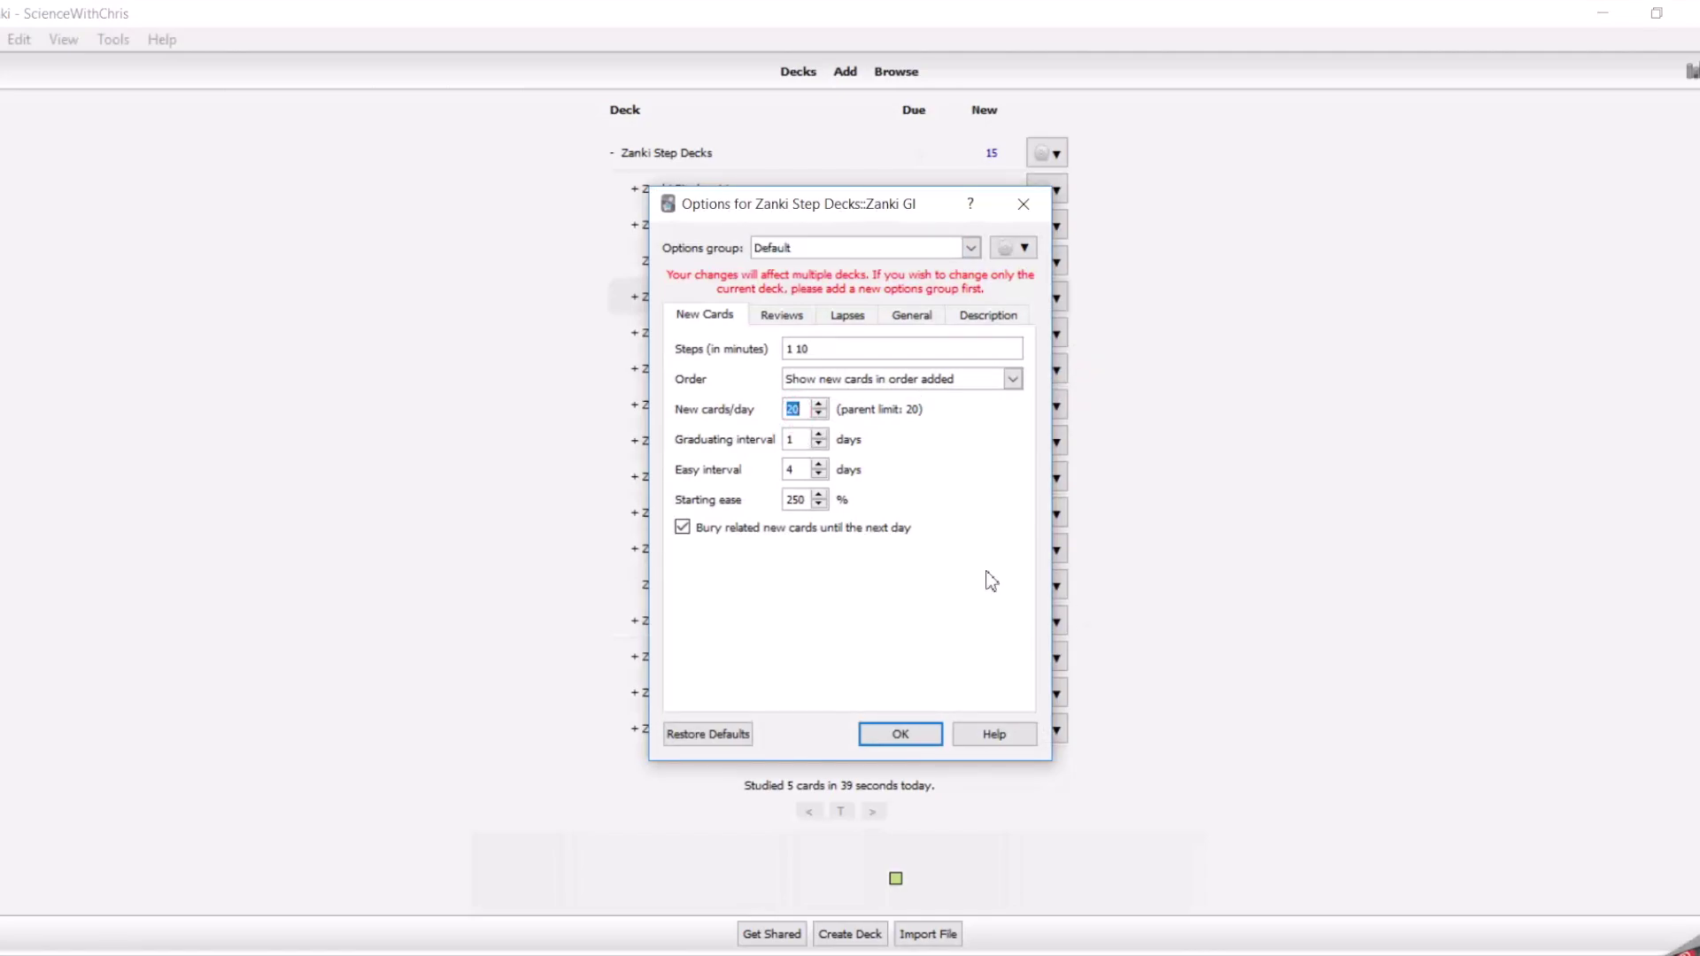
pyautogui.click(898, 735)
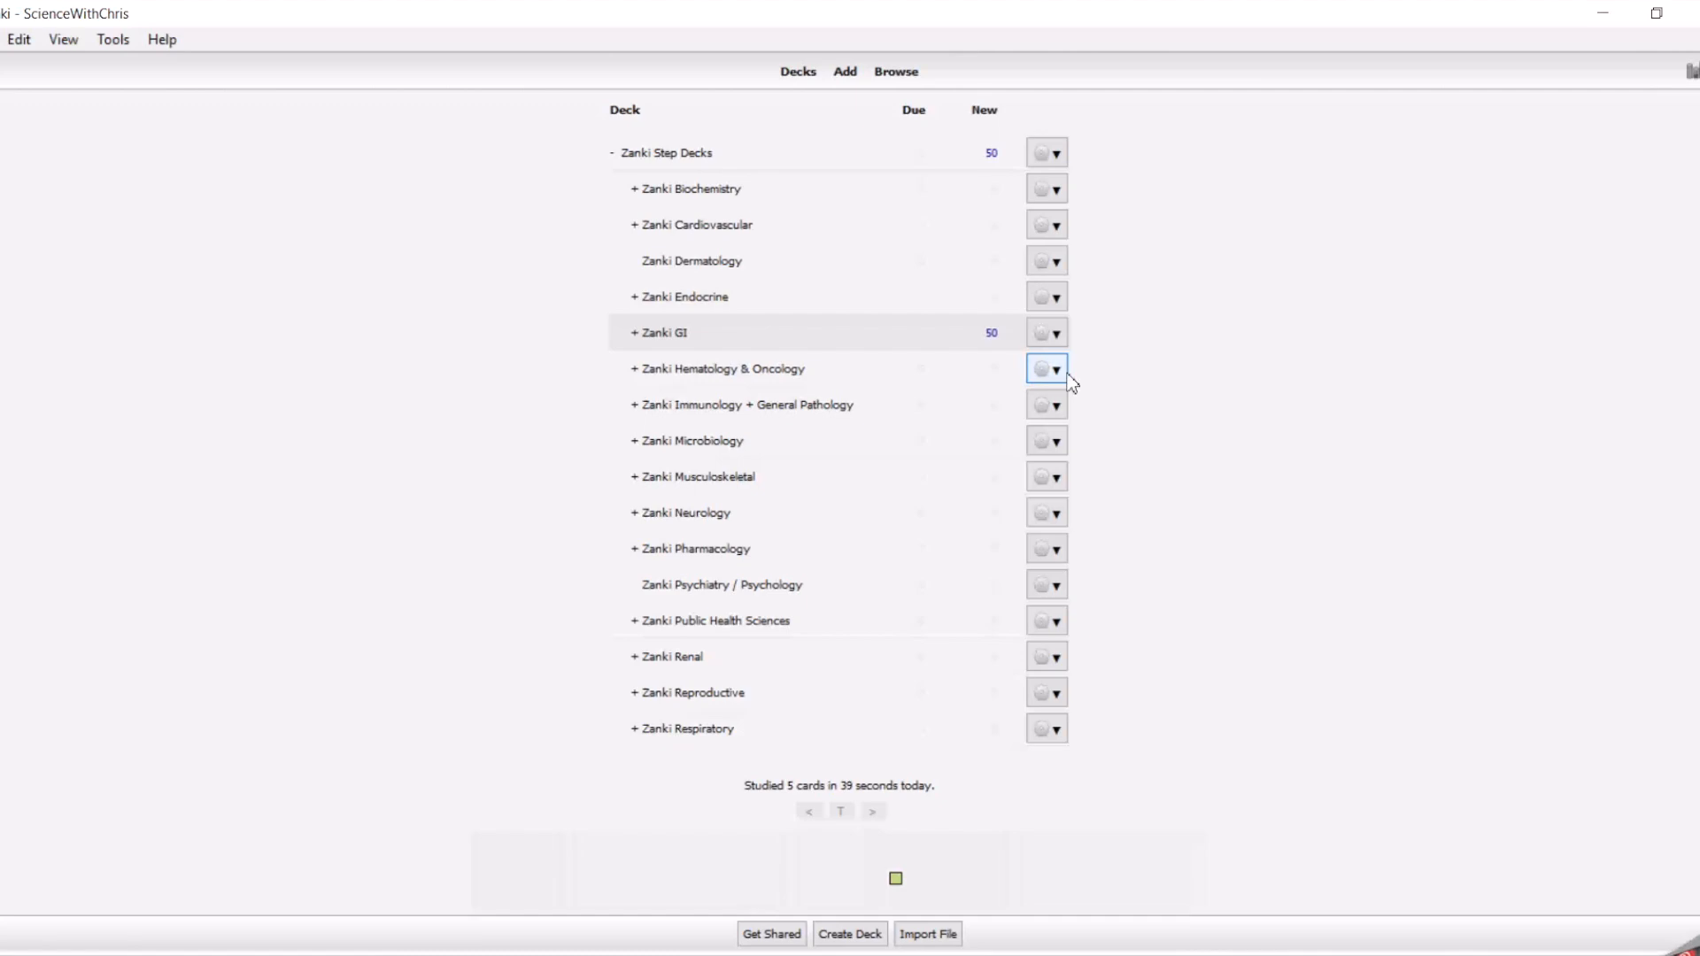
pyautogui.moveTo(792, 286)
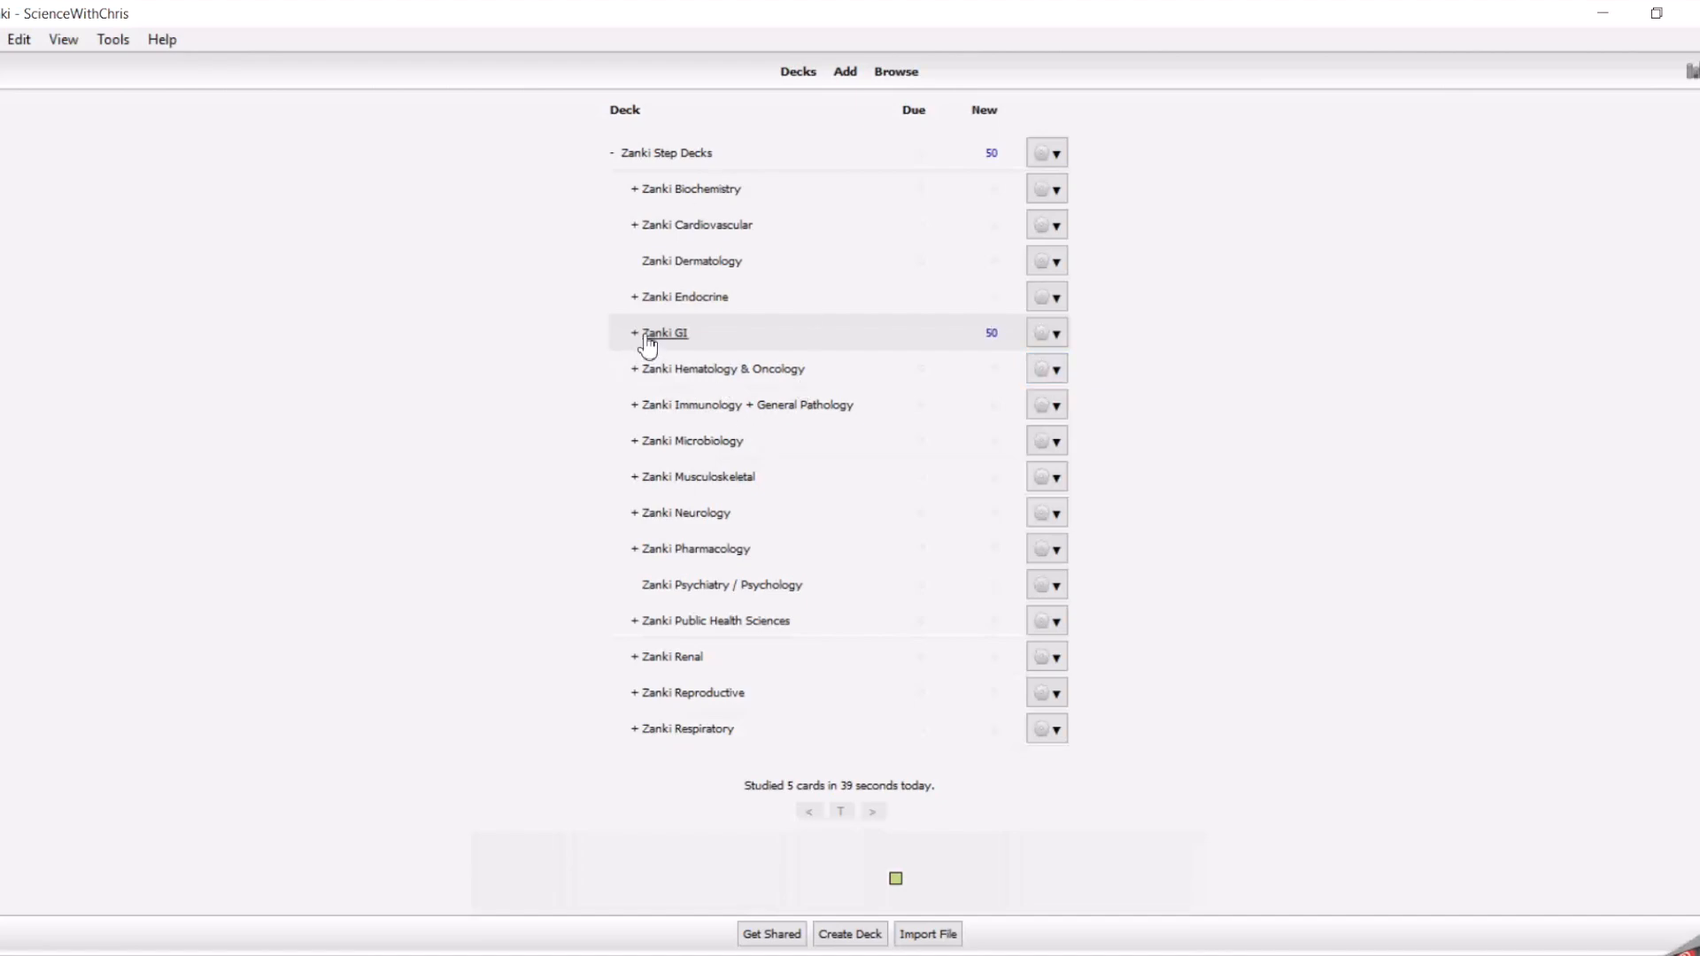
pyautogui.click(665, 332)
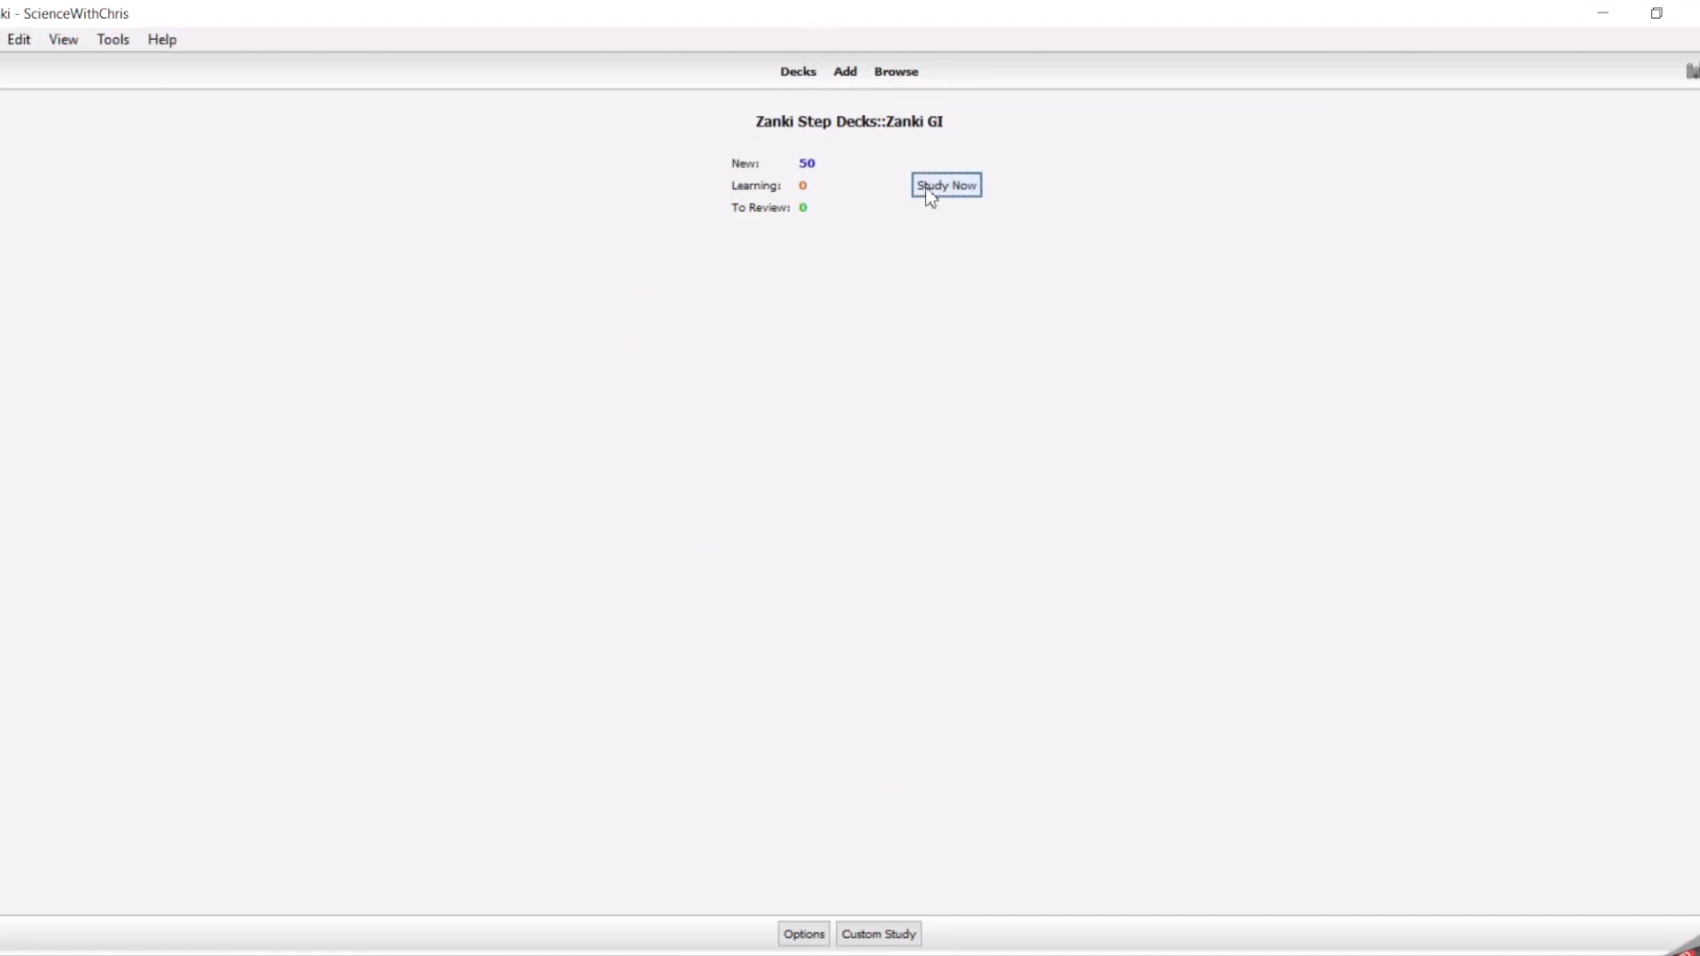
# - Start studying Zanki GI, reveal the canker sores card's answer, and open its editor
pyautogui.click(945, 184)
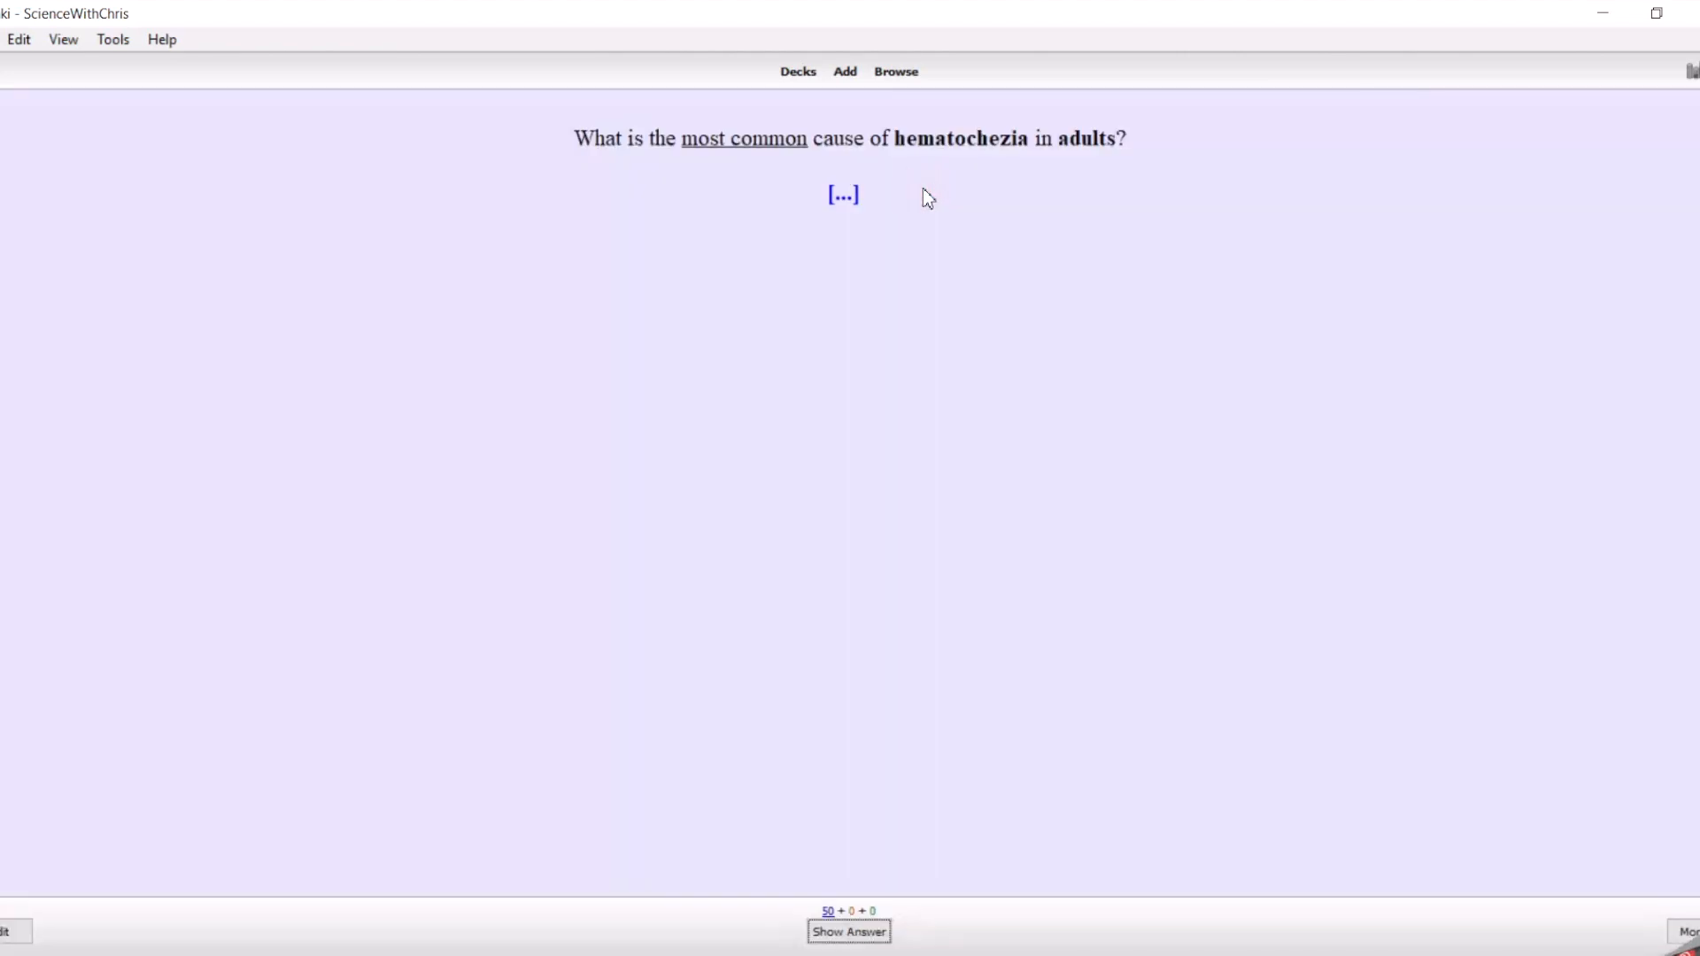
pyautogui.moveTo(822, 284)
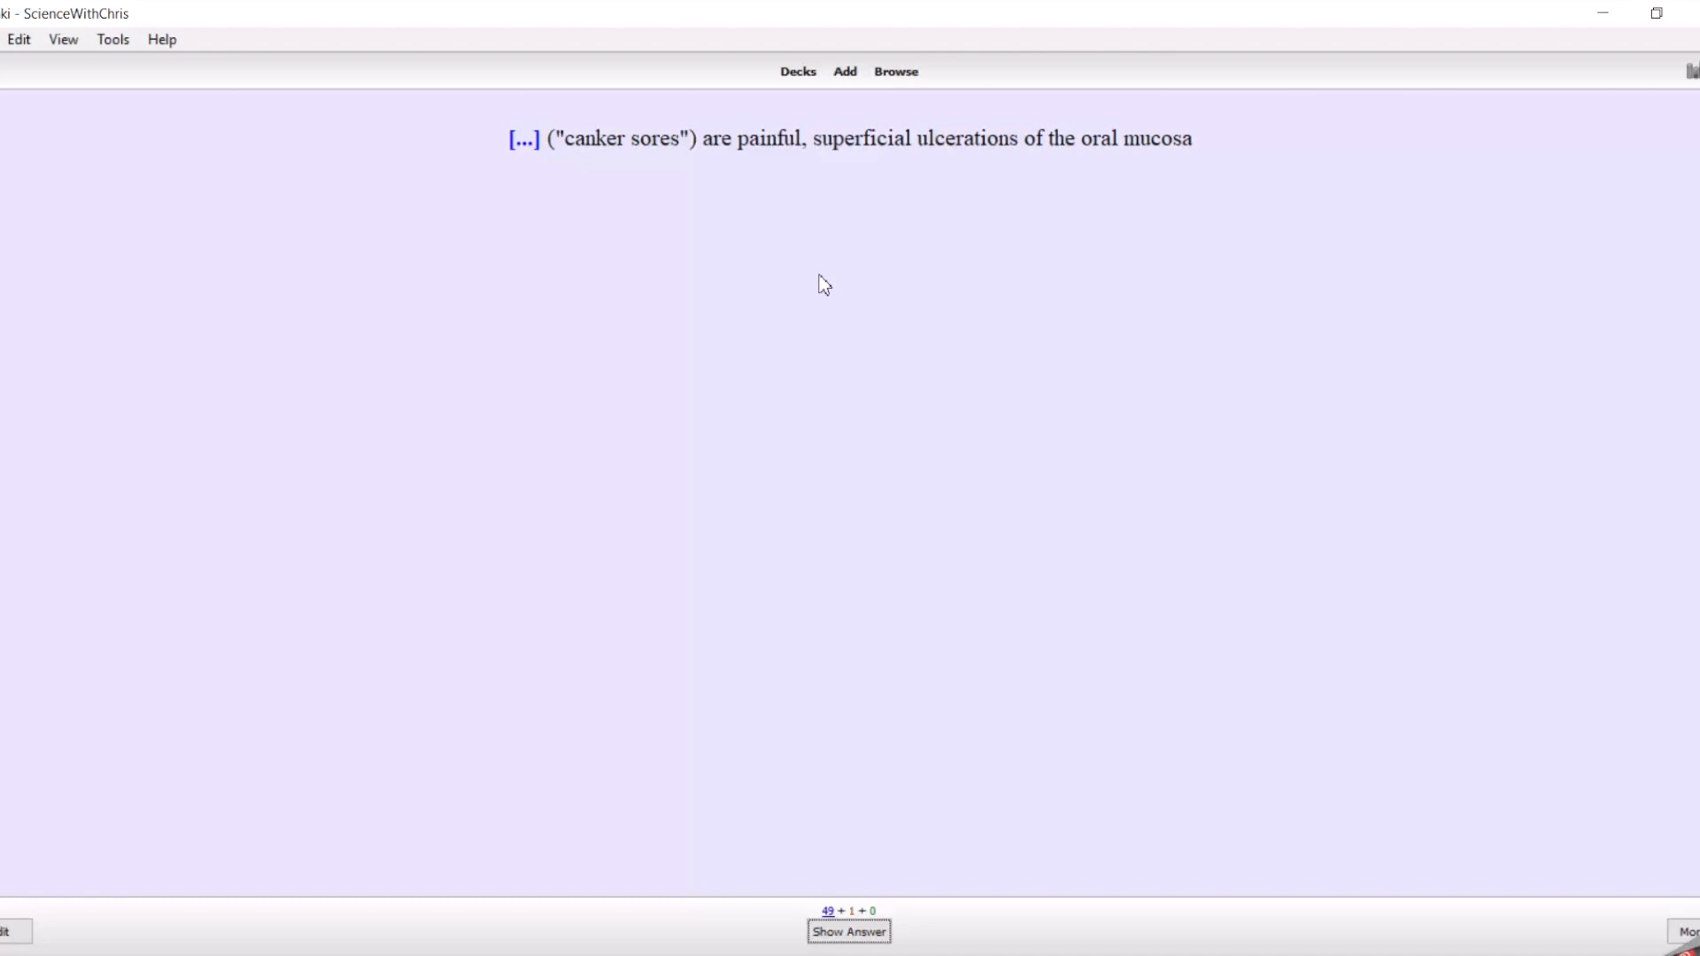
pyautogui.moveTo(681, 192)
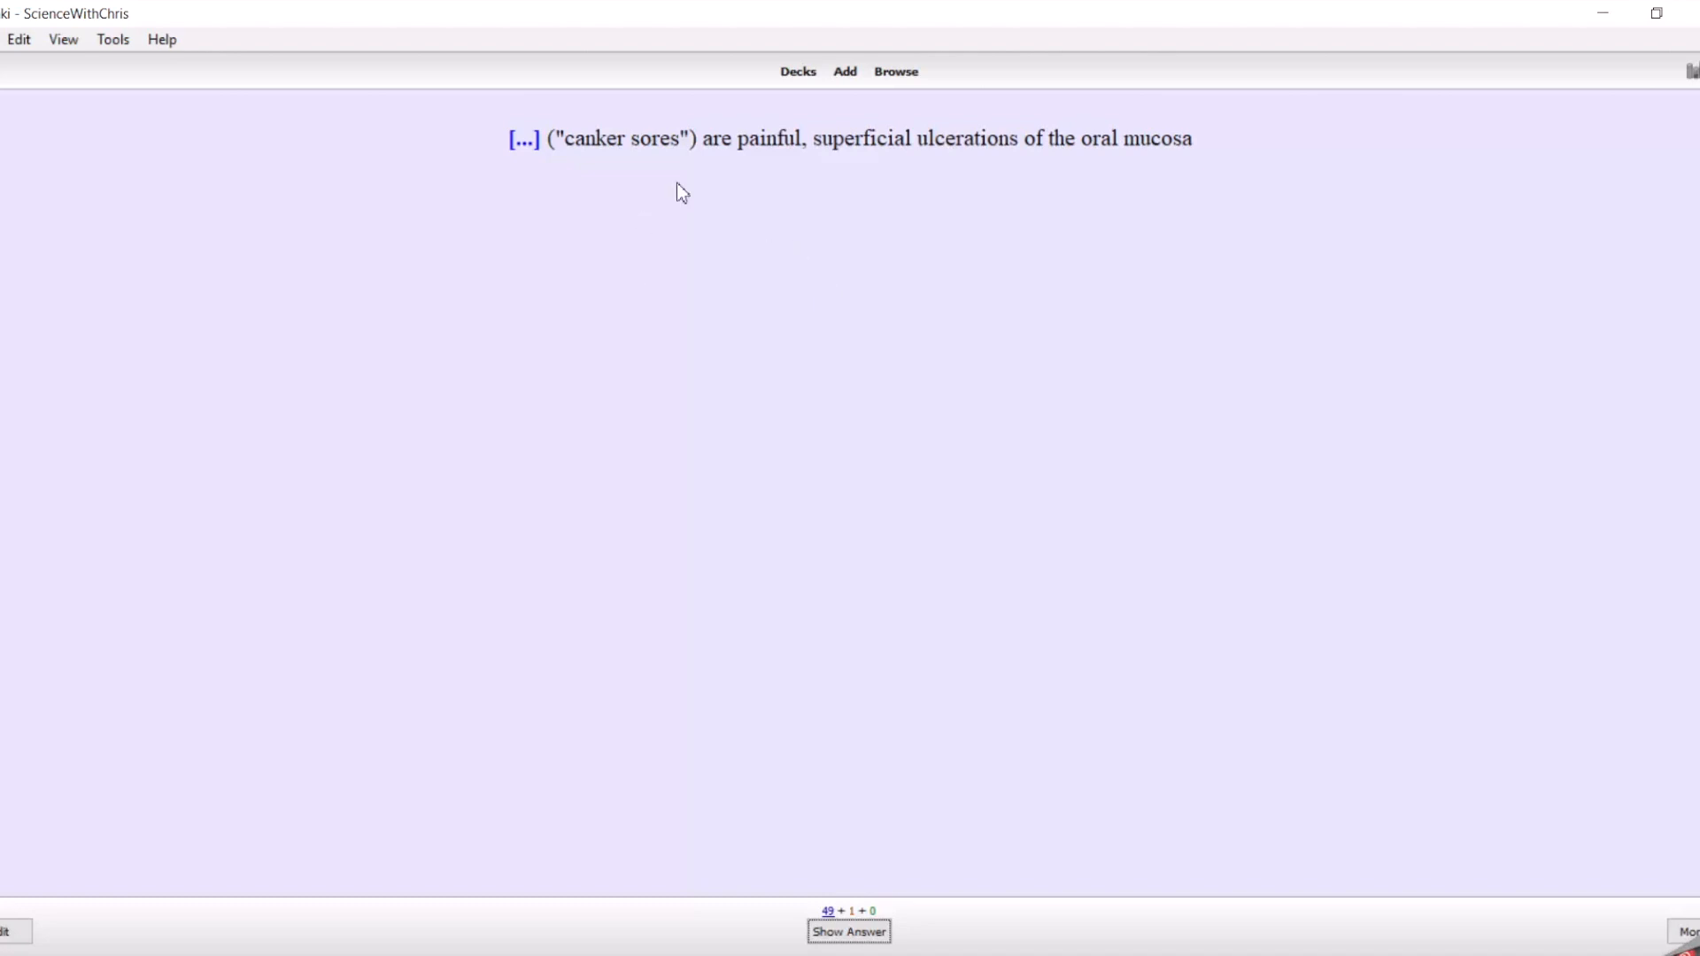
pyautogui.moveTo(846, 240)
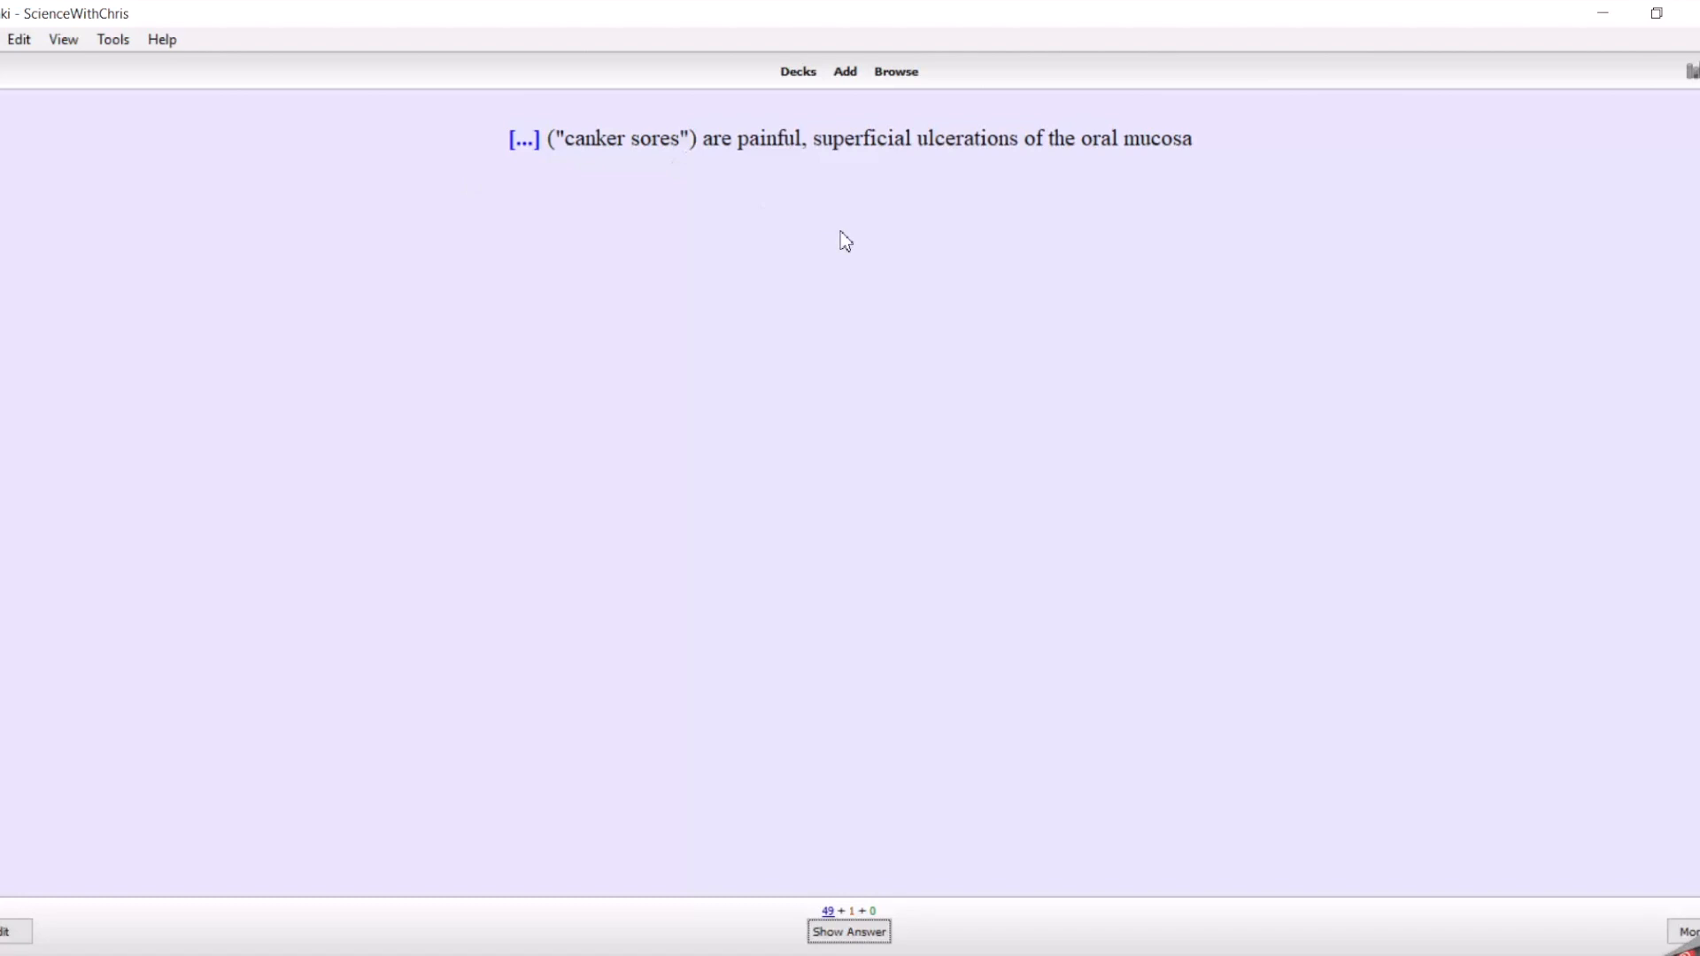
pyautogui.moveTo(806, 241)
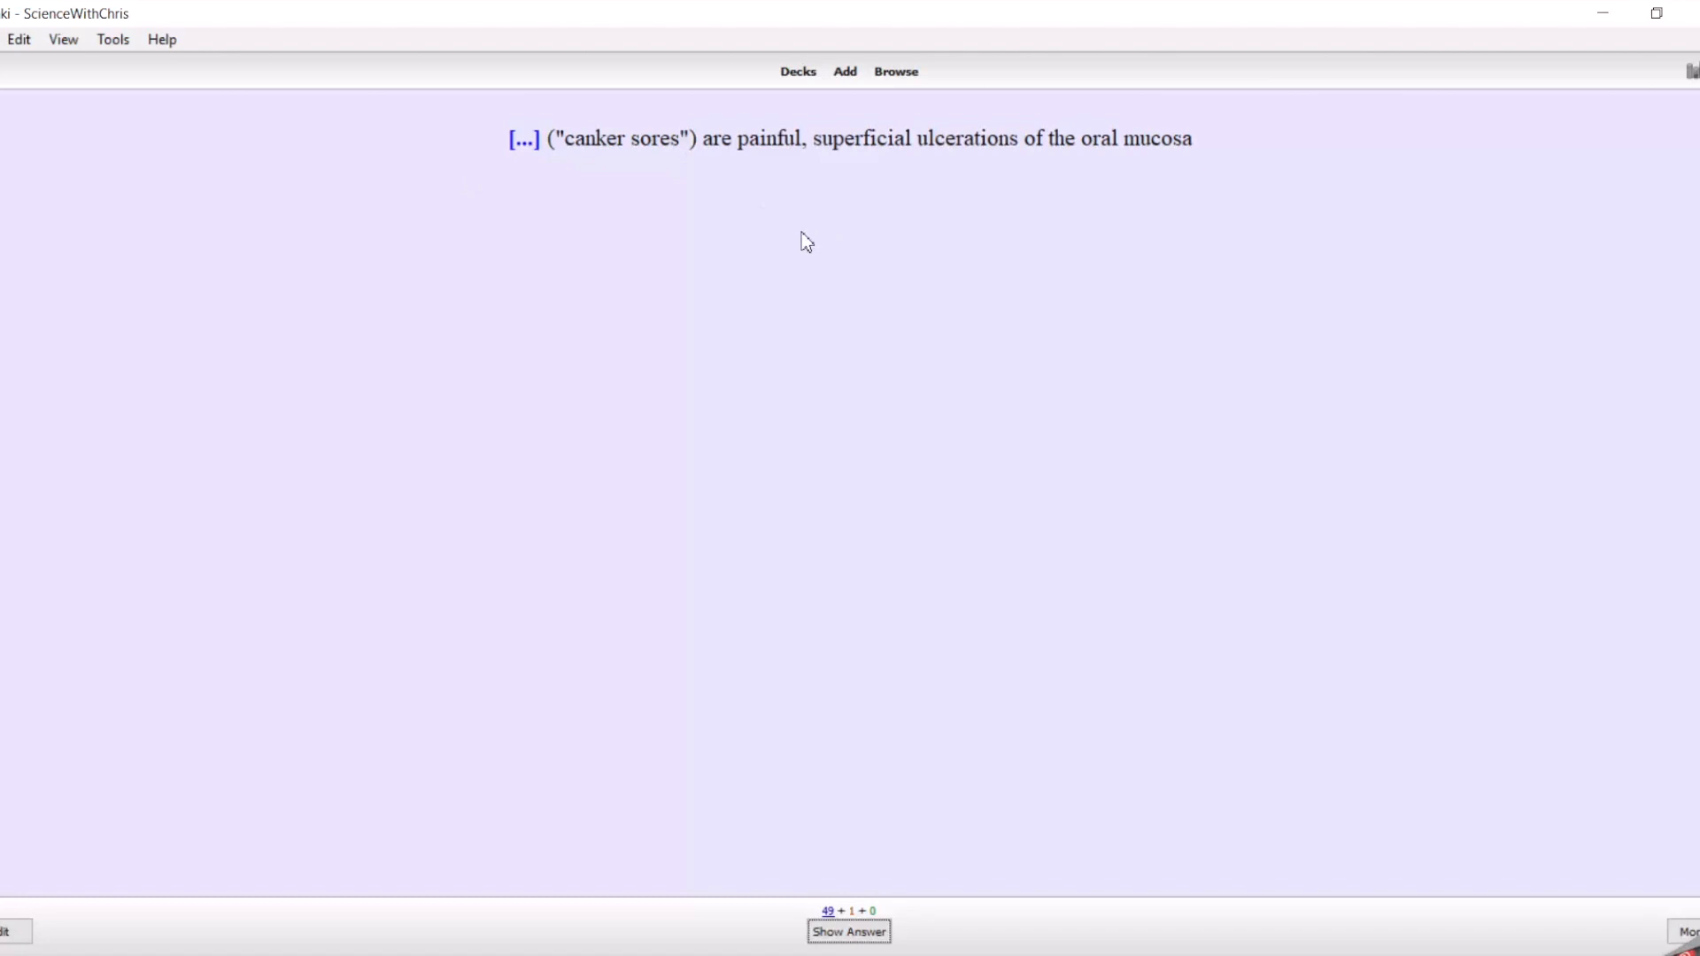
pyautogui.moveTo(511, 204)
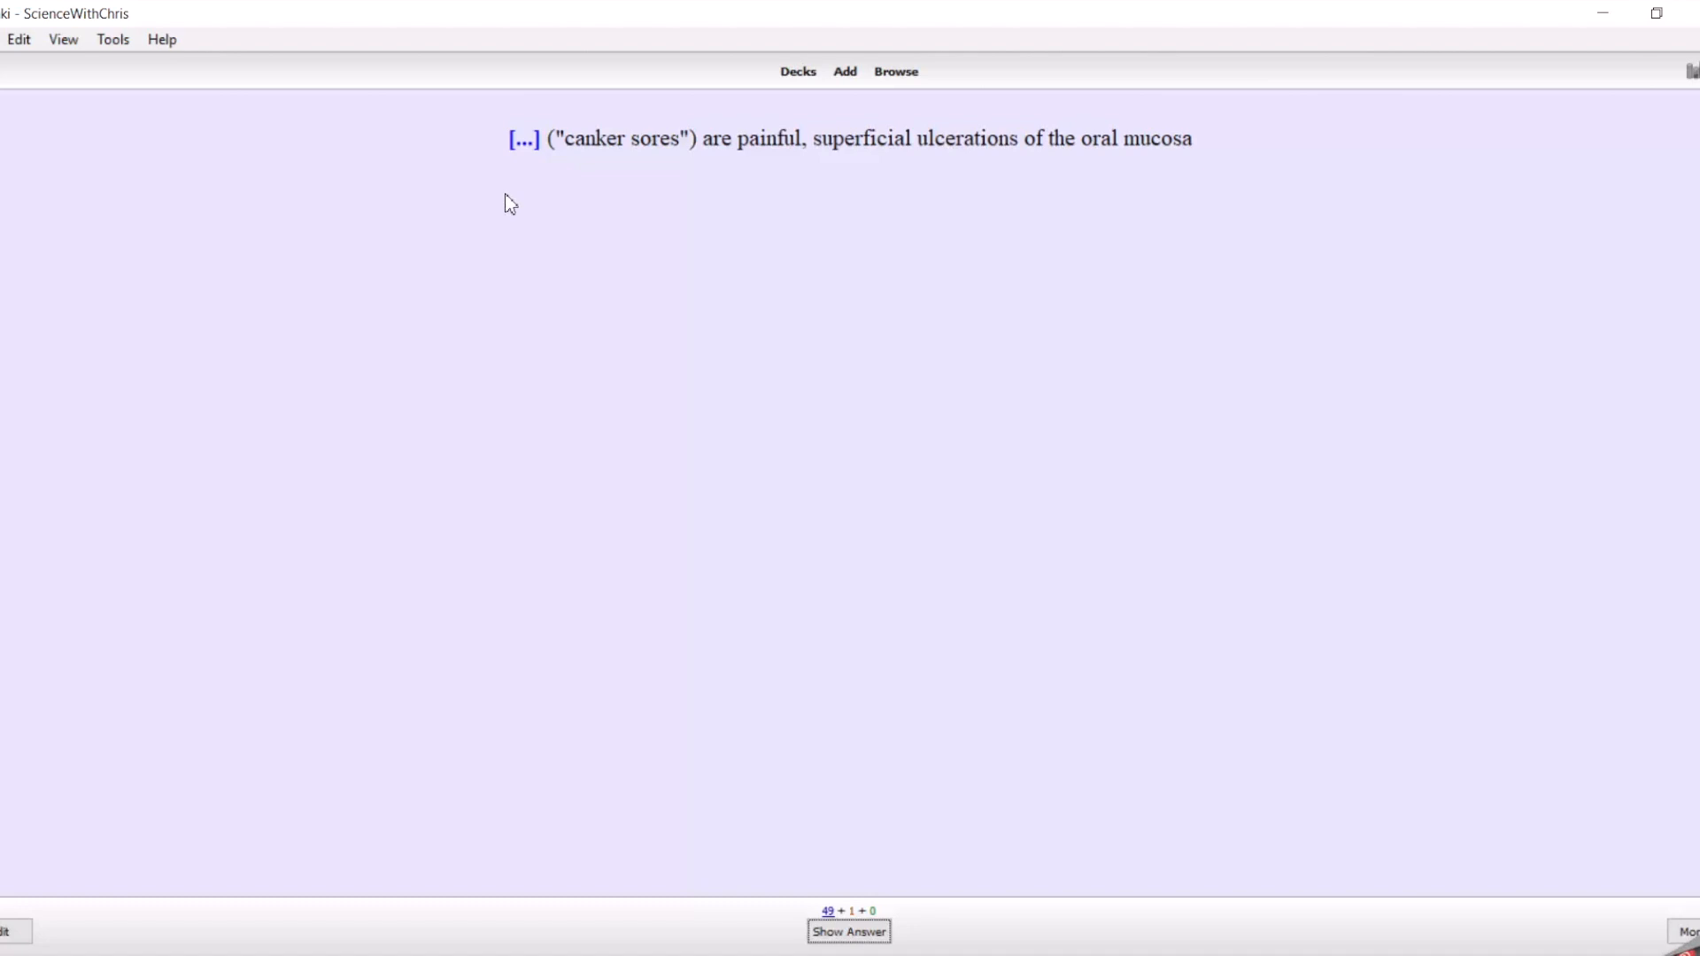
pyautogui.click(850, 932)
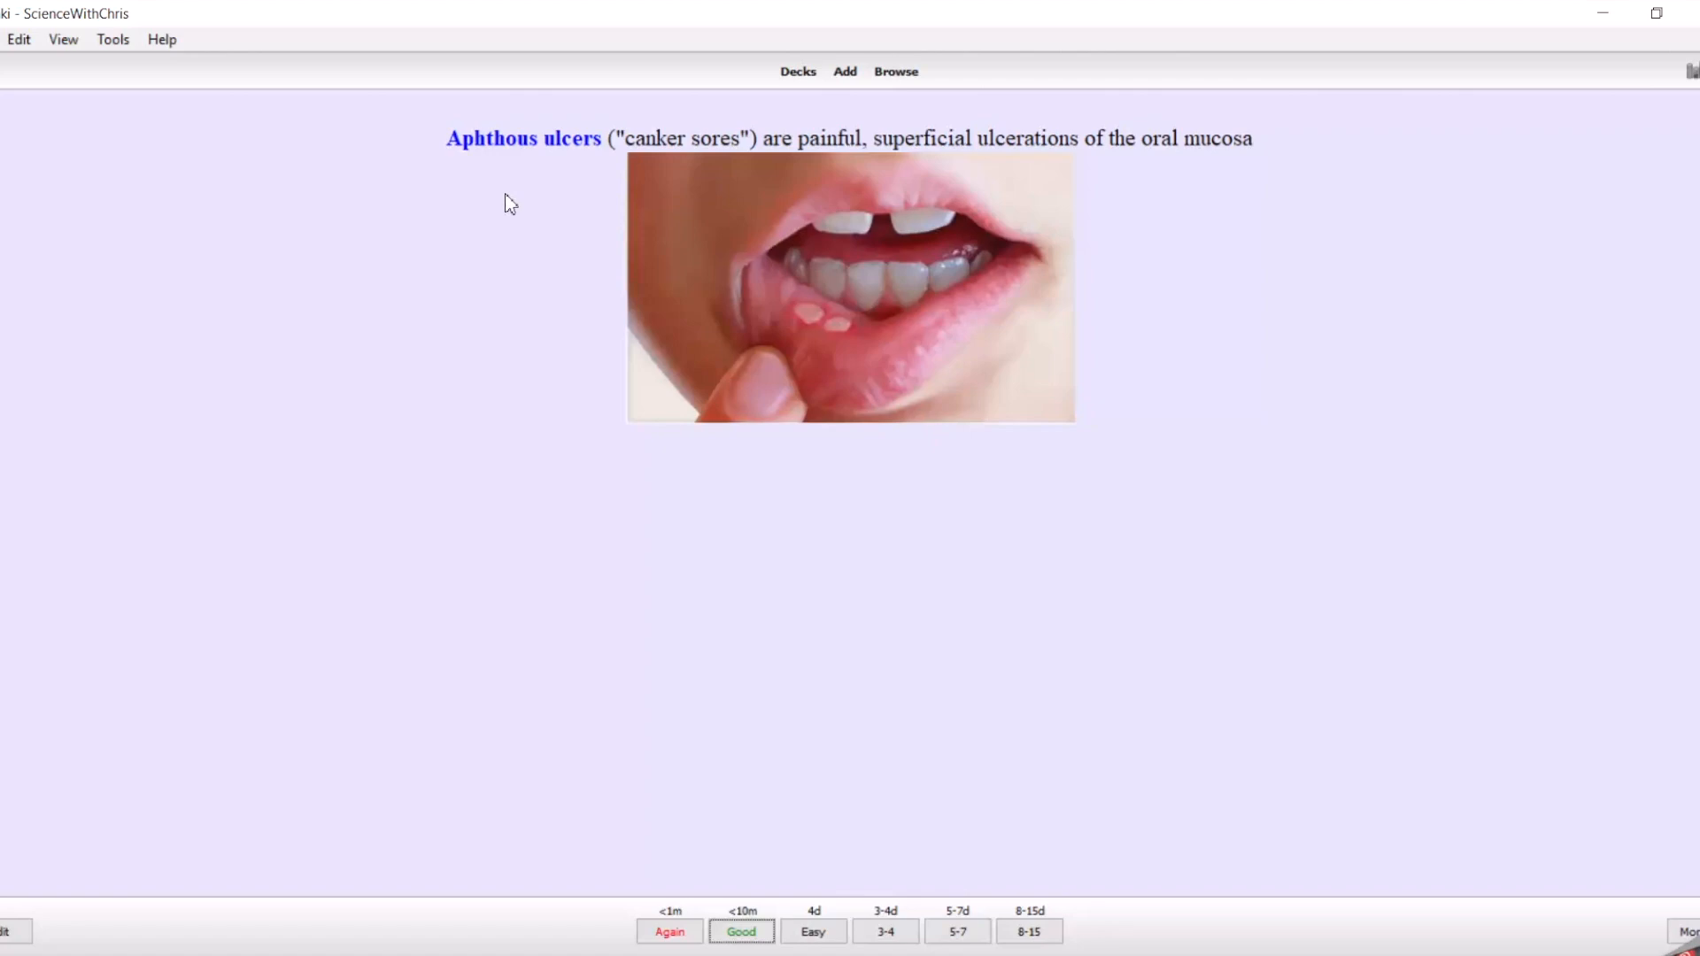
pyautogui.moveTo(580, 179)
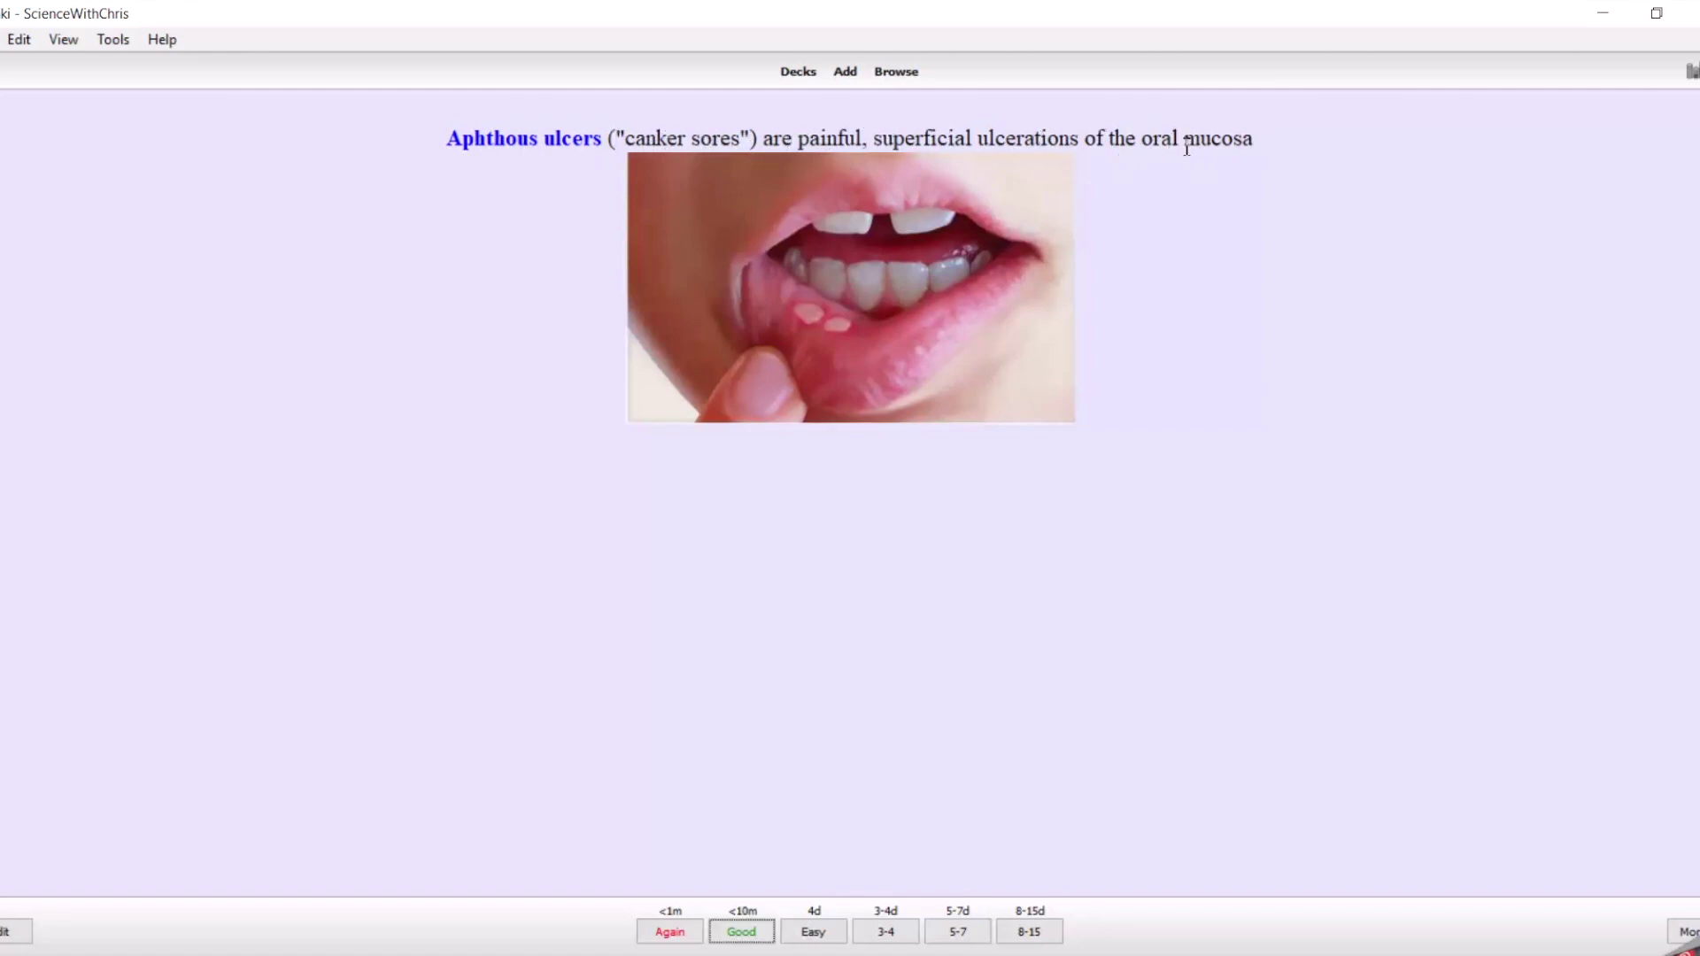
pyautogui.moveTo(1237, 241)
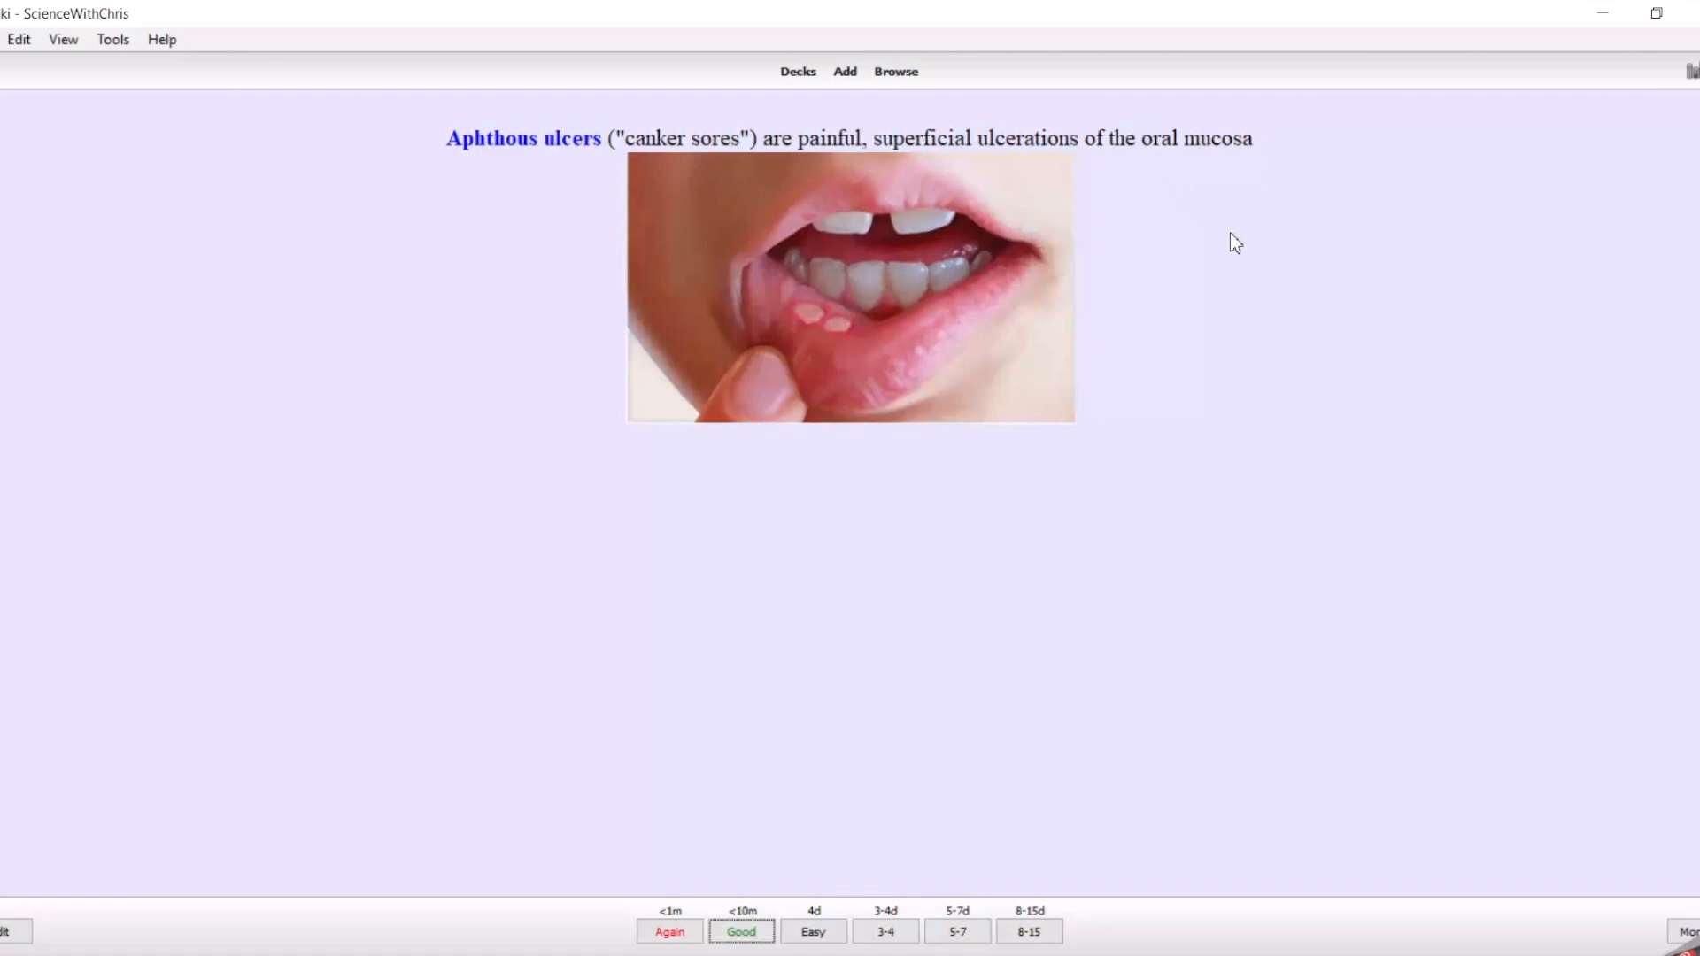
pyautogui.moveTo(817, 725)
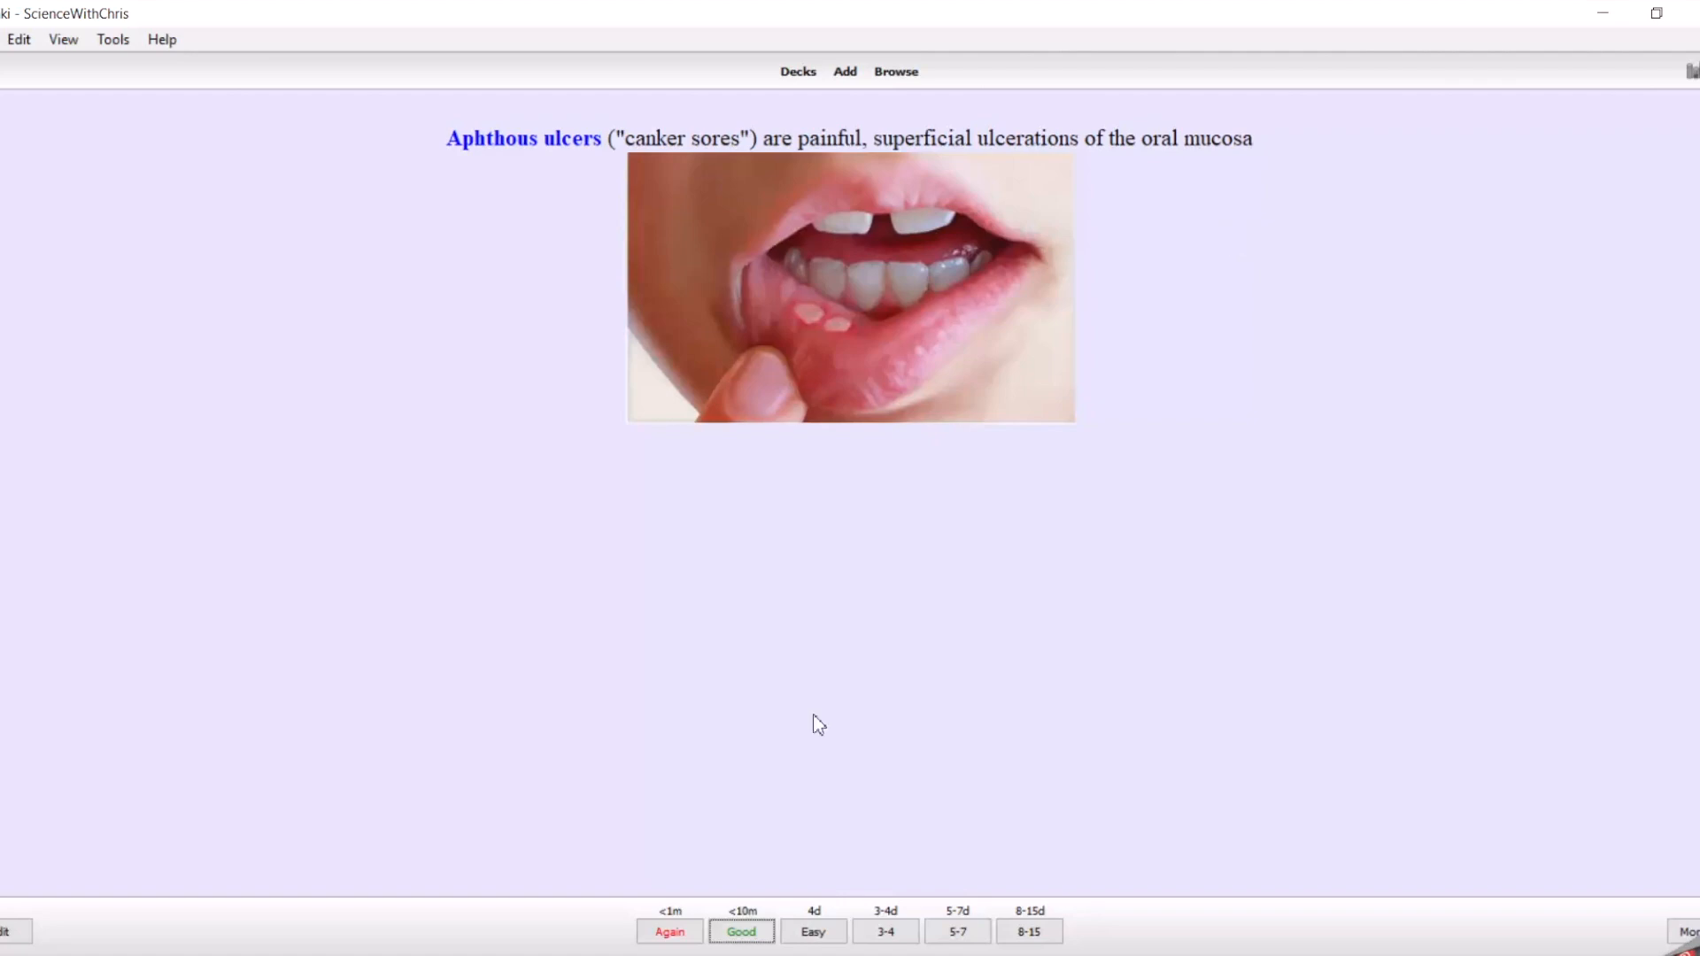
pyautogui.moveTo(887, 364)
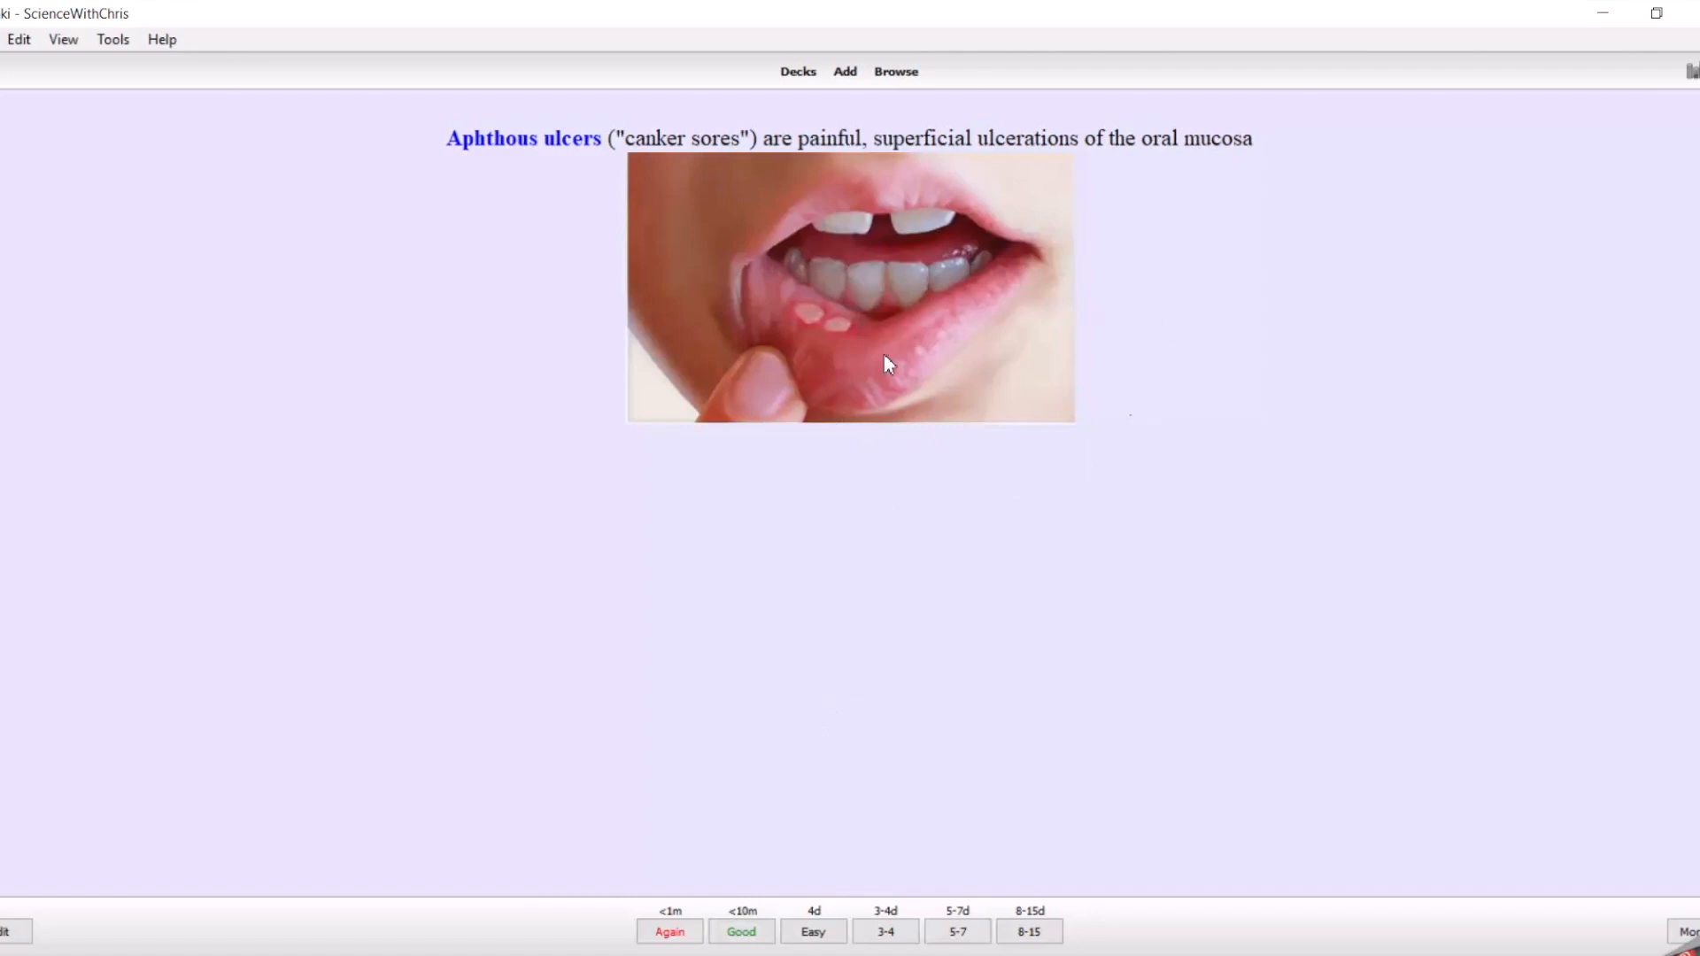
pyautogui.click(9, 932)
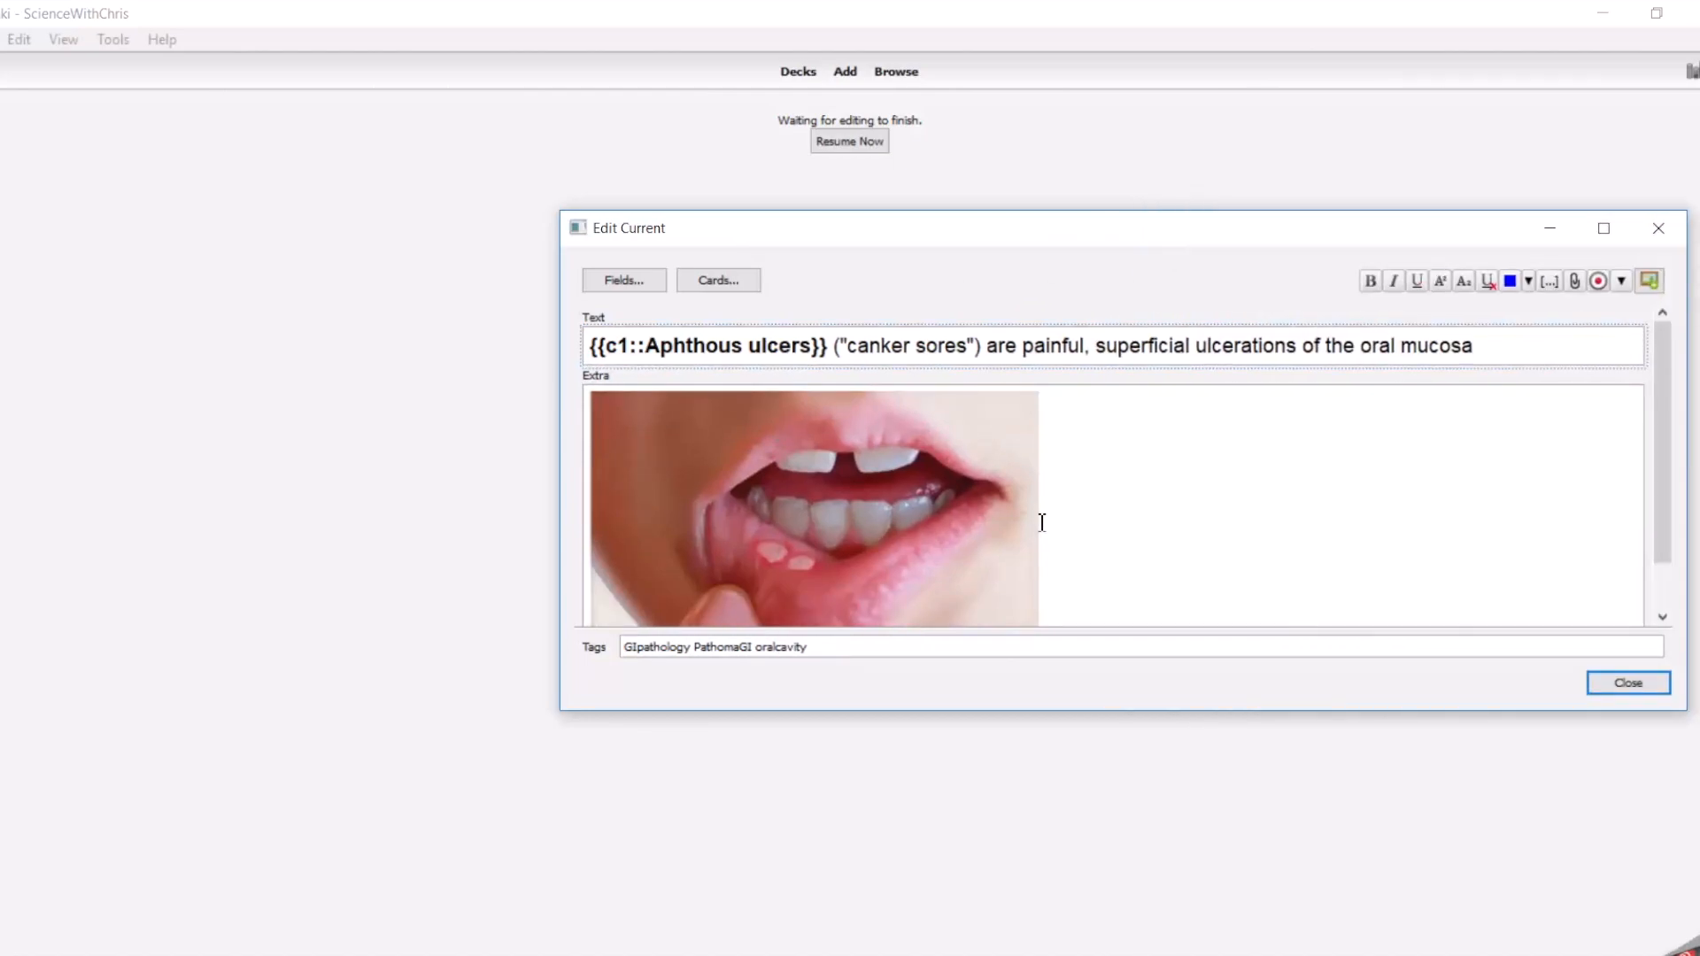
# - Remove the "canker sores" aside from the card, close the editor, reveal and grade it
pyautogui.scroll(-3)
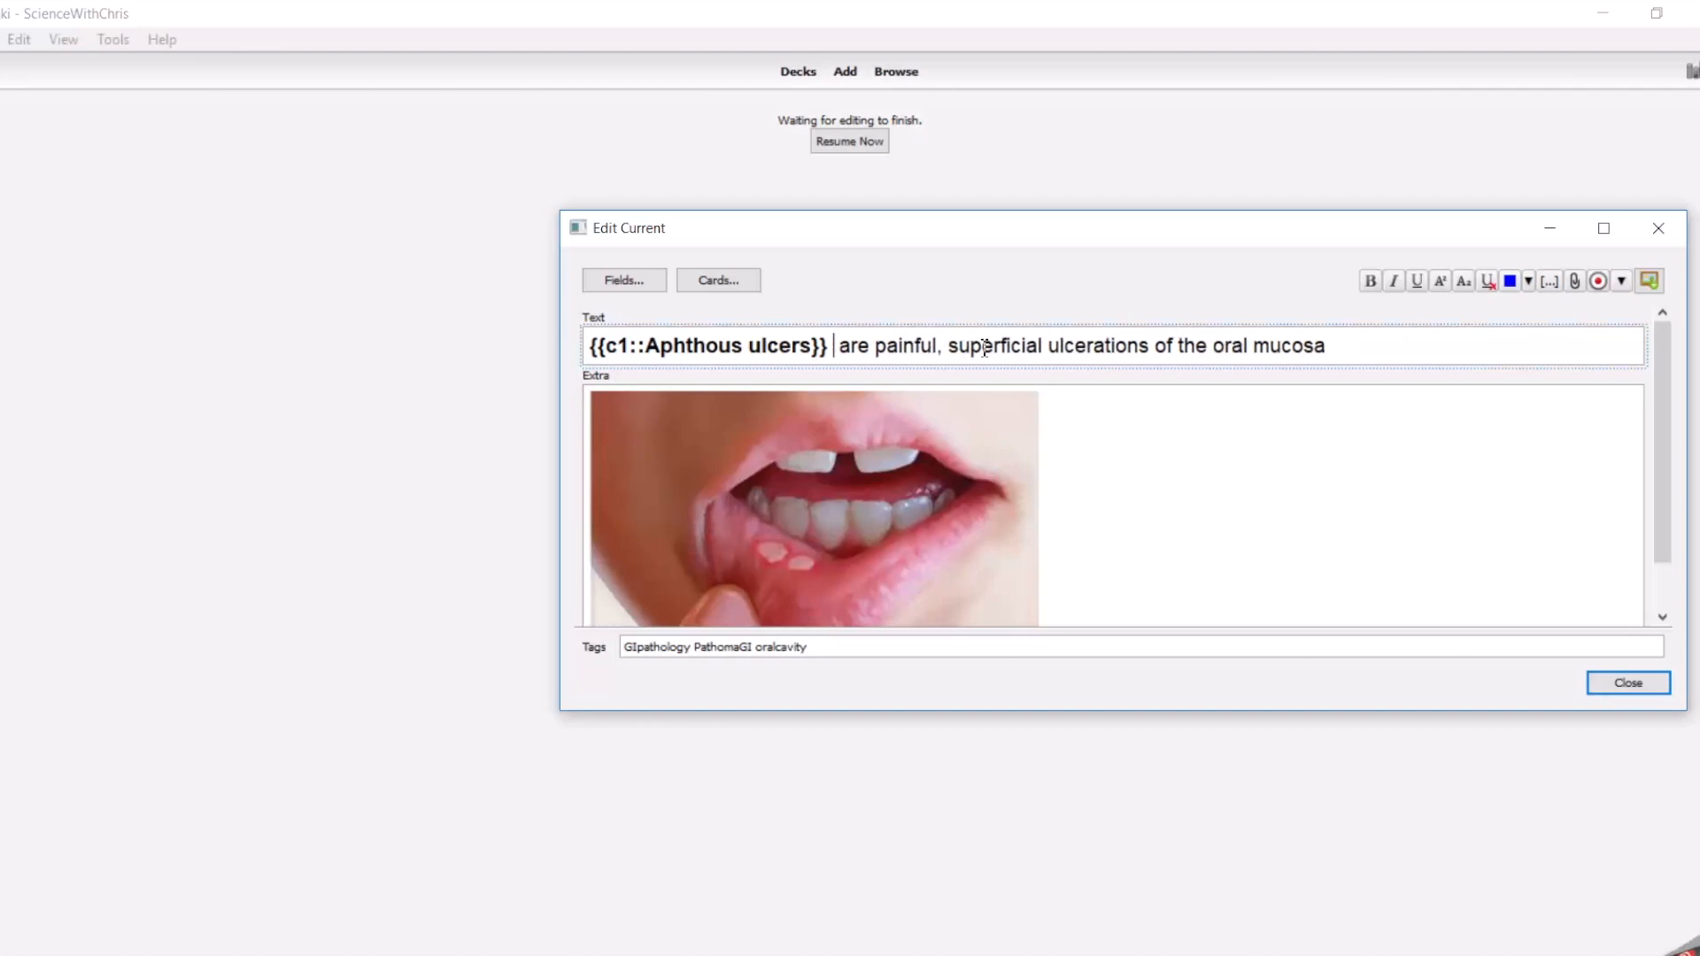
pyautogui.moveTo(1628, 682)
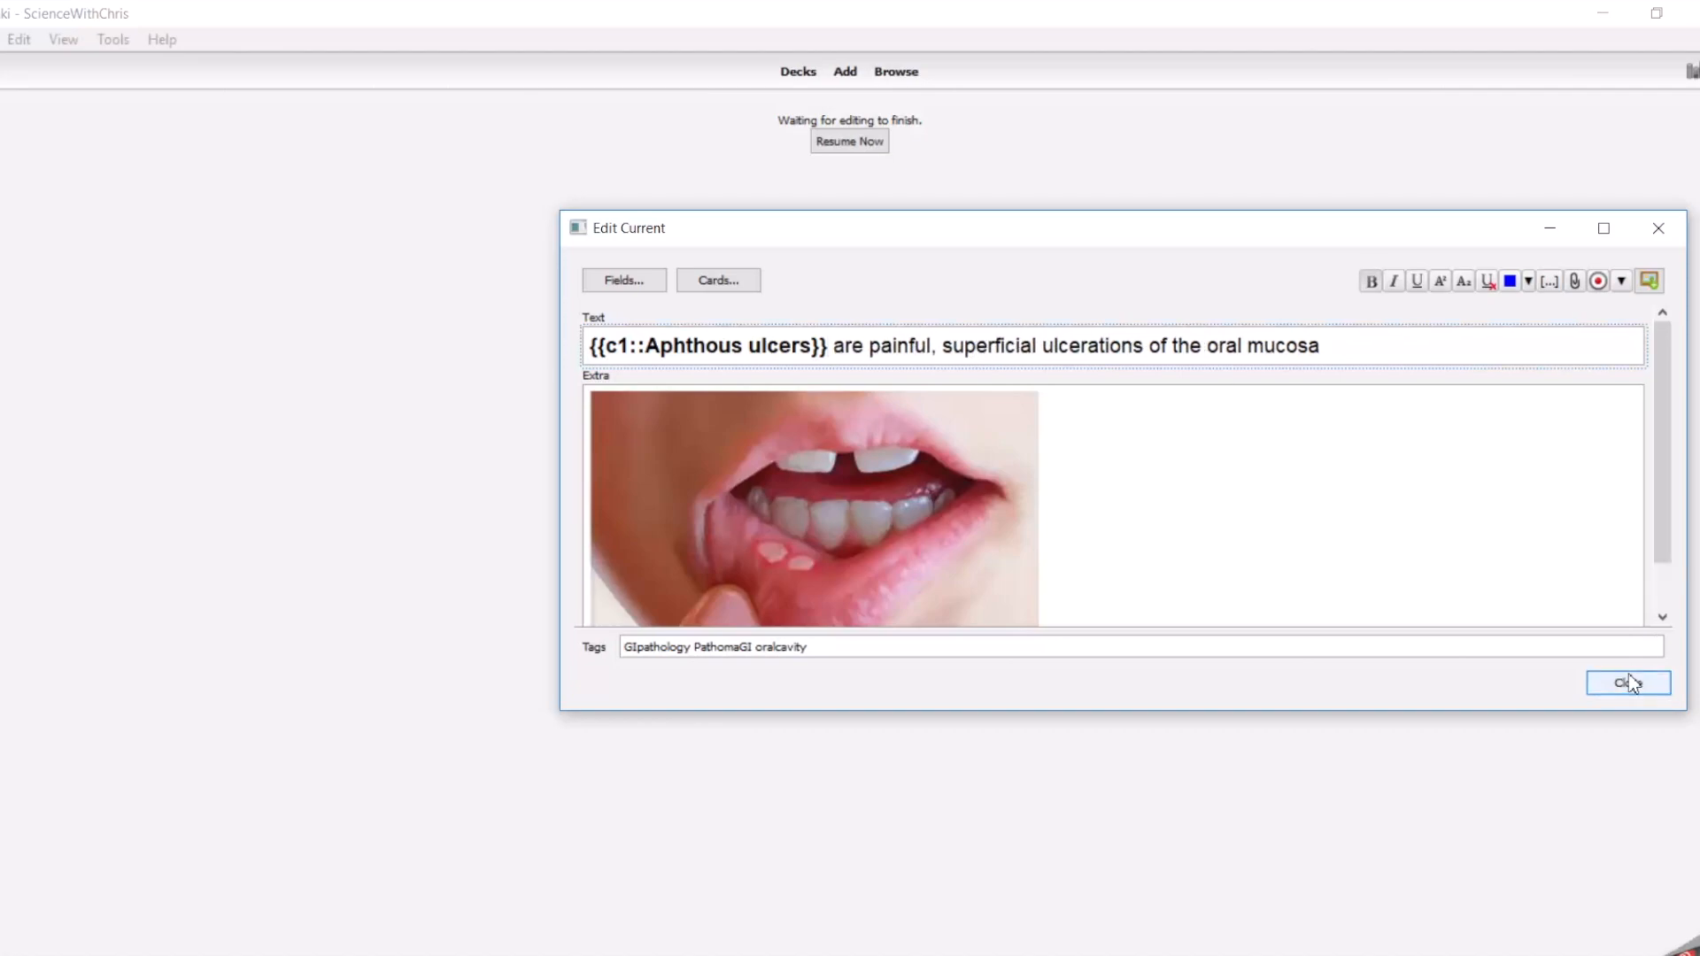
pyautogui.click(1628, 683)
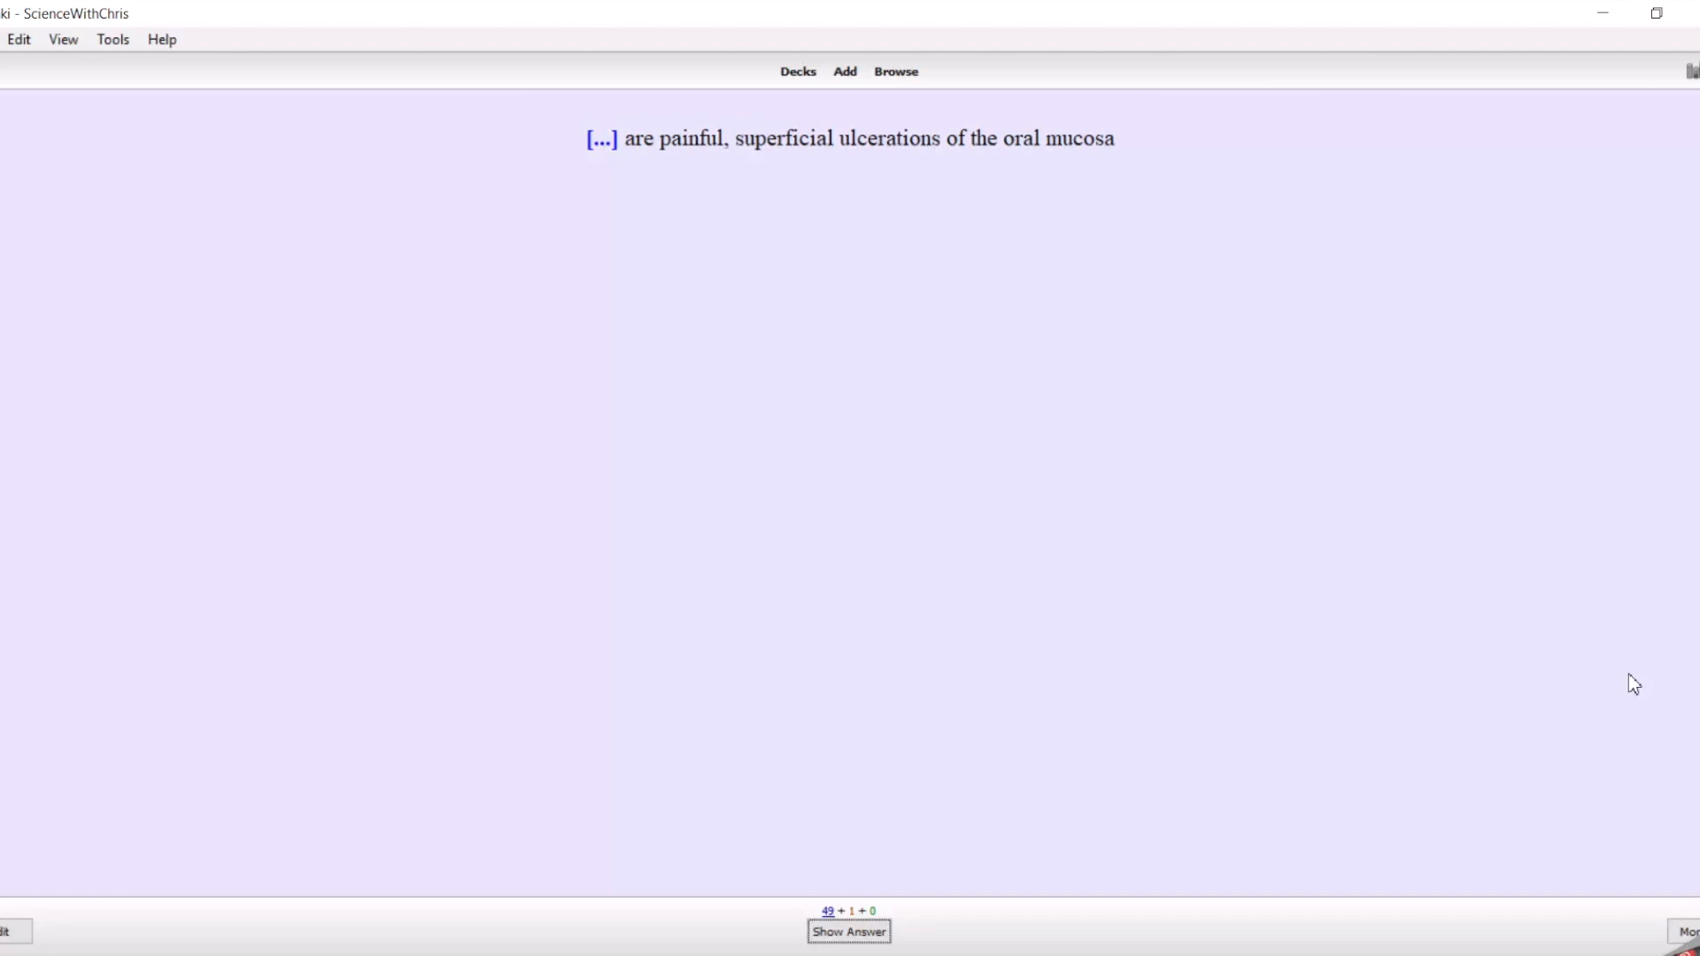
pyautogui.click(849, 931)
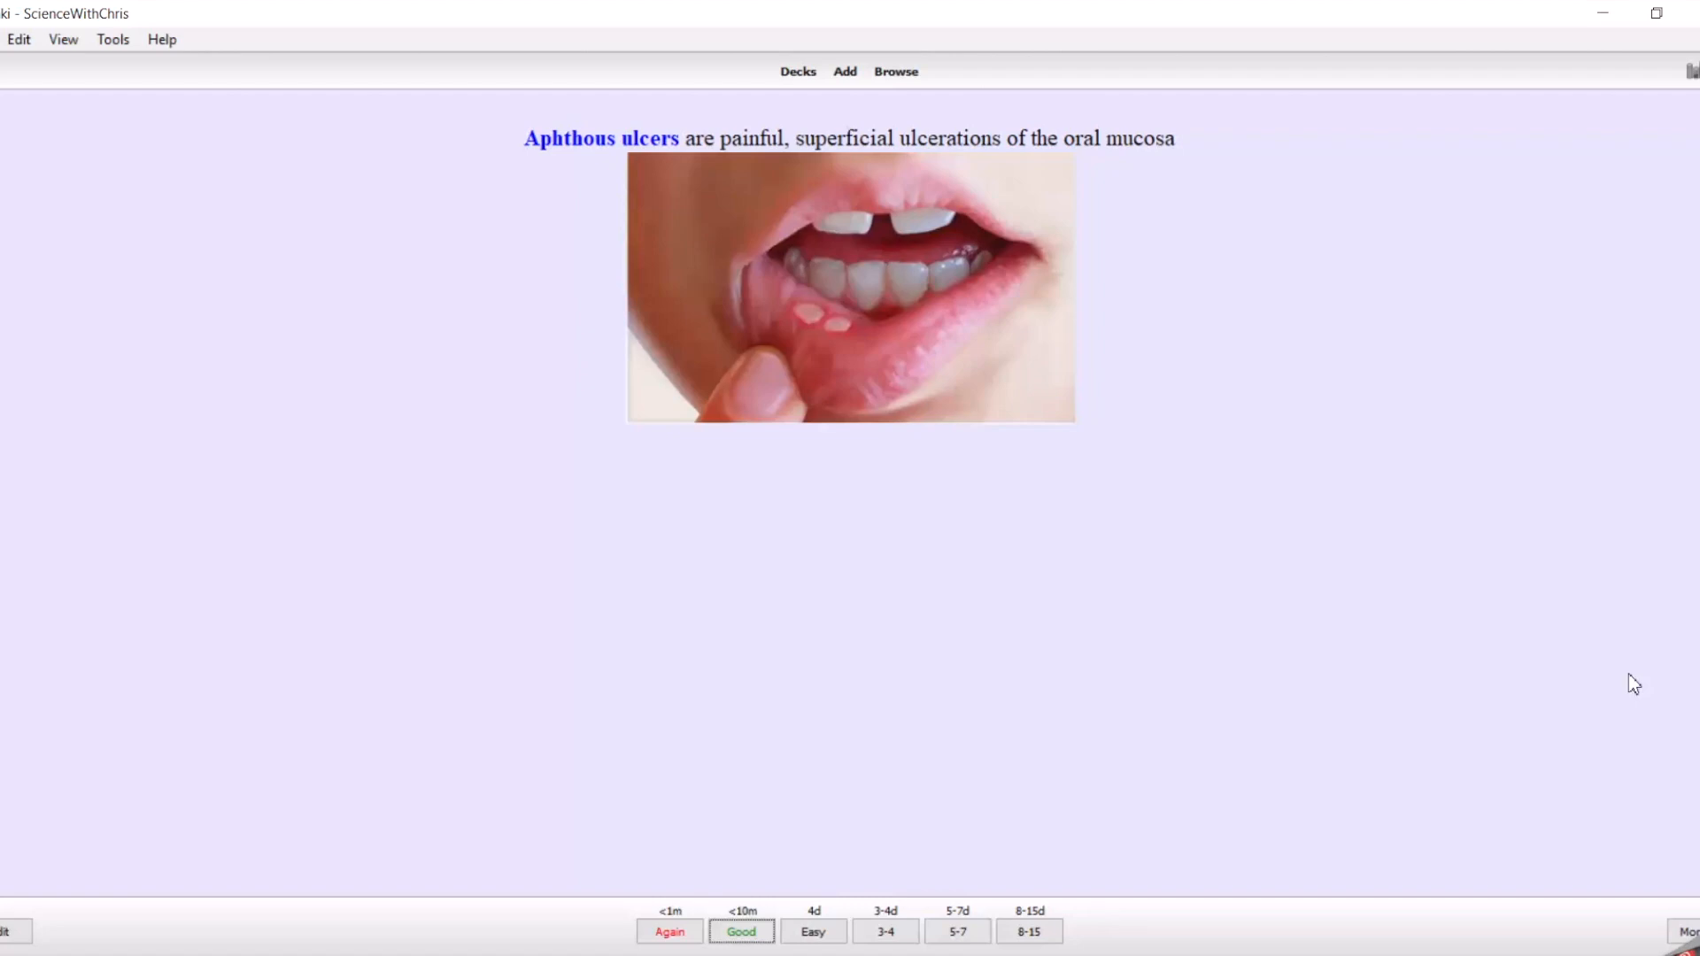
pyautogui.moveTo(999, 656)
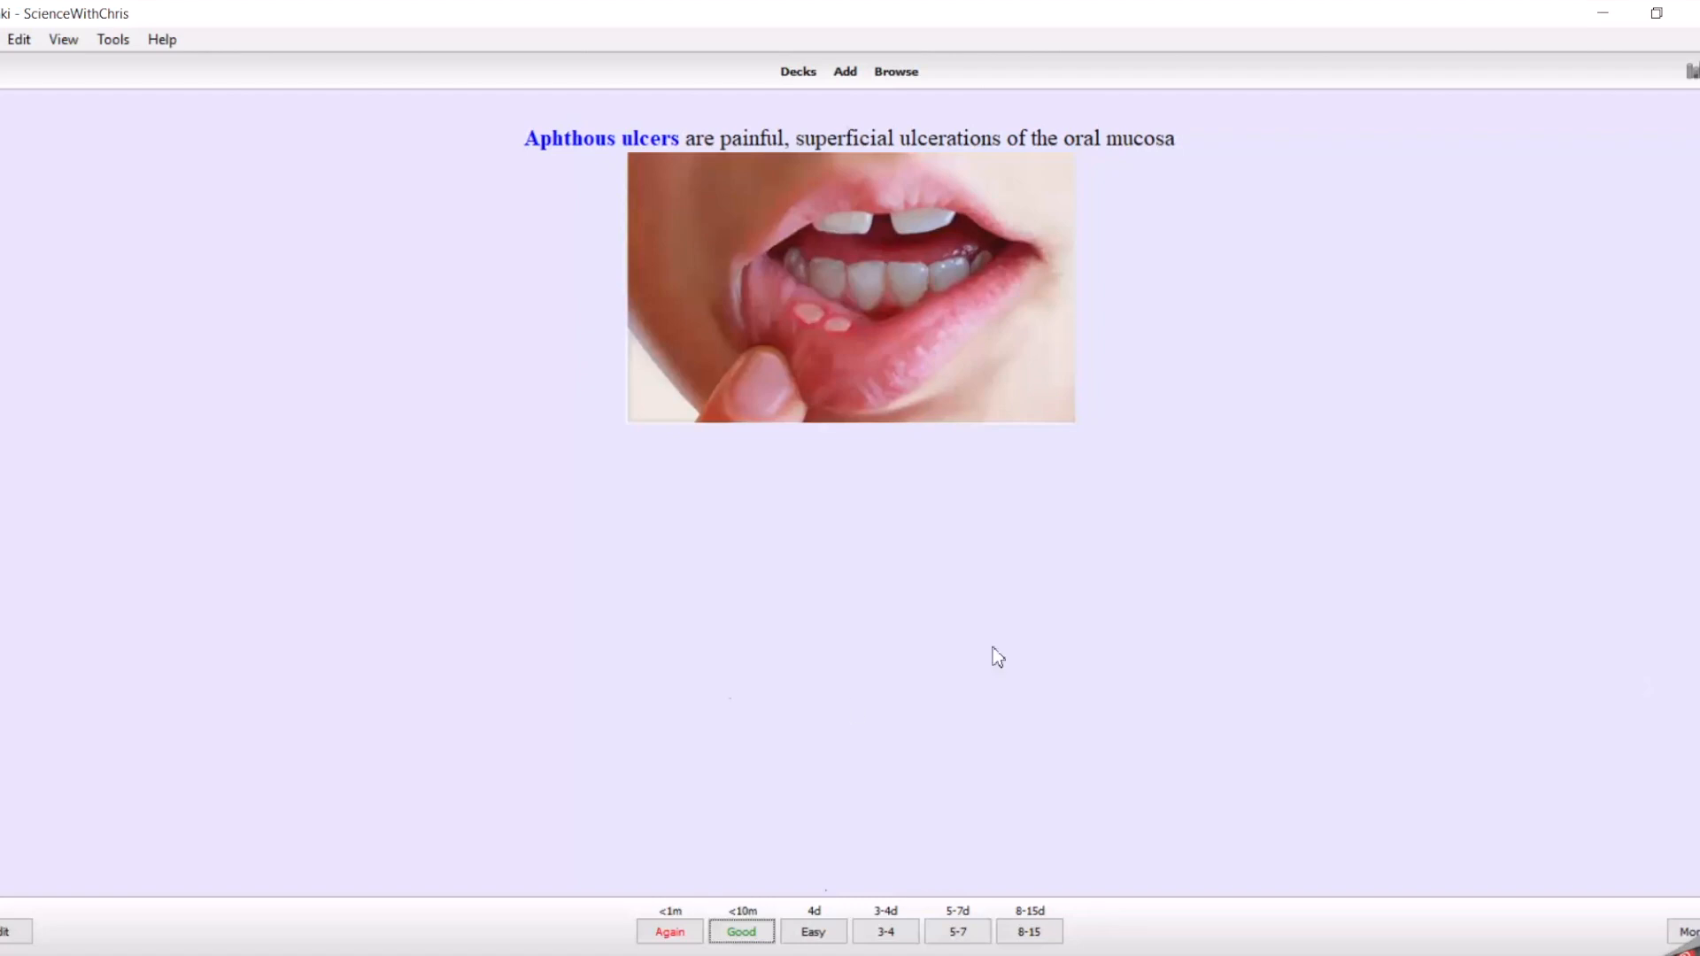
pyautogui.moveTo(1098, 494)
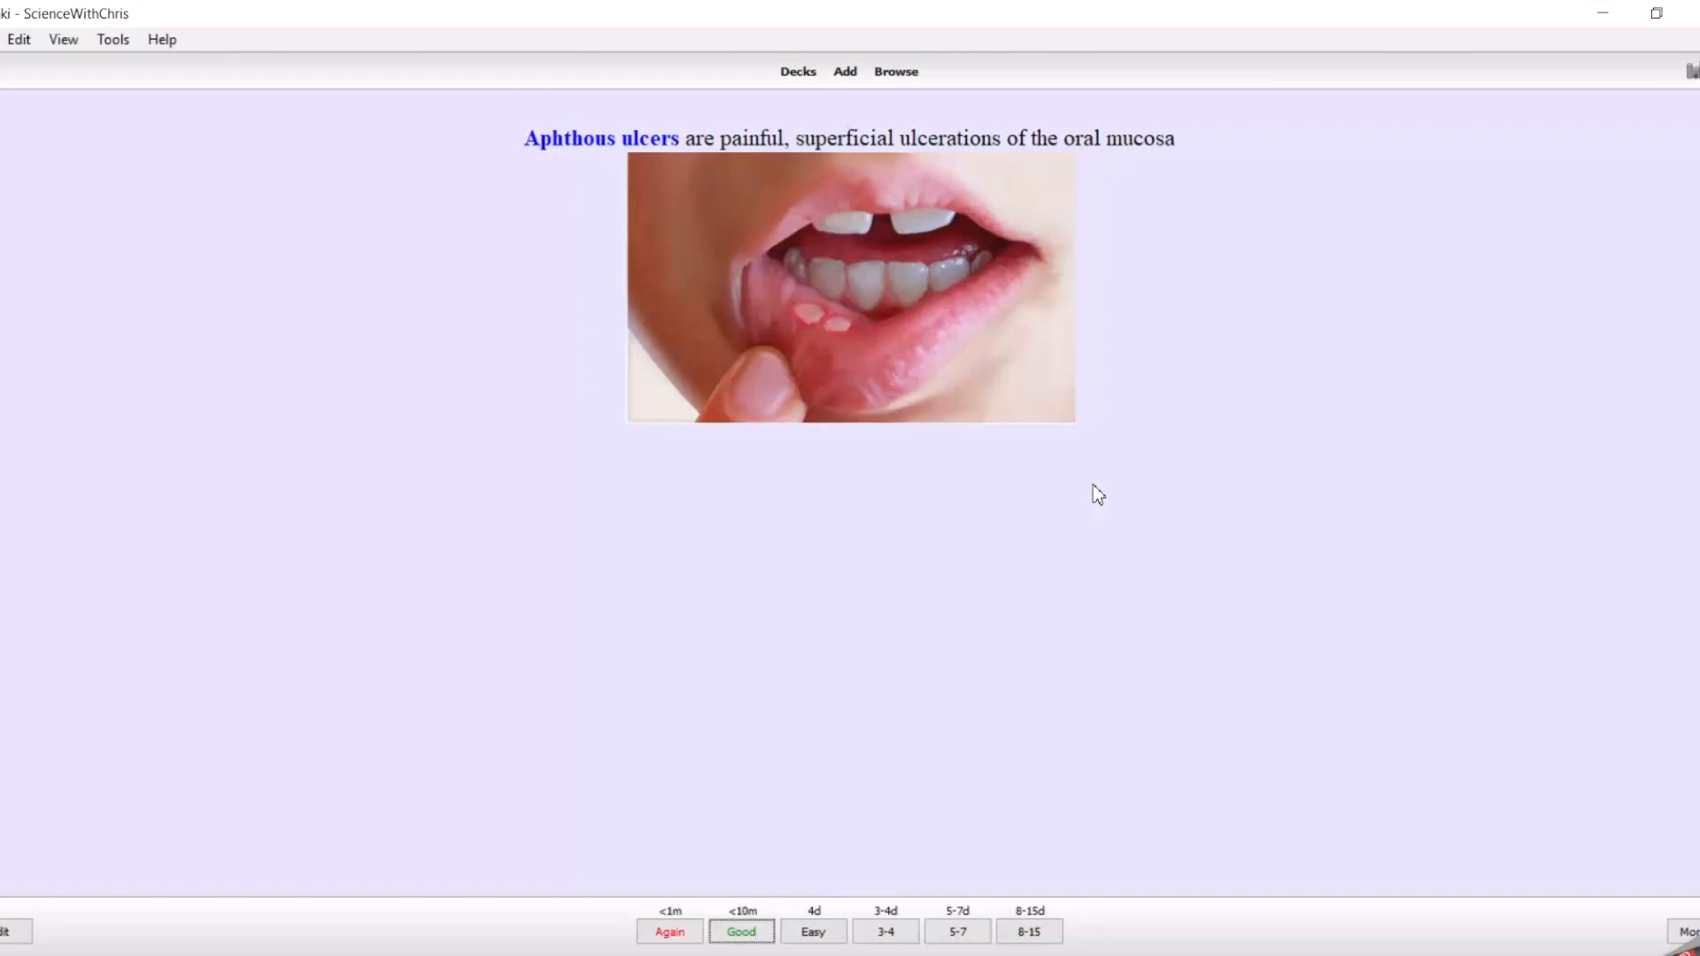
pyautogui.click(740, 931)
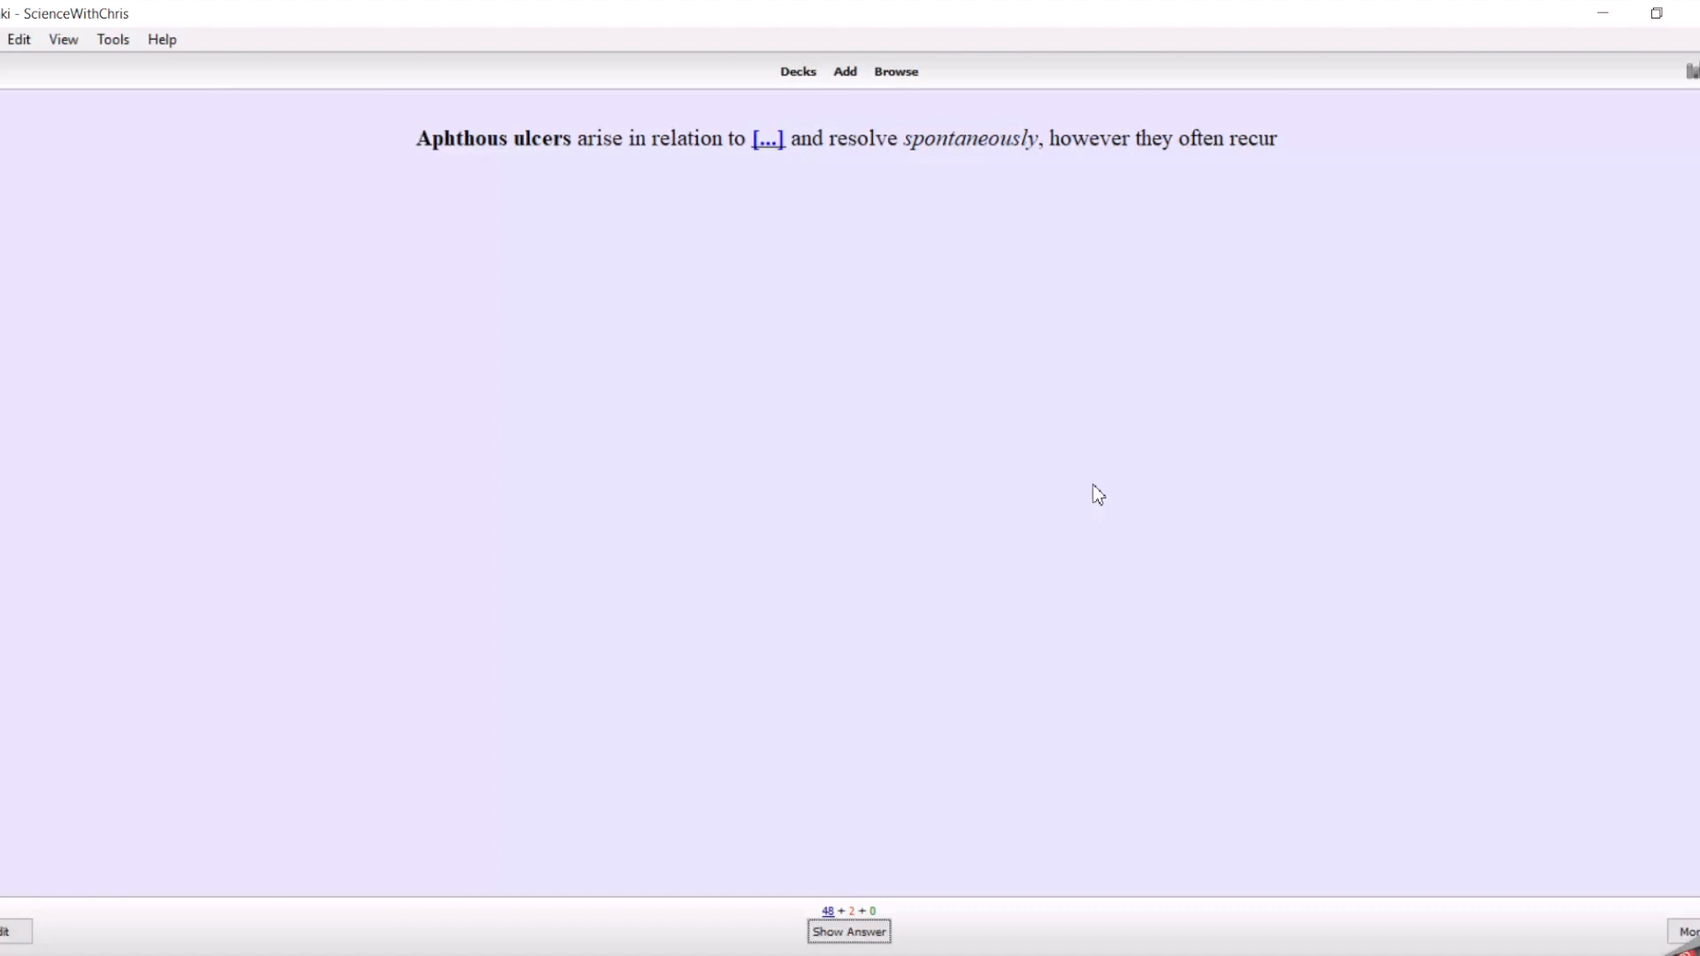
# - Type 'Resource' into the Extra field of the aphthous ulcers stress card
pyautogui.click(848, 932)
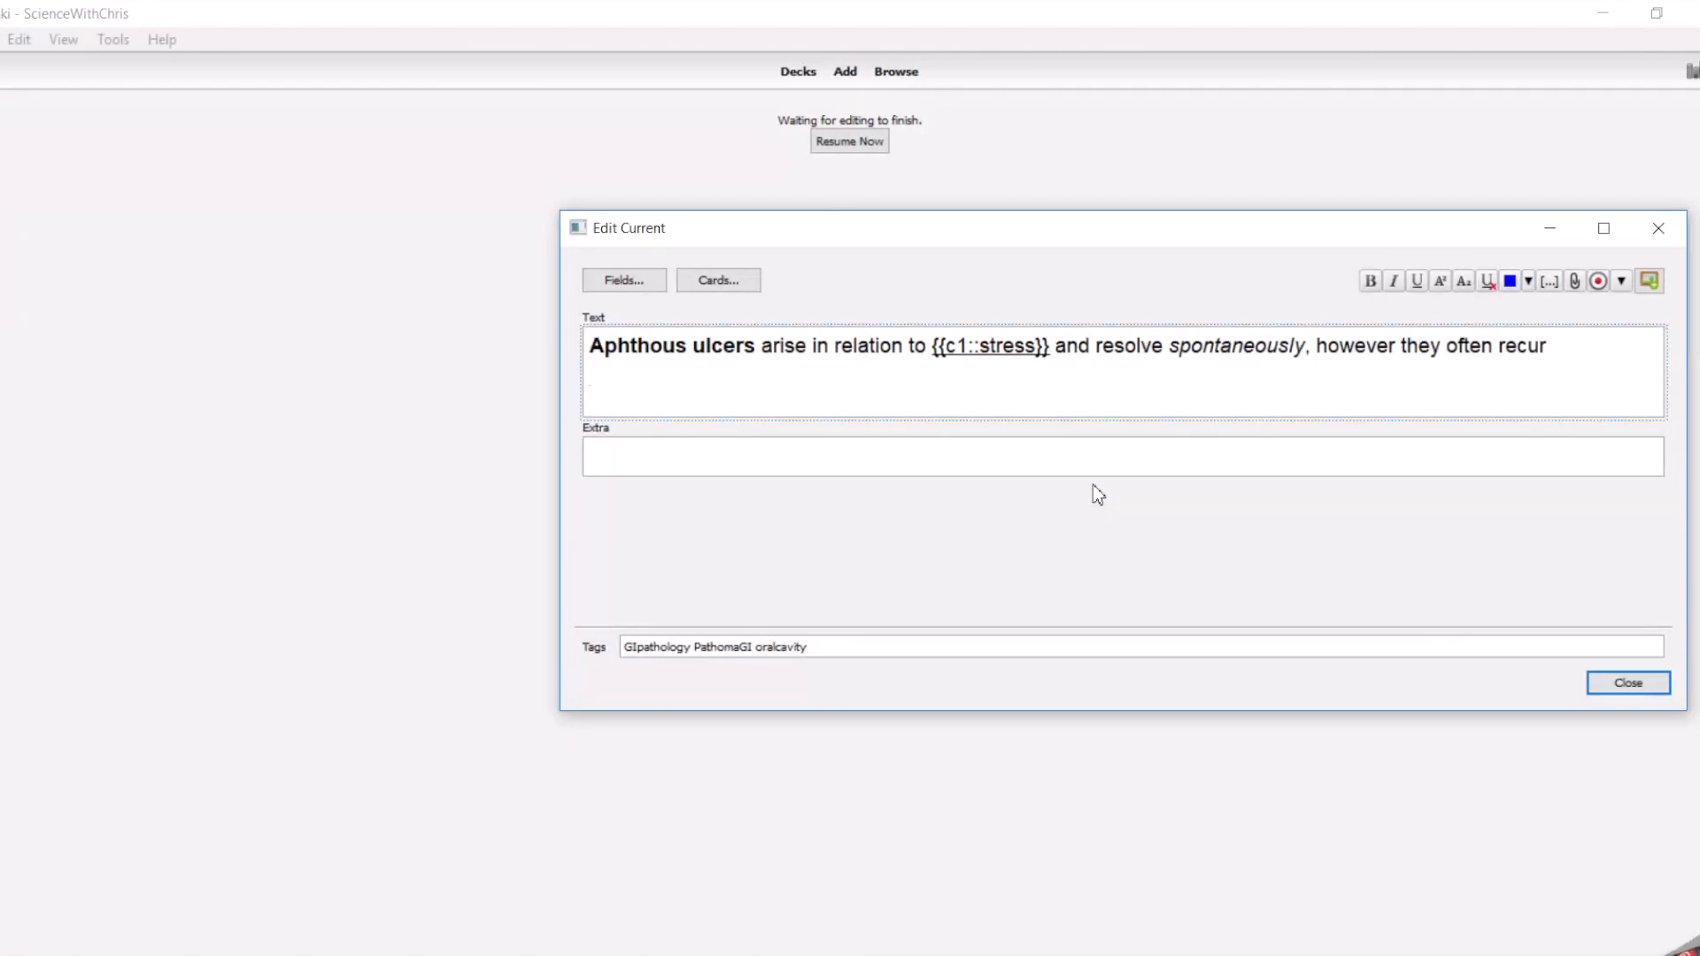
pyautogui.click(1039, 457)
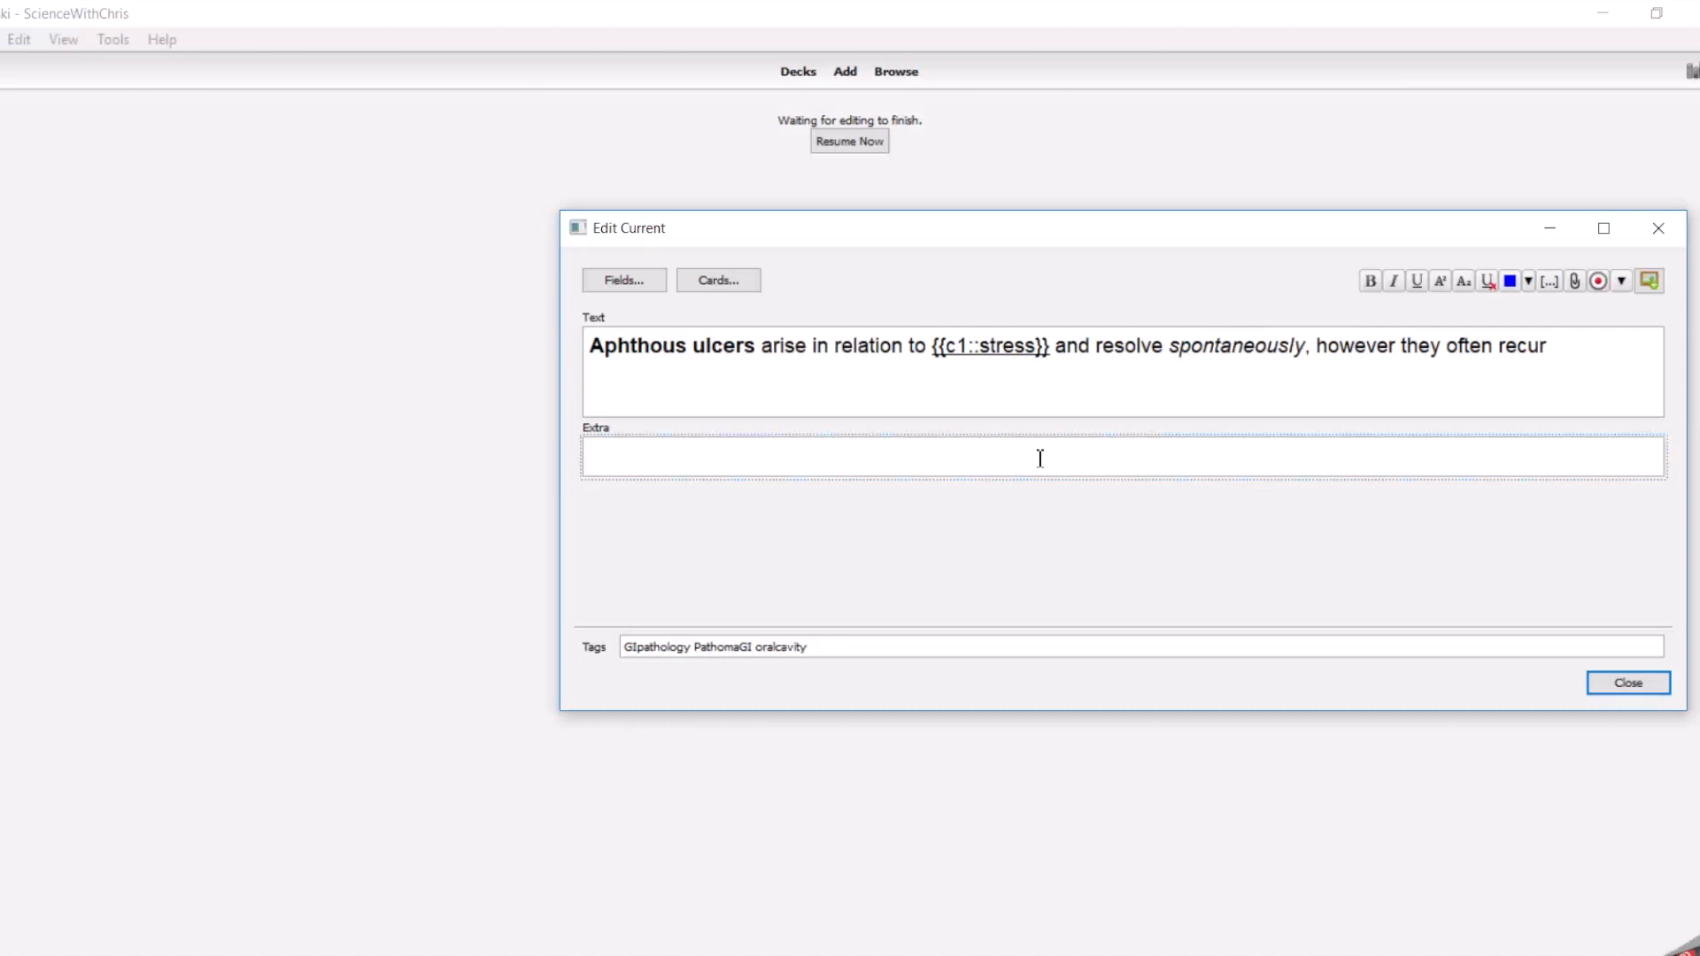
pyautogui.write('Resource')
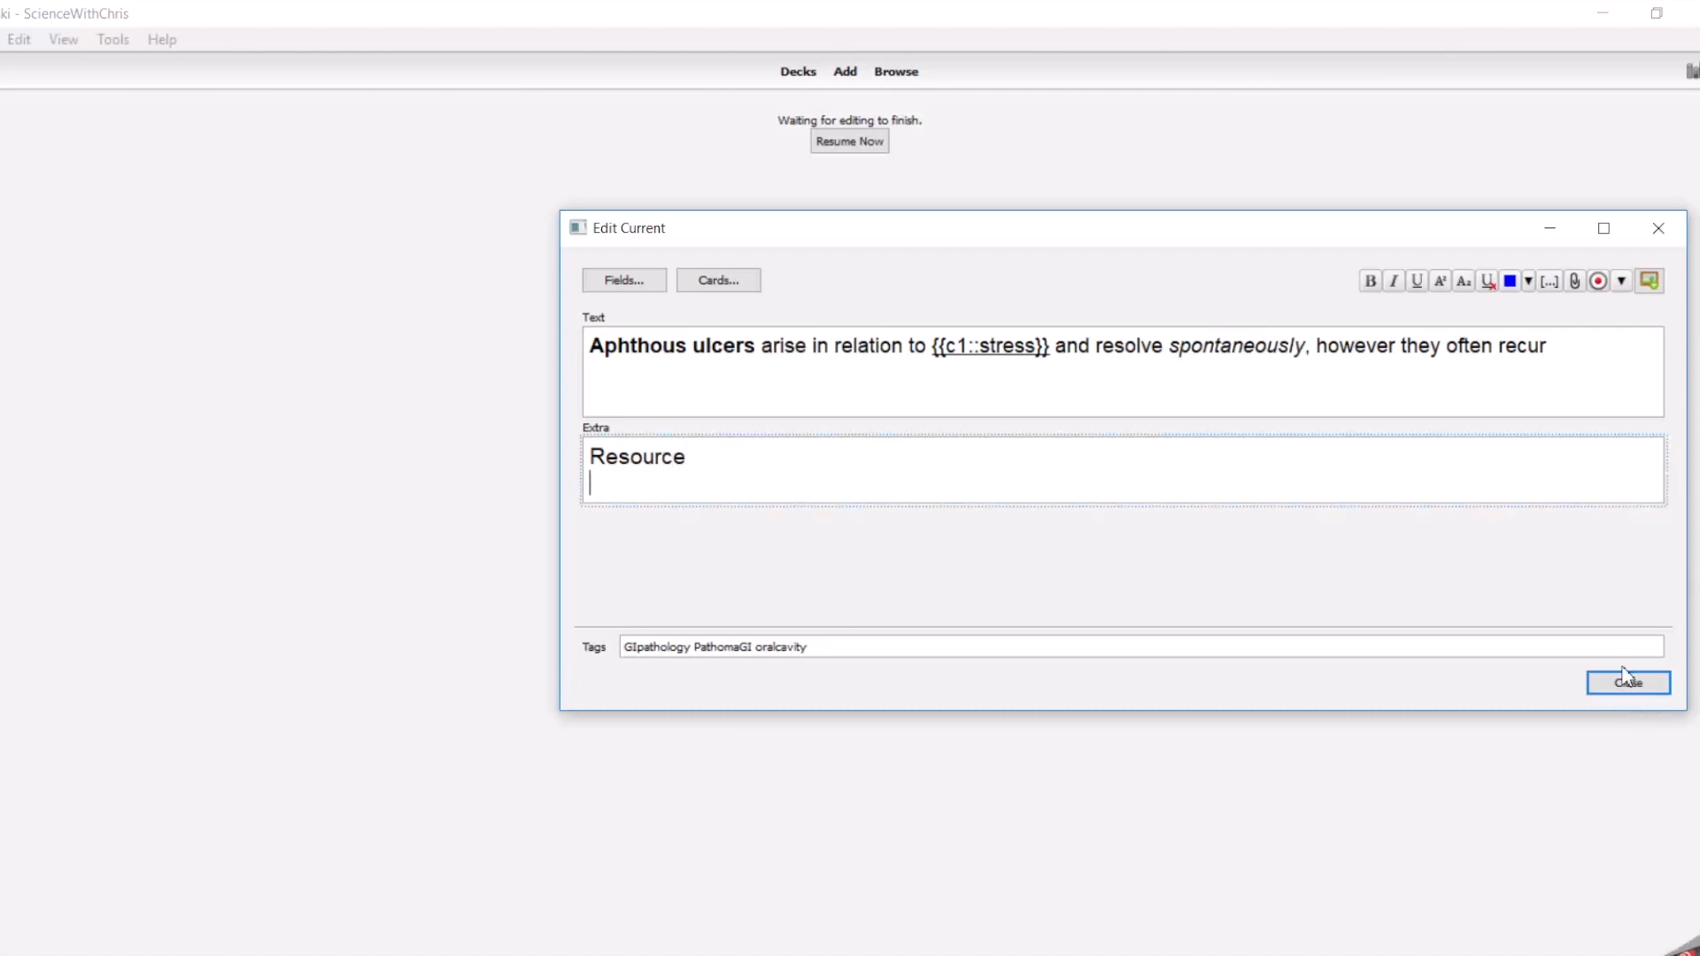
pyautogui.click(1628, 682)
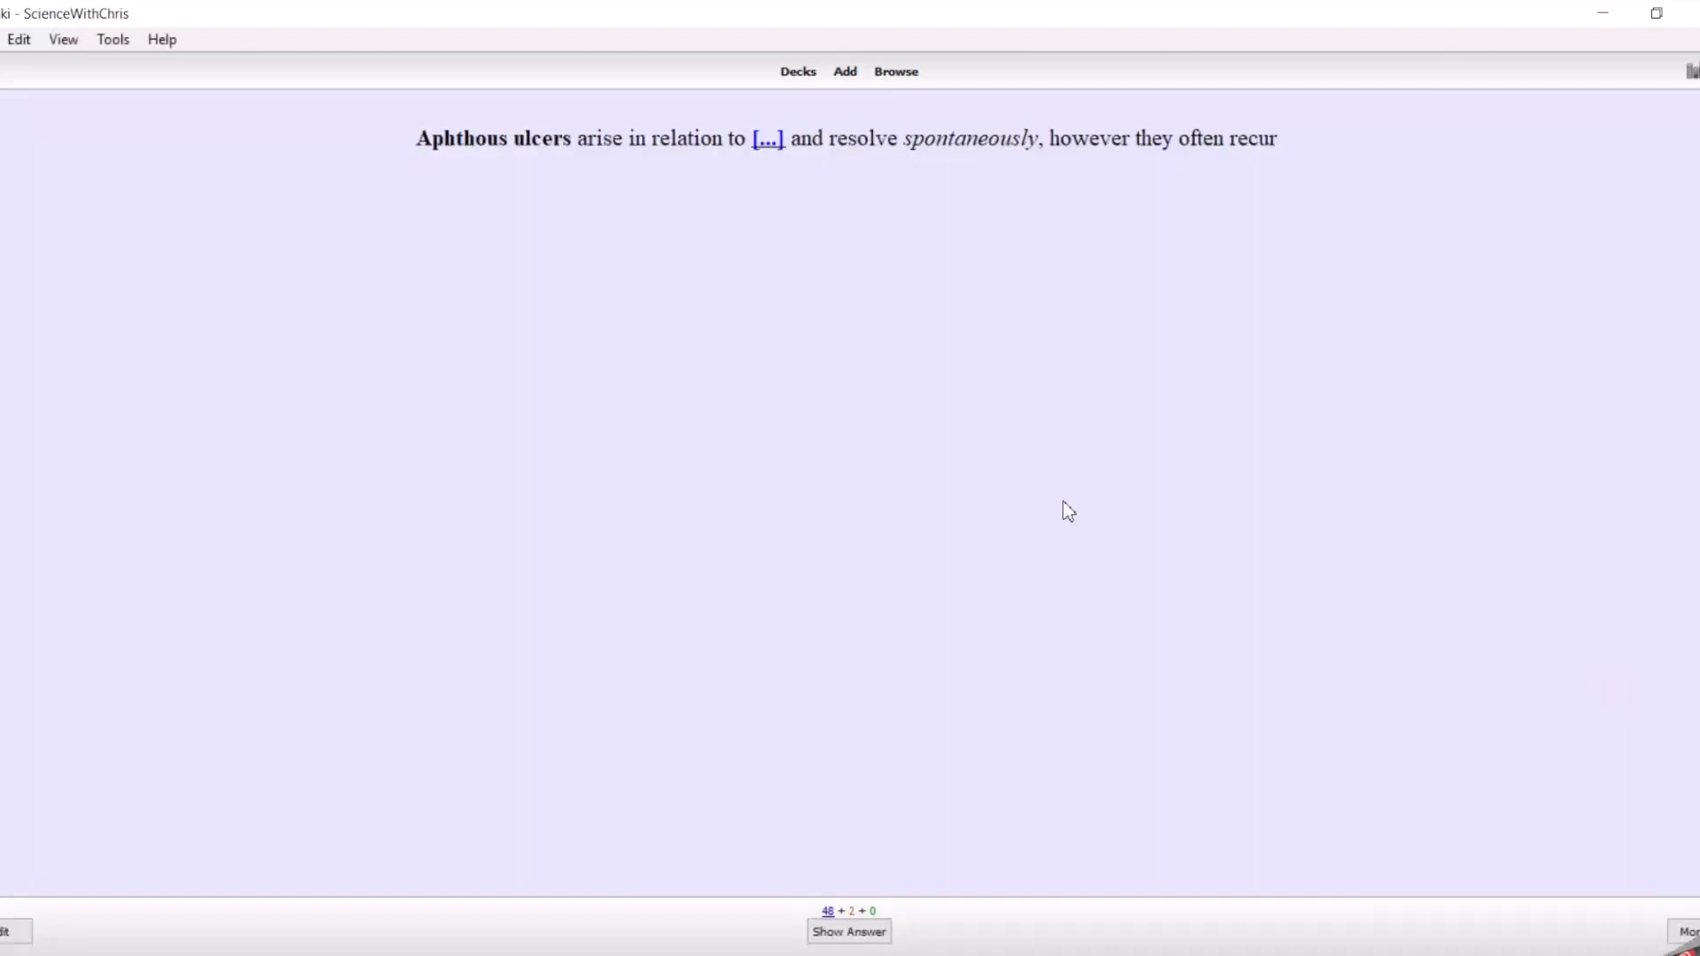
# - Reveal and grade the stress card, then go back to the Zanki Step Decks list
pyautogui.click(848, 932)
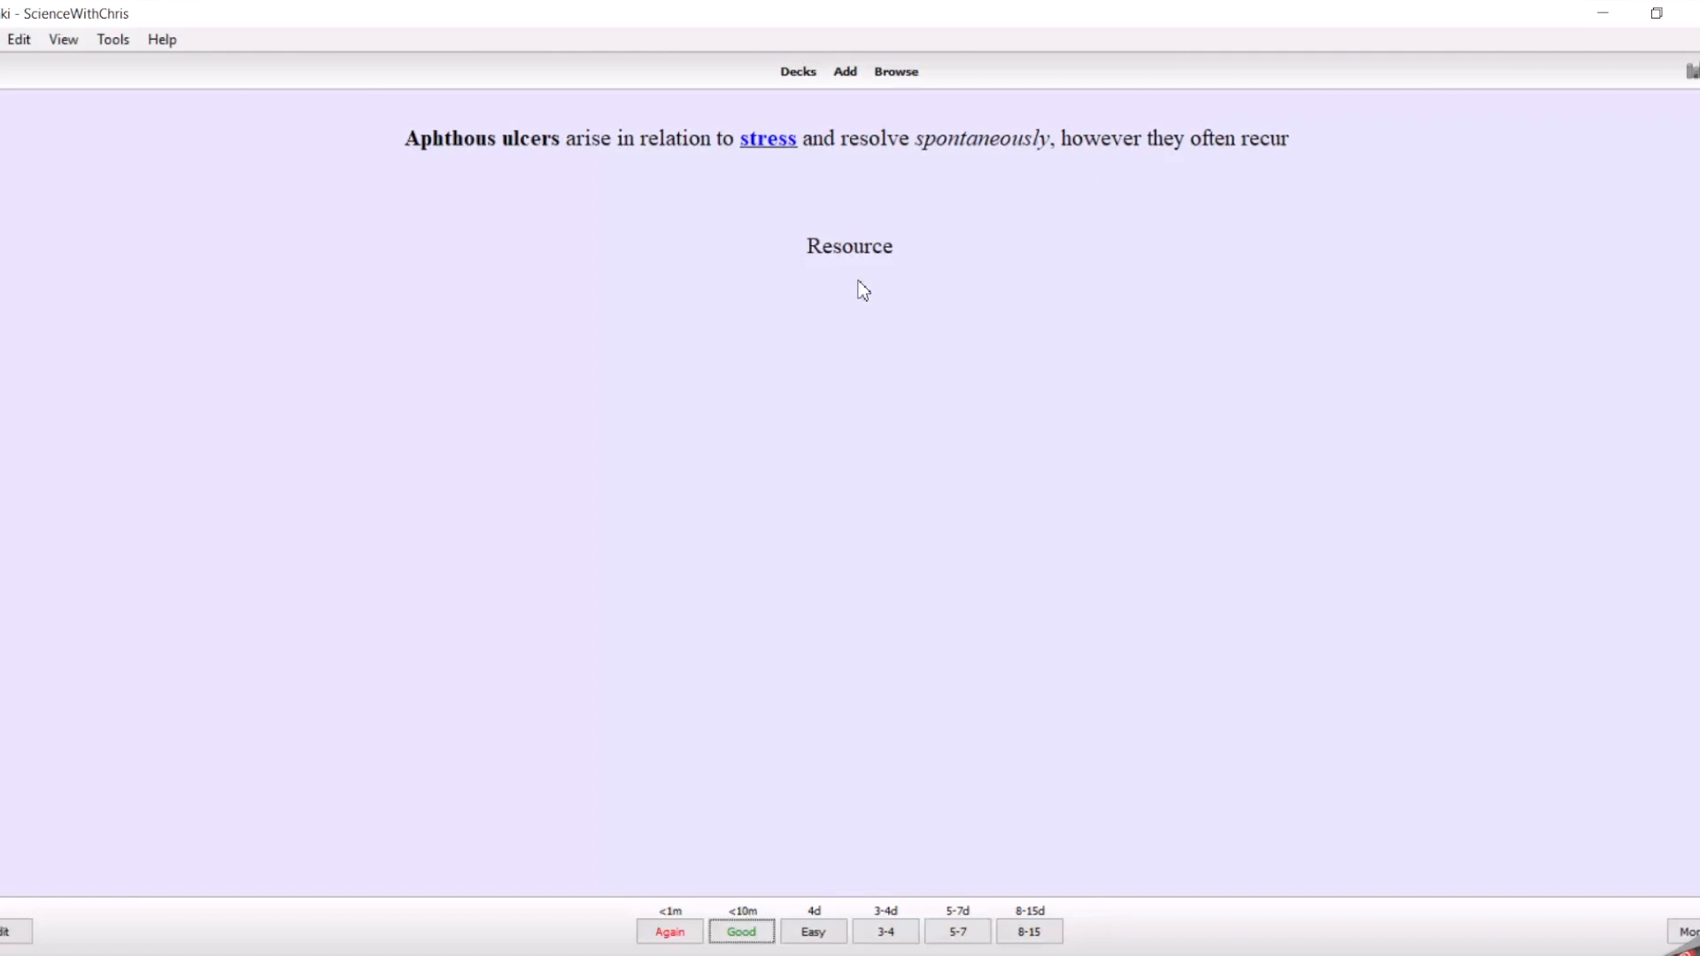
pyautogui.click(797, 71)
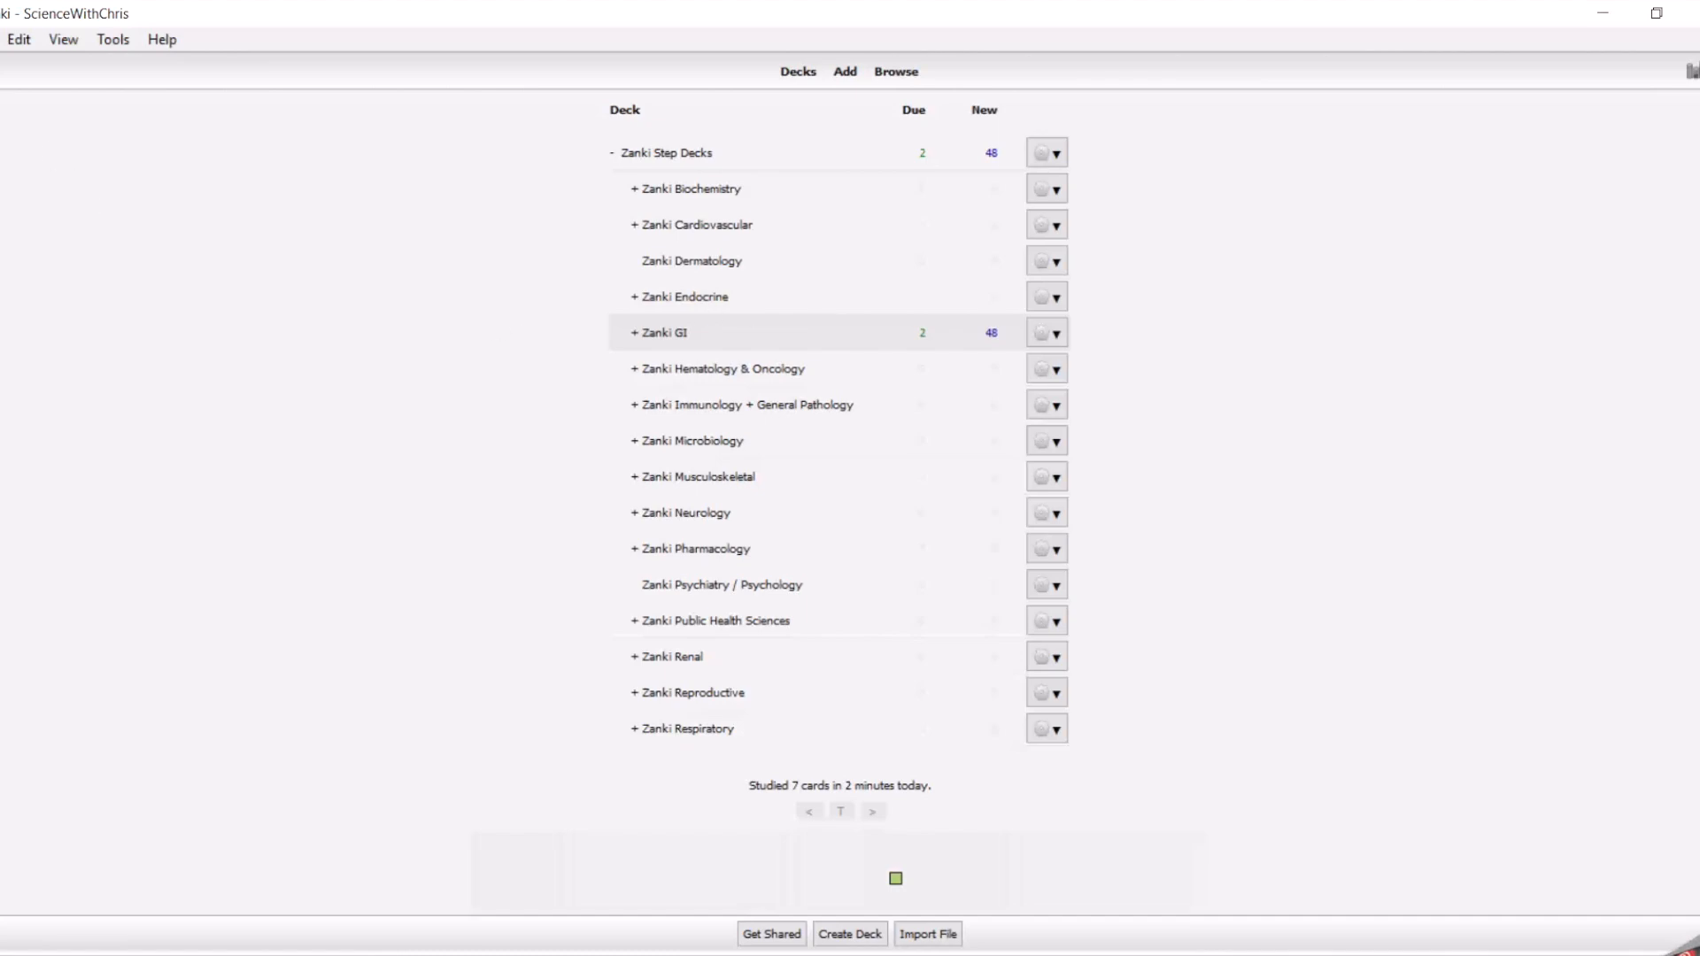
# - Open Tools > Preferences and set new cards to 'Show new cards after reviews'
pyautogui.click(18, 39)
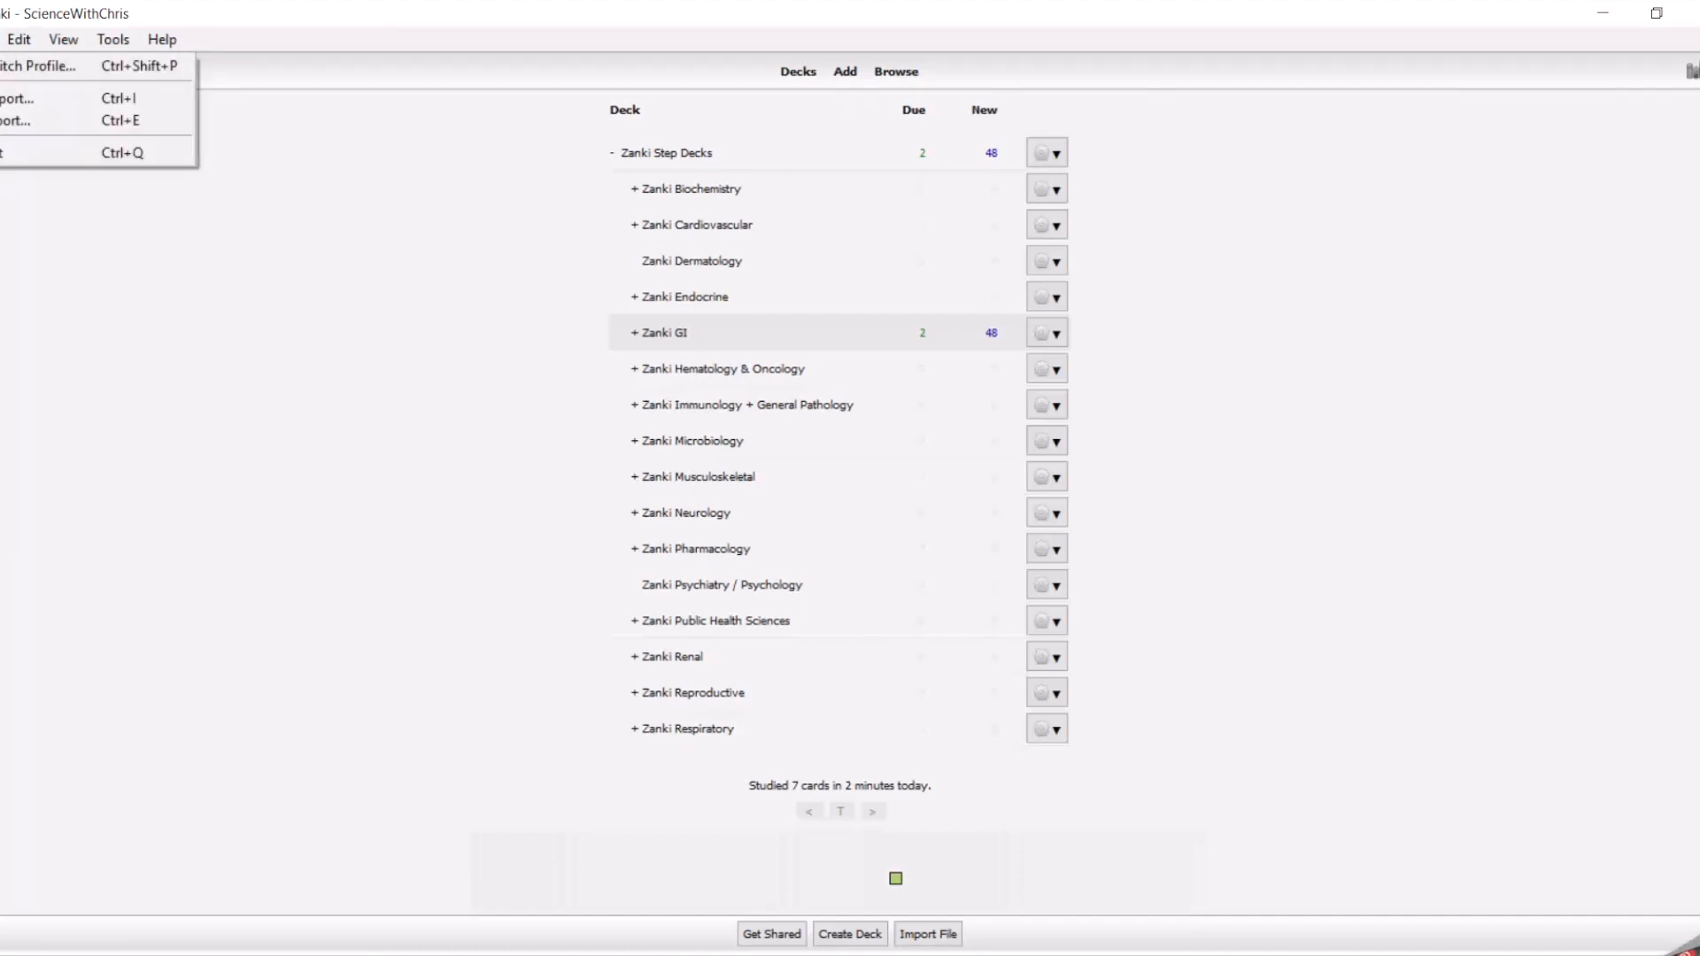
pyautogui.click(18, 39)
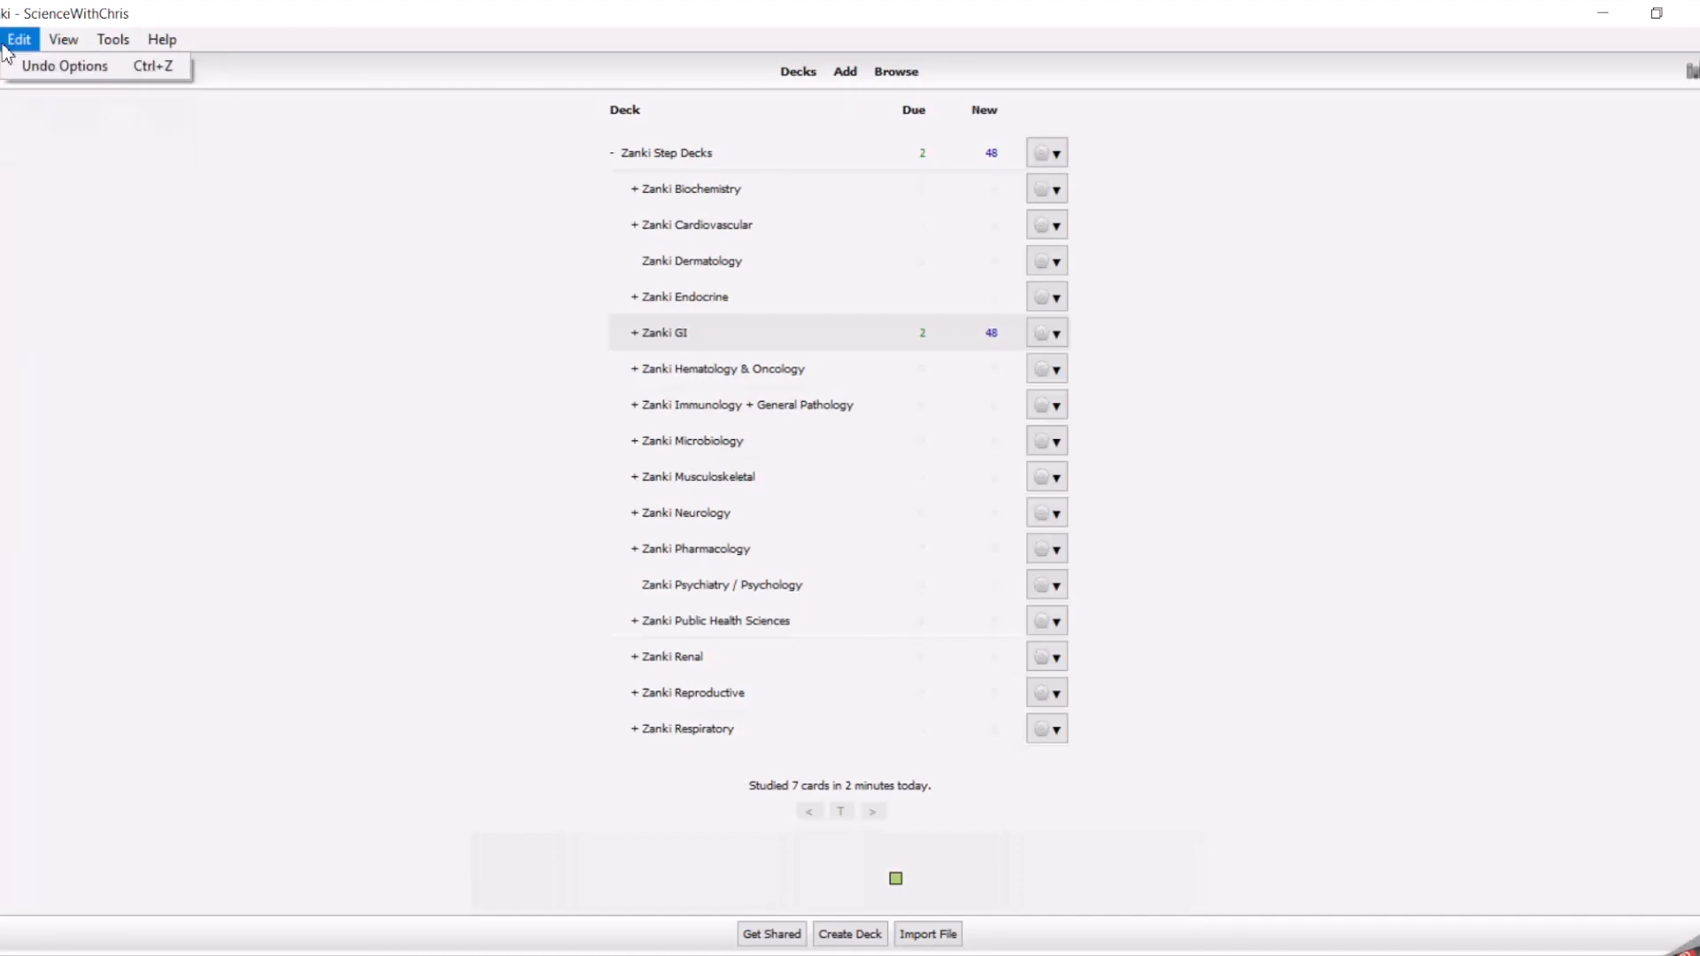
pyautogui.click(113, 39)
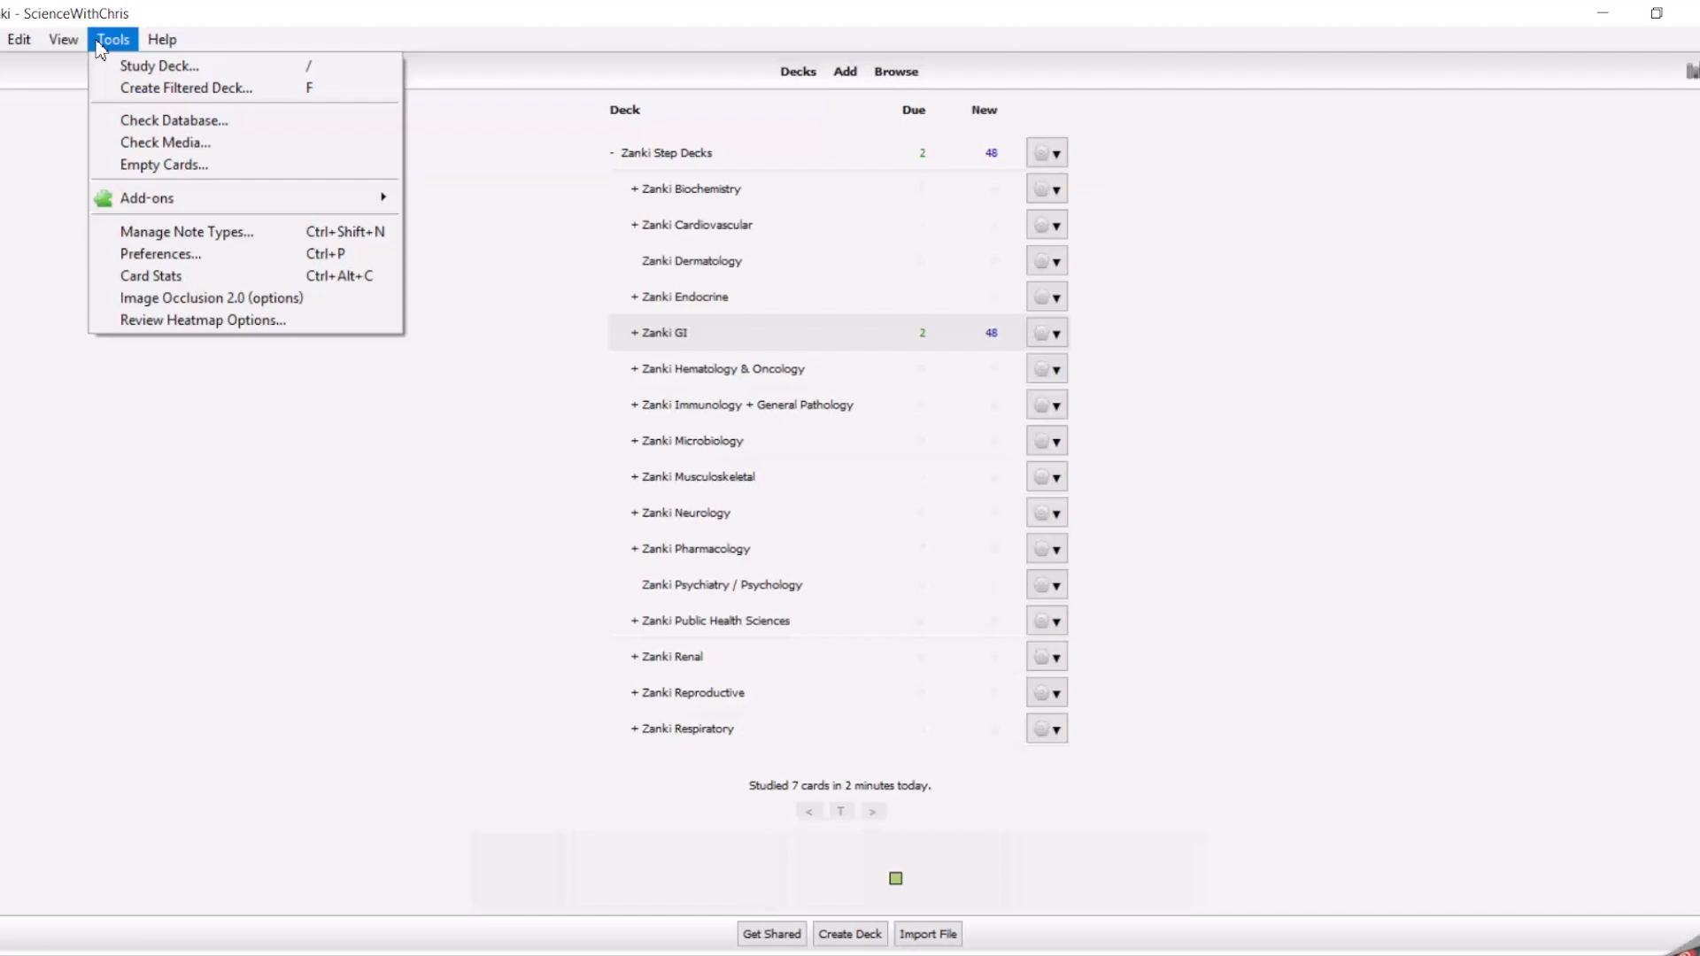
pyautogui.moveTo(146, 197)
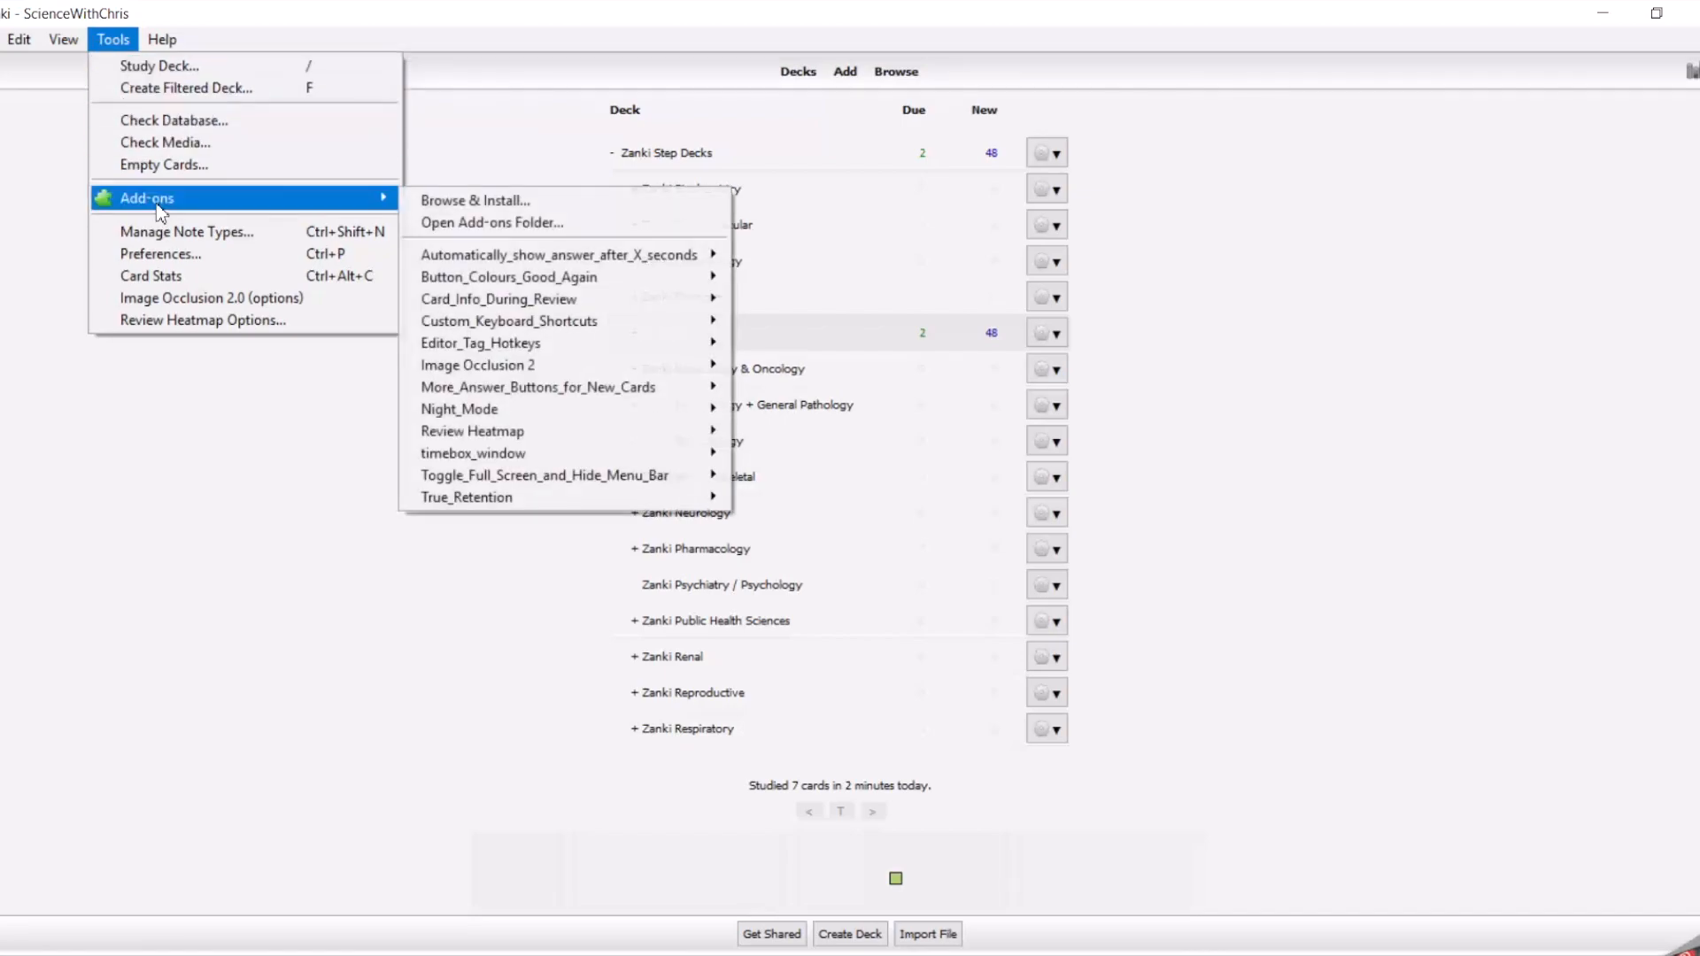
pyautogui.click(159, 254)
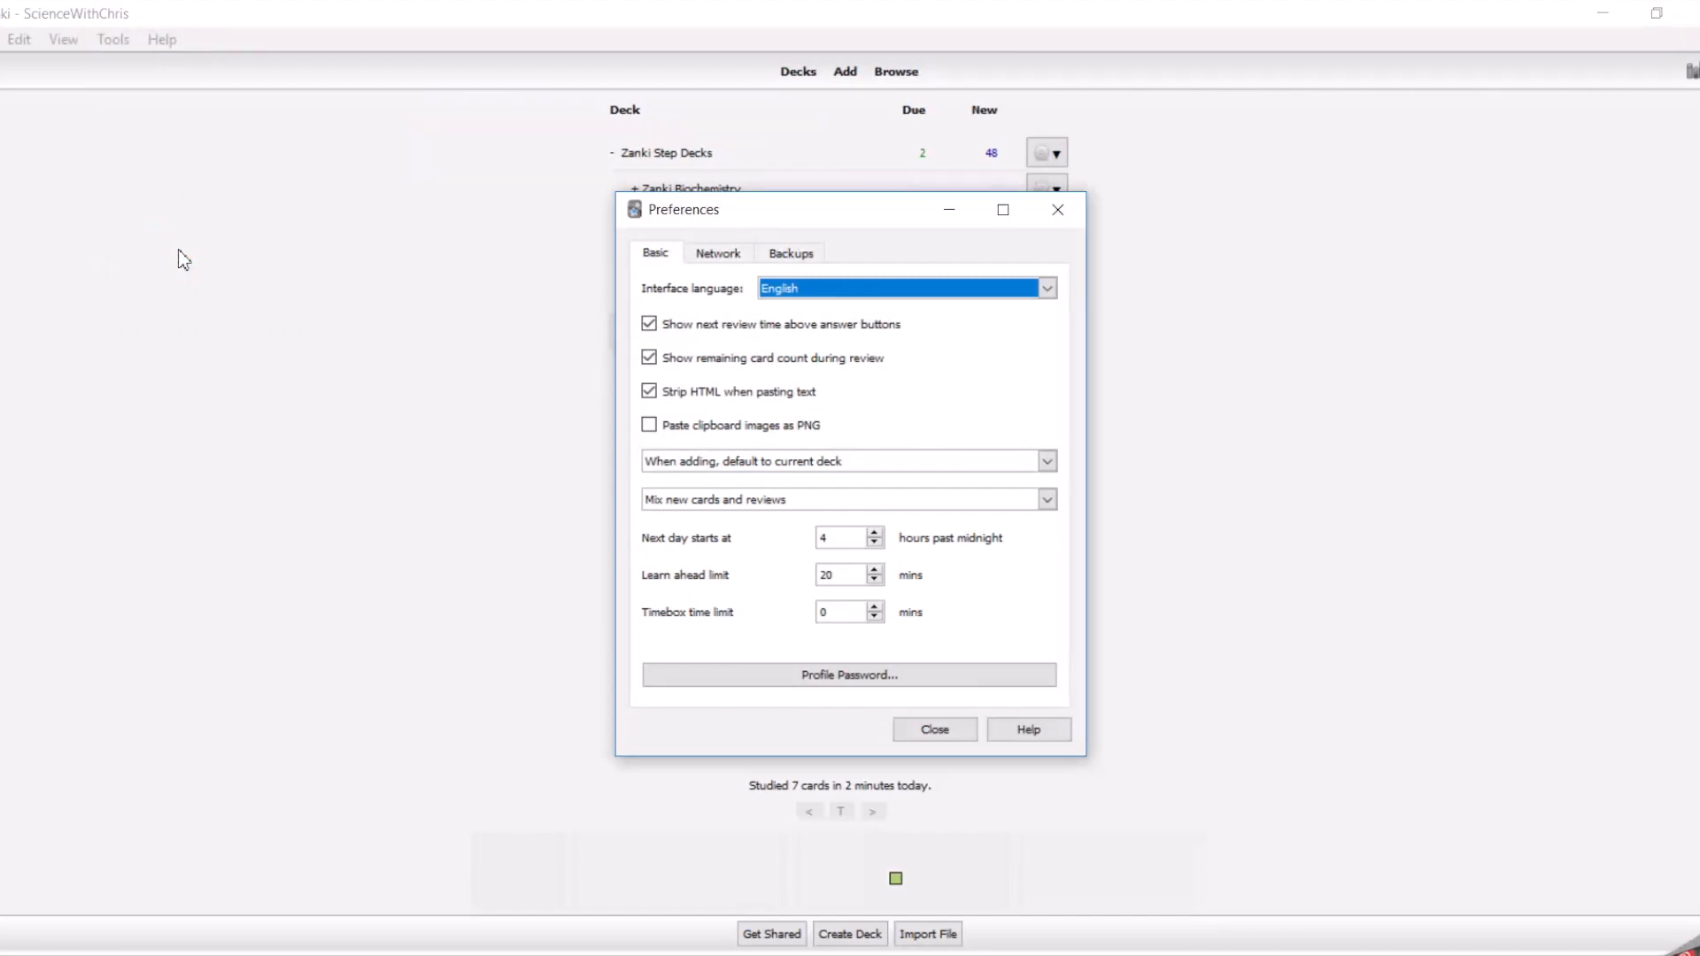
pyautogui.moveTo(724, 457)
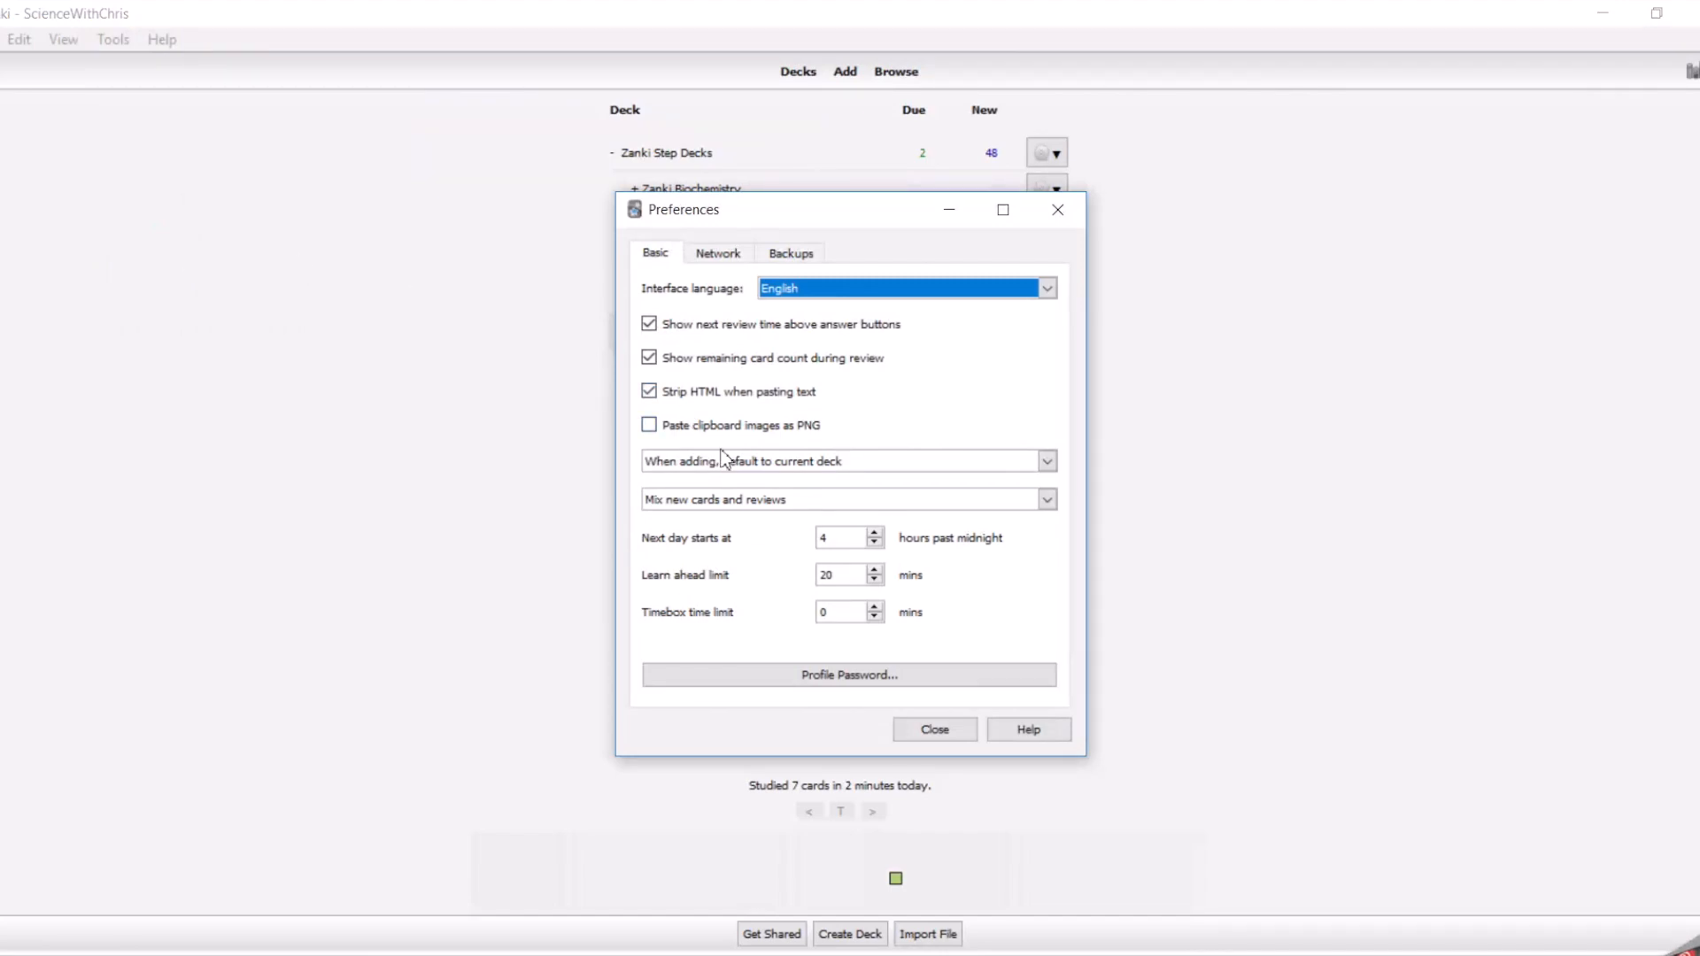
pyautogui.moveTo(785, 516)
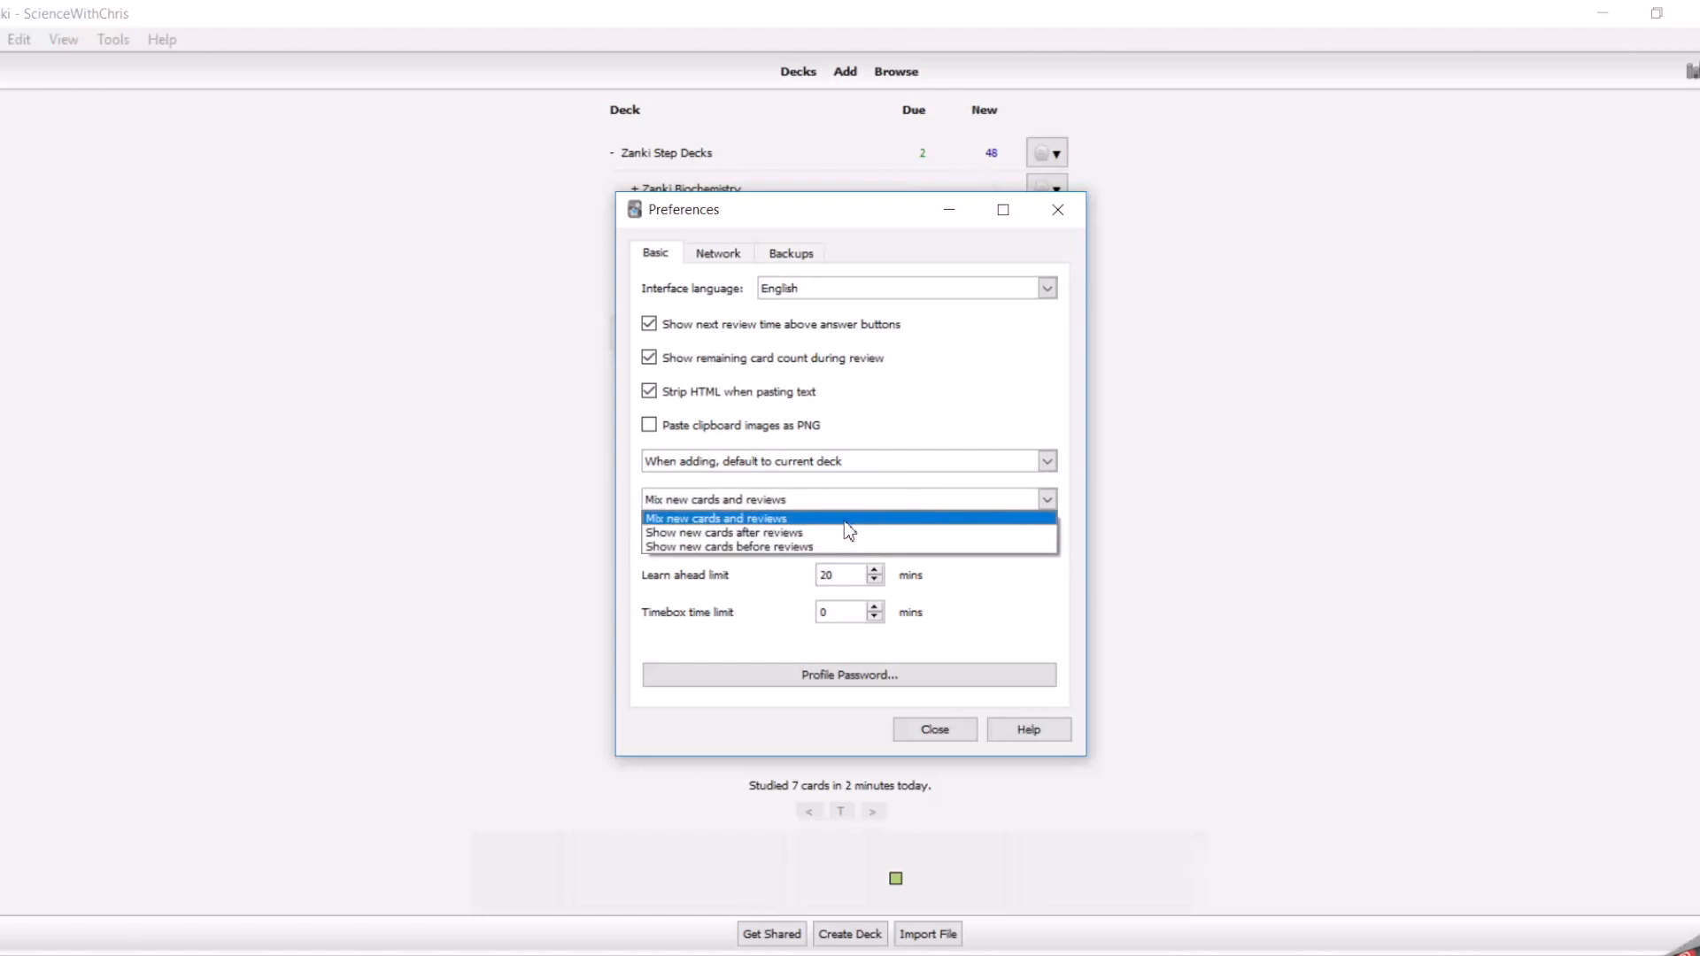
pyautogui.click(724, 532)
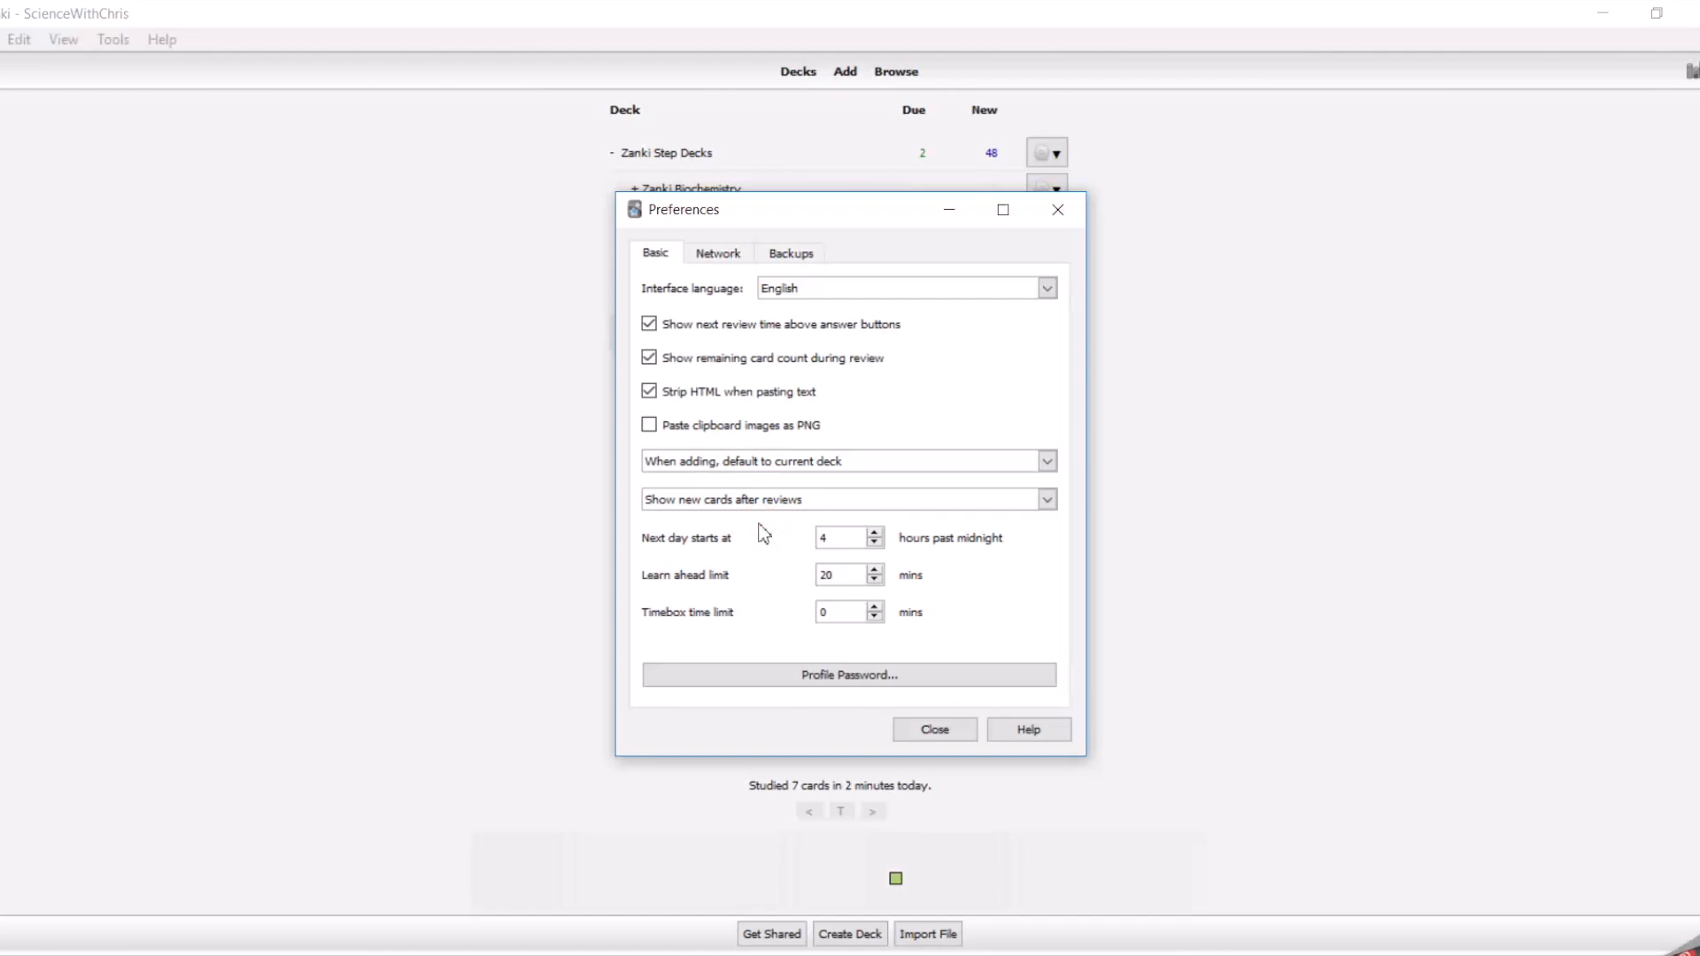
pyautogui.moveTo(795, 583)
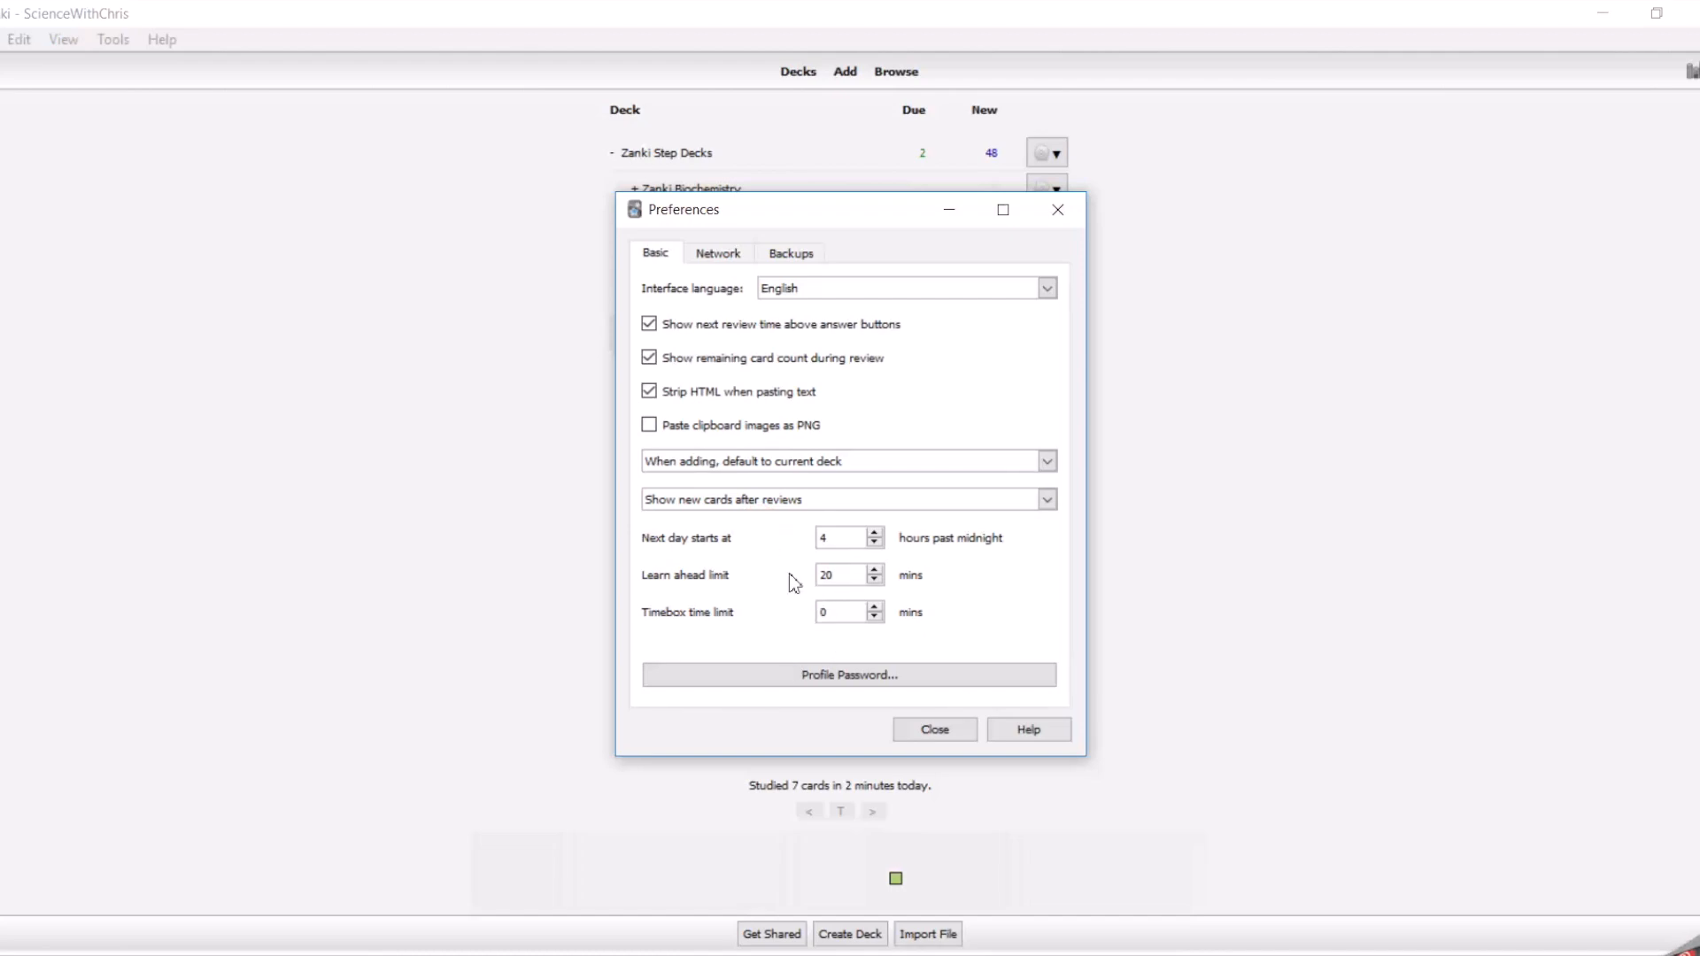
pyautogui.moveTo(805, 539)
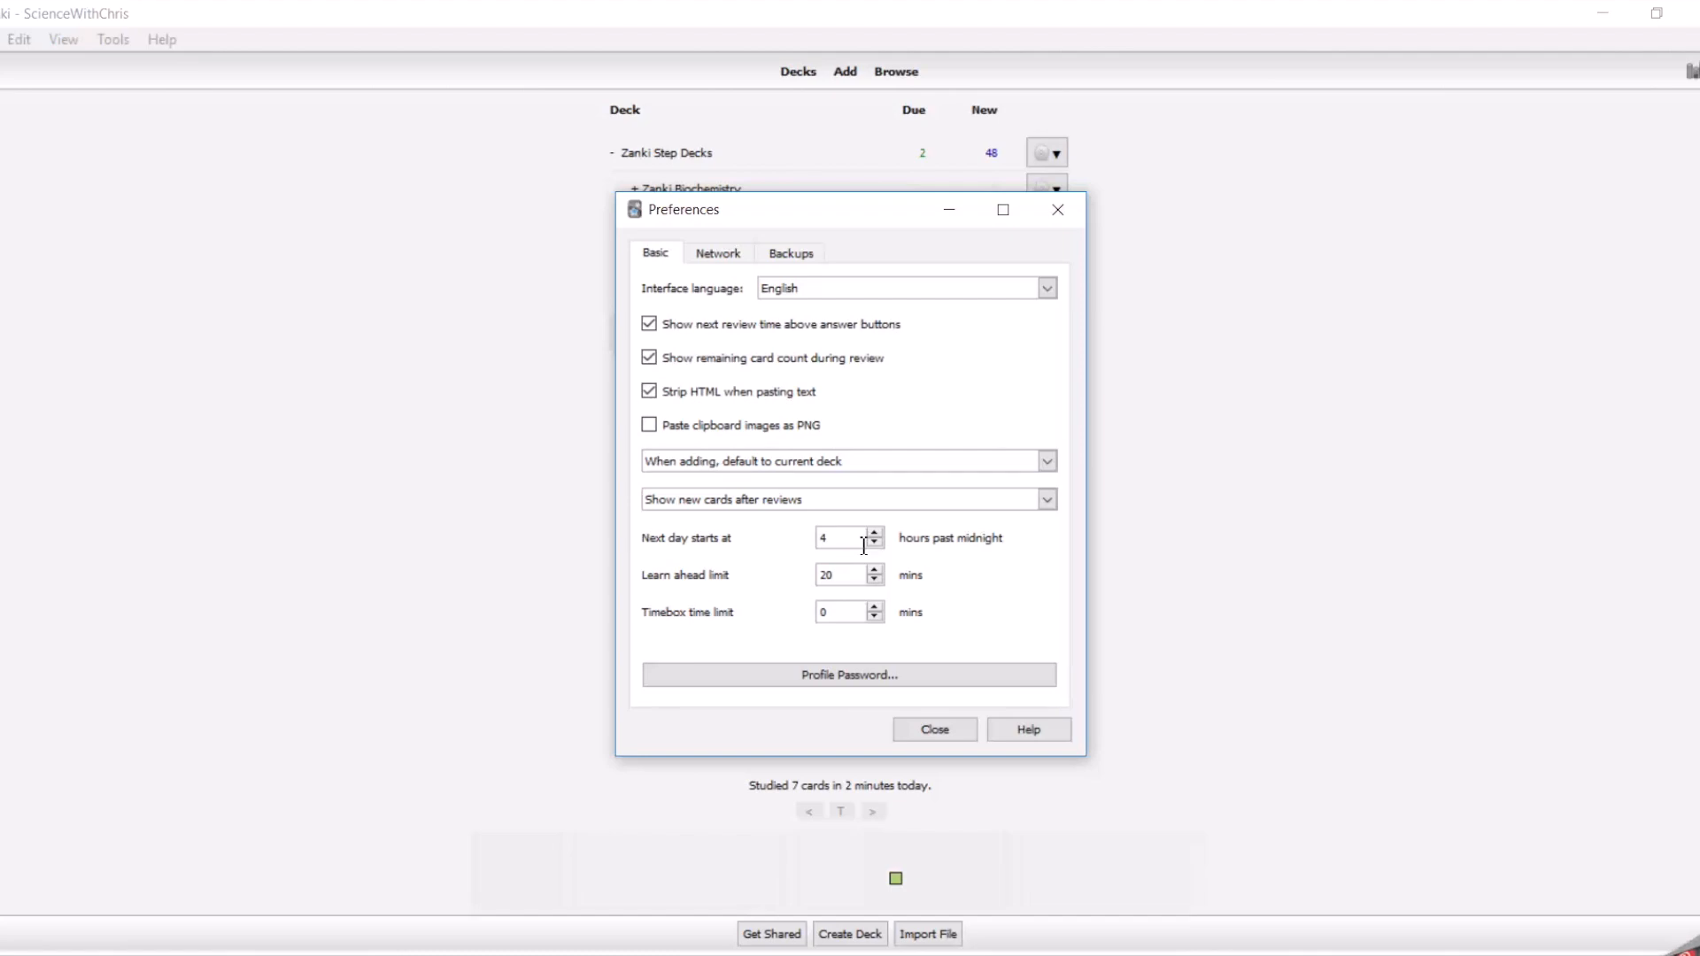
pyautogui.moveTo(922, 648)
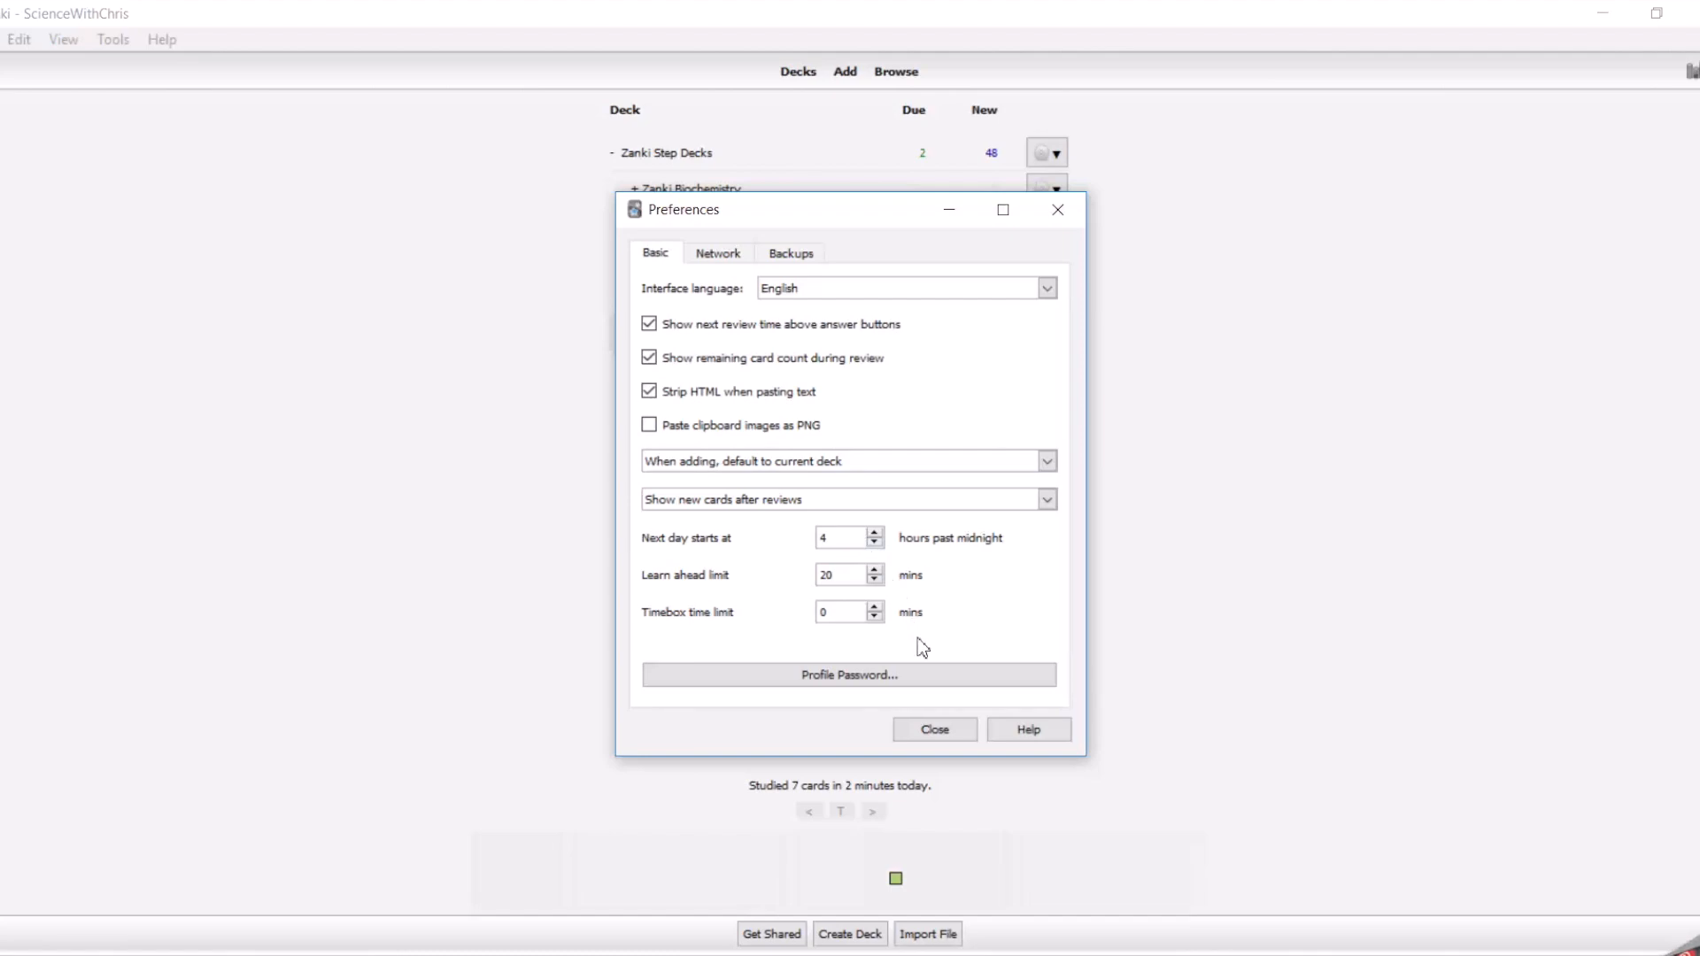
pyautogui.moveTo(898, 724)
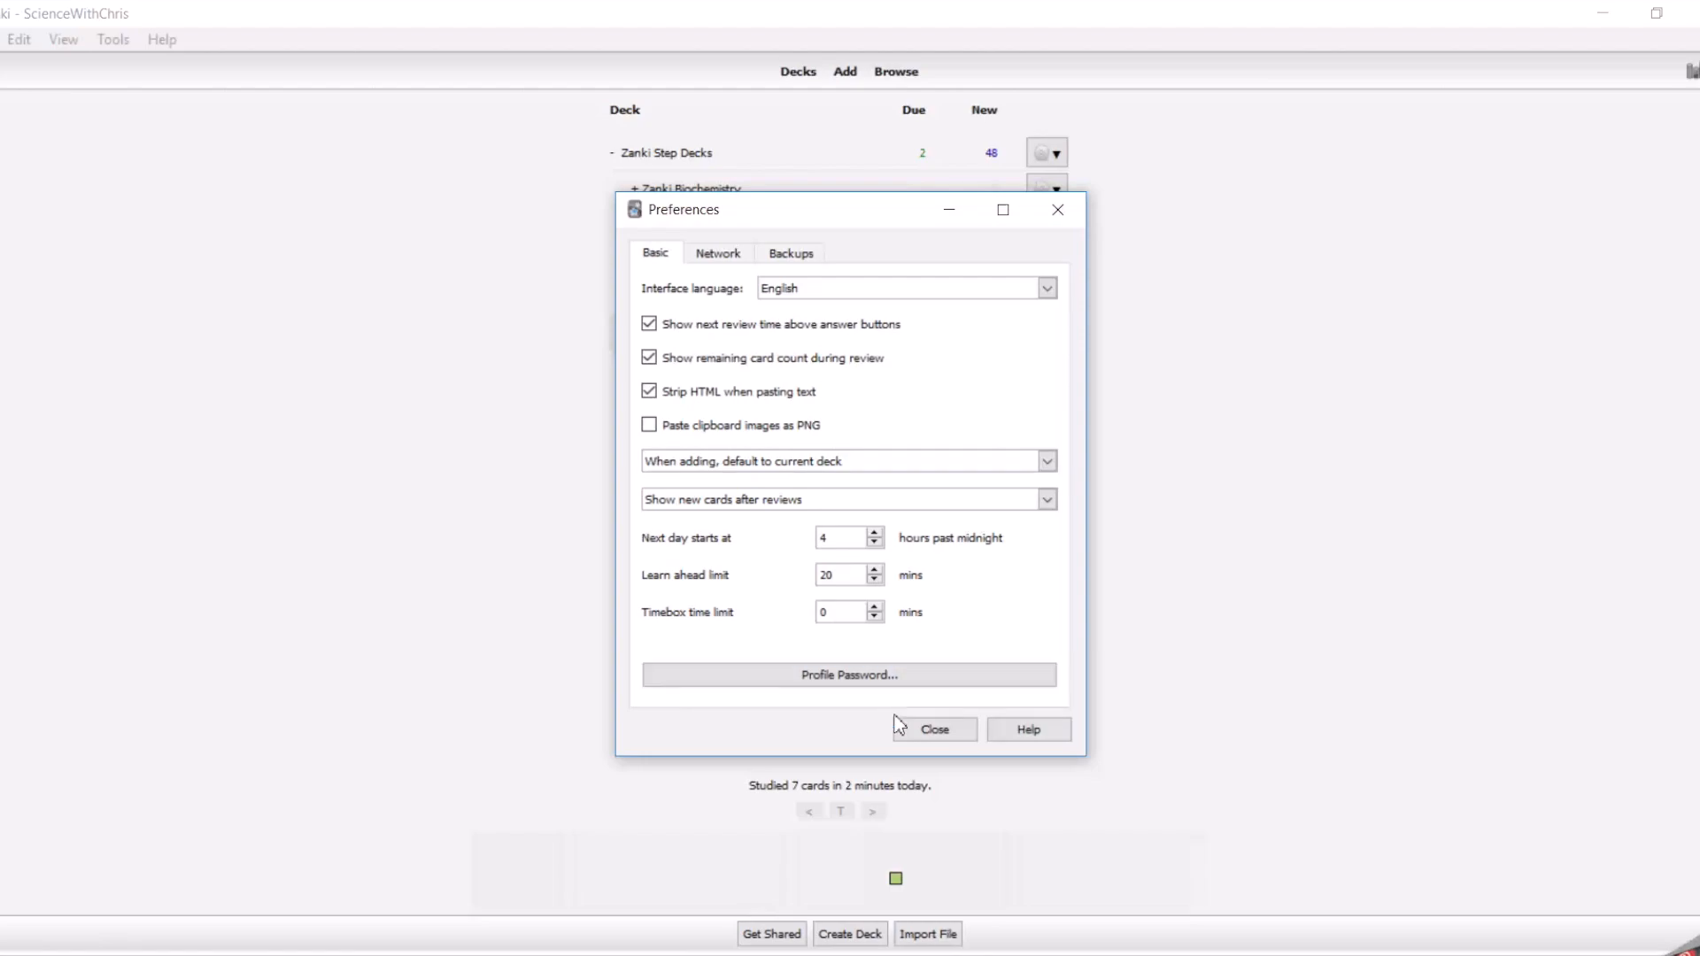
# - Close Preferences, then scroll the Zanki deck list down and back up
pyautogui.click(931, 729)
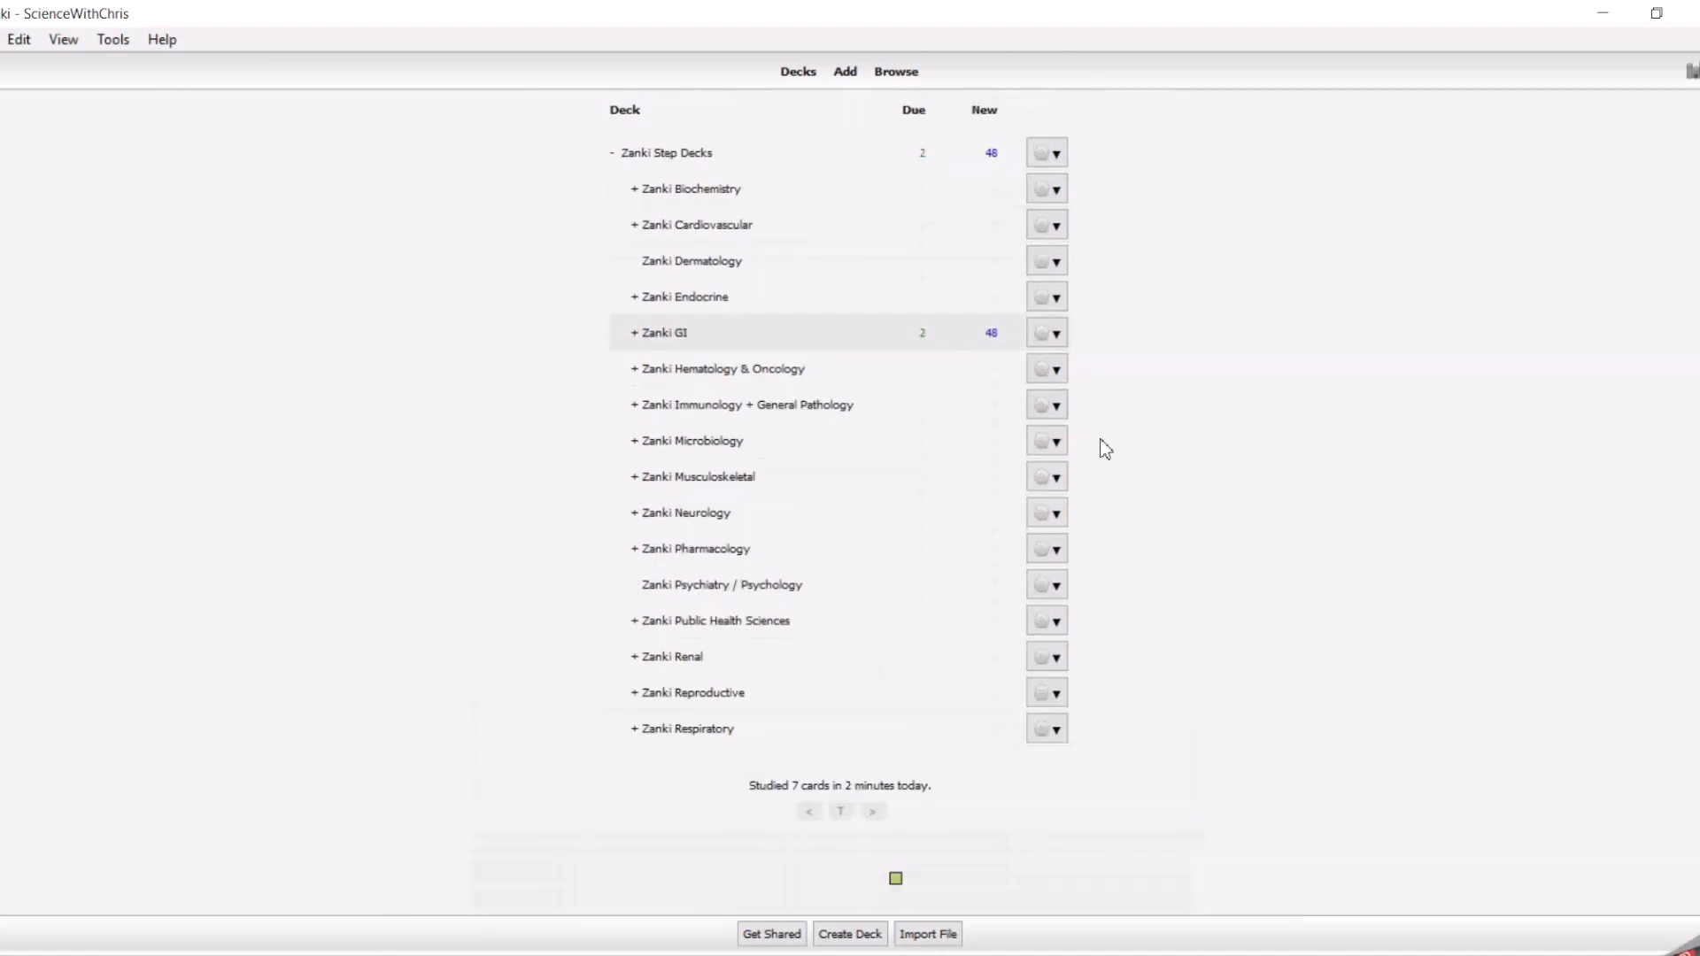
pyautogui.scroll(-3)
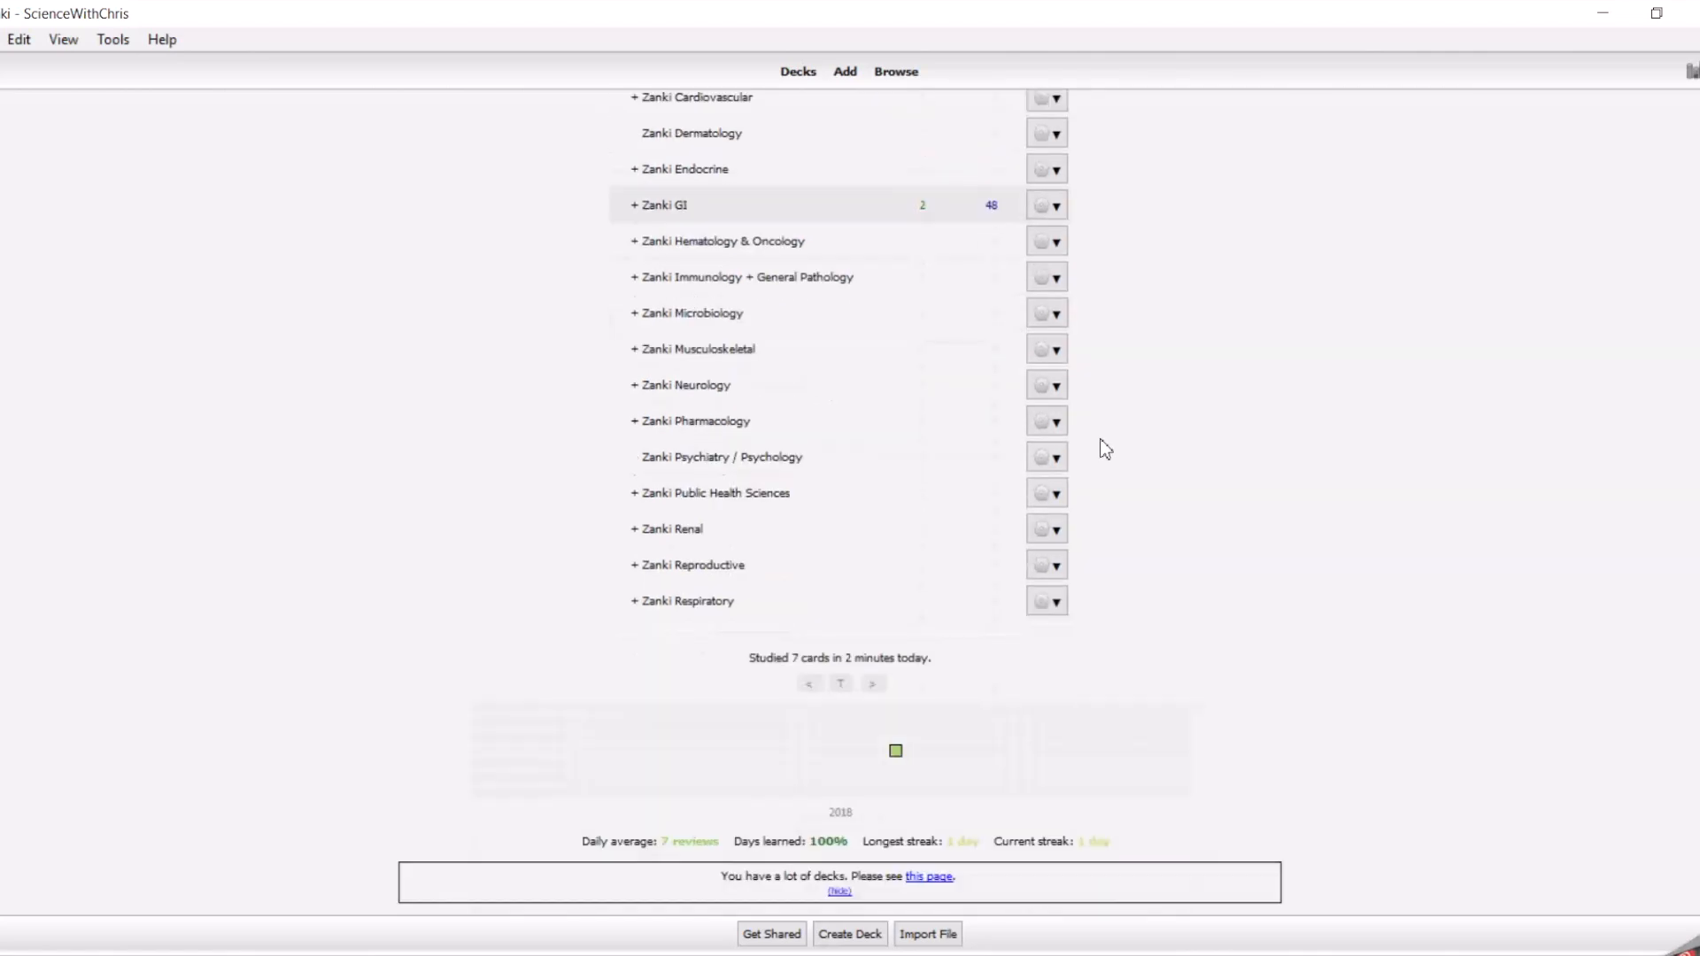
pyautogui.moveTo(665, 707)
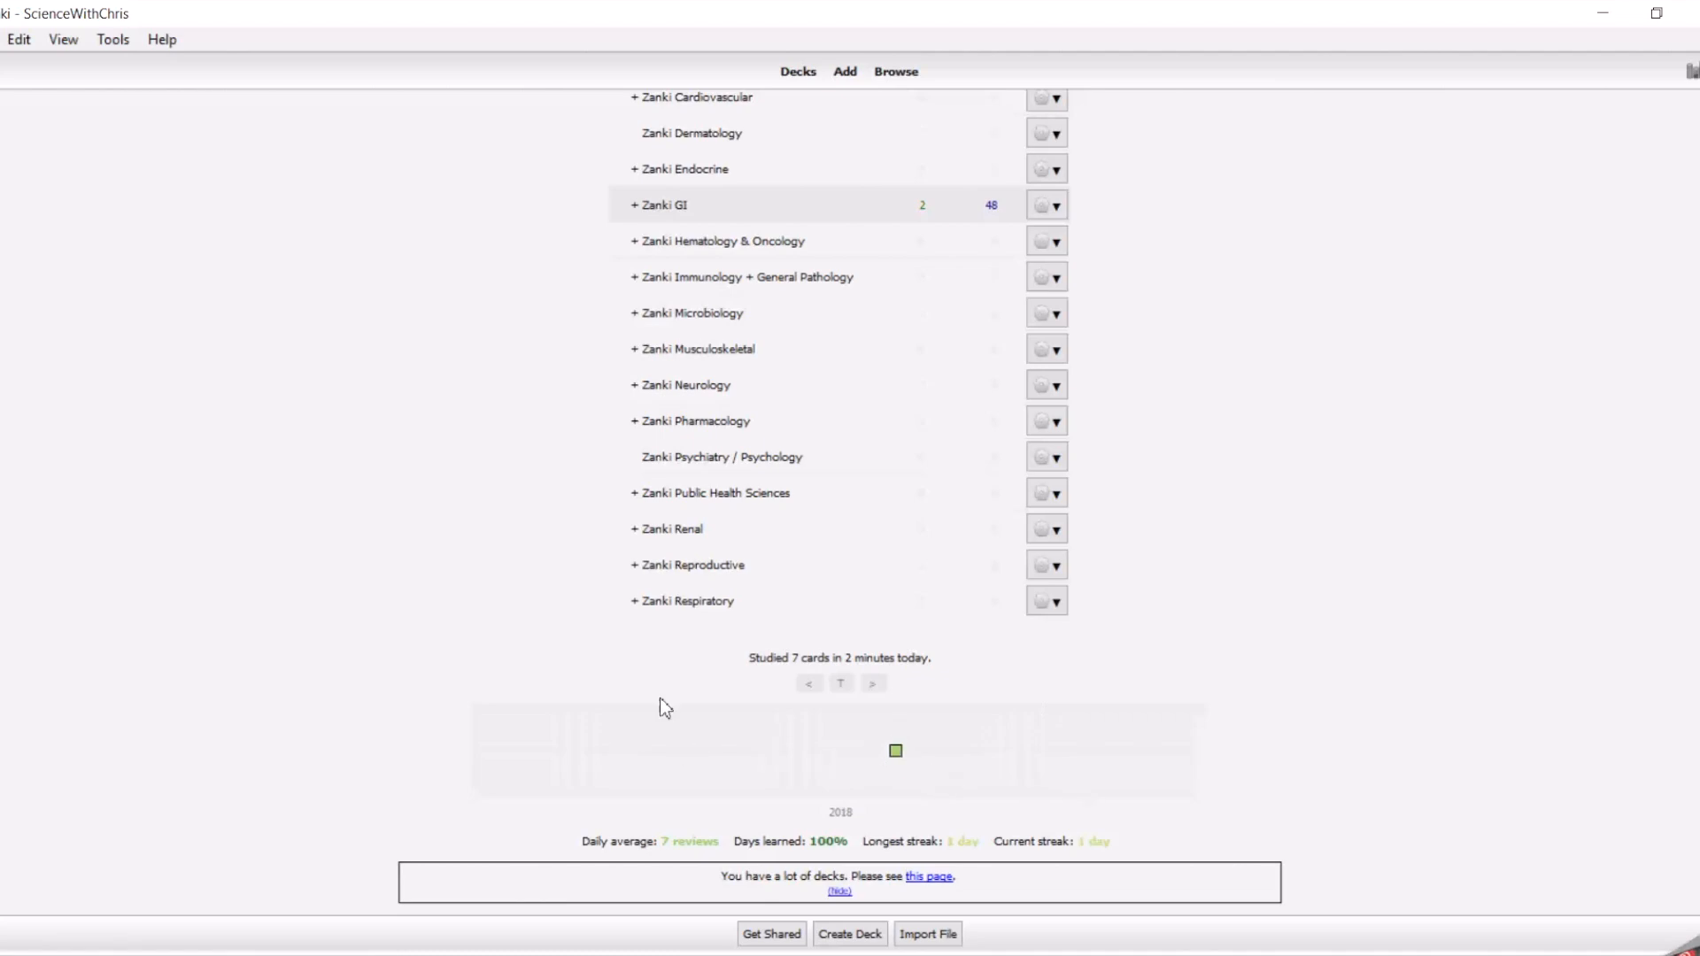
pyautogui.scroll(3)
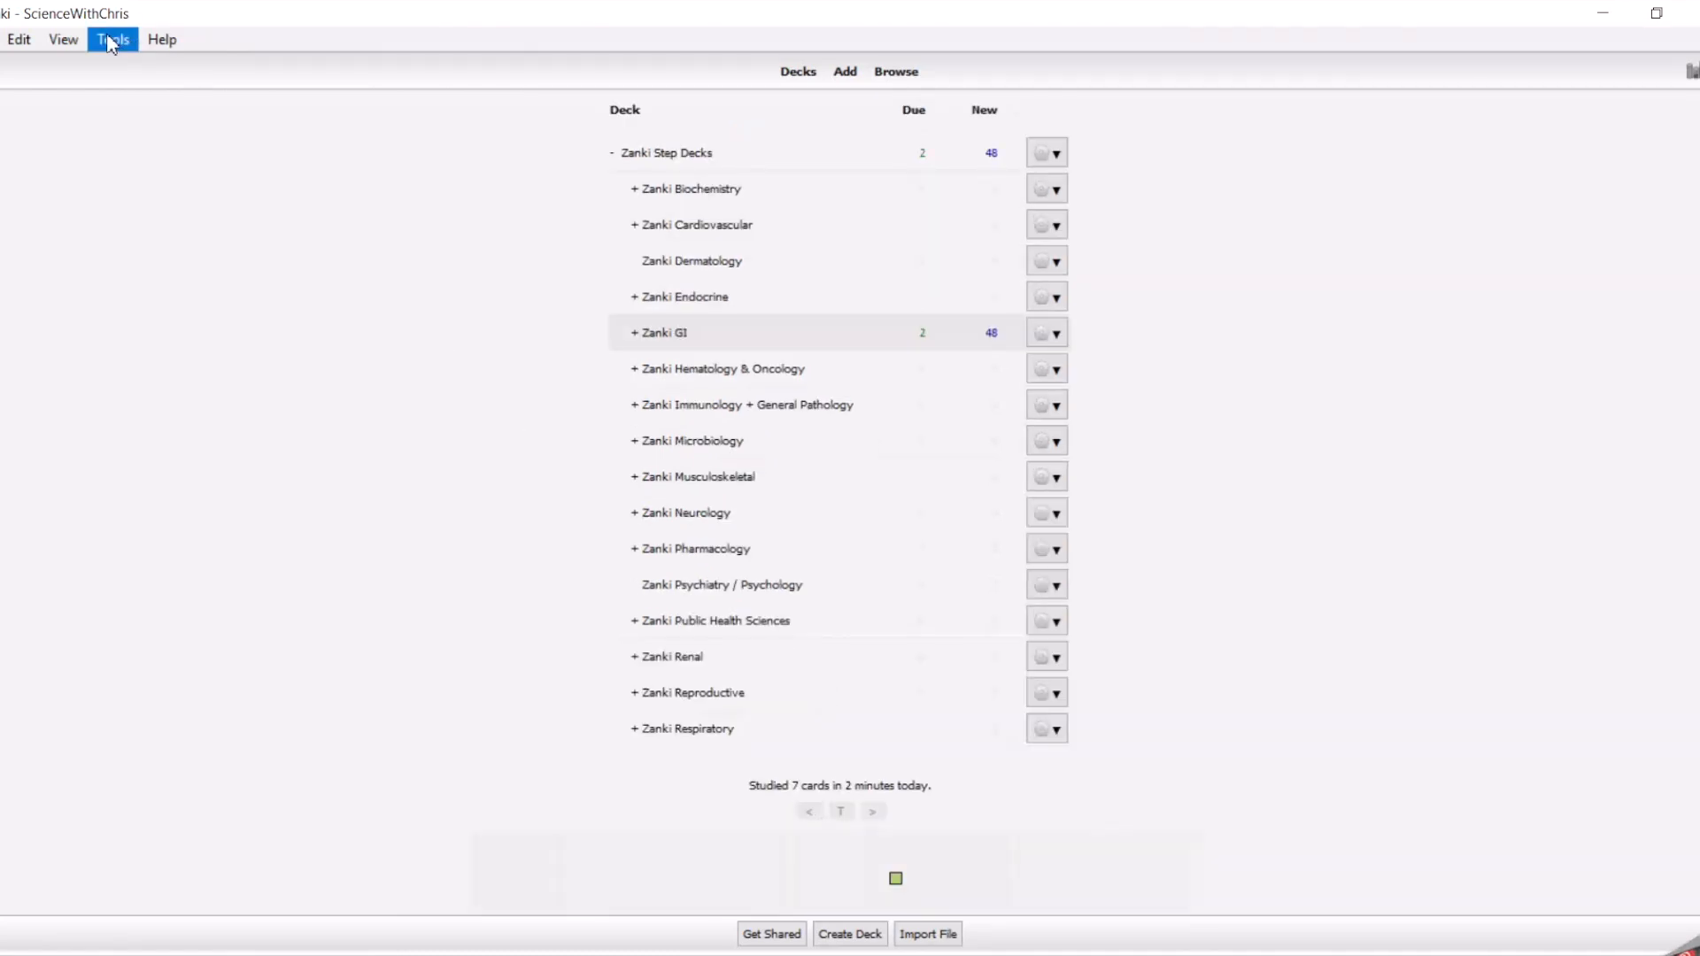
# - From Tools > Add-ons, choose Browse & Install to open the empty Install Add-on dialog
pyautogui.click(112, 39)
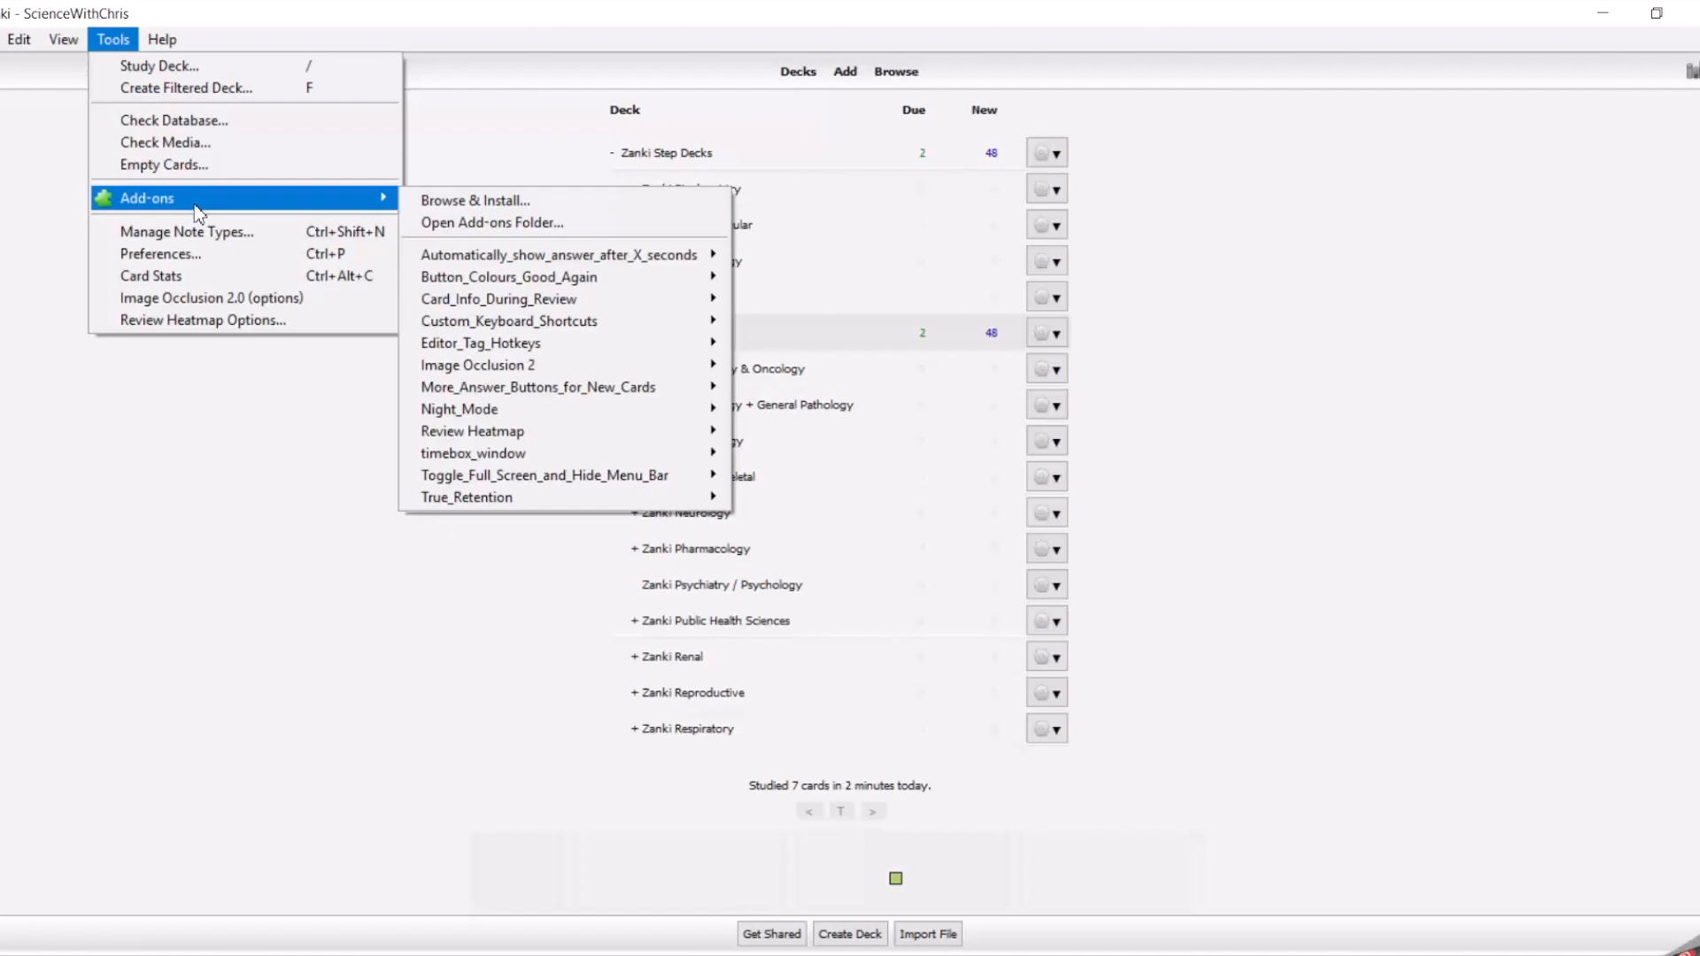
pyautogui.moveTo(187, 231)
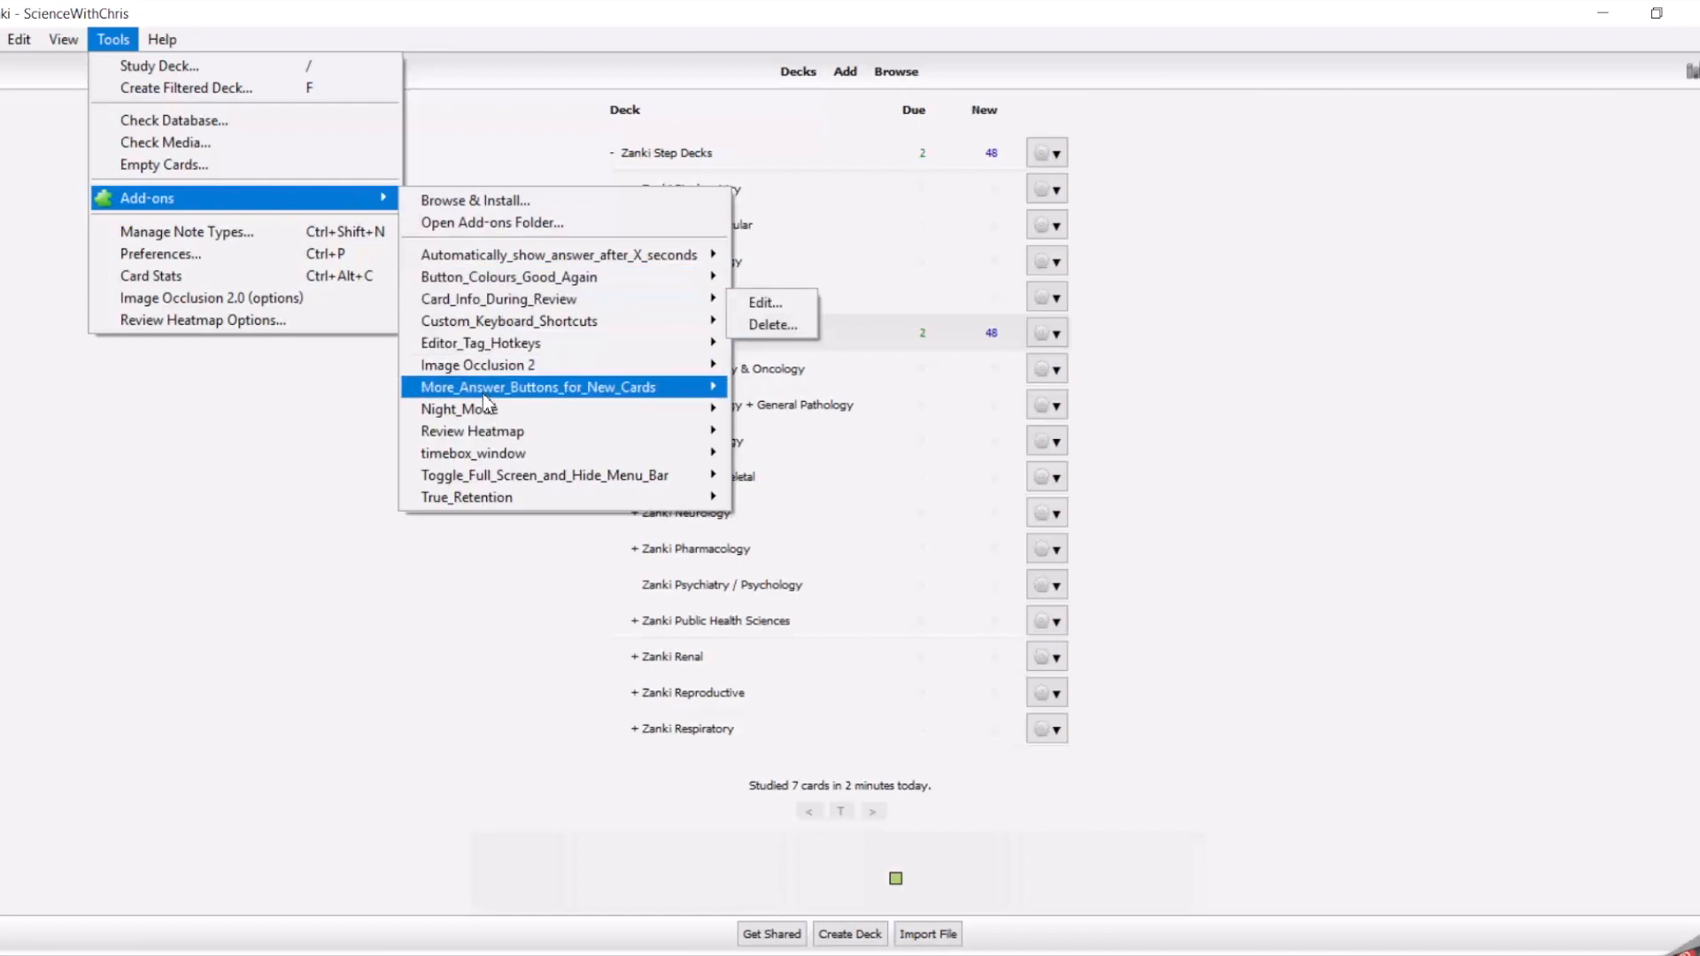
pyautogui.moveTo(472, 431)
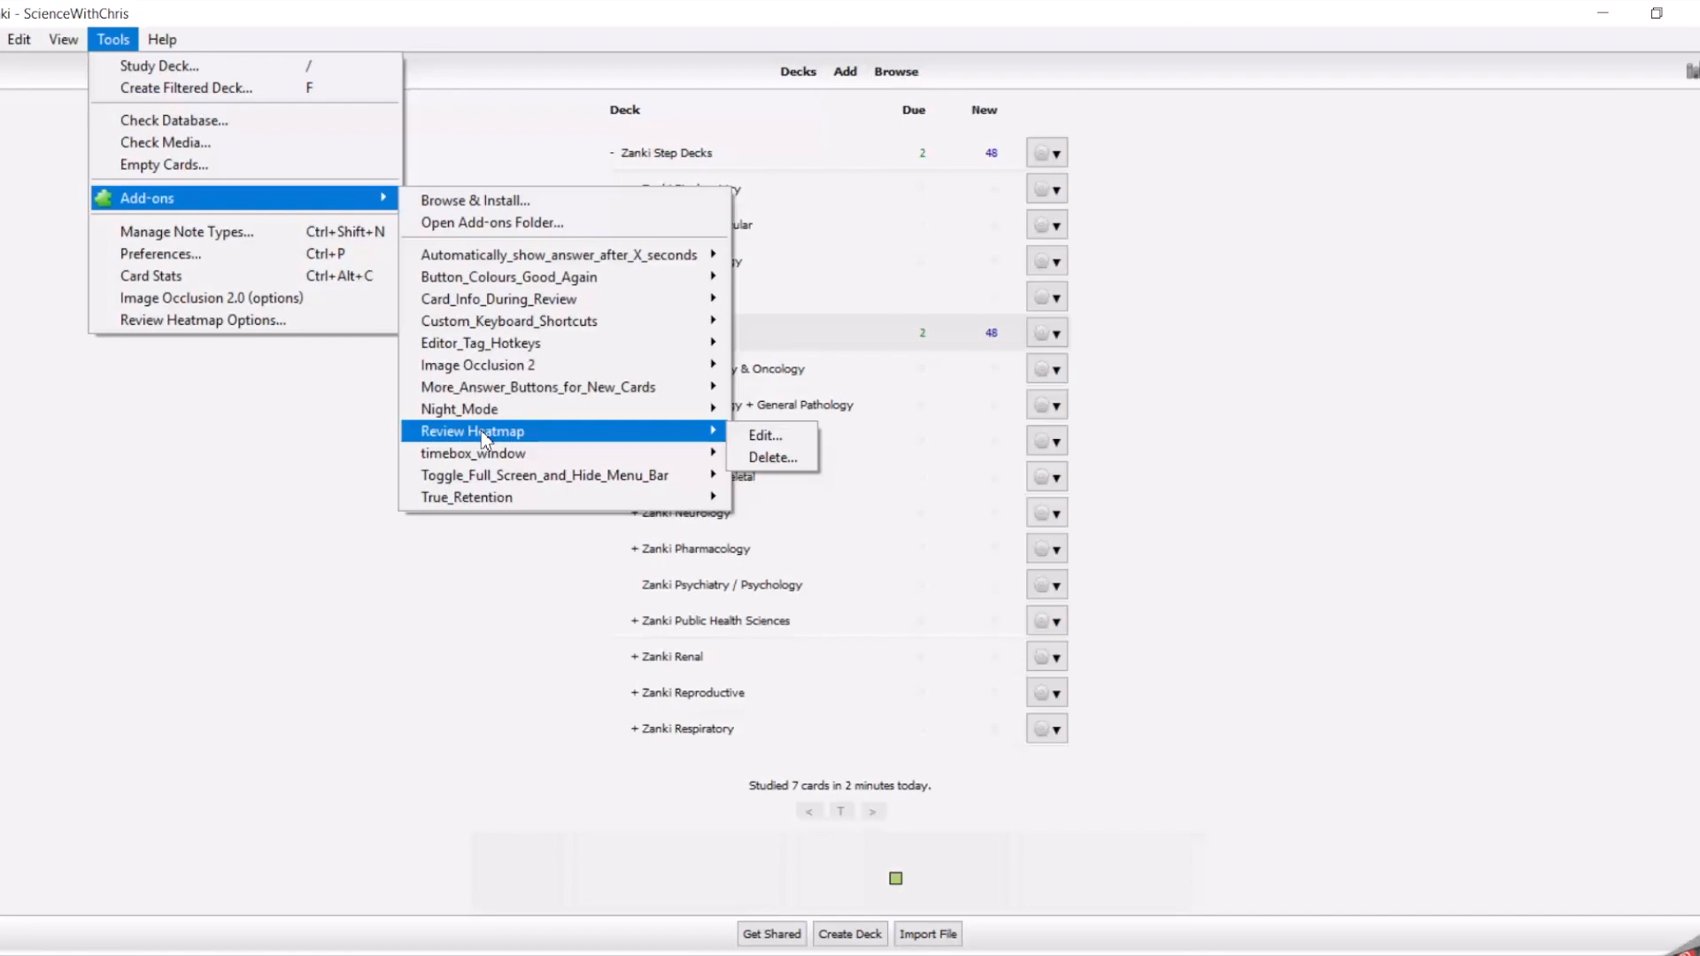
pyautogui.moveTo(507, 277)
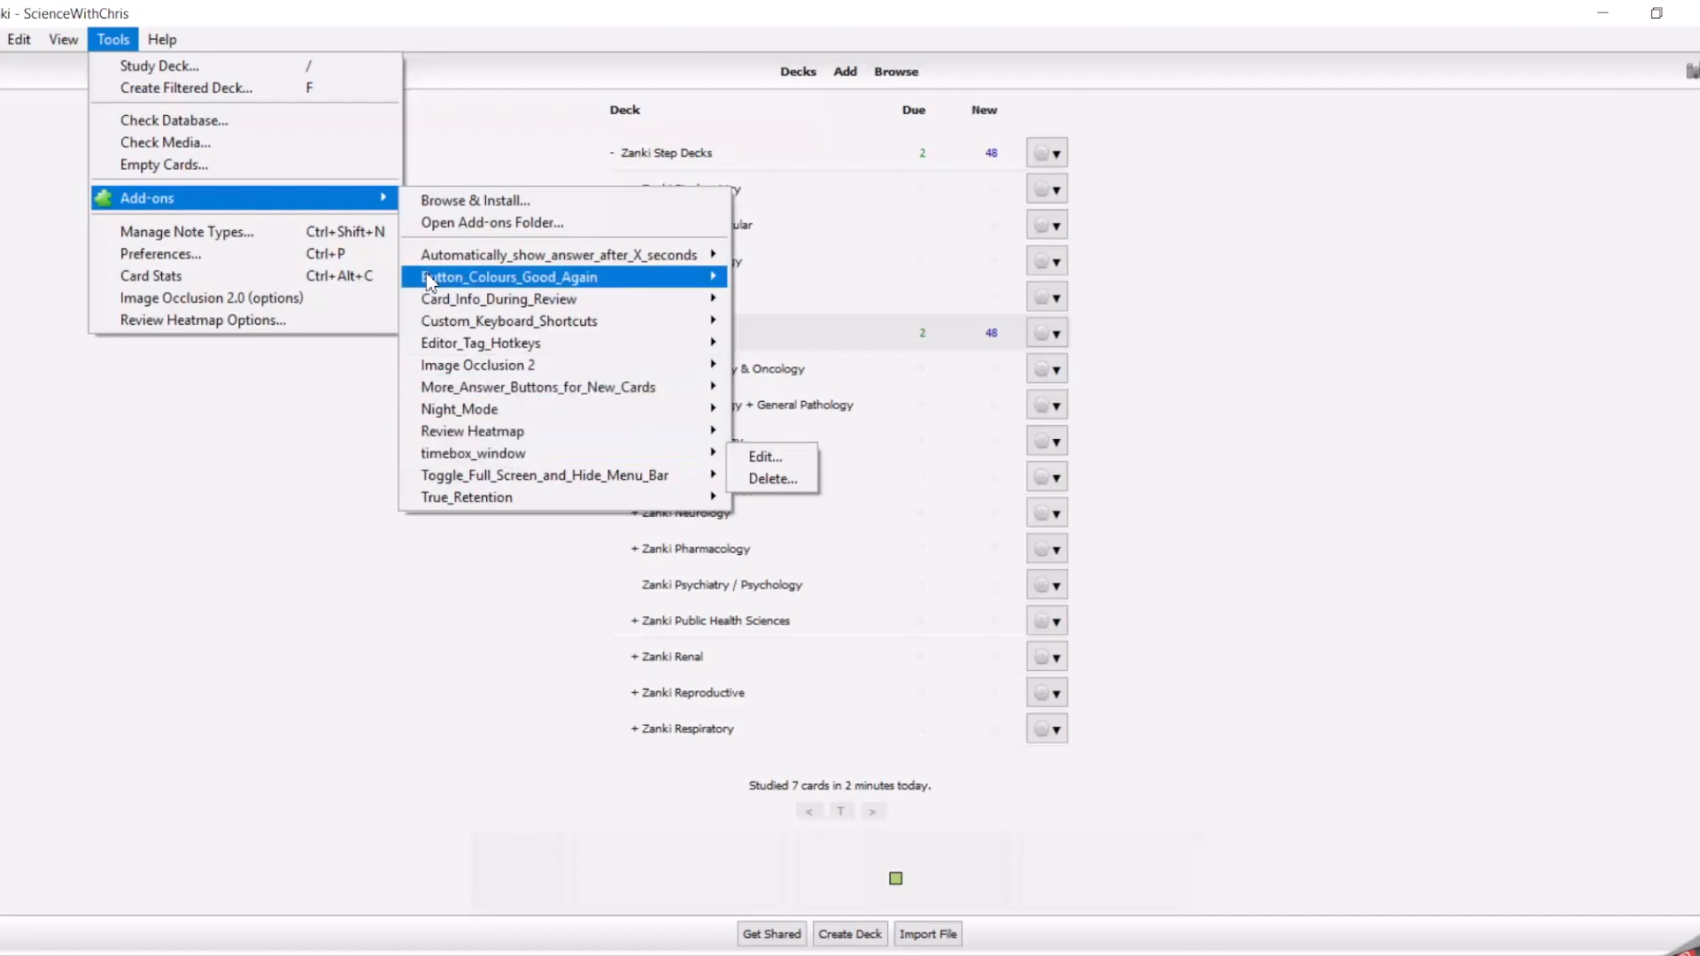
pyautogui.moveTo(507, 276)
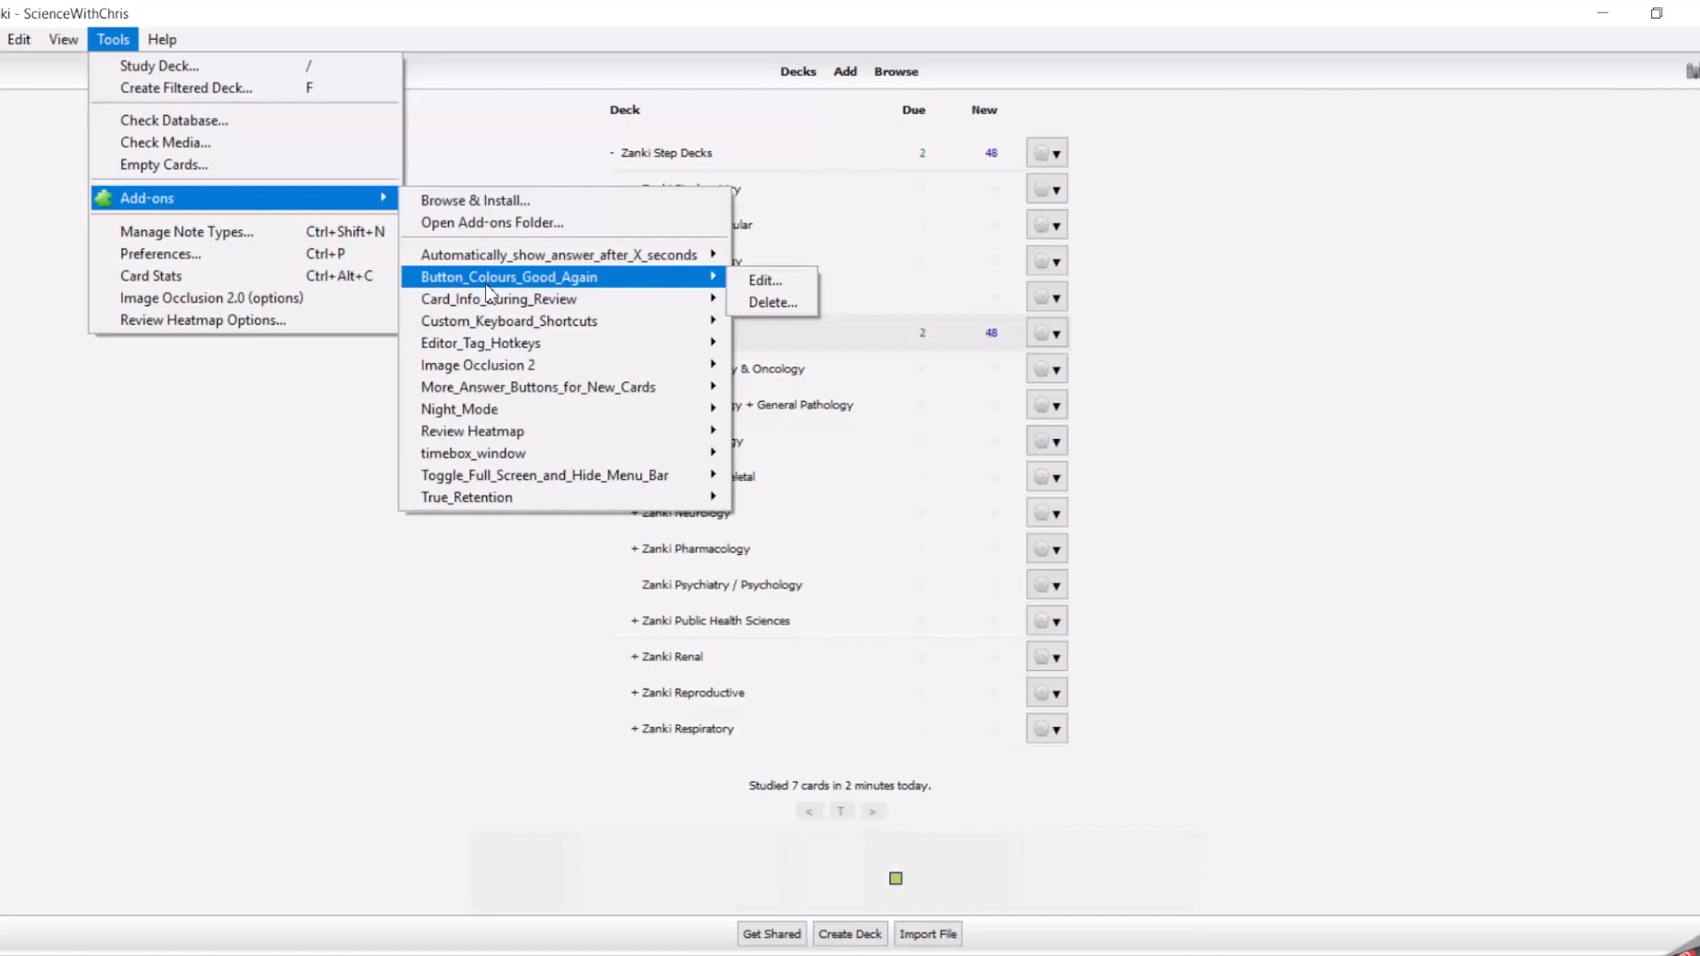
pyautogui.moveTo(499, 299)
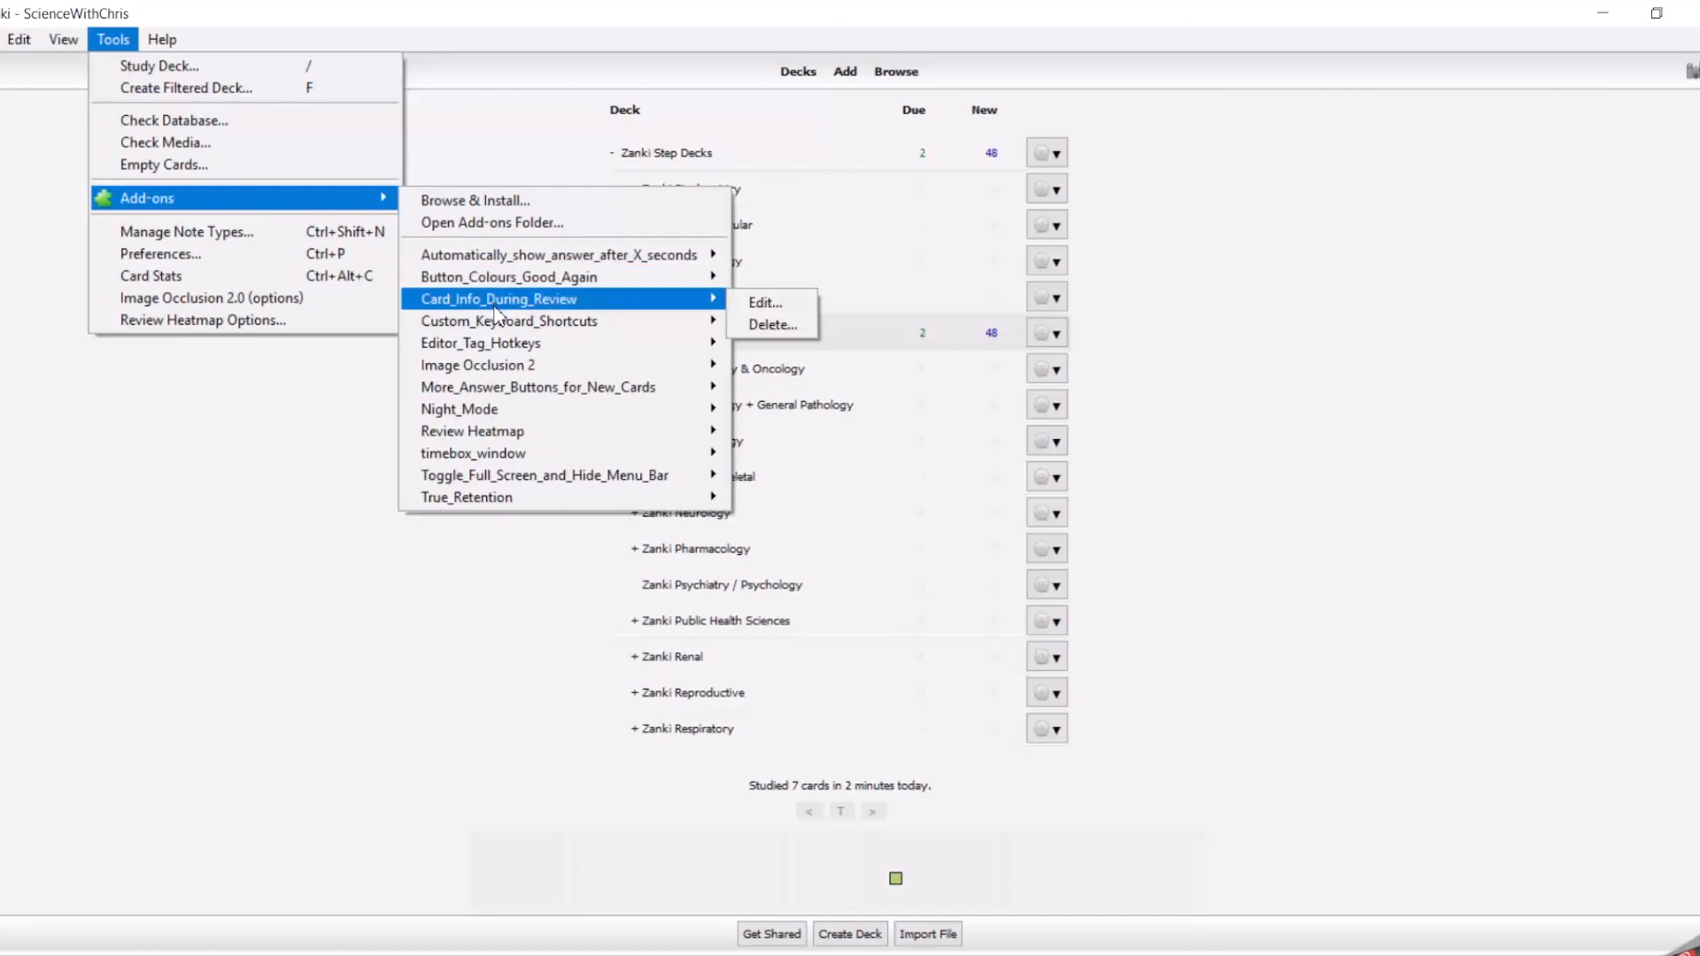
pyautogui.moveTo(510, 320)
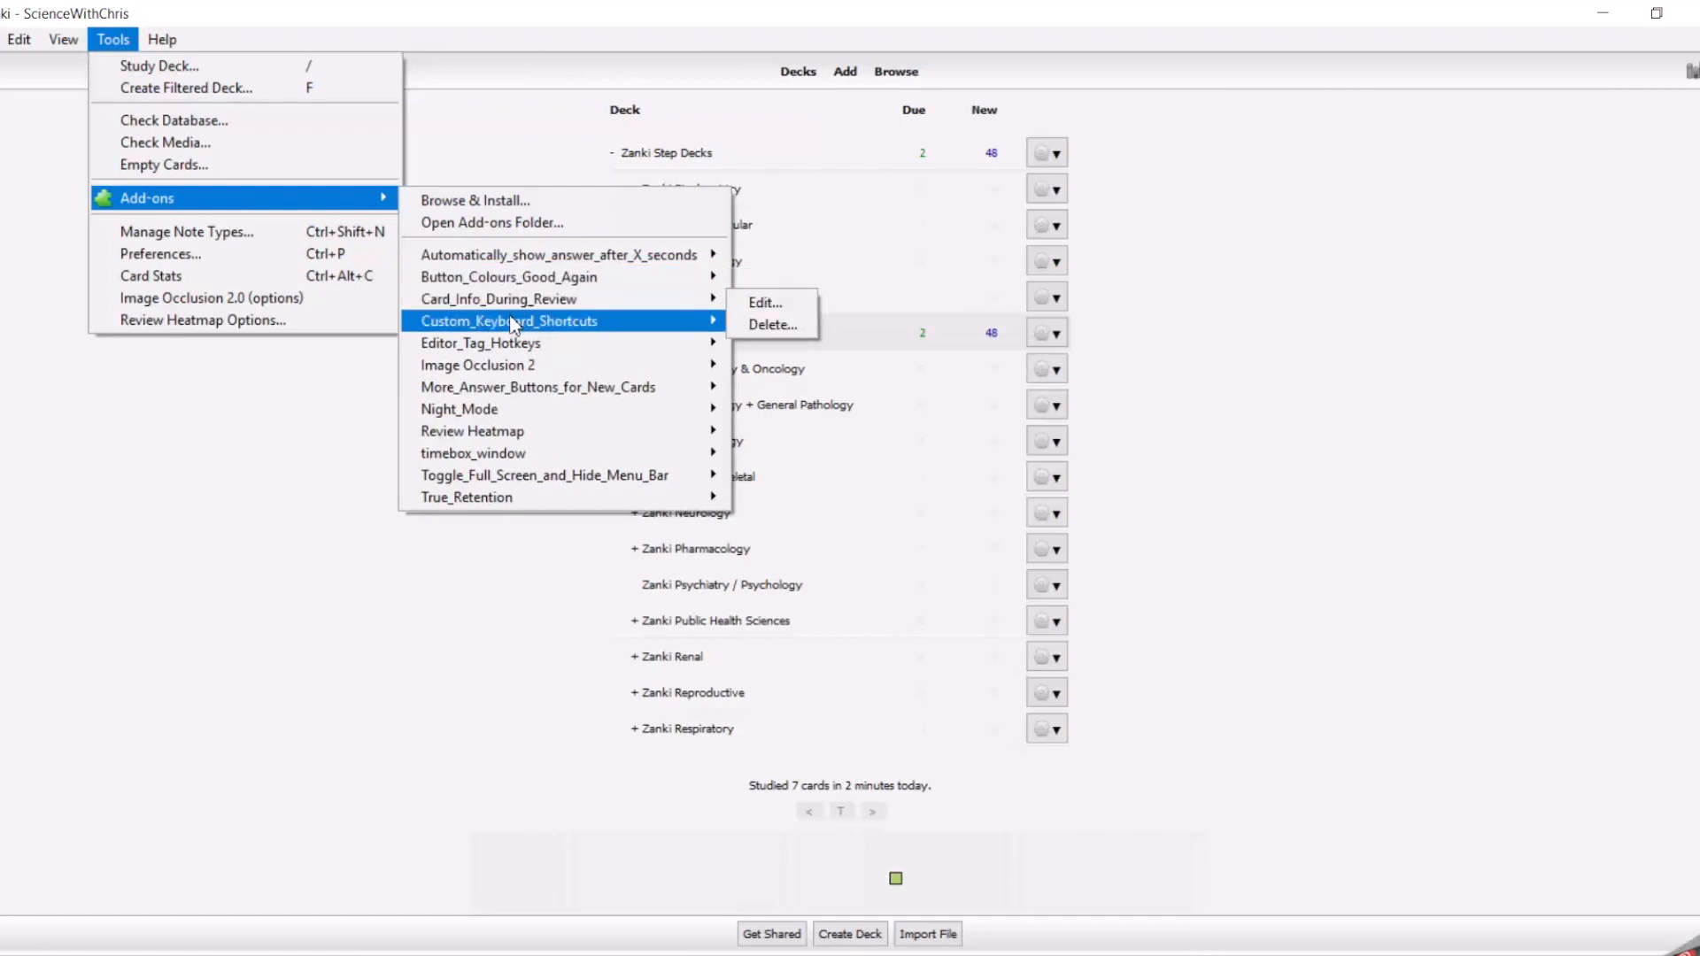
pyautogui.moveTo(479, 343)
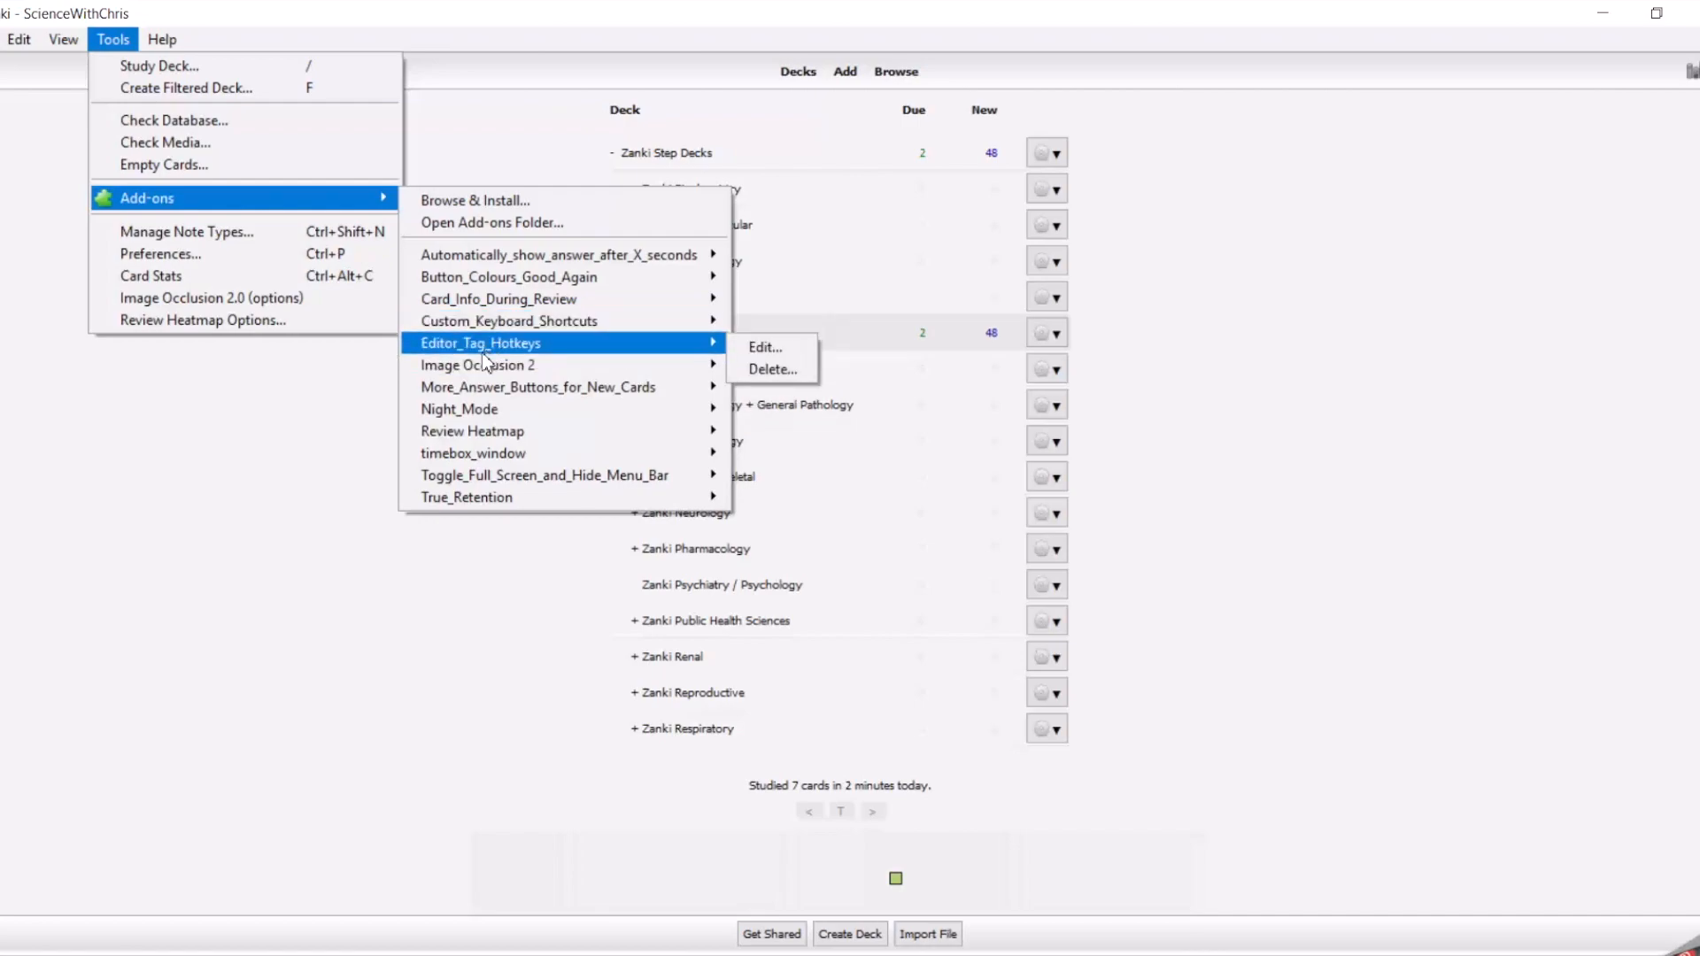
pyautogui.moveTo(539, 387)
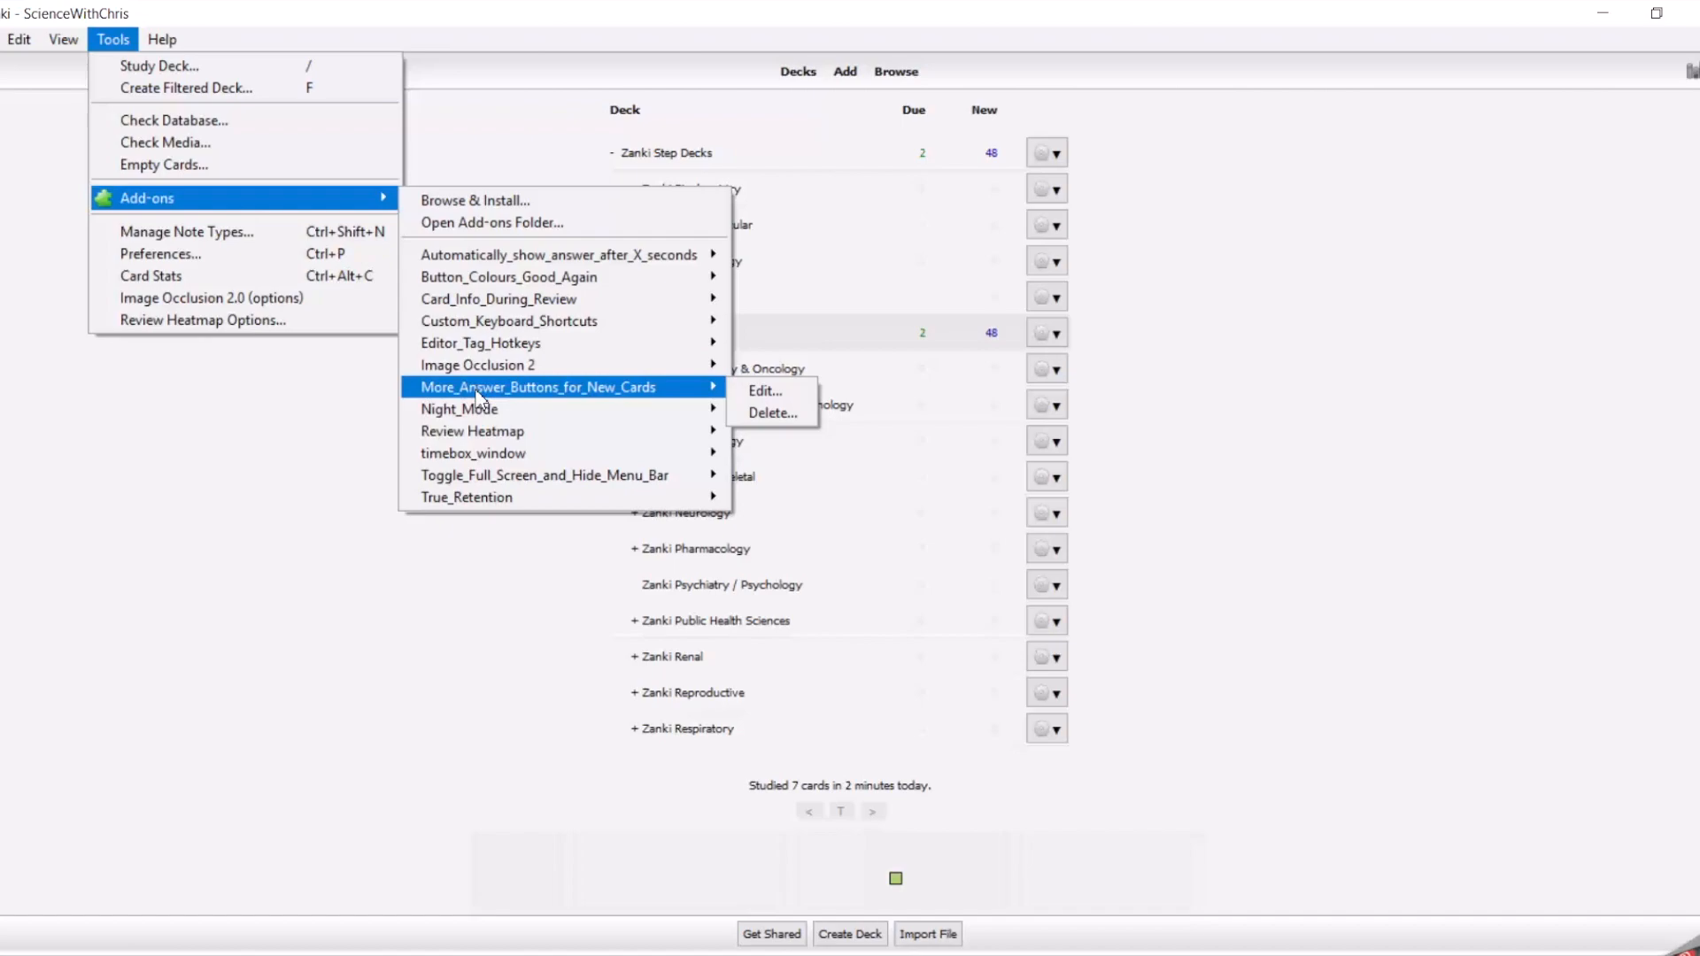
pyautogui.moveTo(472, 430)
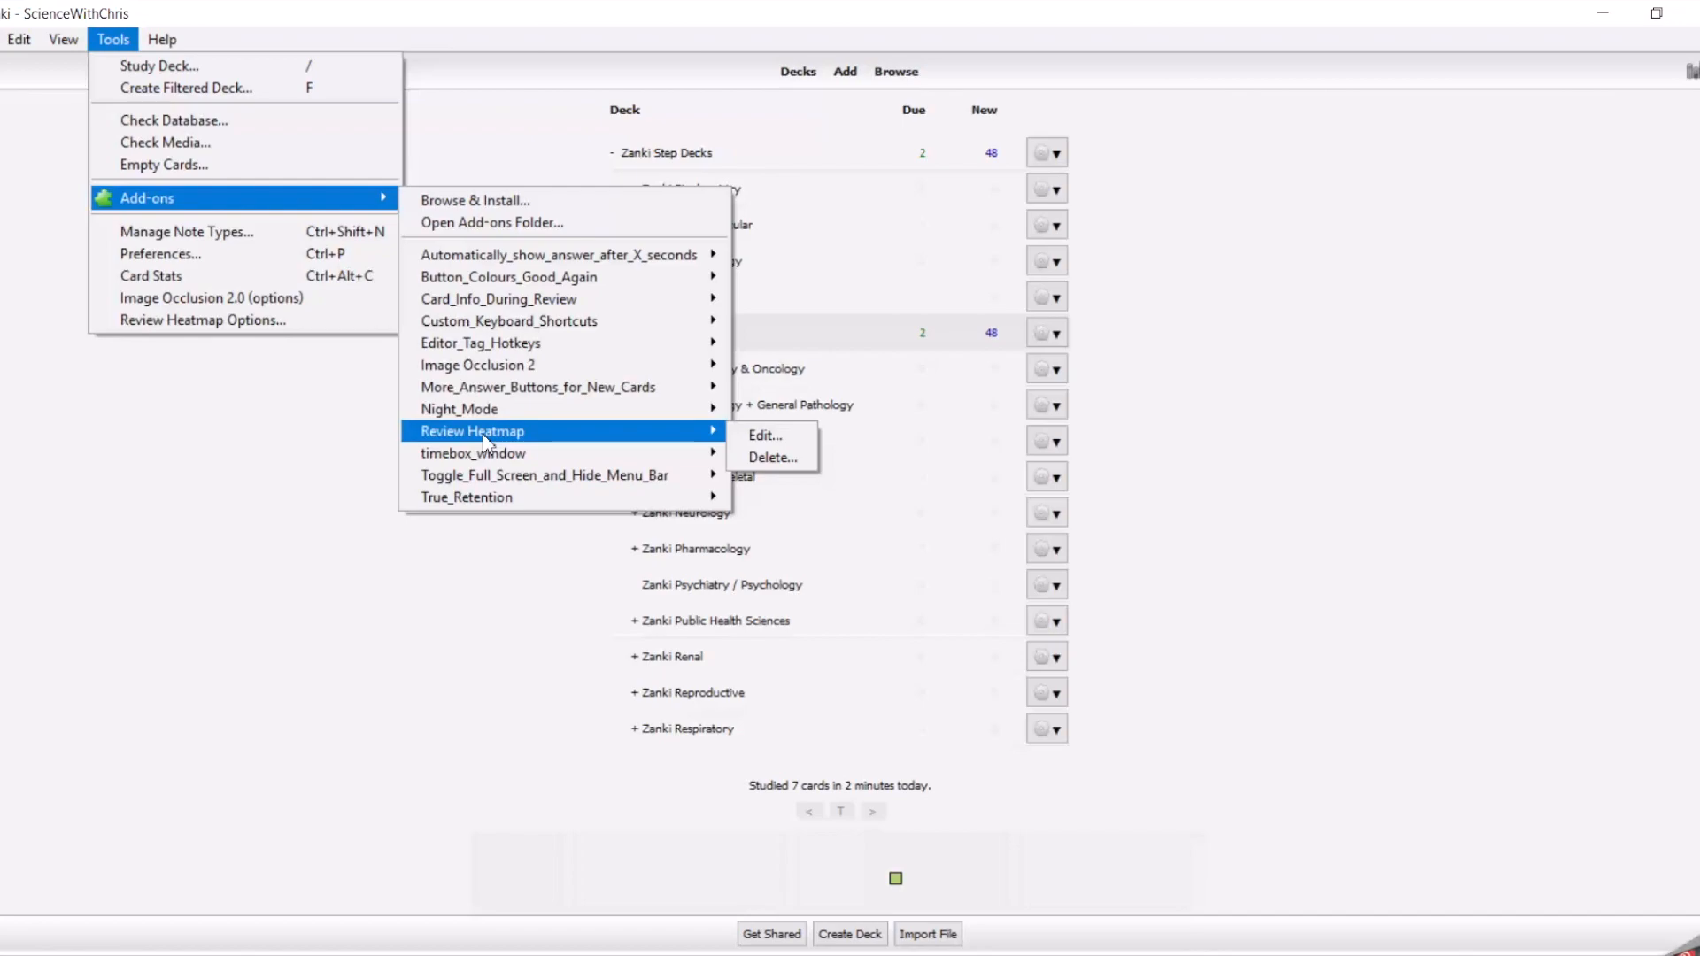
pyautogui.moveTo(484, 454)
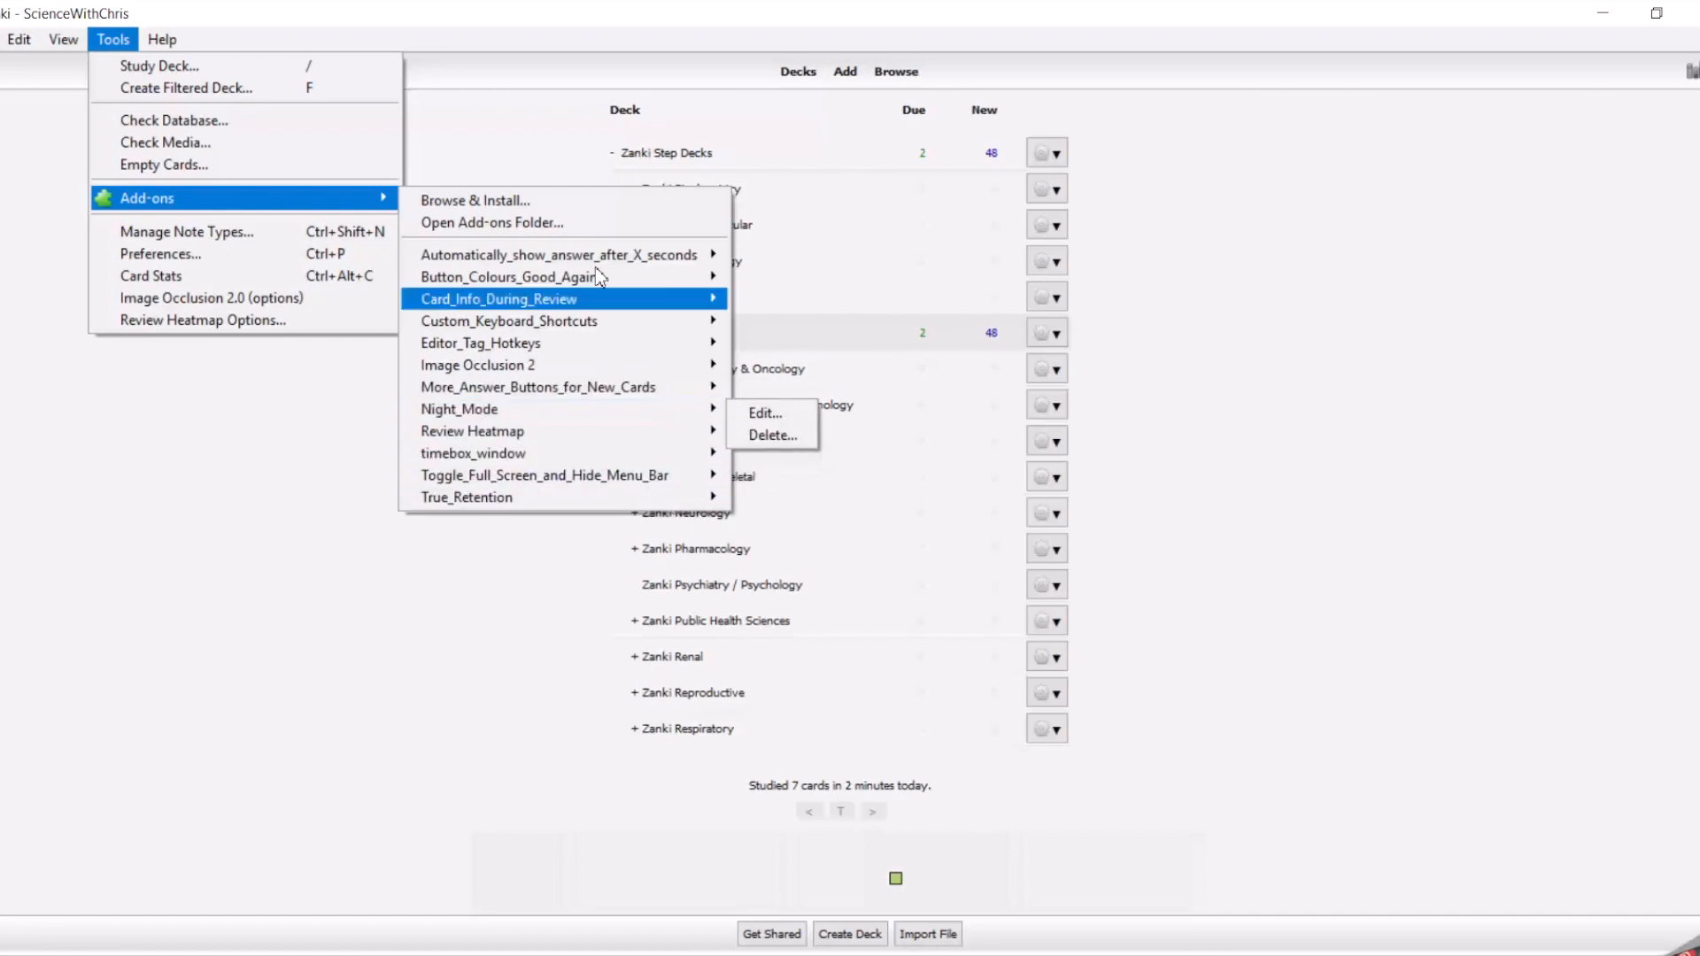
pyautogui.moveTo(459, 410)
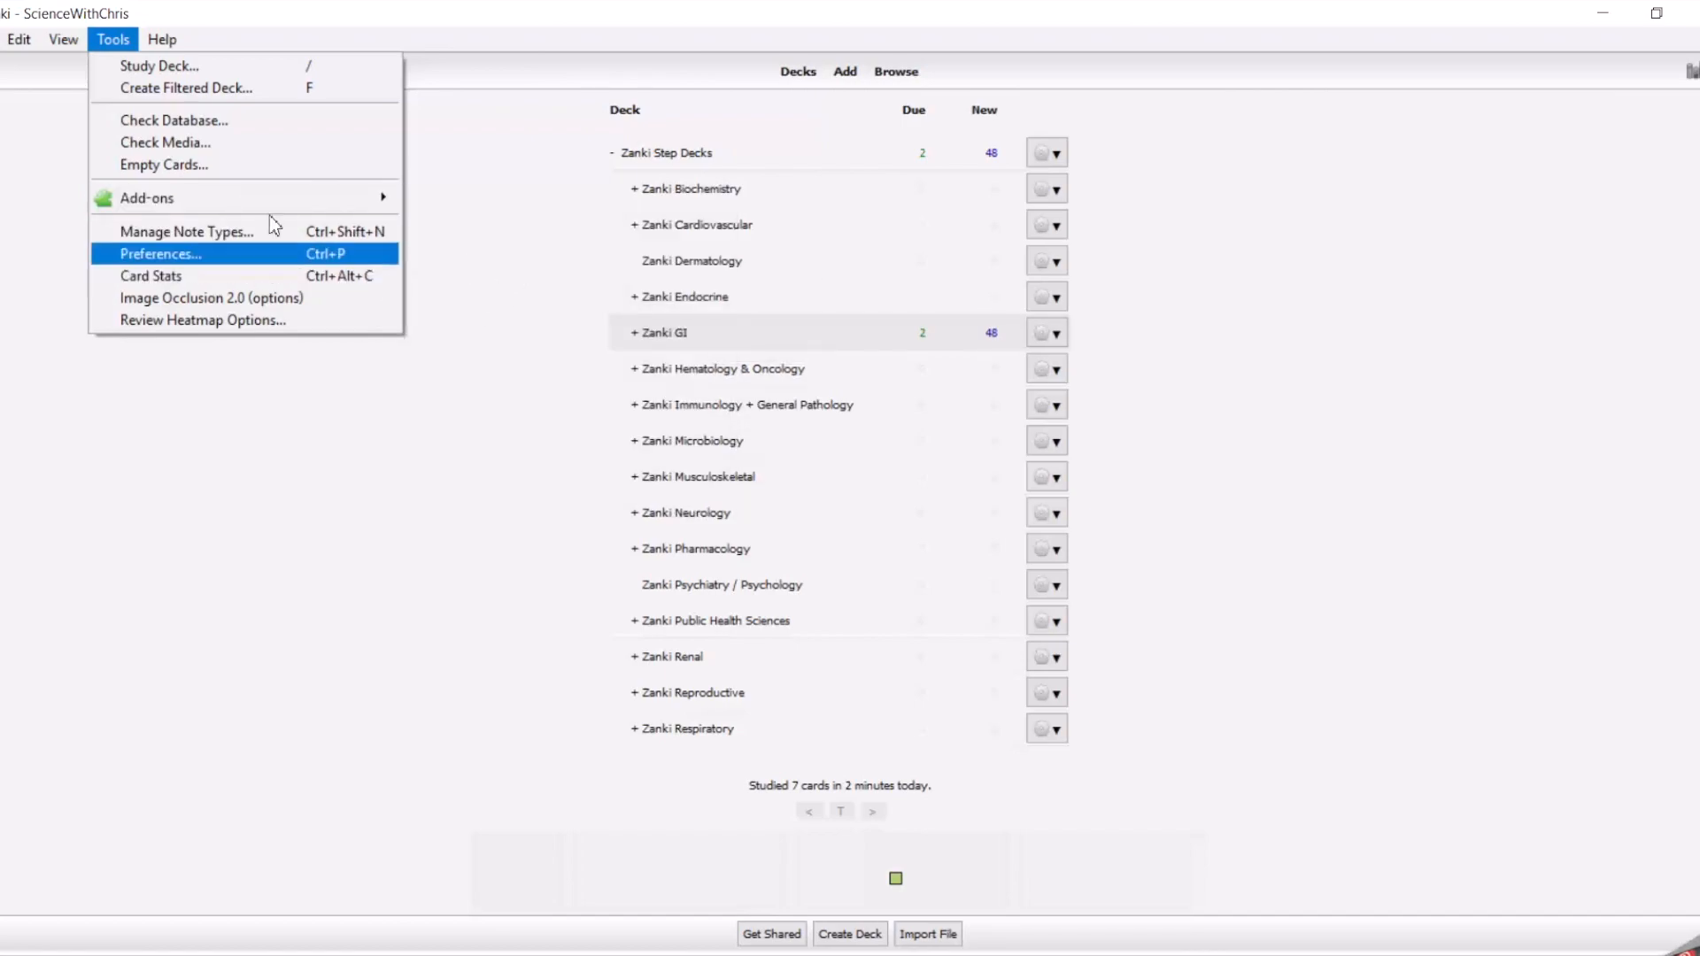
pyautogui.moveTo(1305, 382)
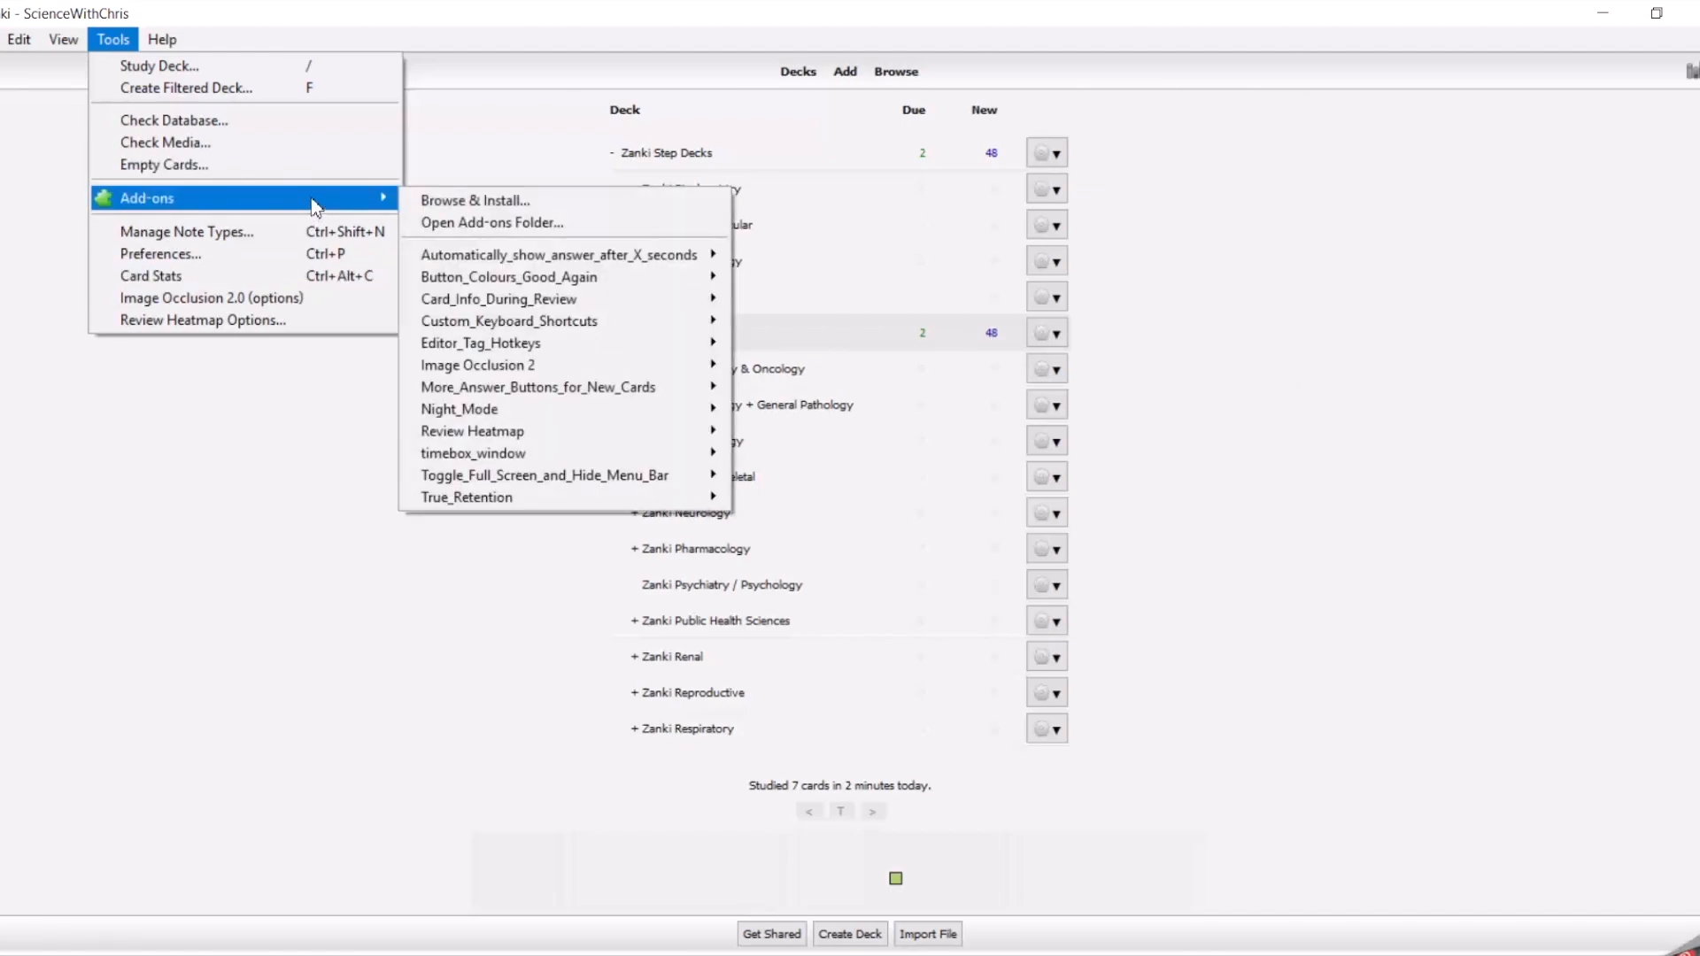
pyautogui.moveTo(475, 201)
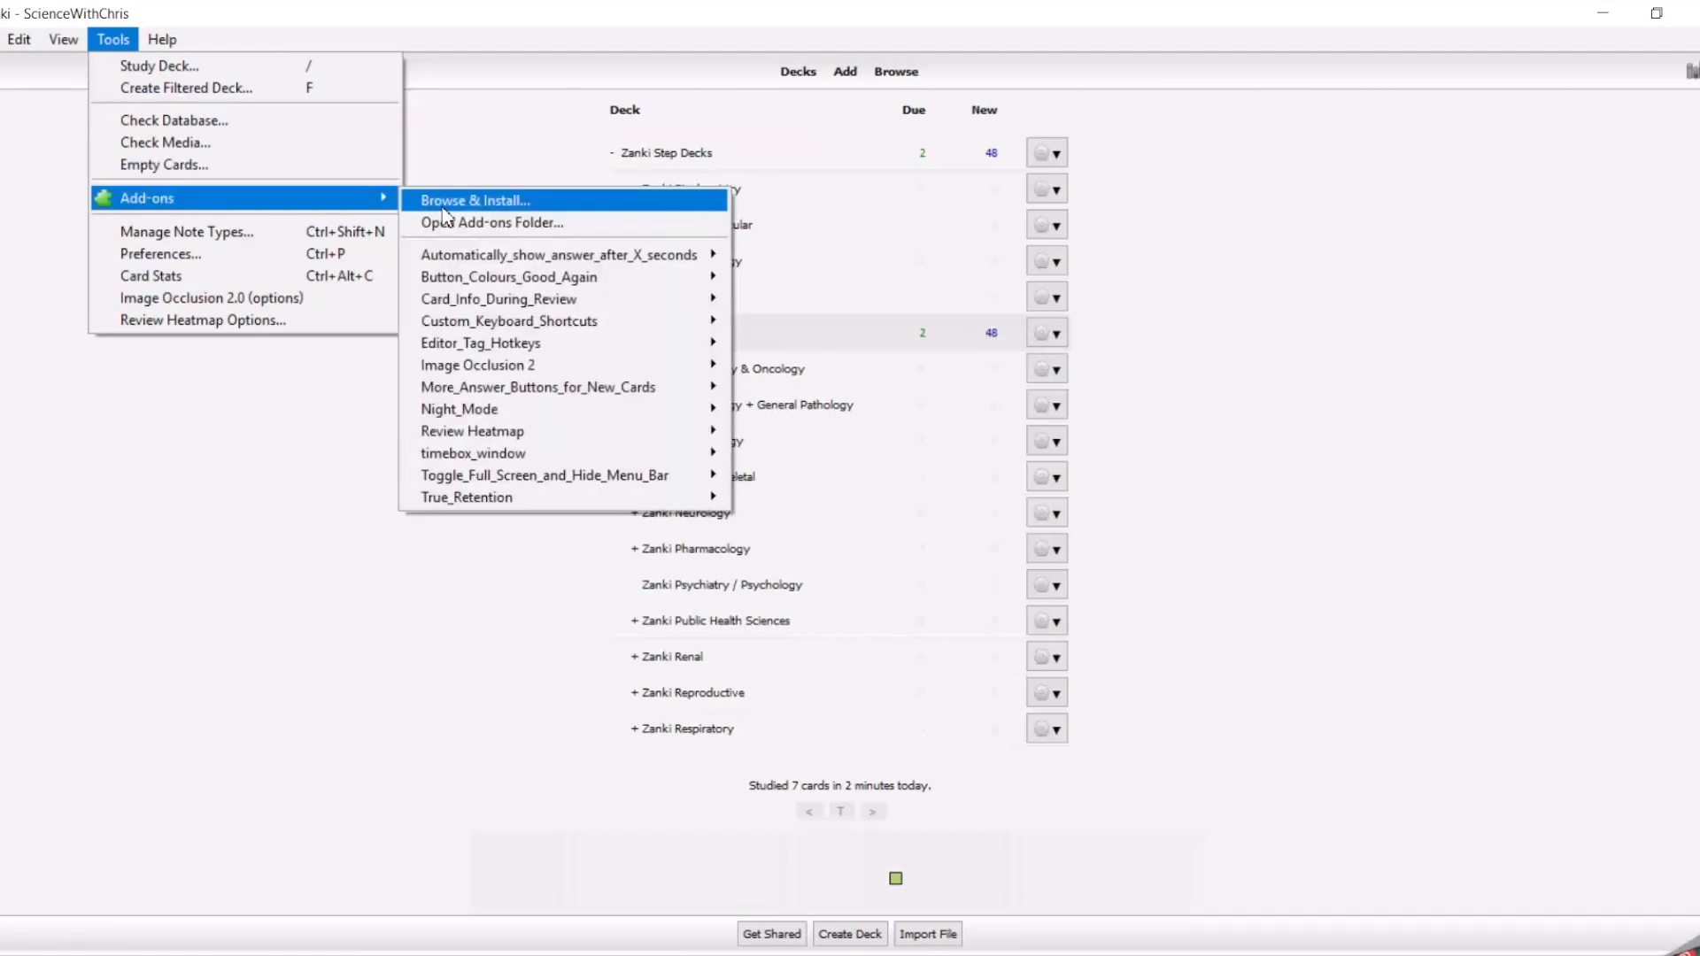
pyautogui.click(474, 199)
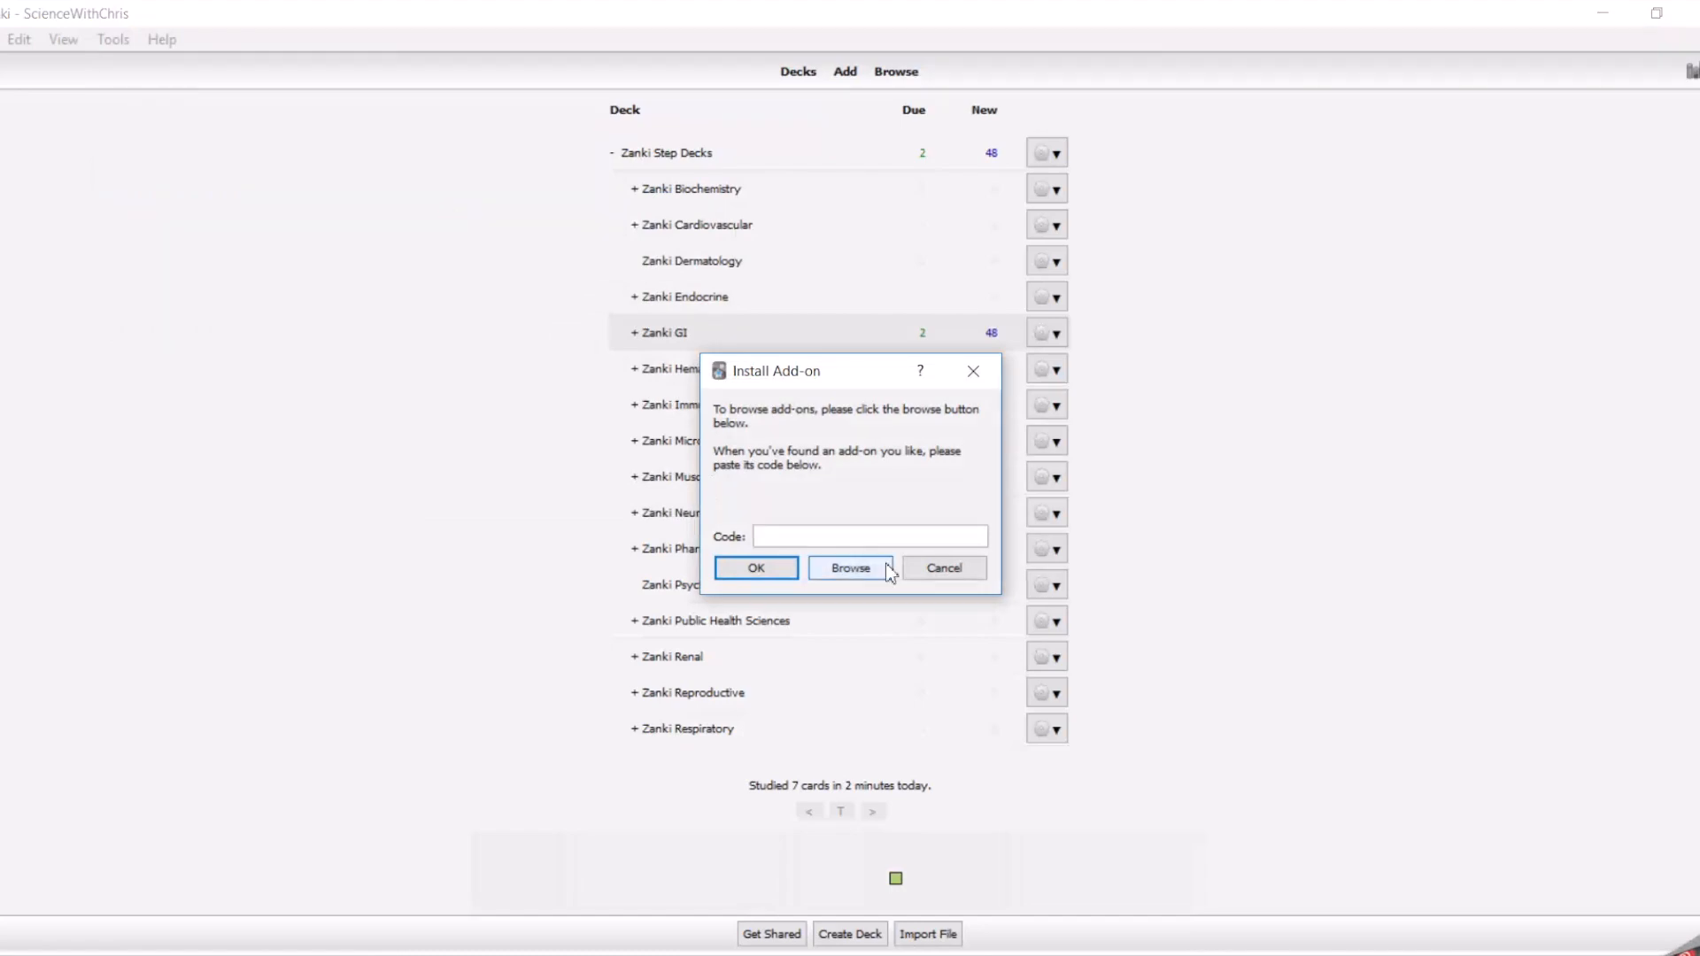
pyautogui.moveTo(831, 568)
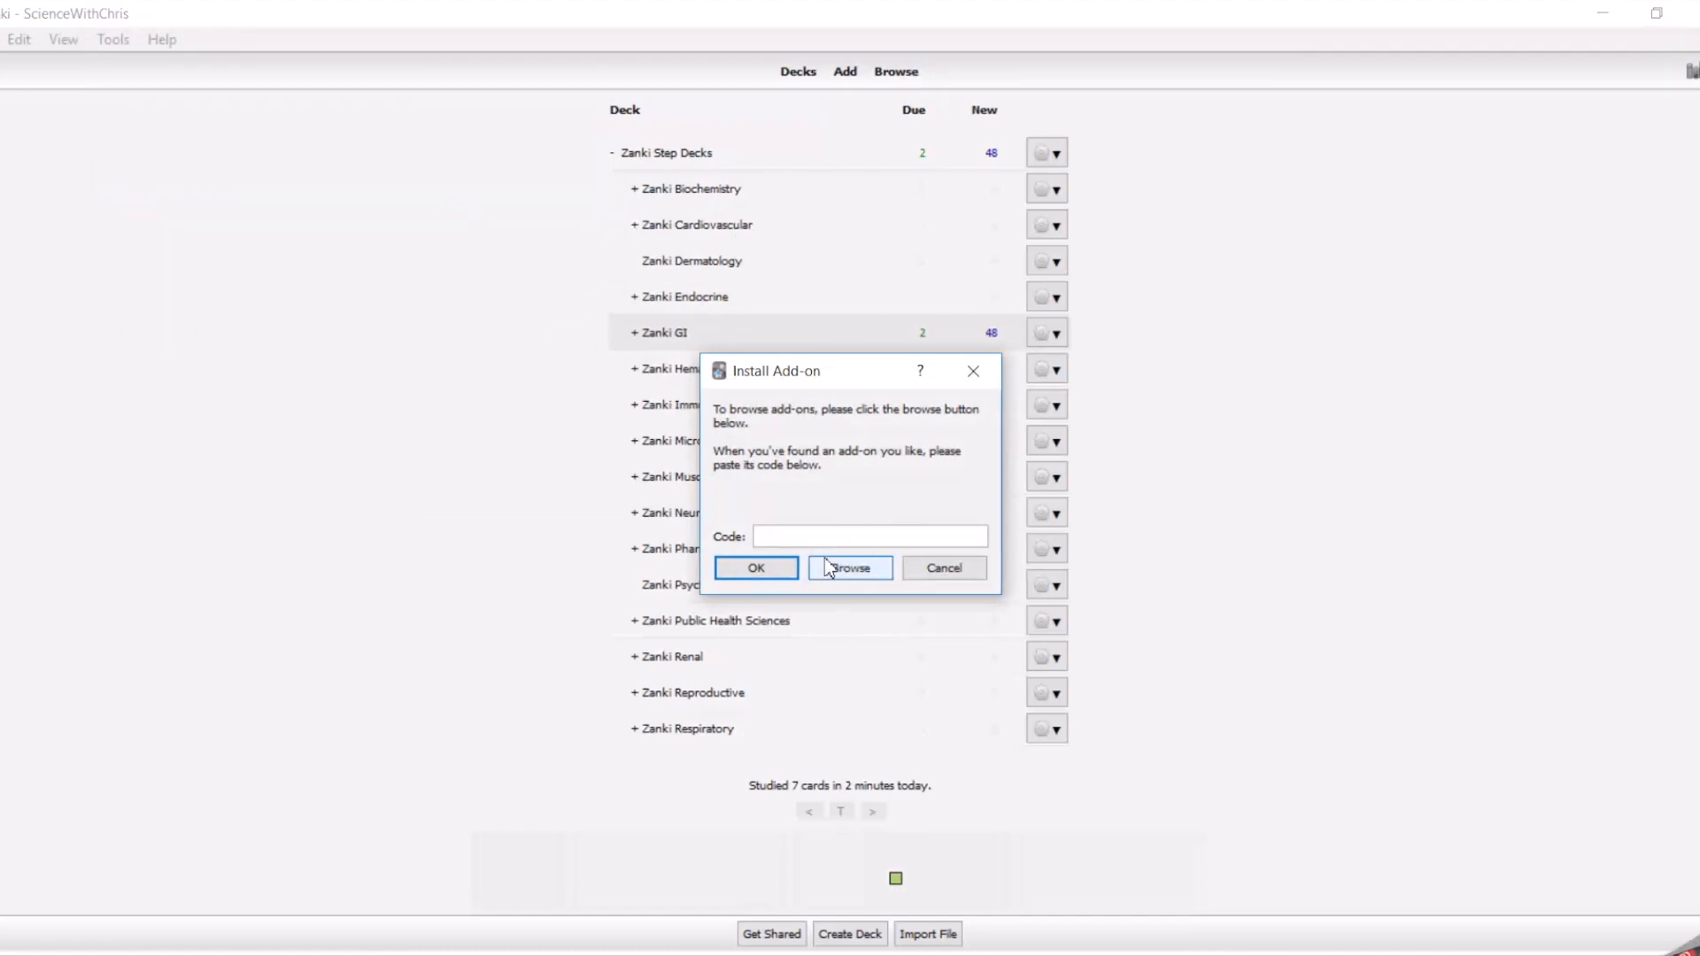